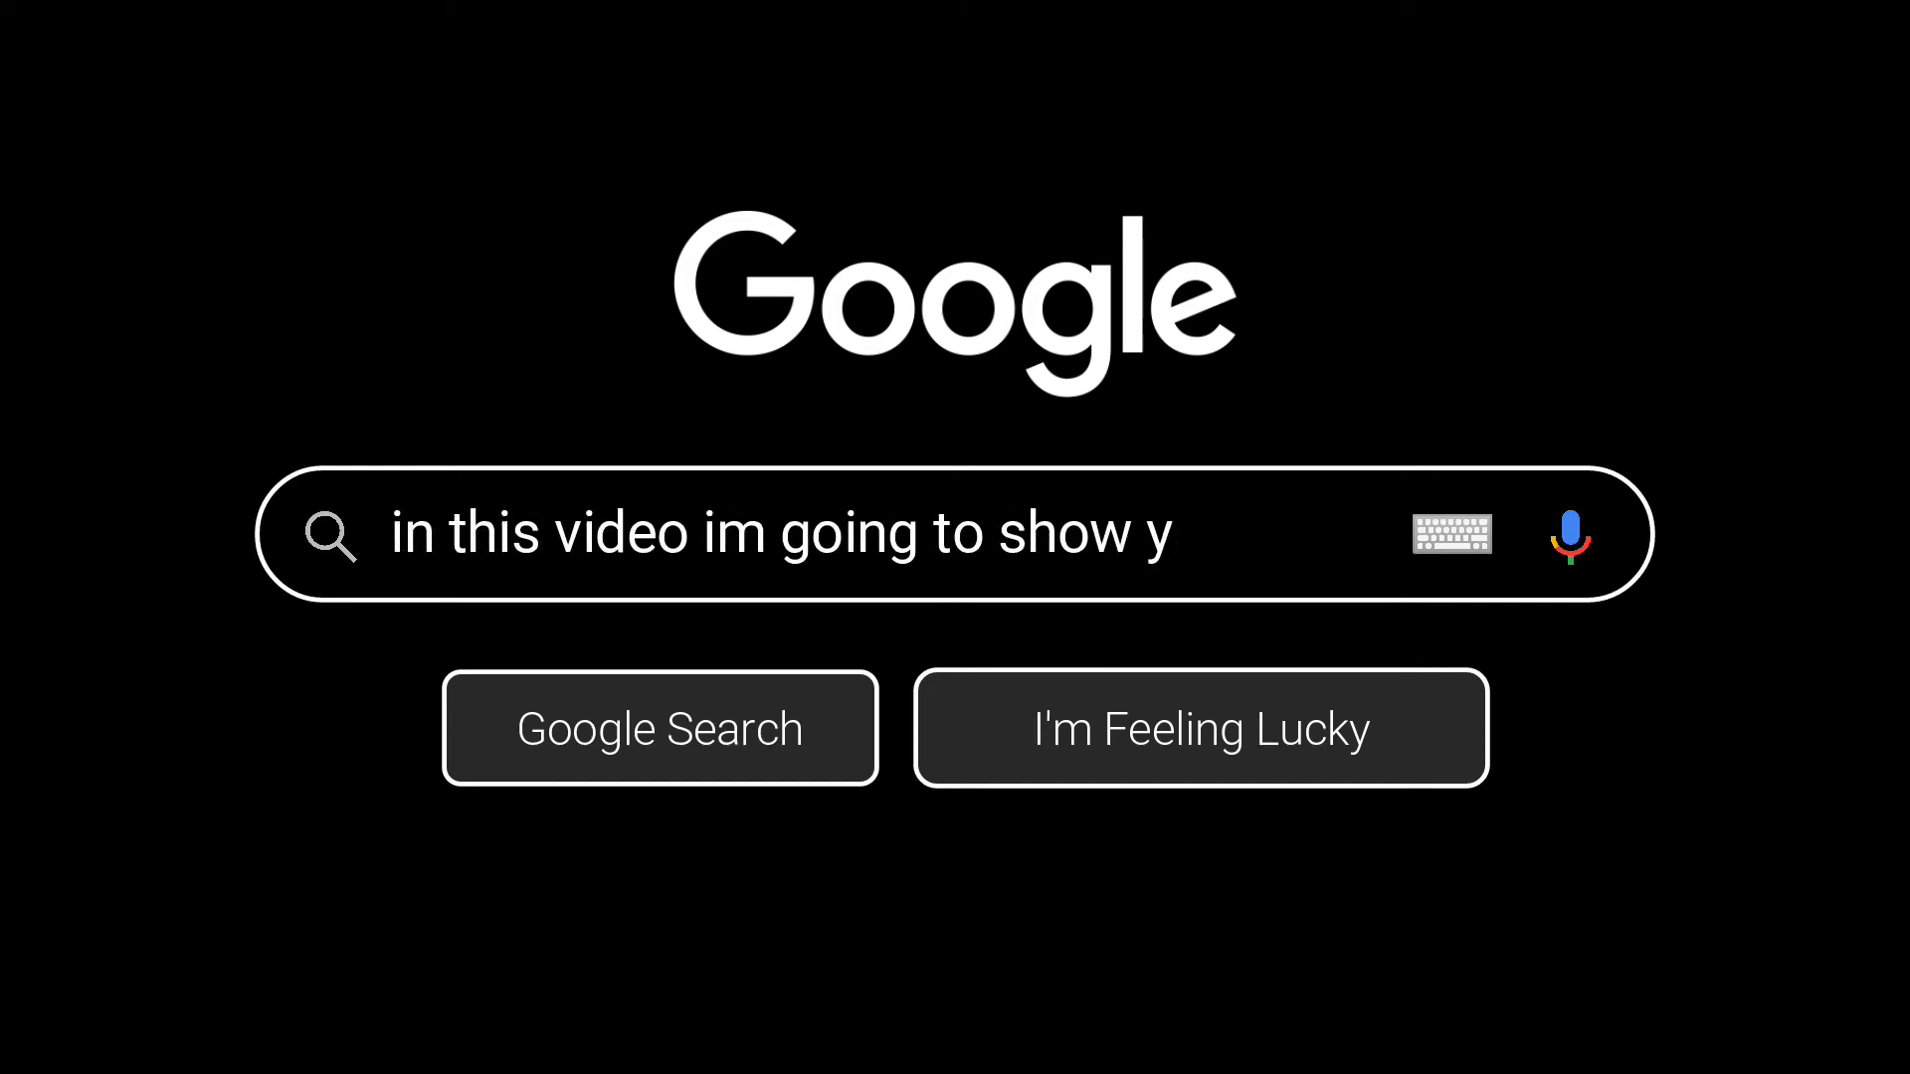
- Type the intro caption text 'how to make google search bar on filmora x video'
key(Ctrl+a)
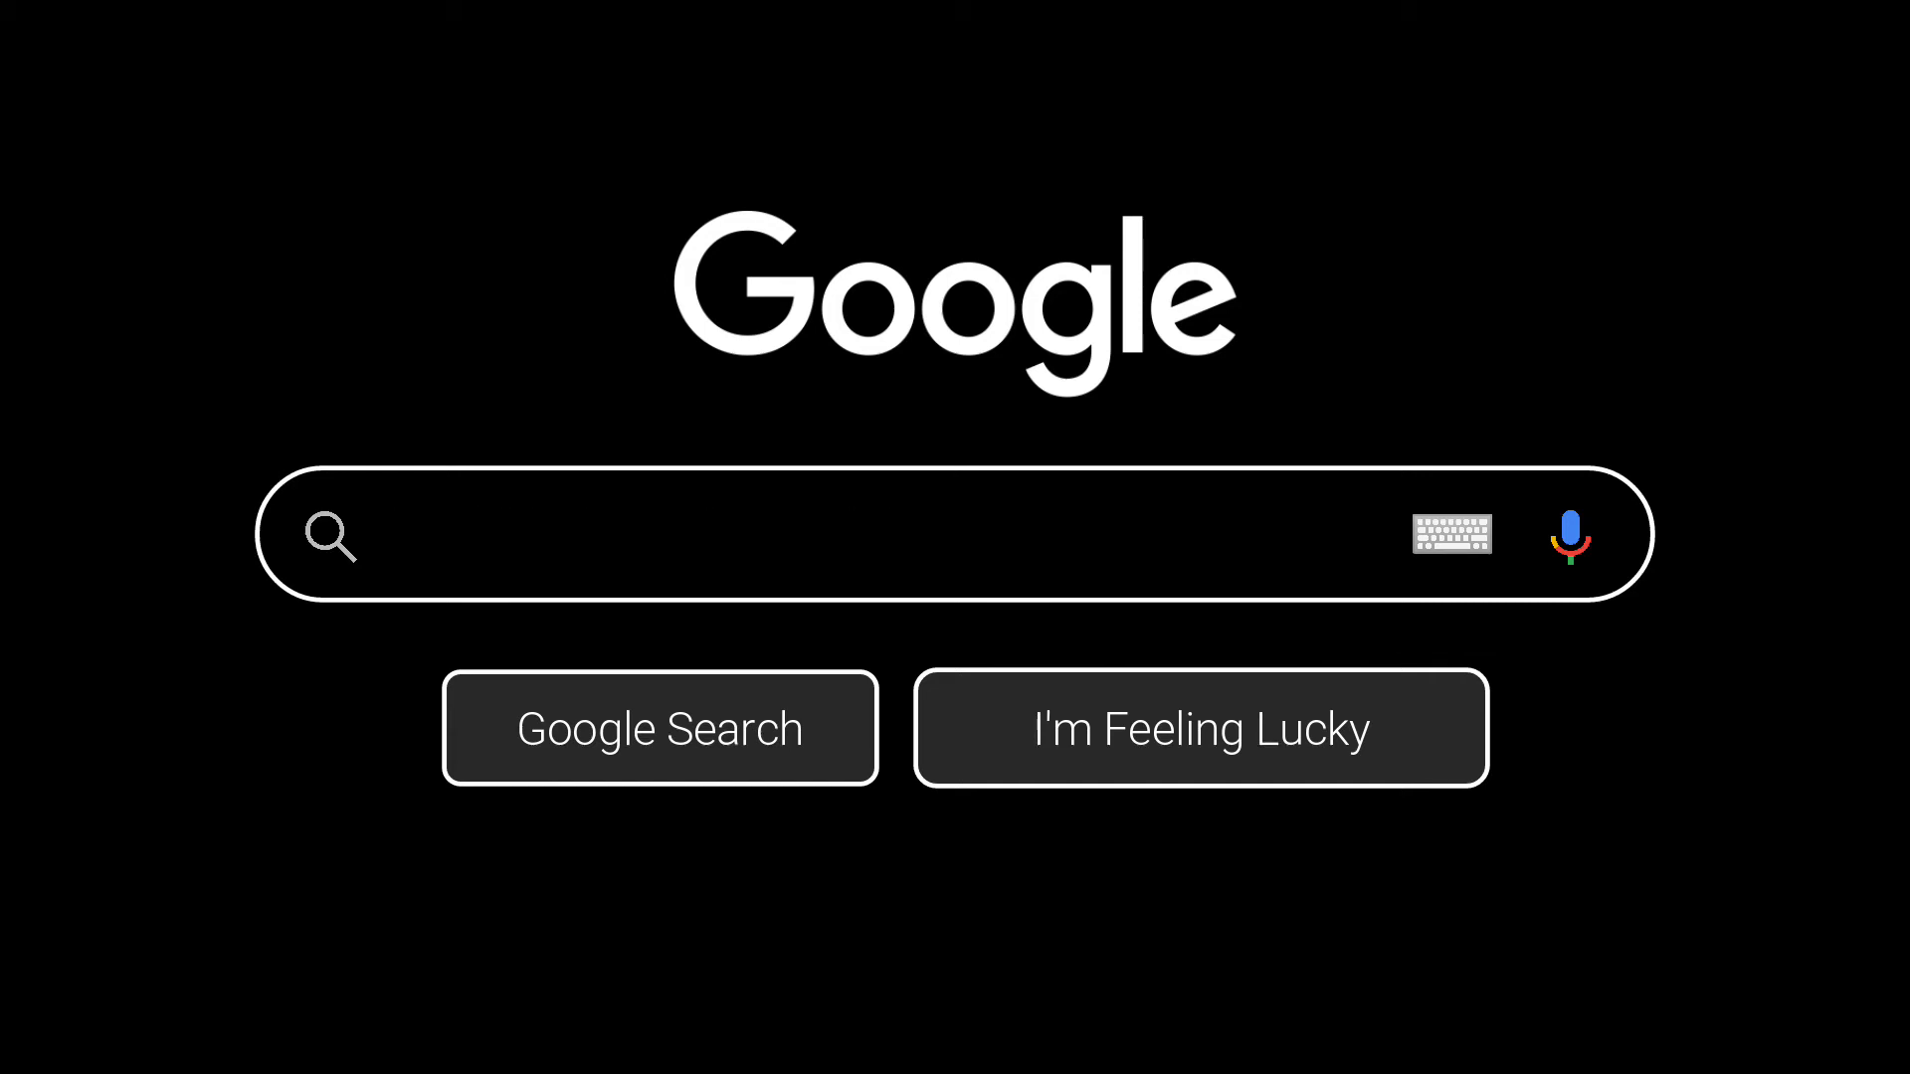
text(how to make google search bar on filmor)
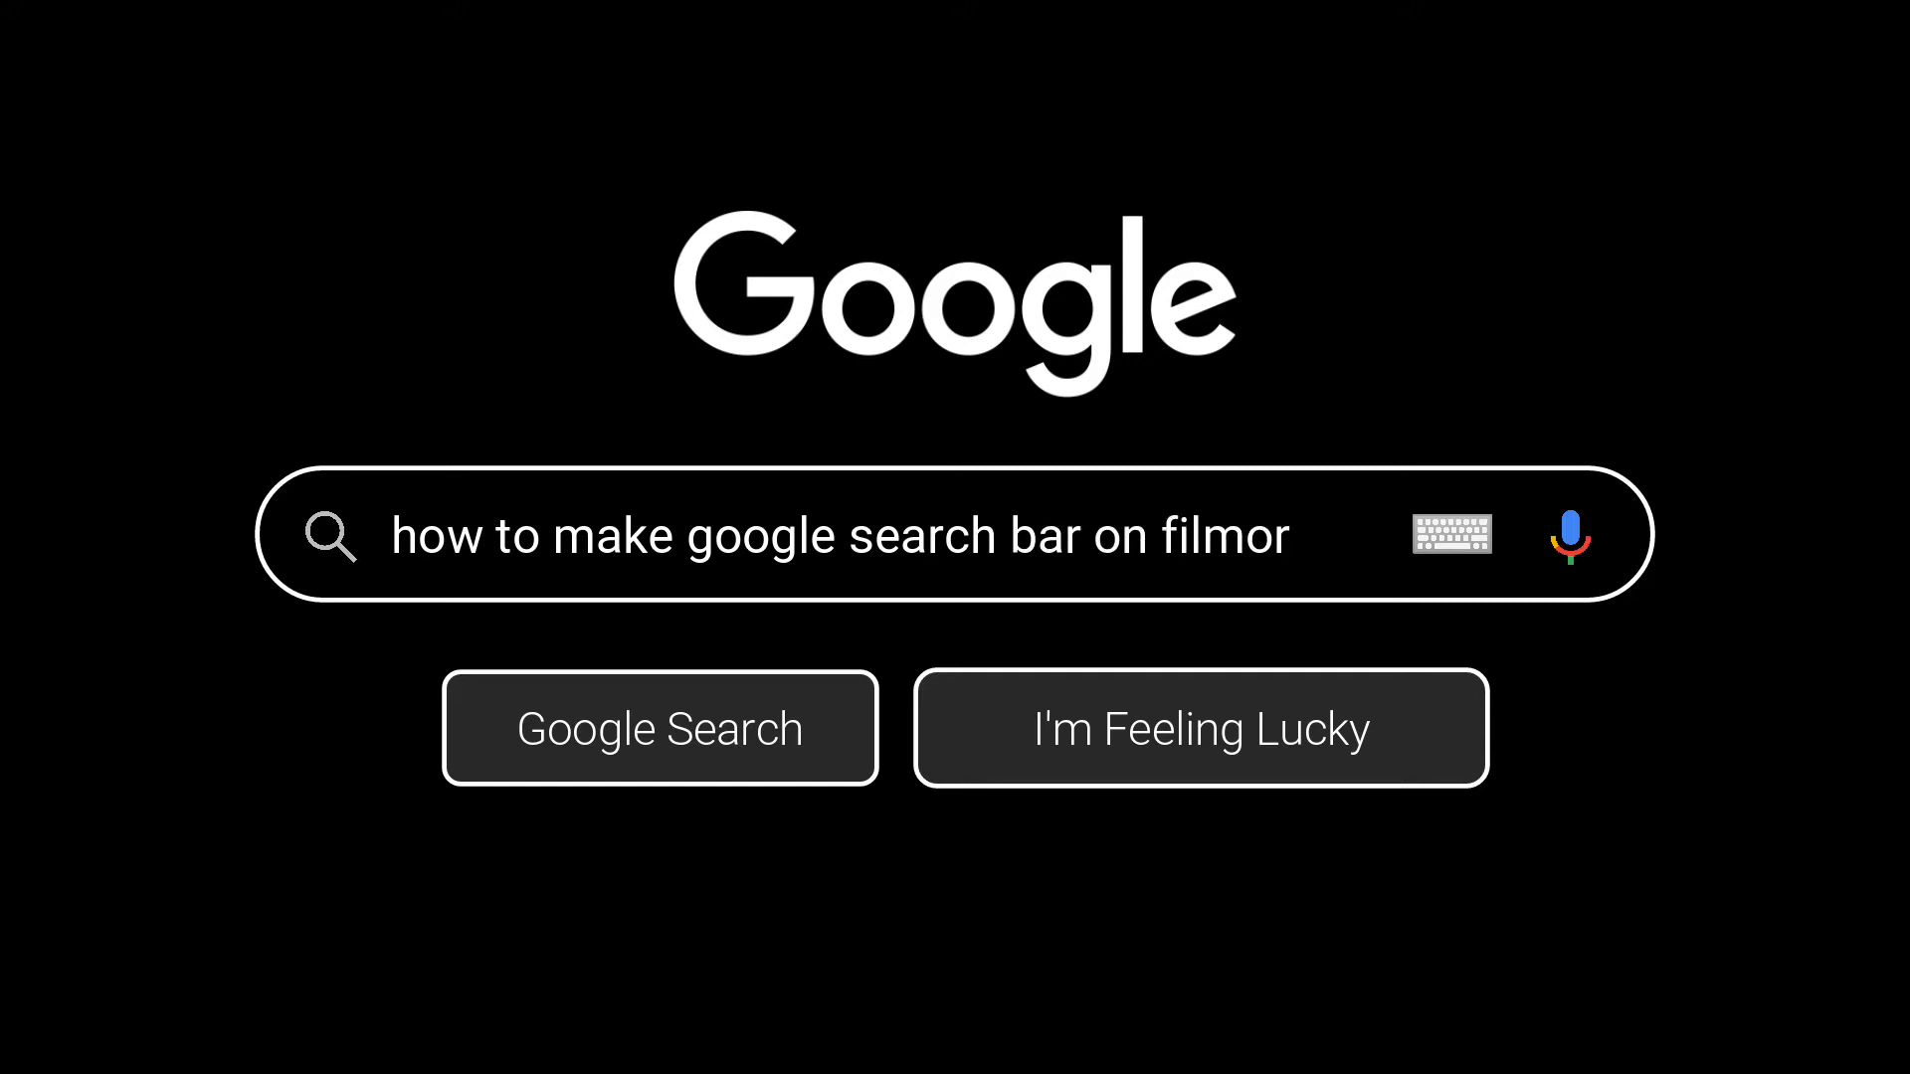
key(ctrl+a)
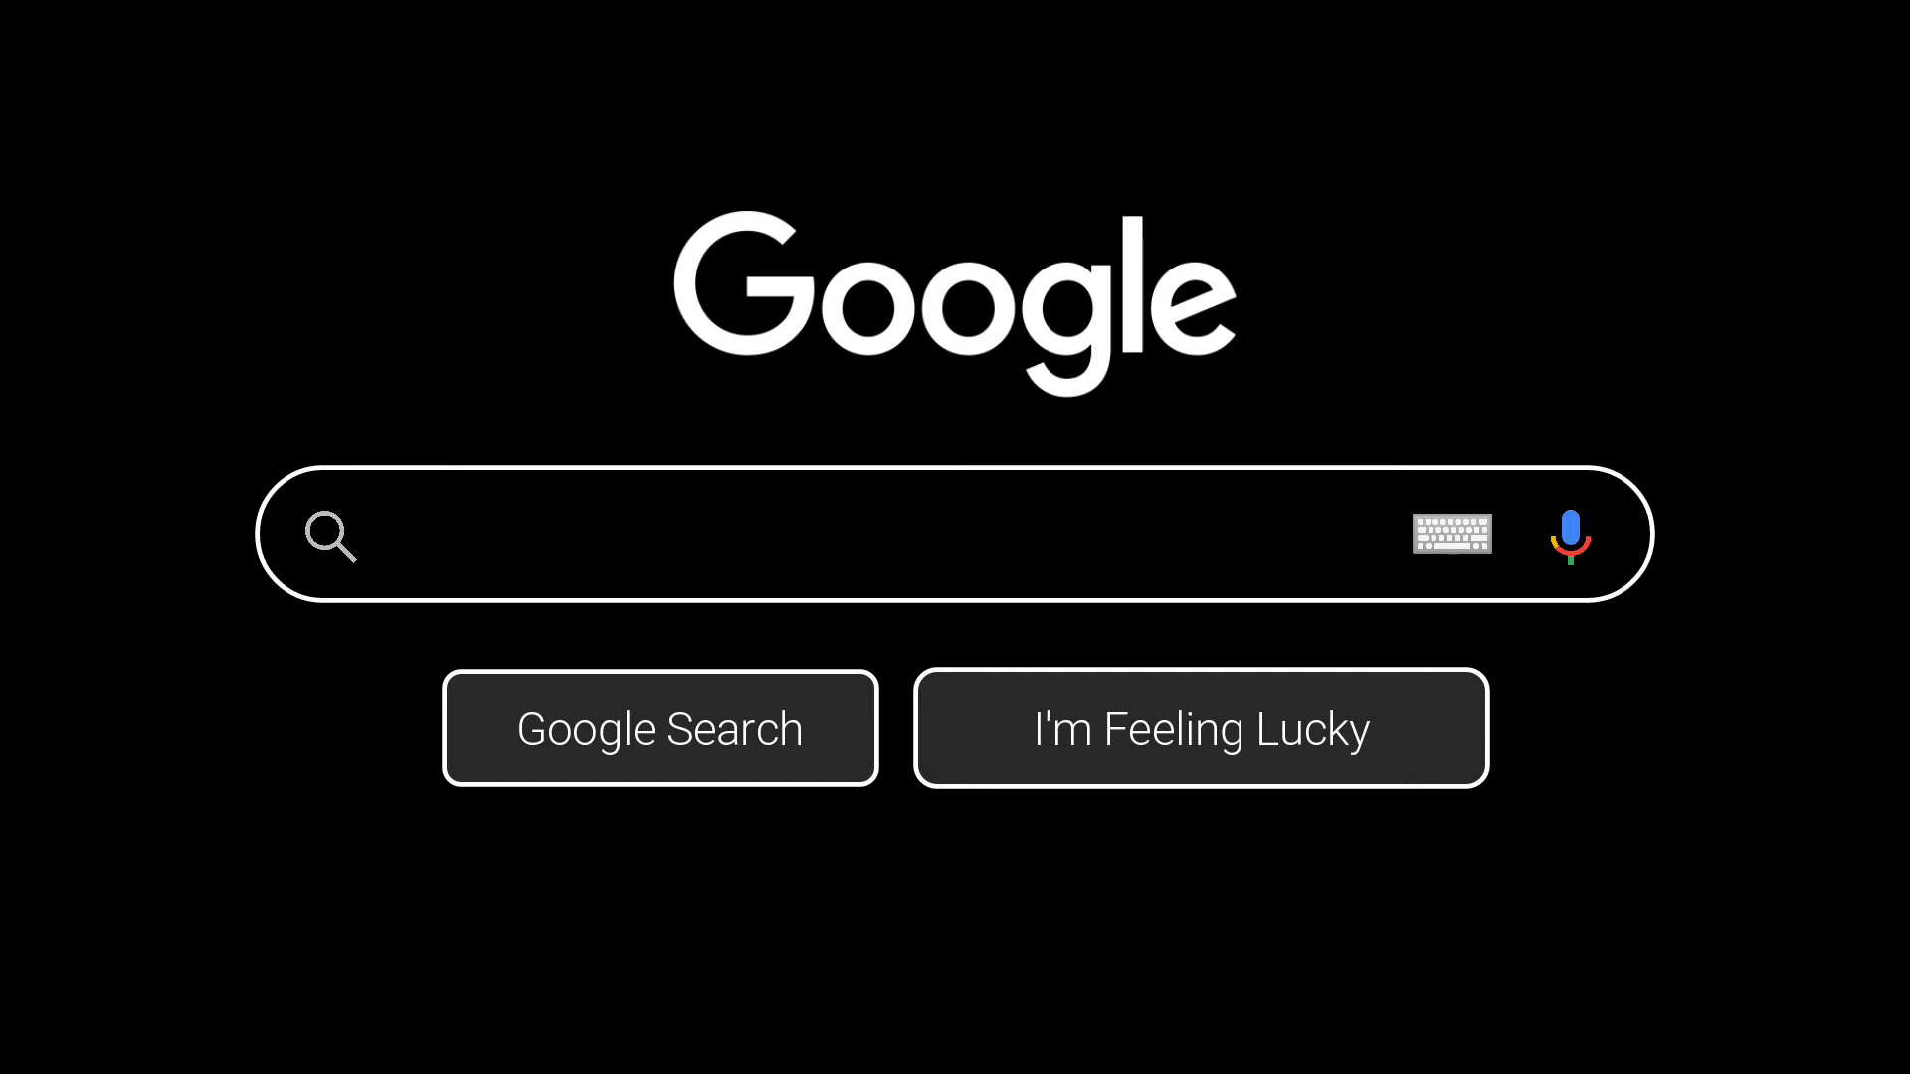
text(so lets start the vide)
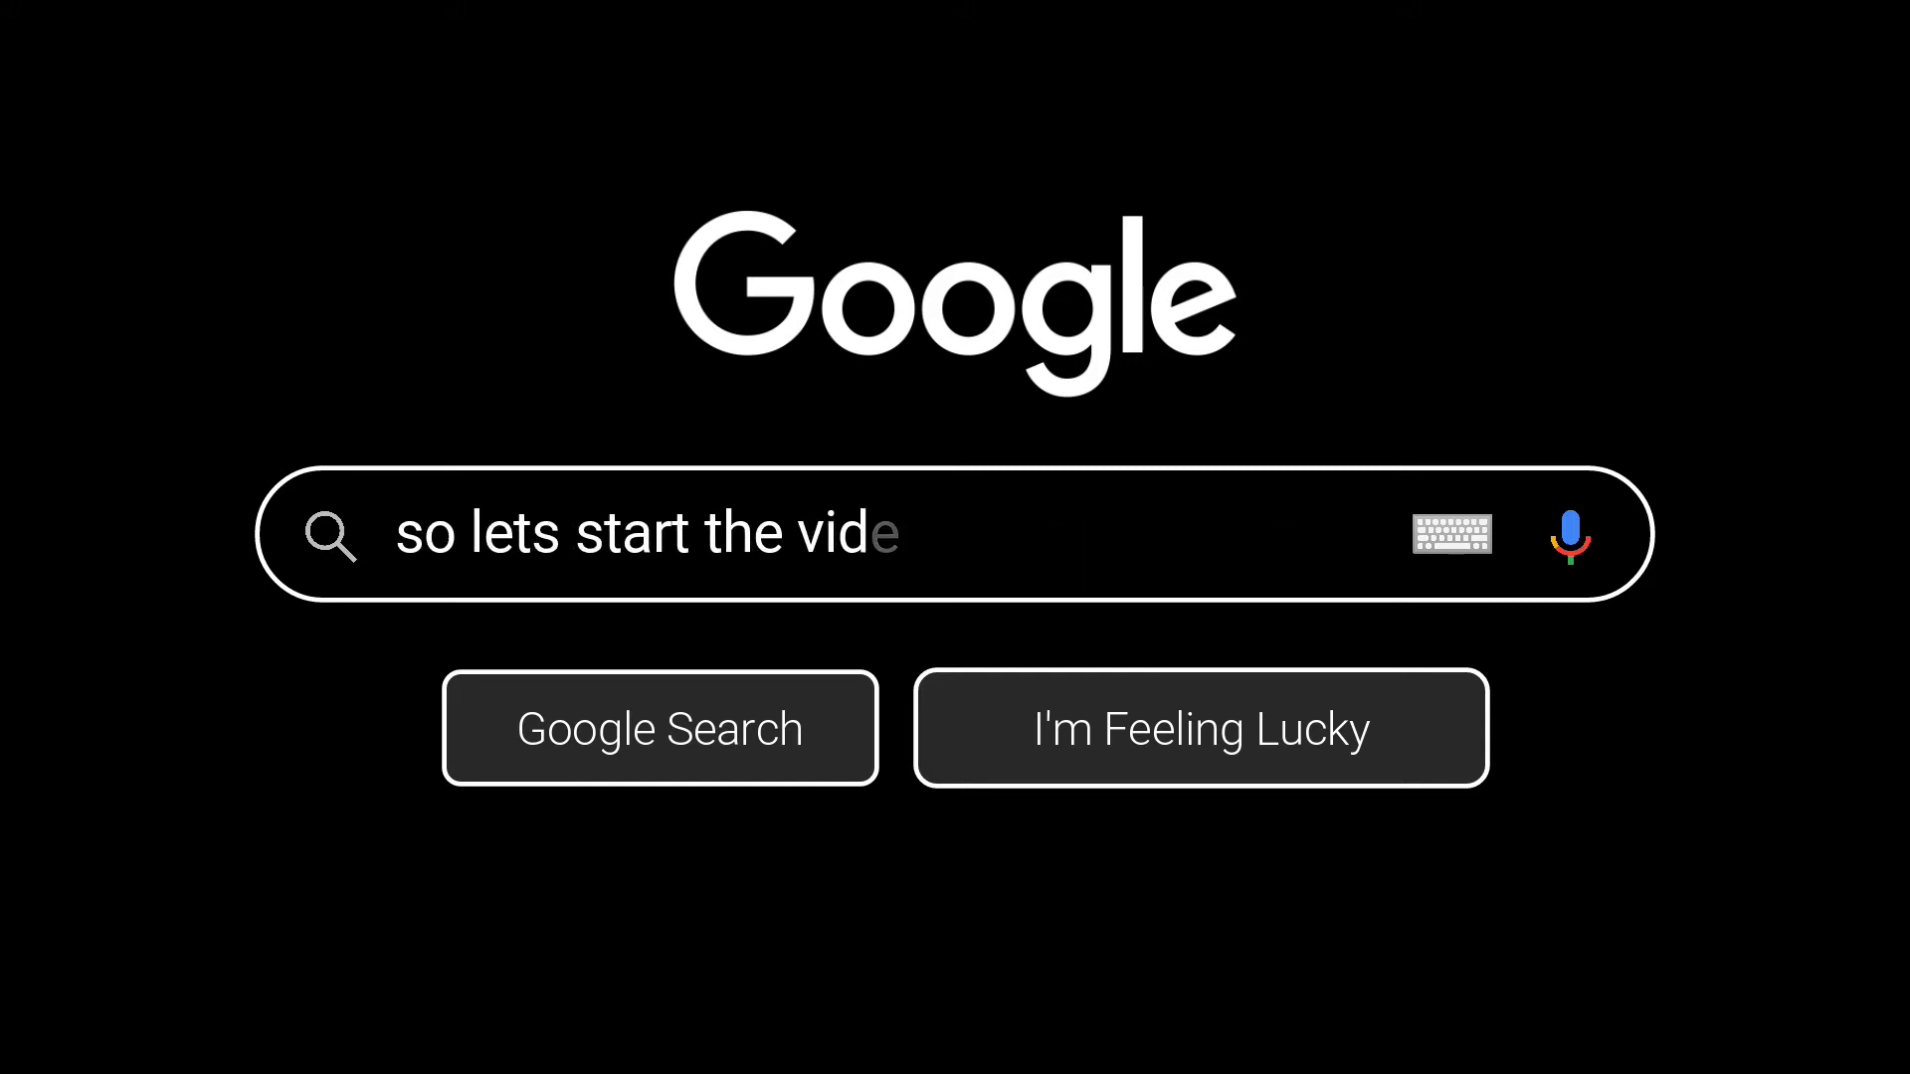
text(in this video im going to)
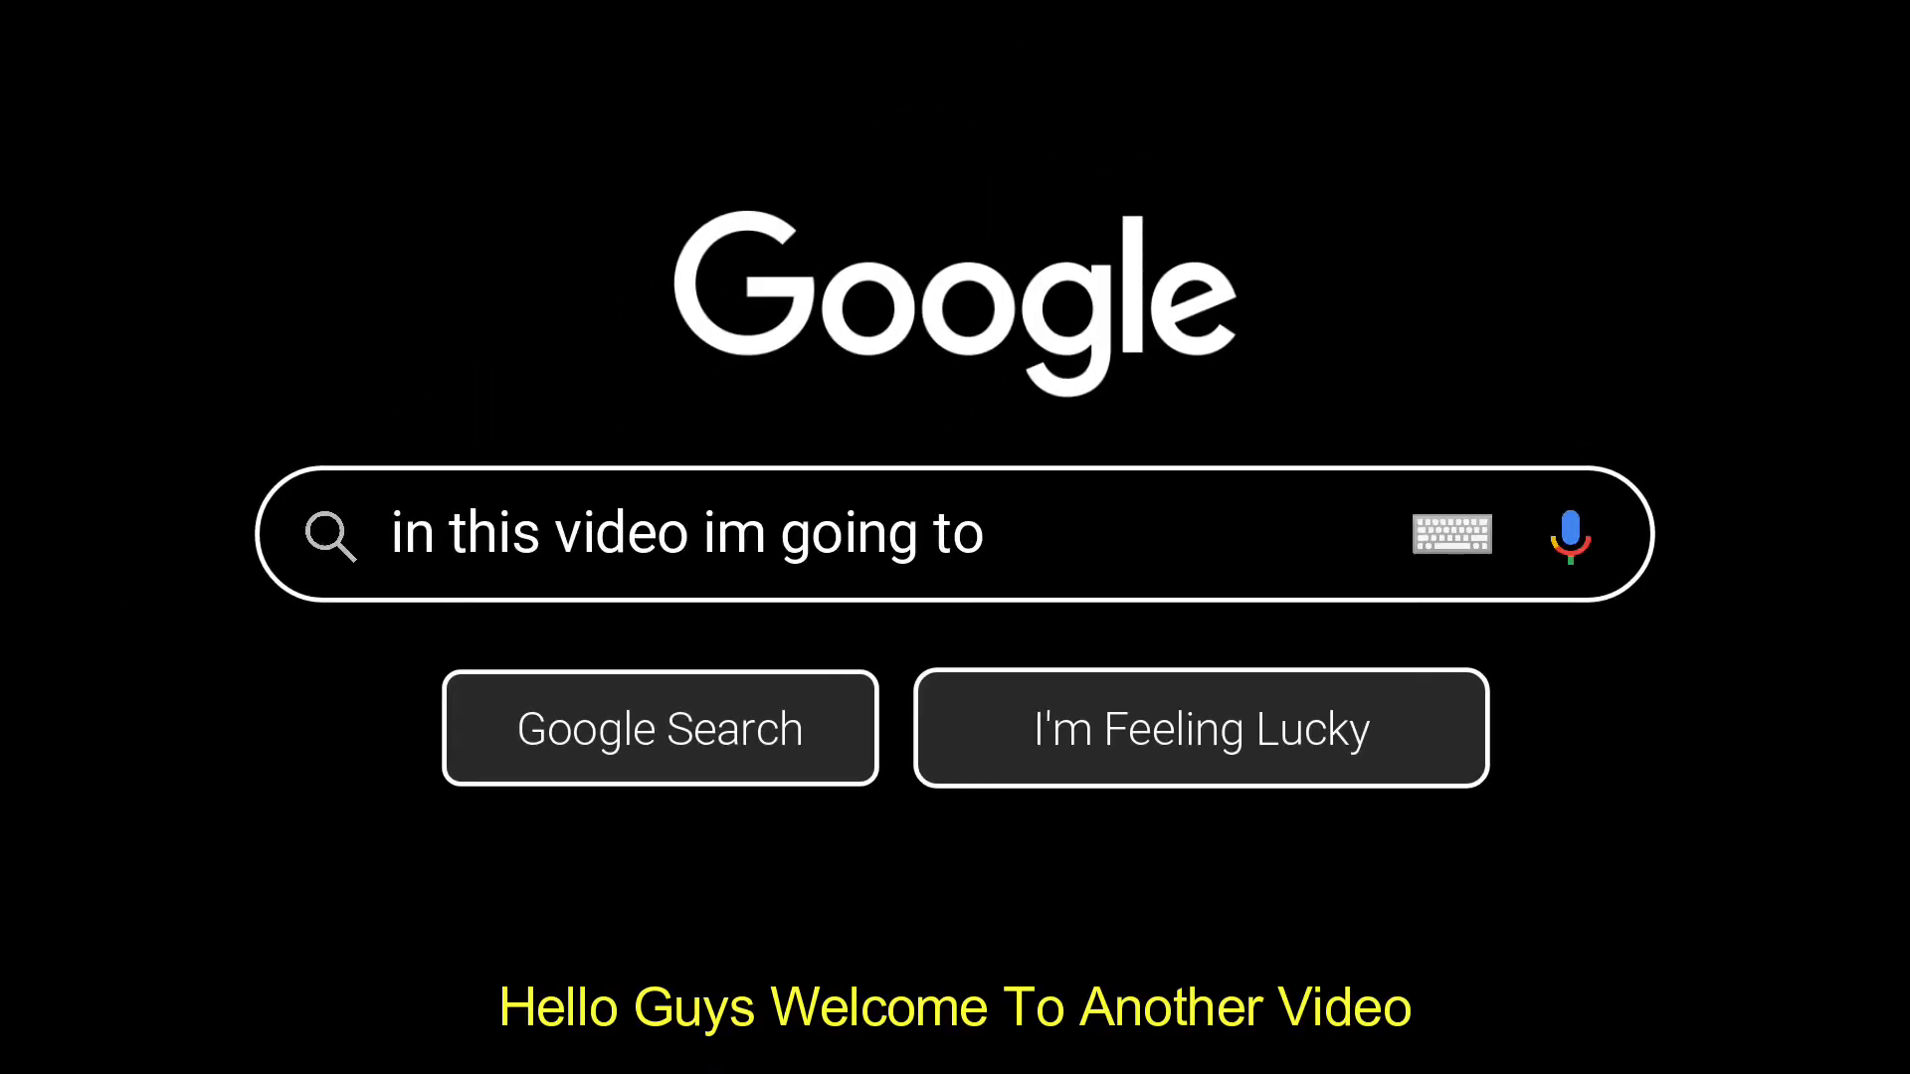
text(show you)
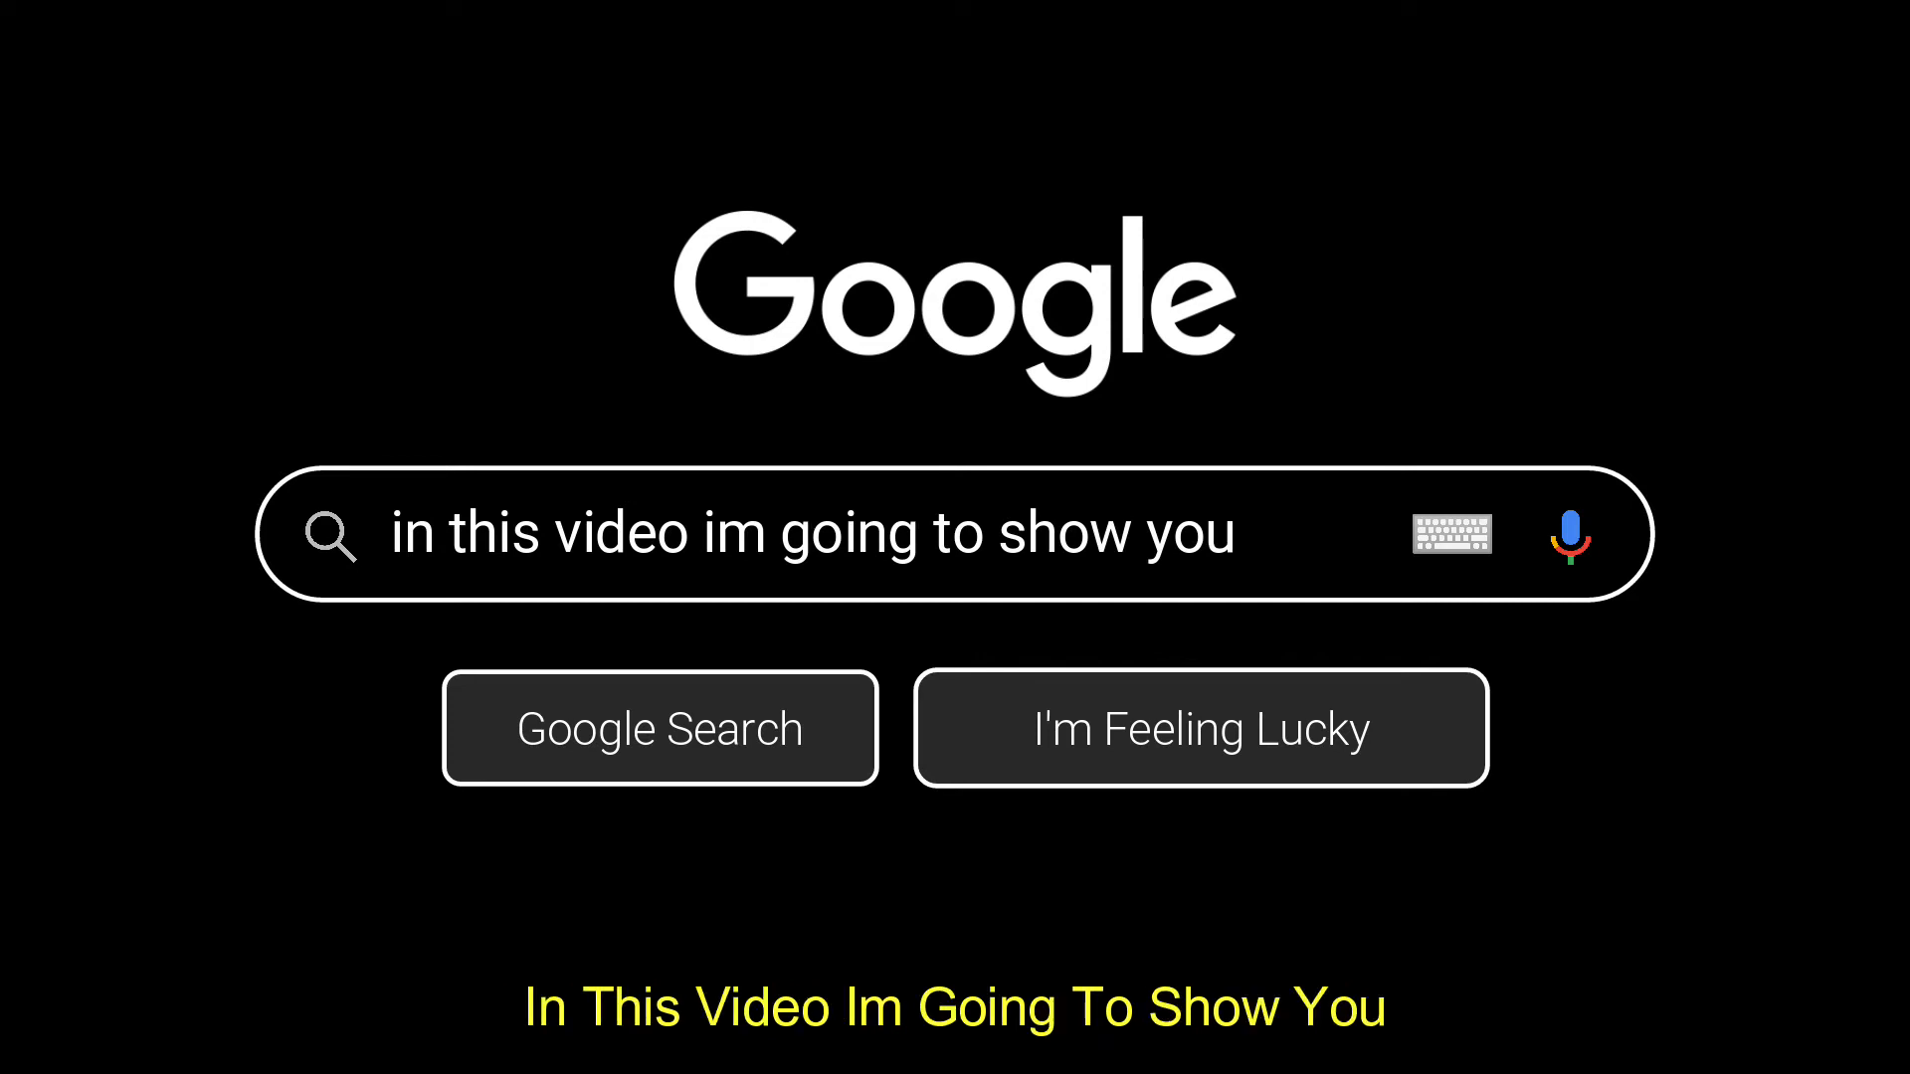
text(how to make google search bar o)
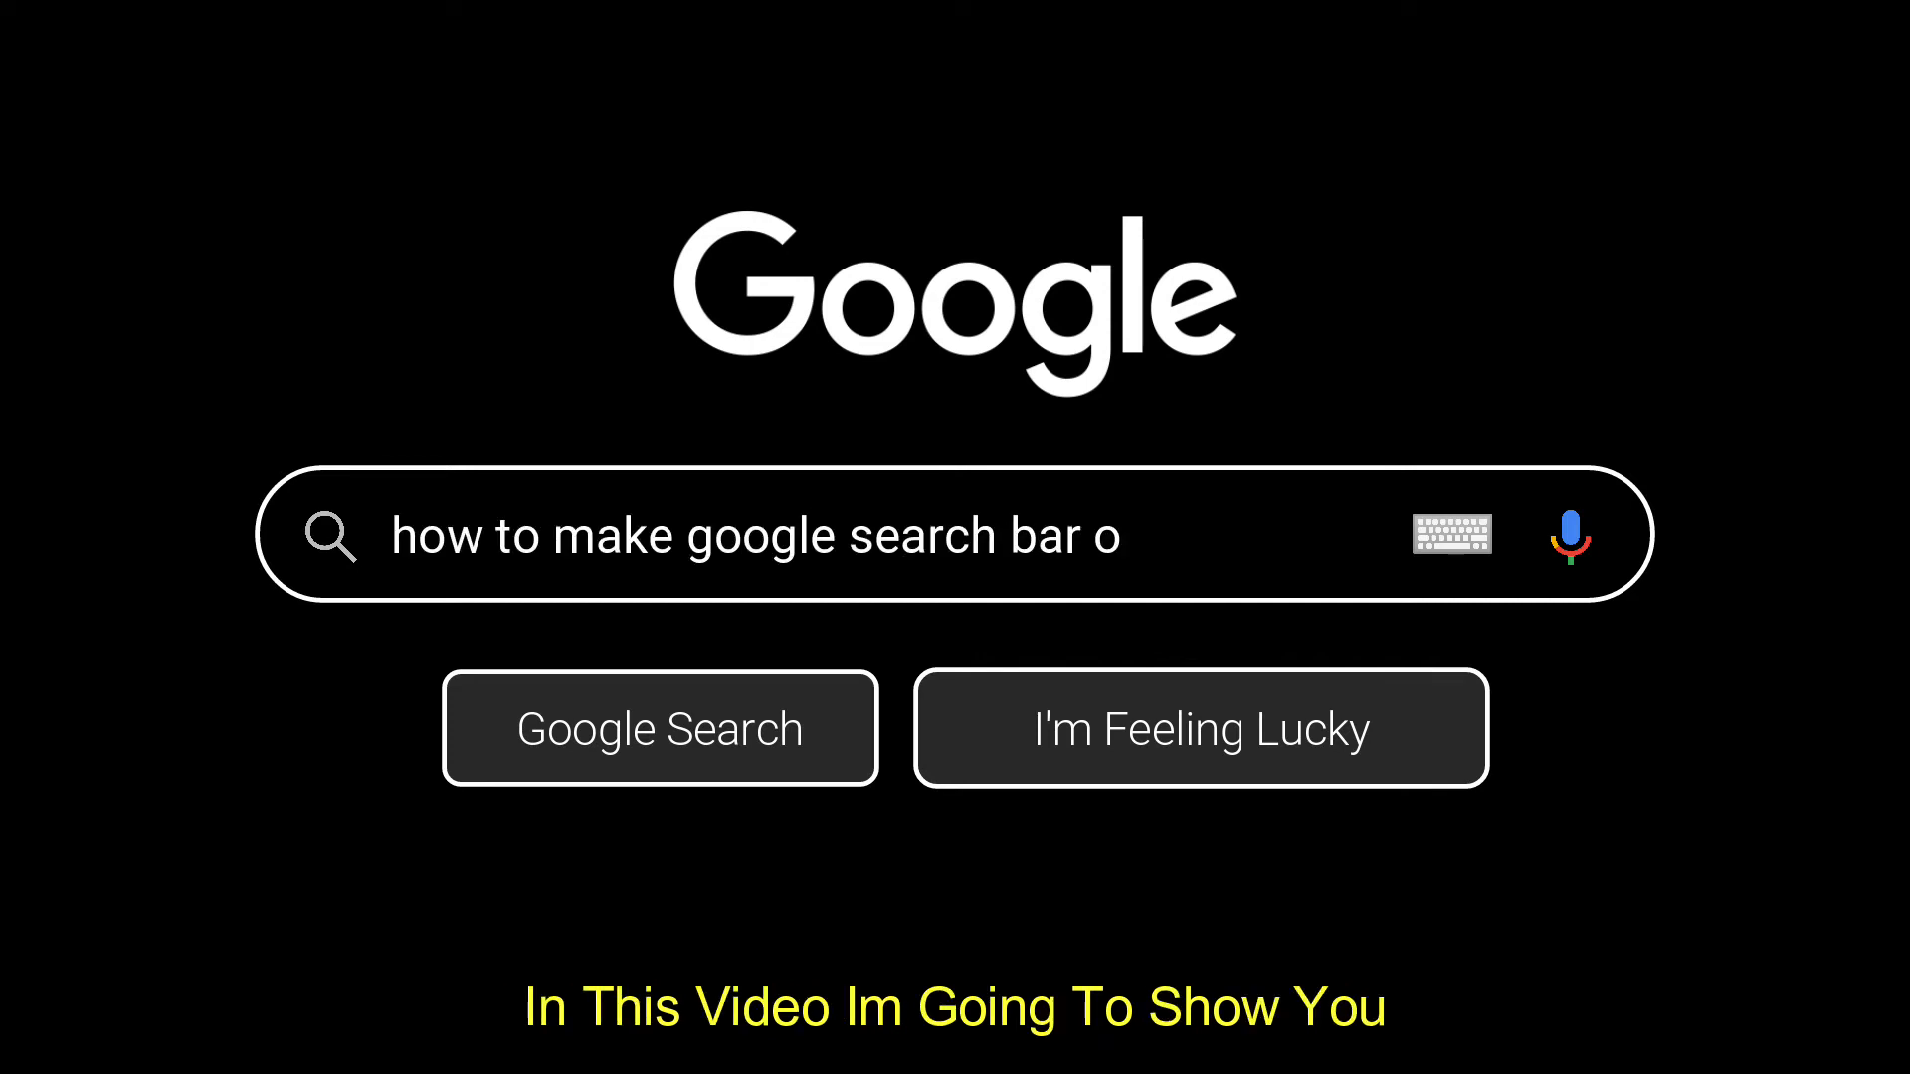
text(n filmora x)
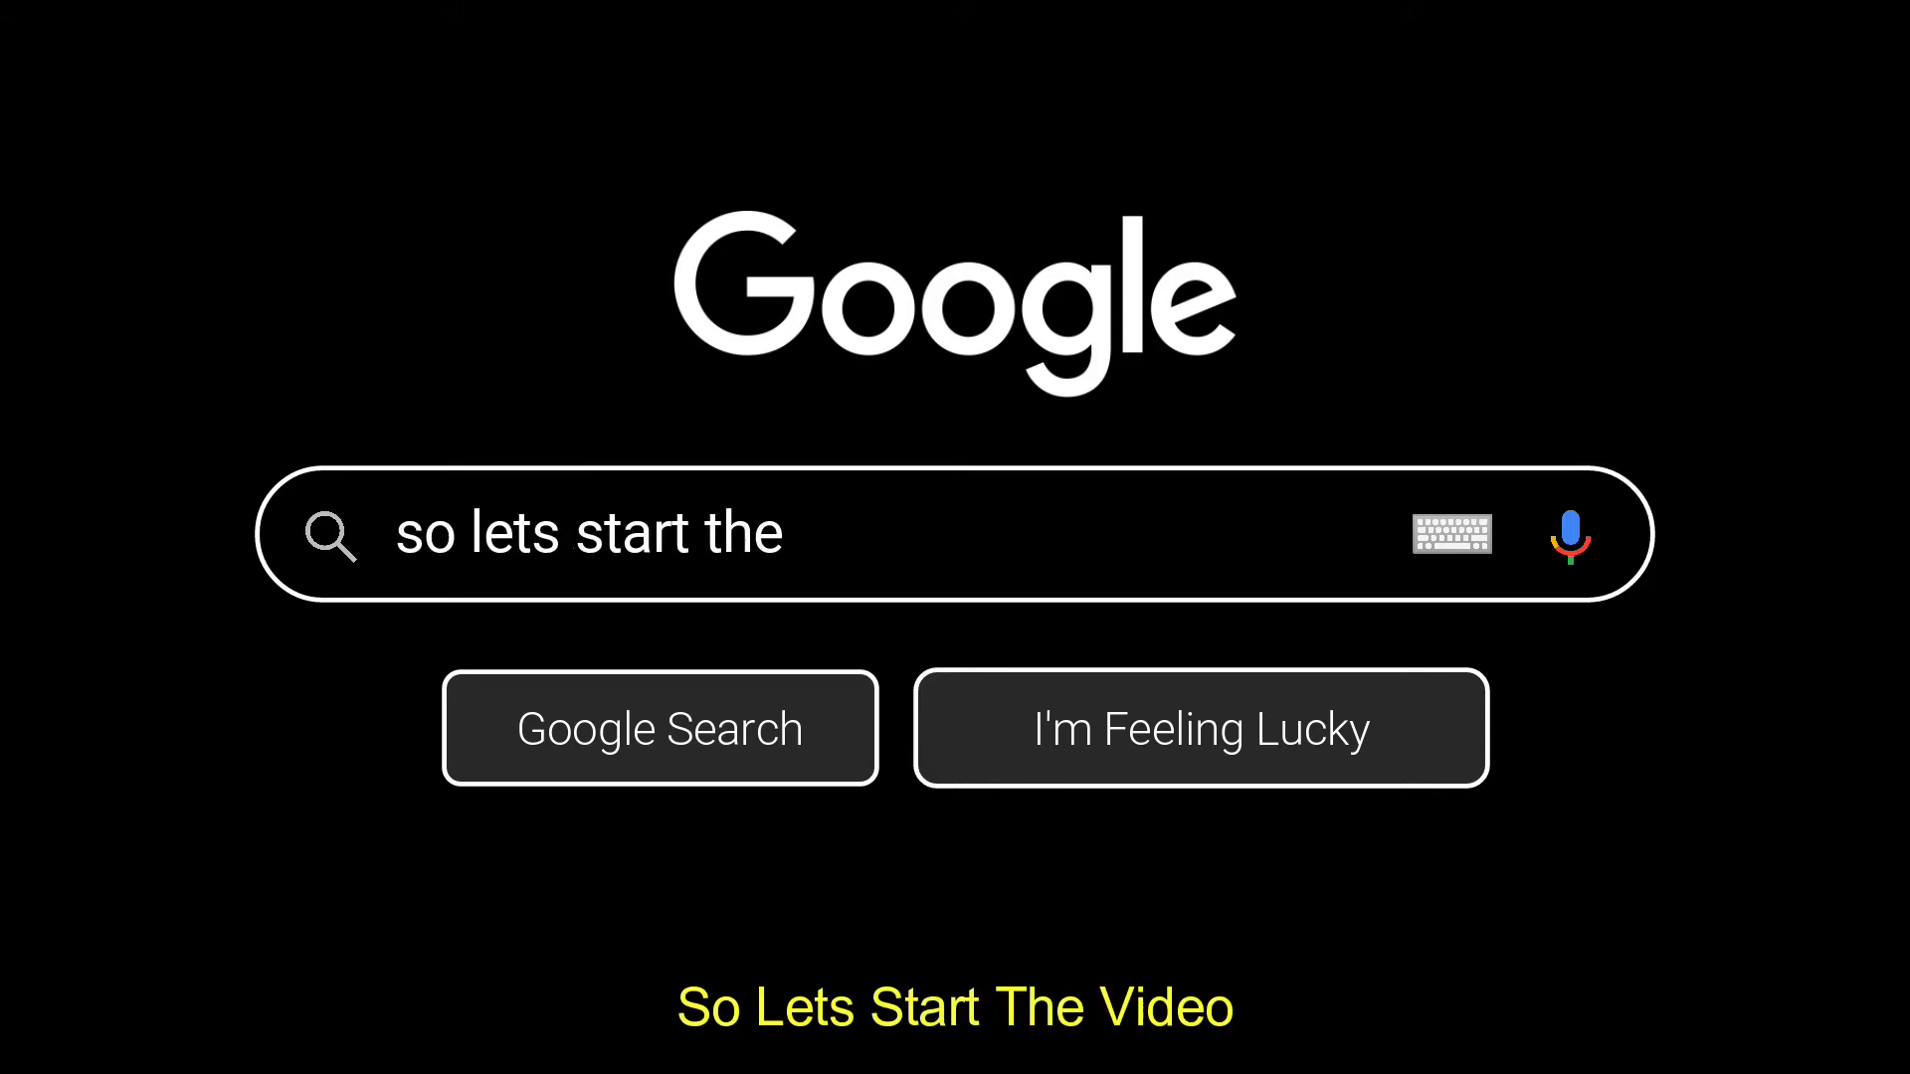
text(video)
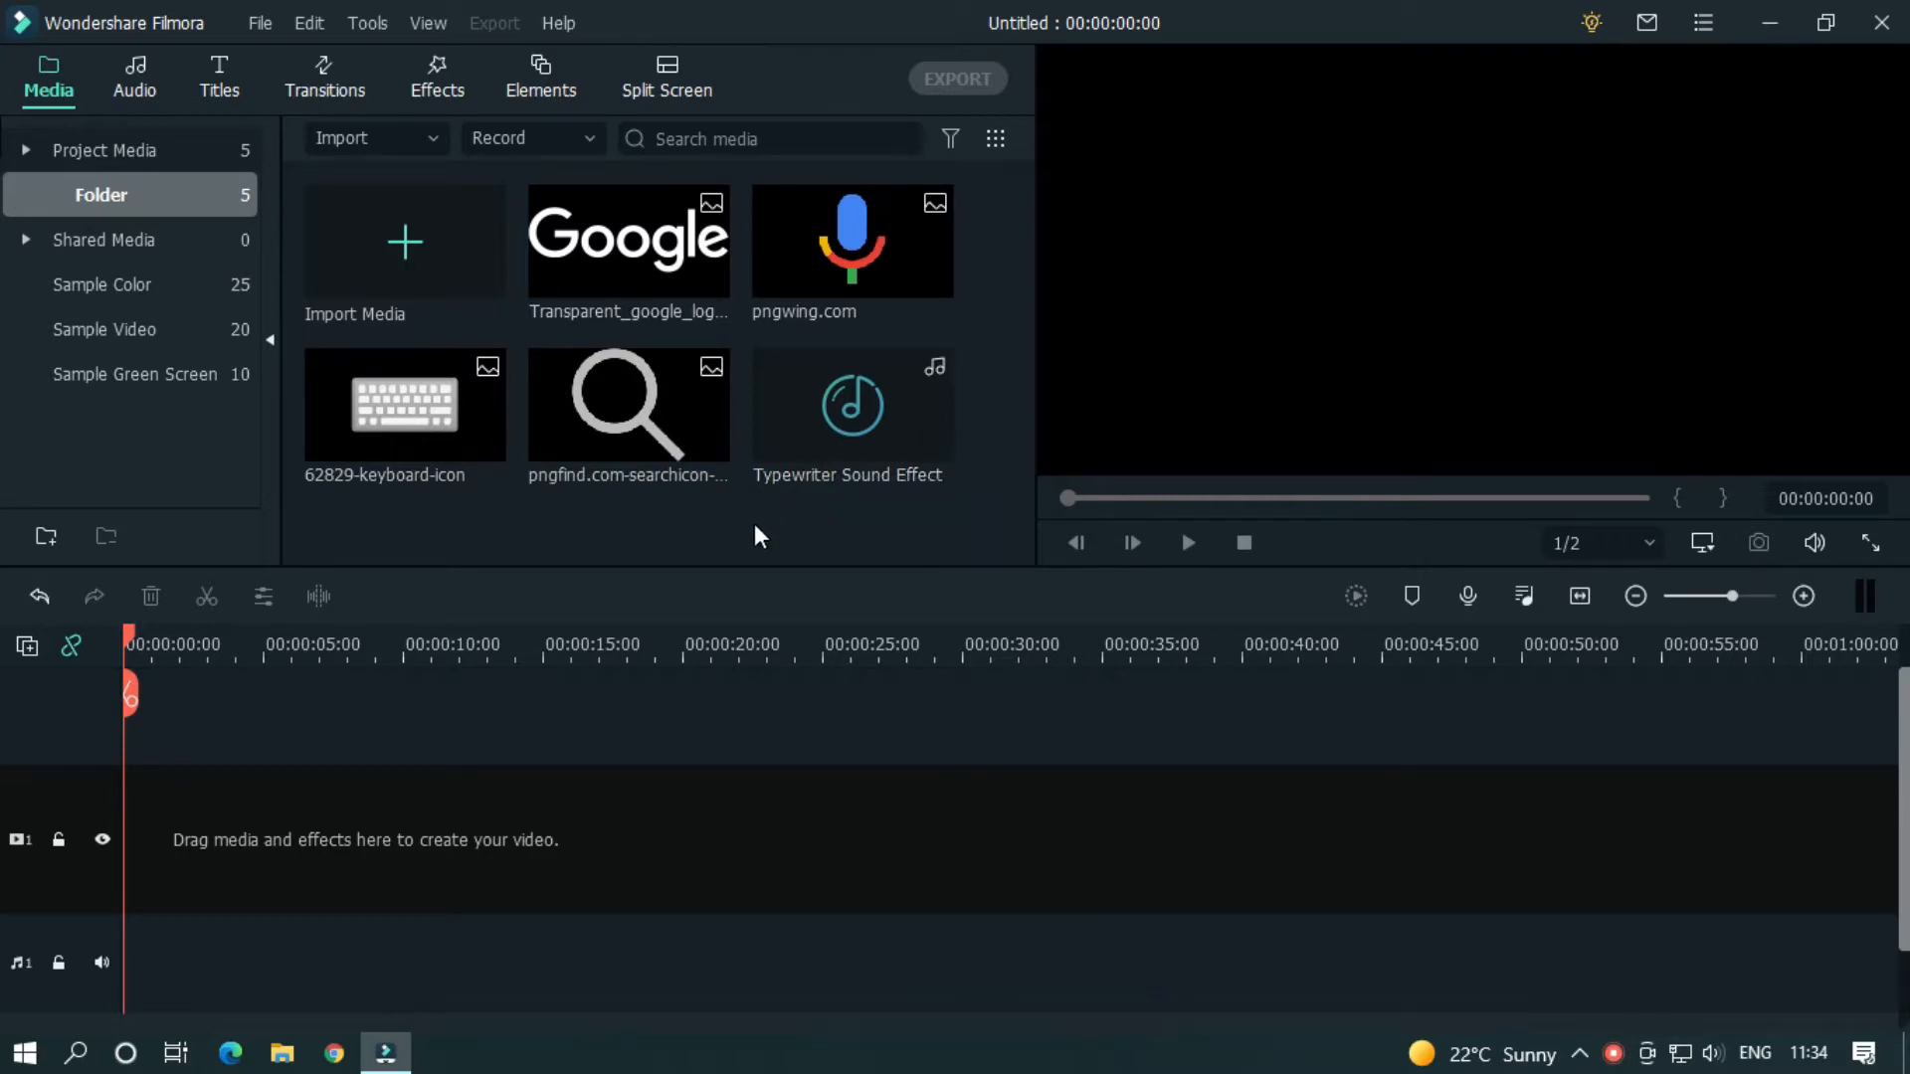
- Place the Black sample colour clip on the timeline with a Default Title stacked above it
click(101, 285)
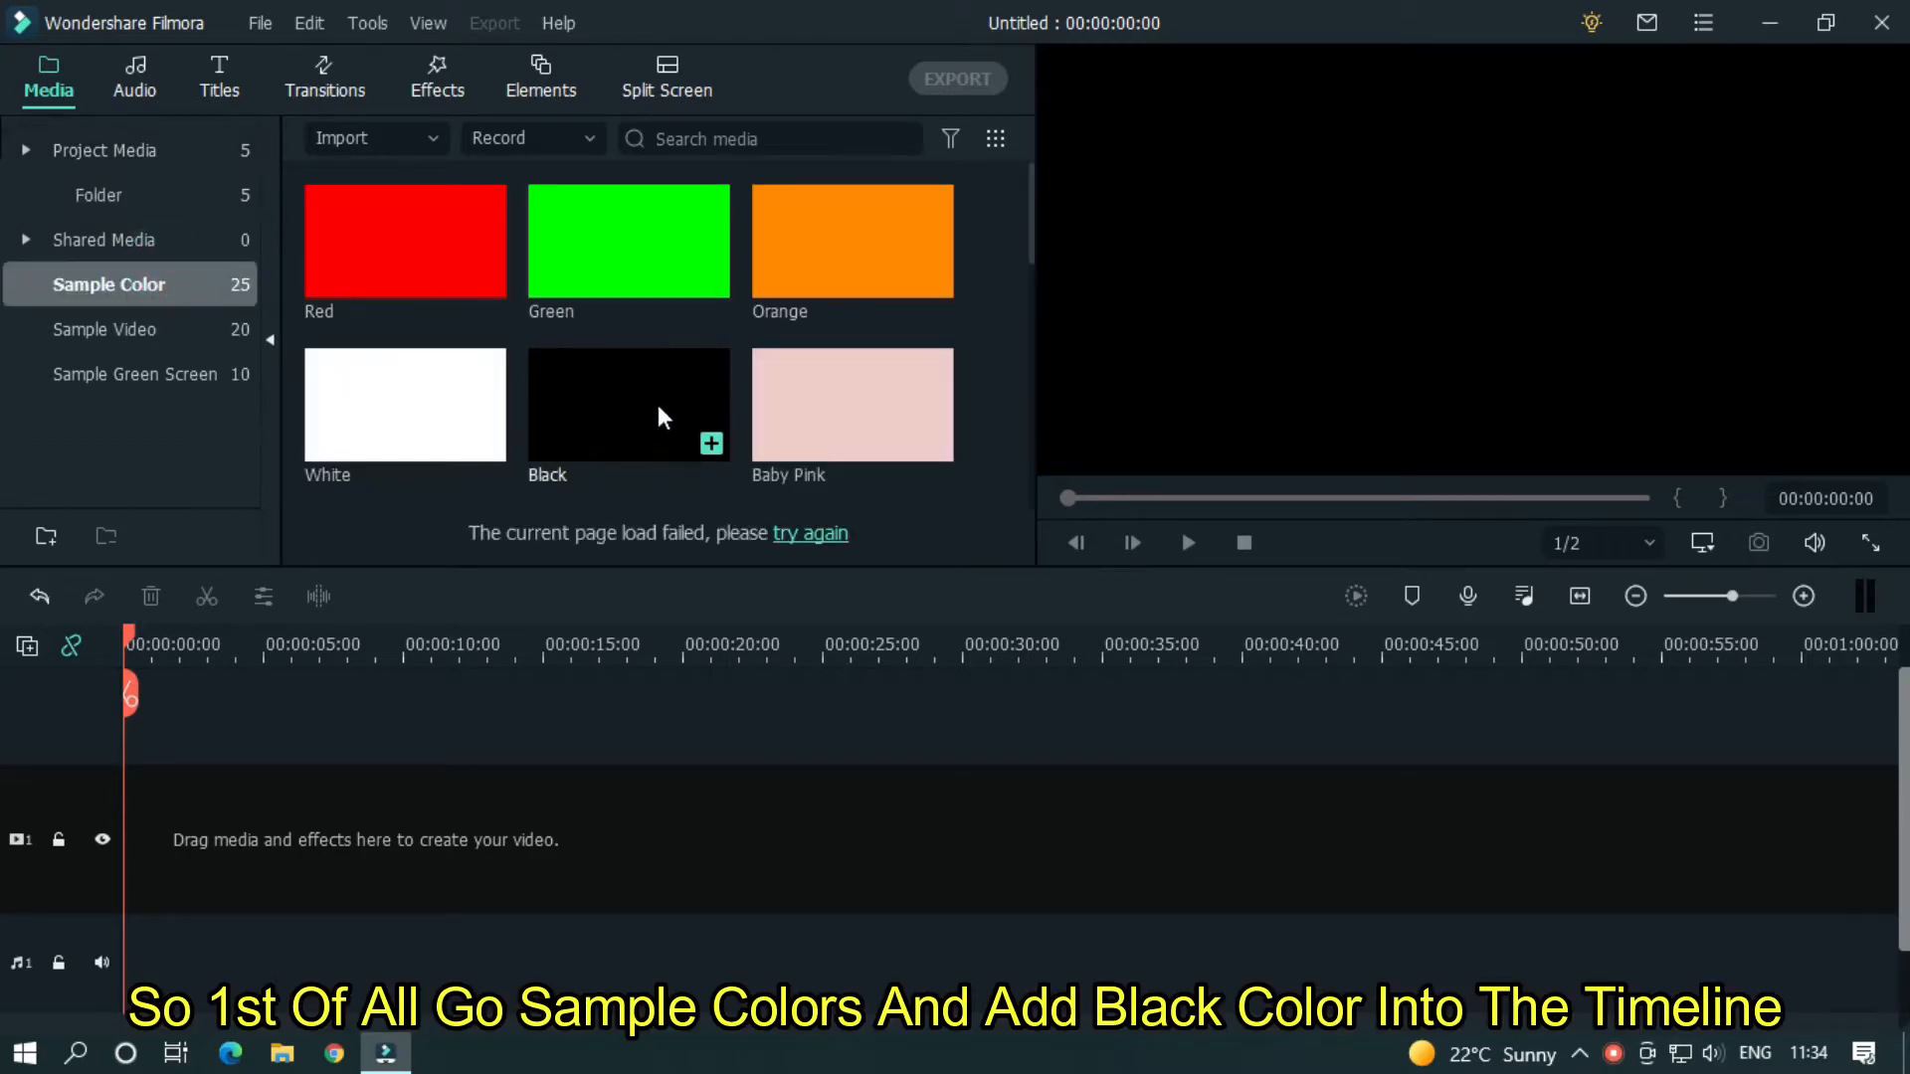
drag(629, 404, 193, 838)
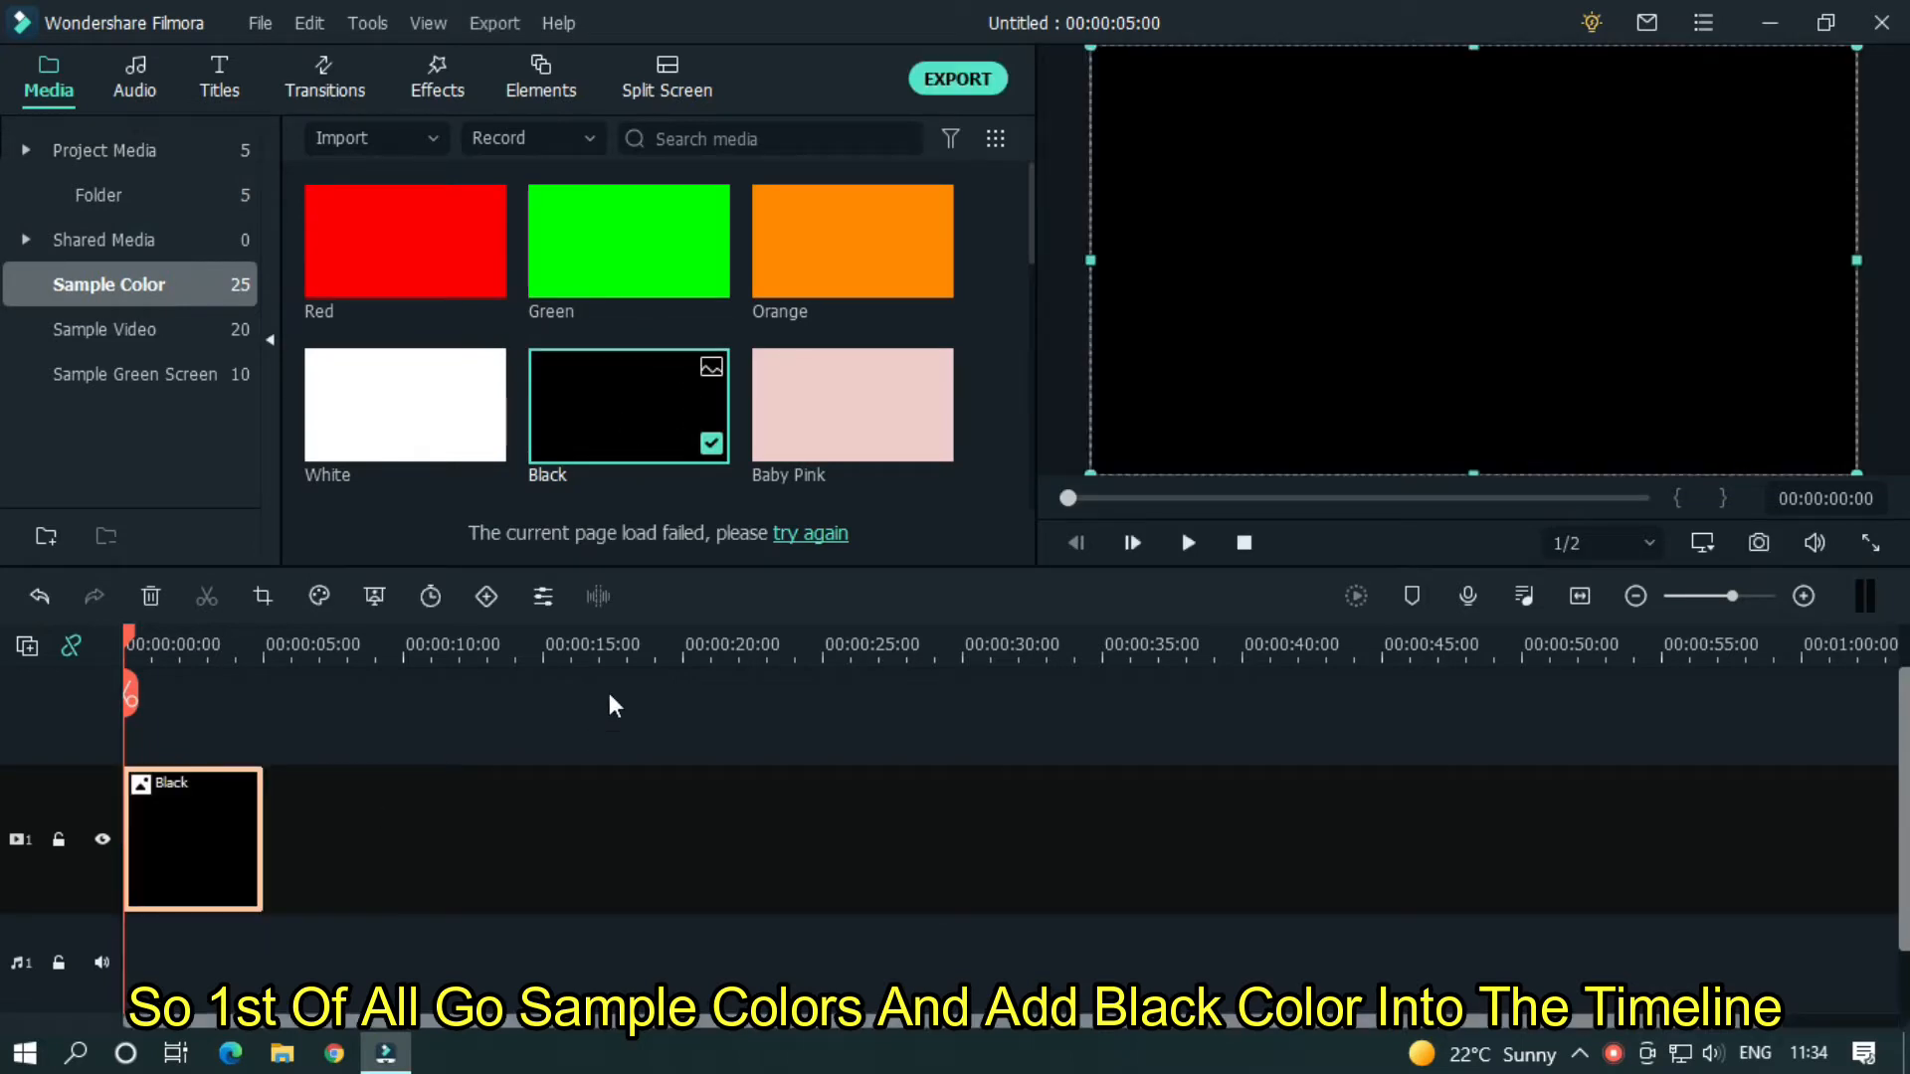
click(104, 149)
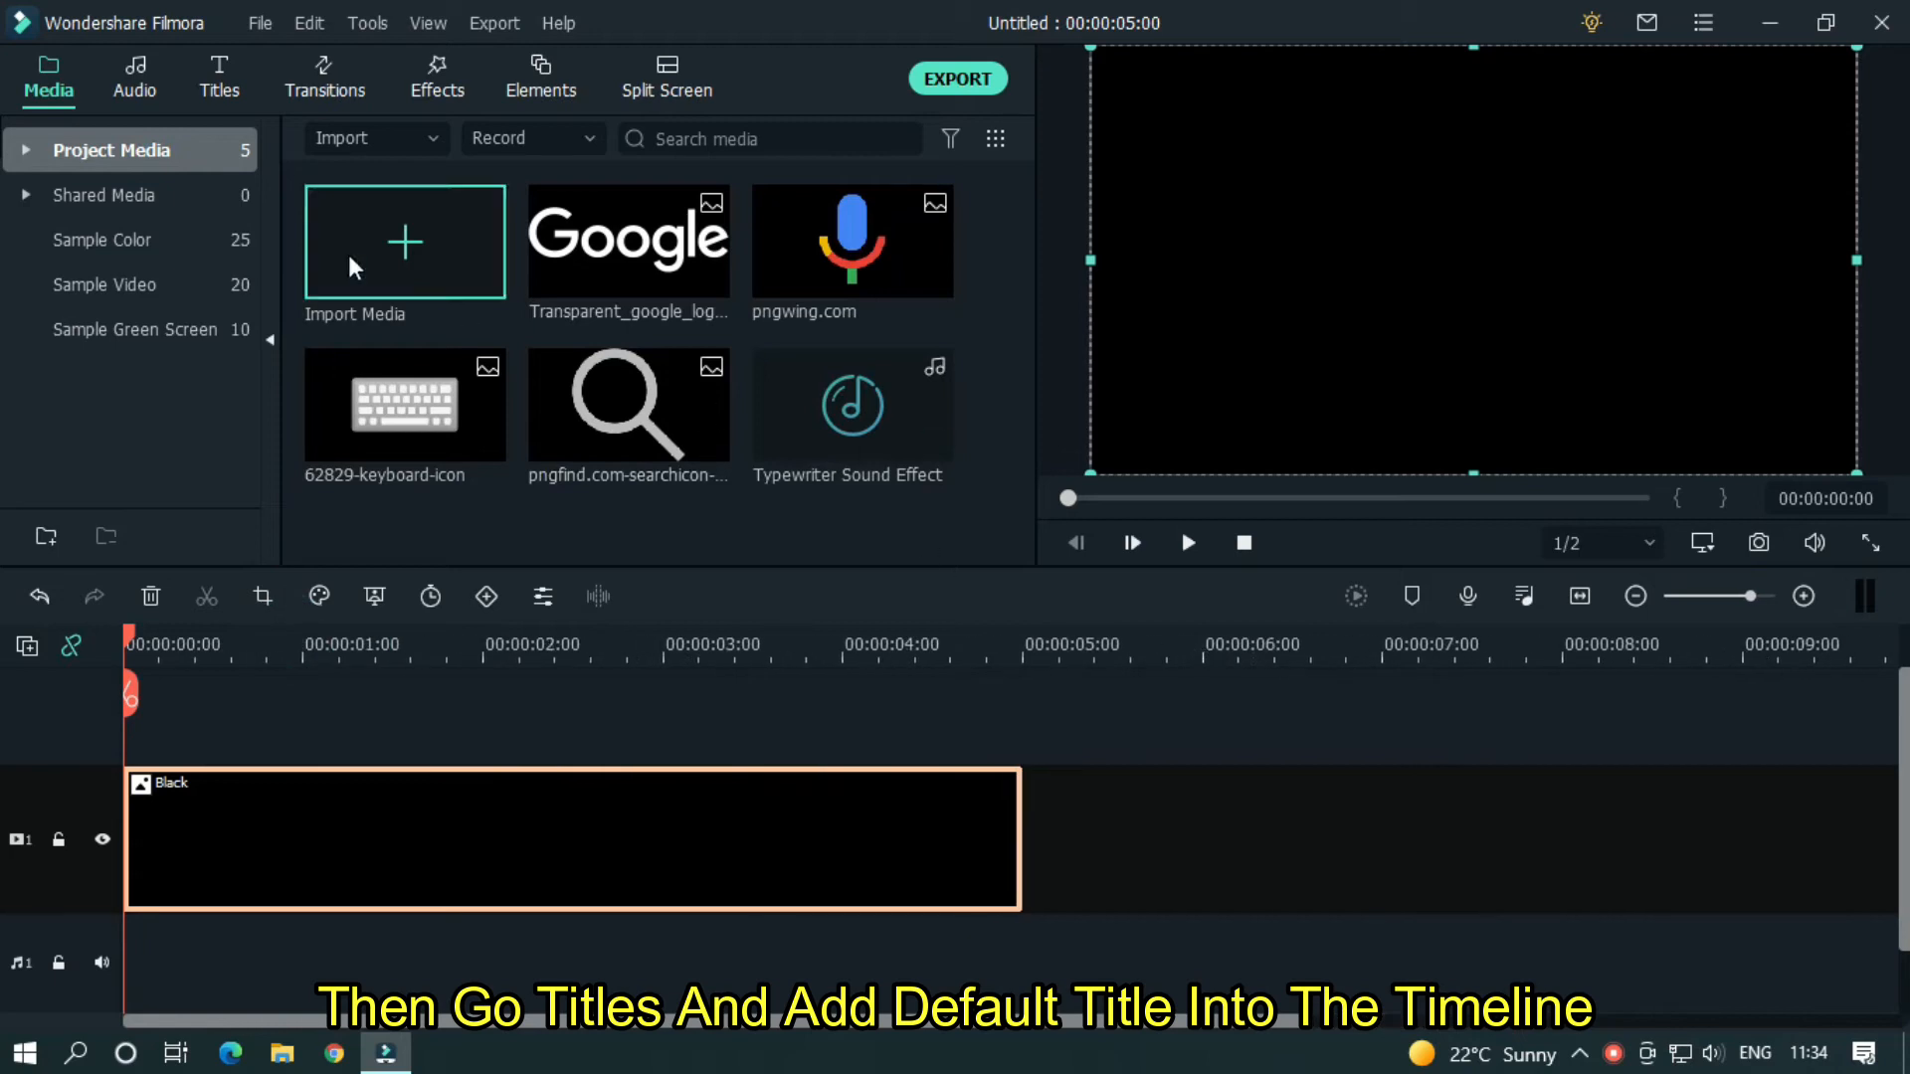
click(218, 78)
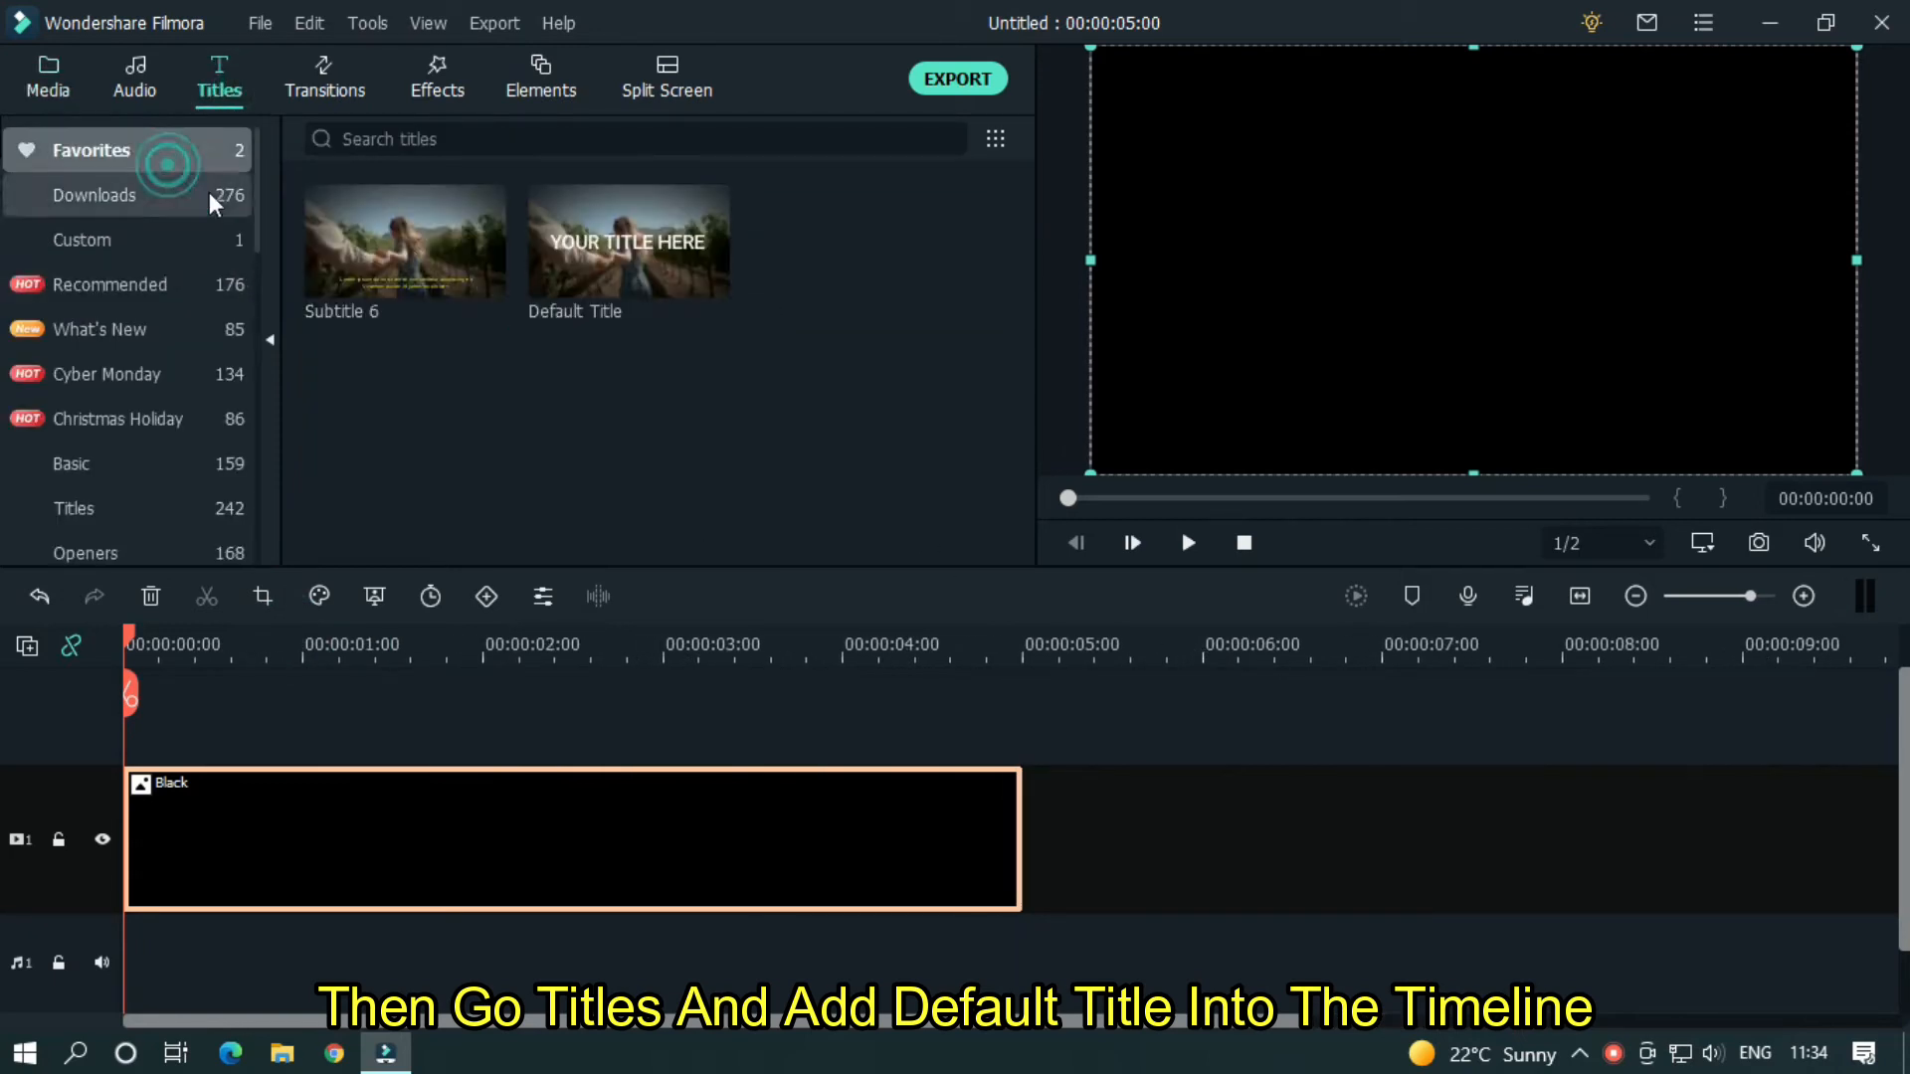
drag(629, 240, 573, 814)
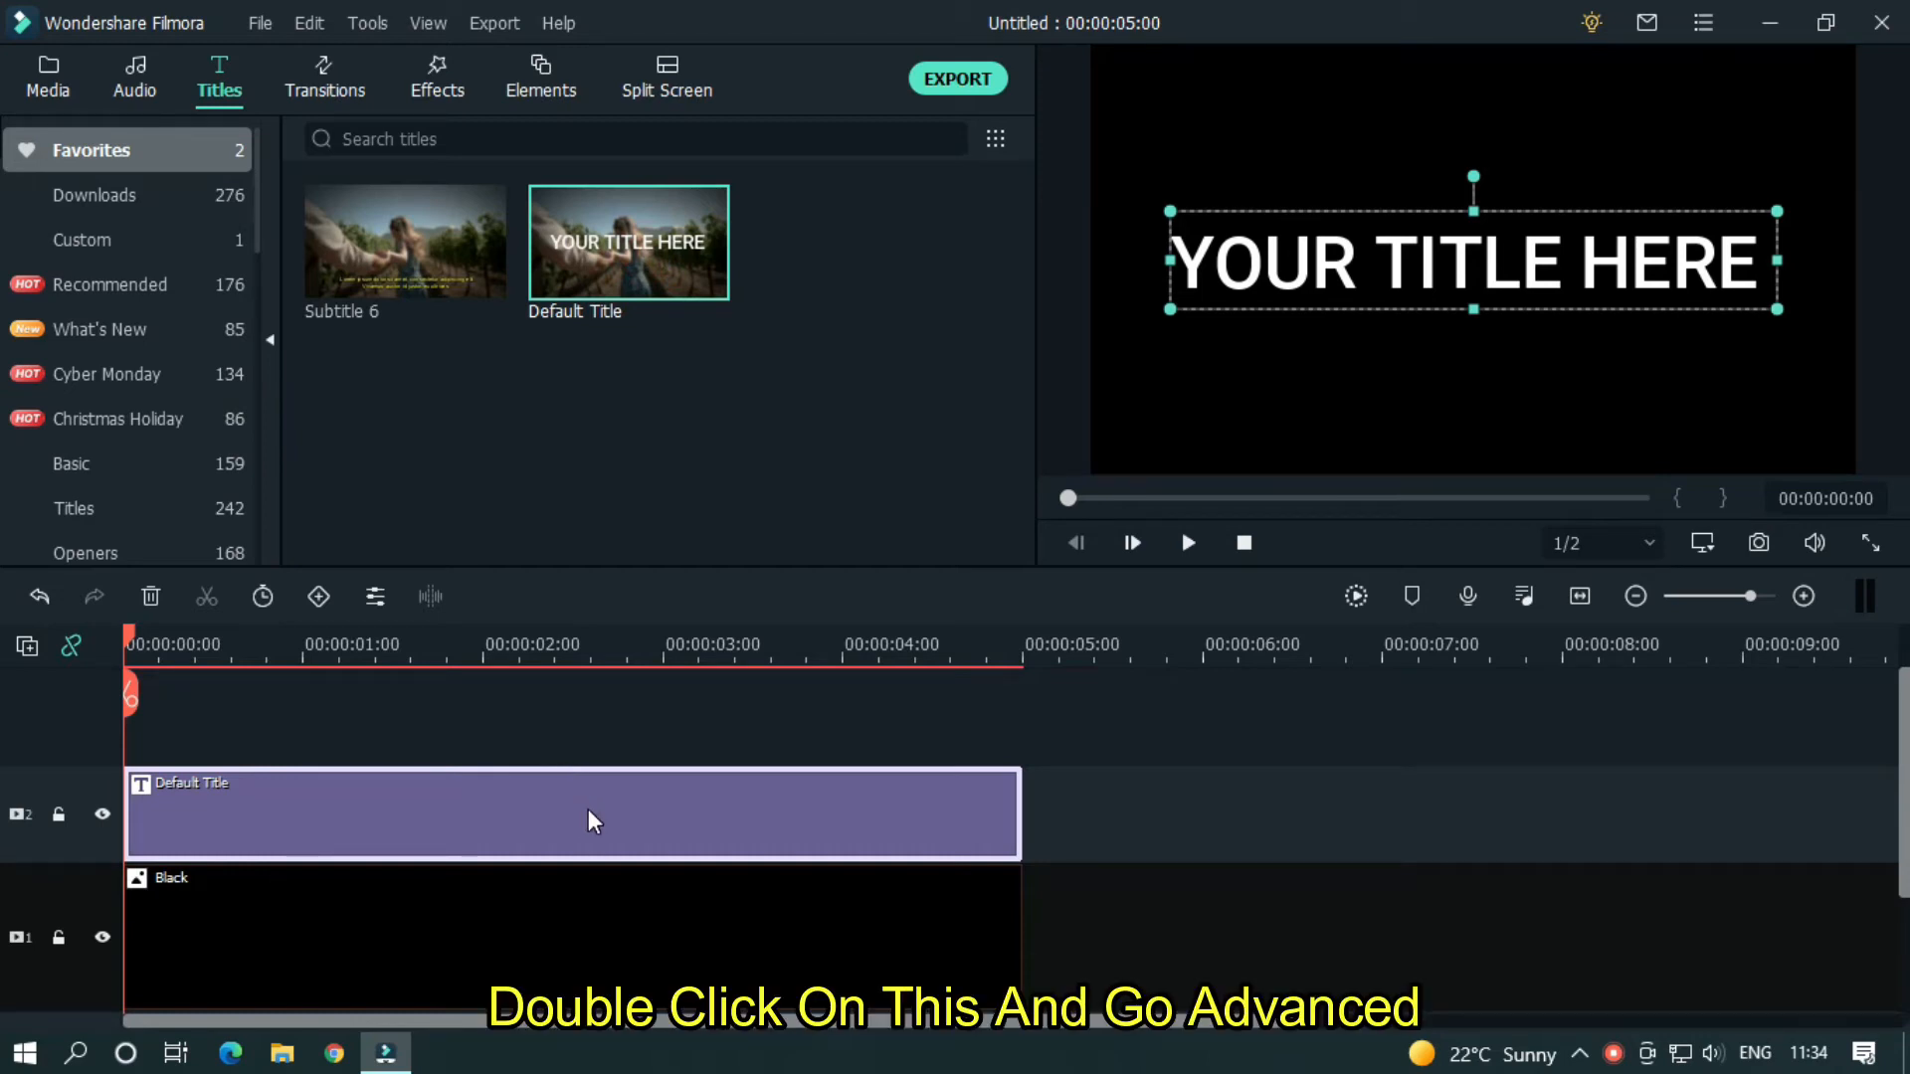
- In the advanced title editor, delete the default text and add an empty Round Rectangle
double_click(573, 813)
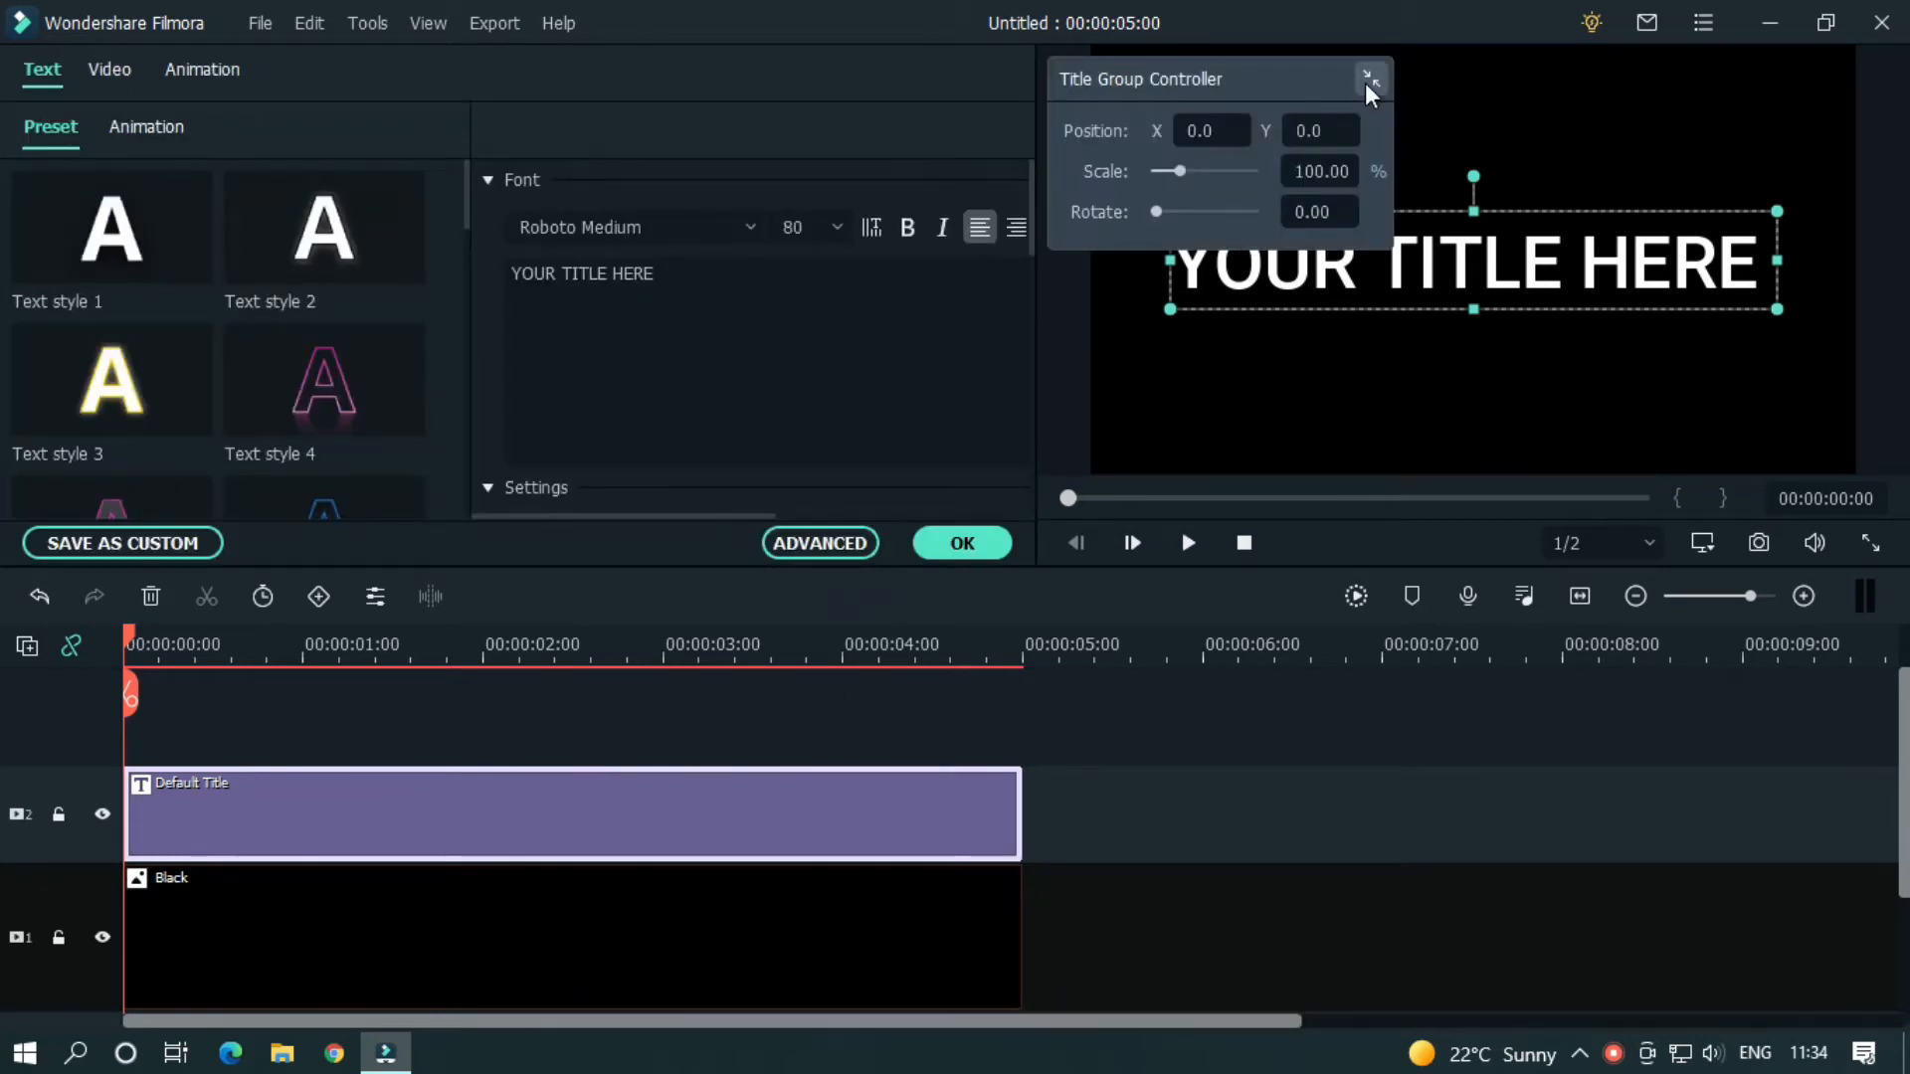
click(1368, 78)
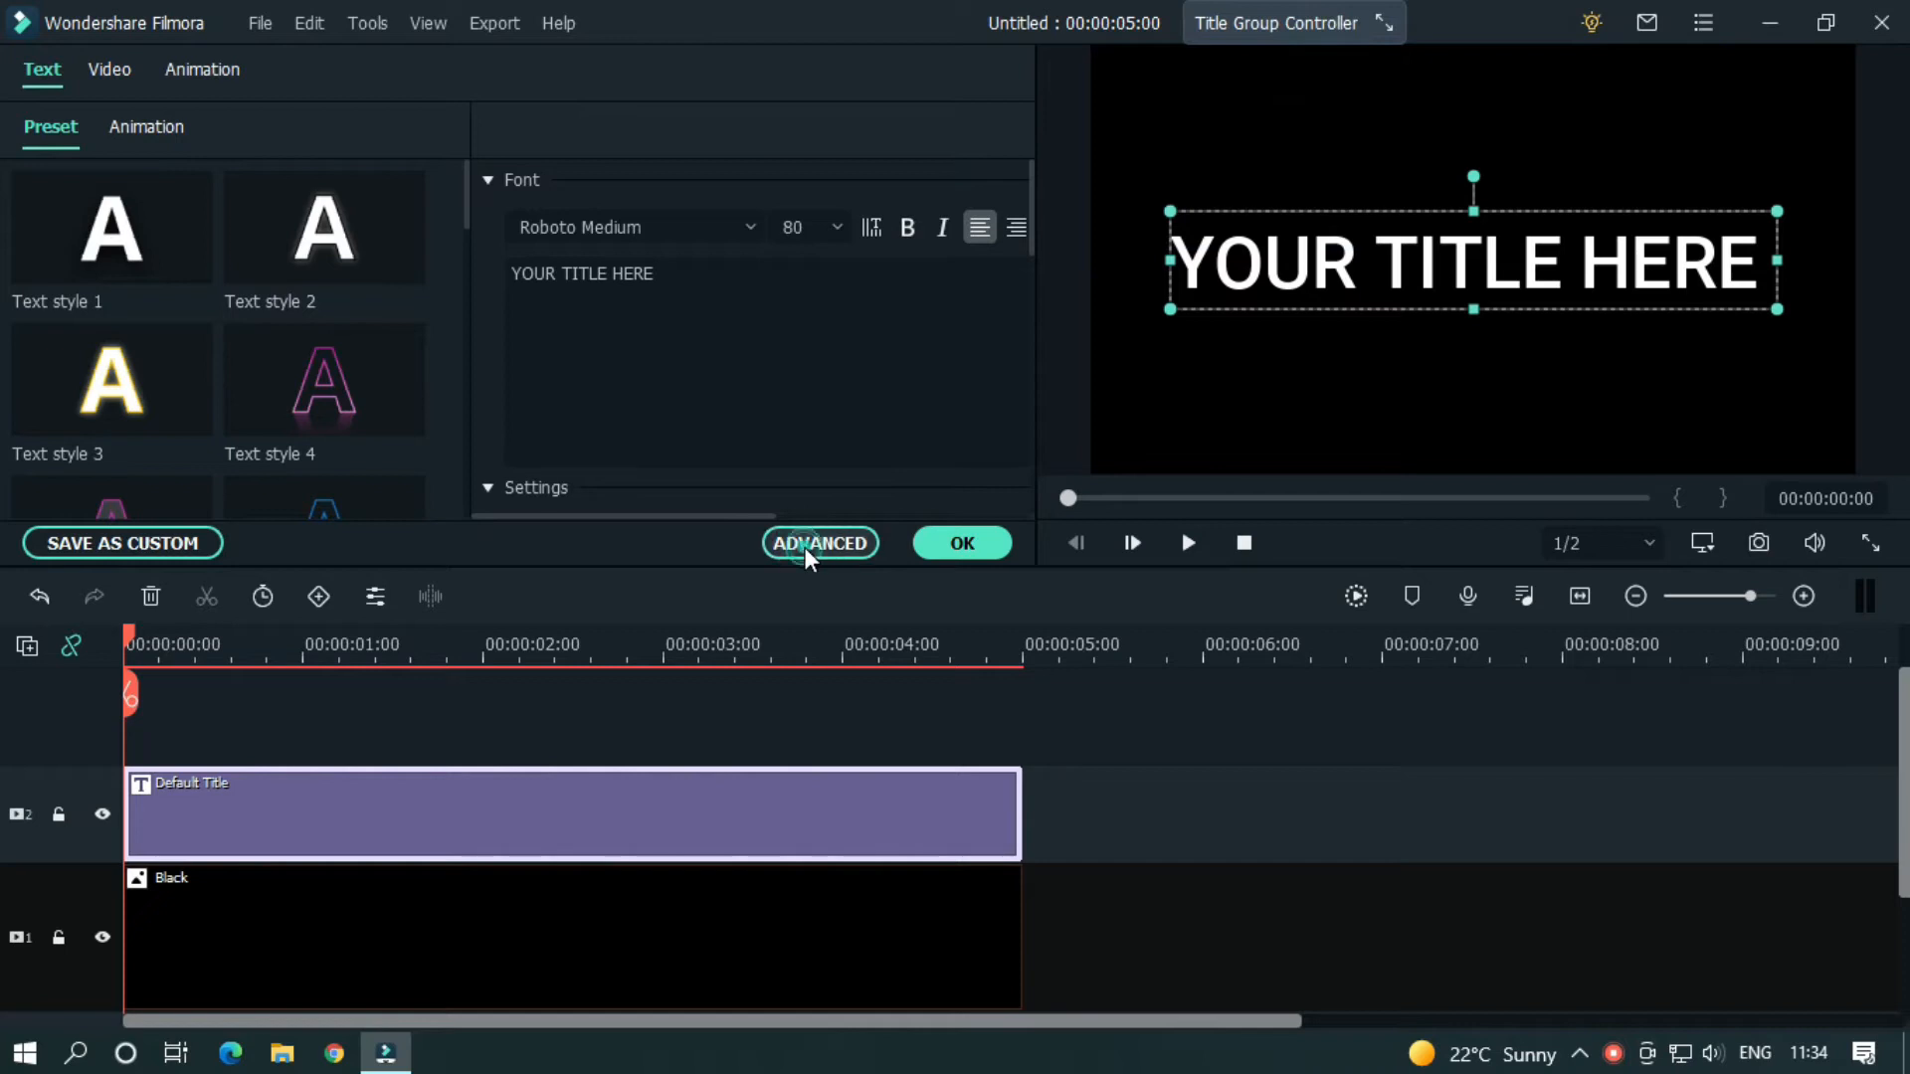
click(818, 543)
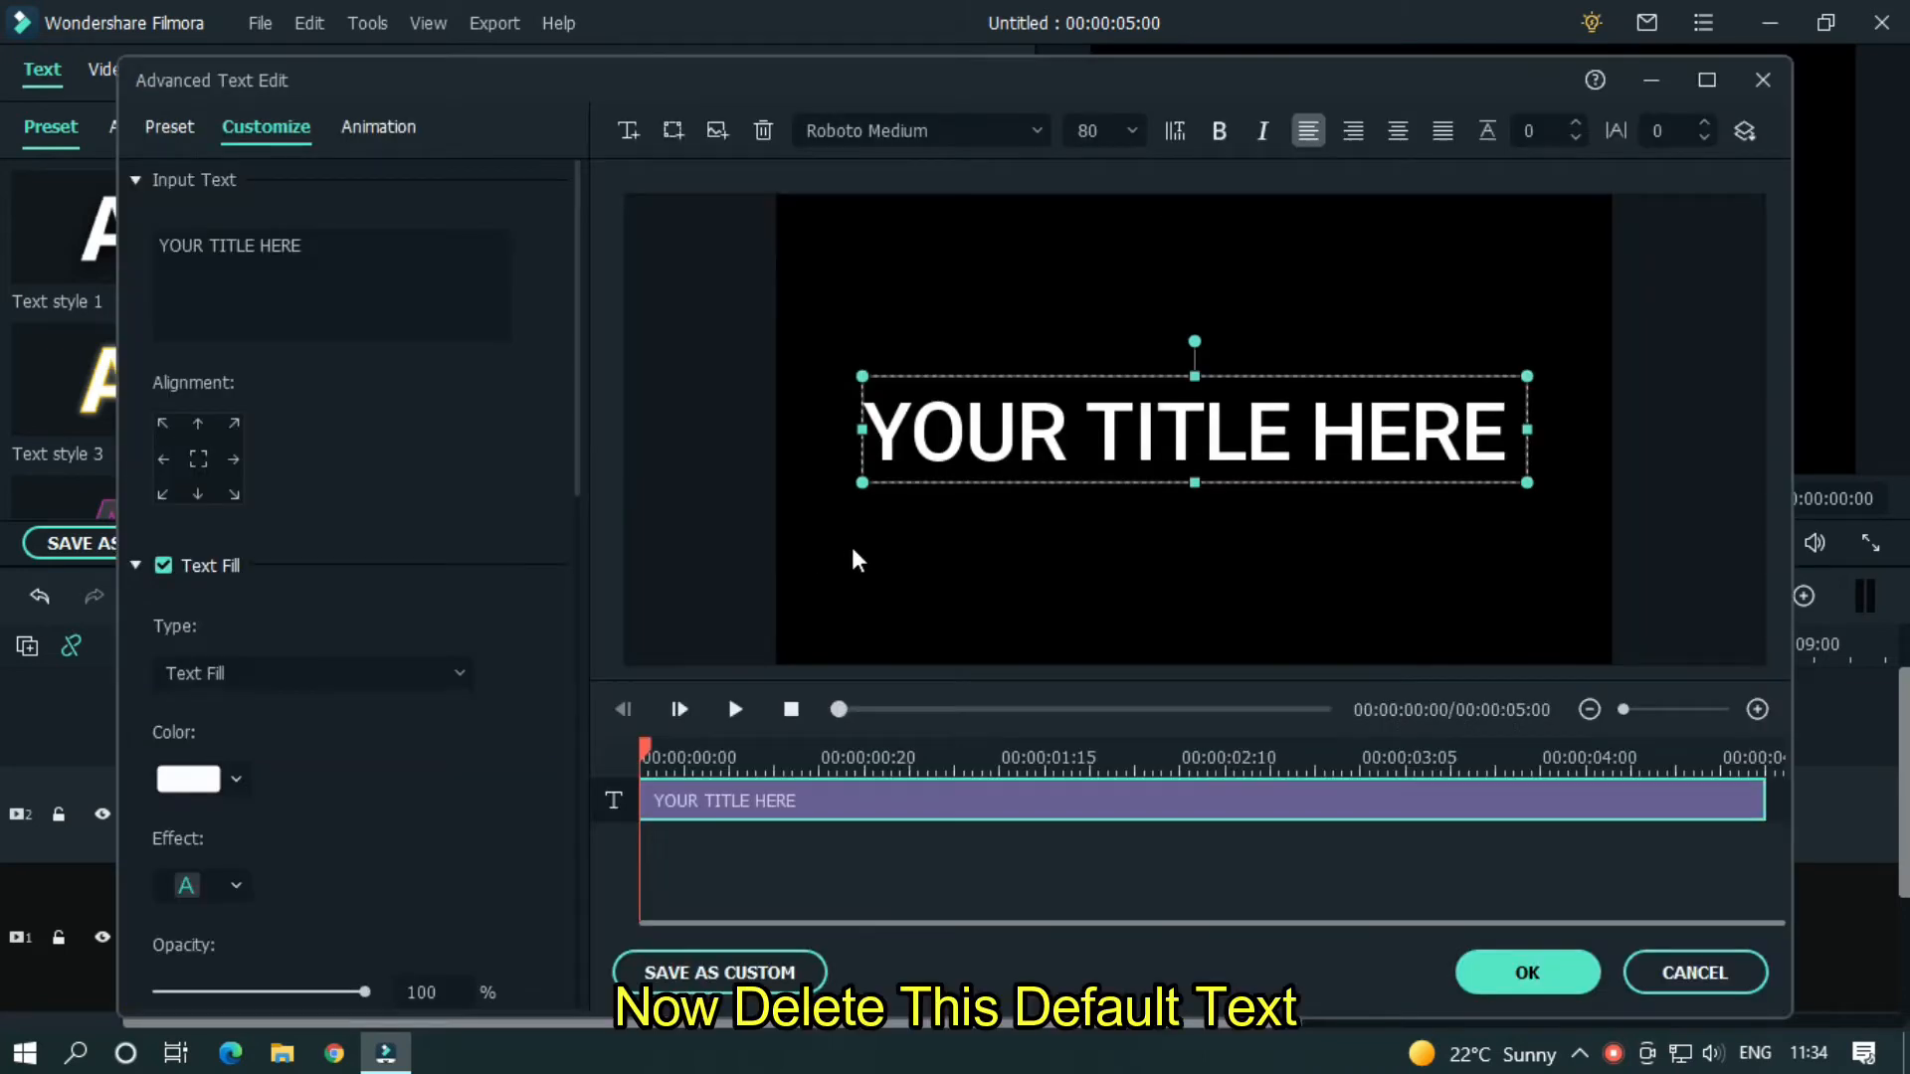
click(764, 131)
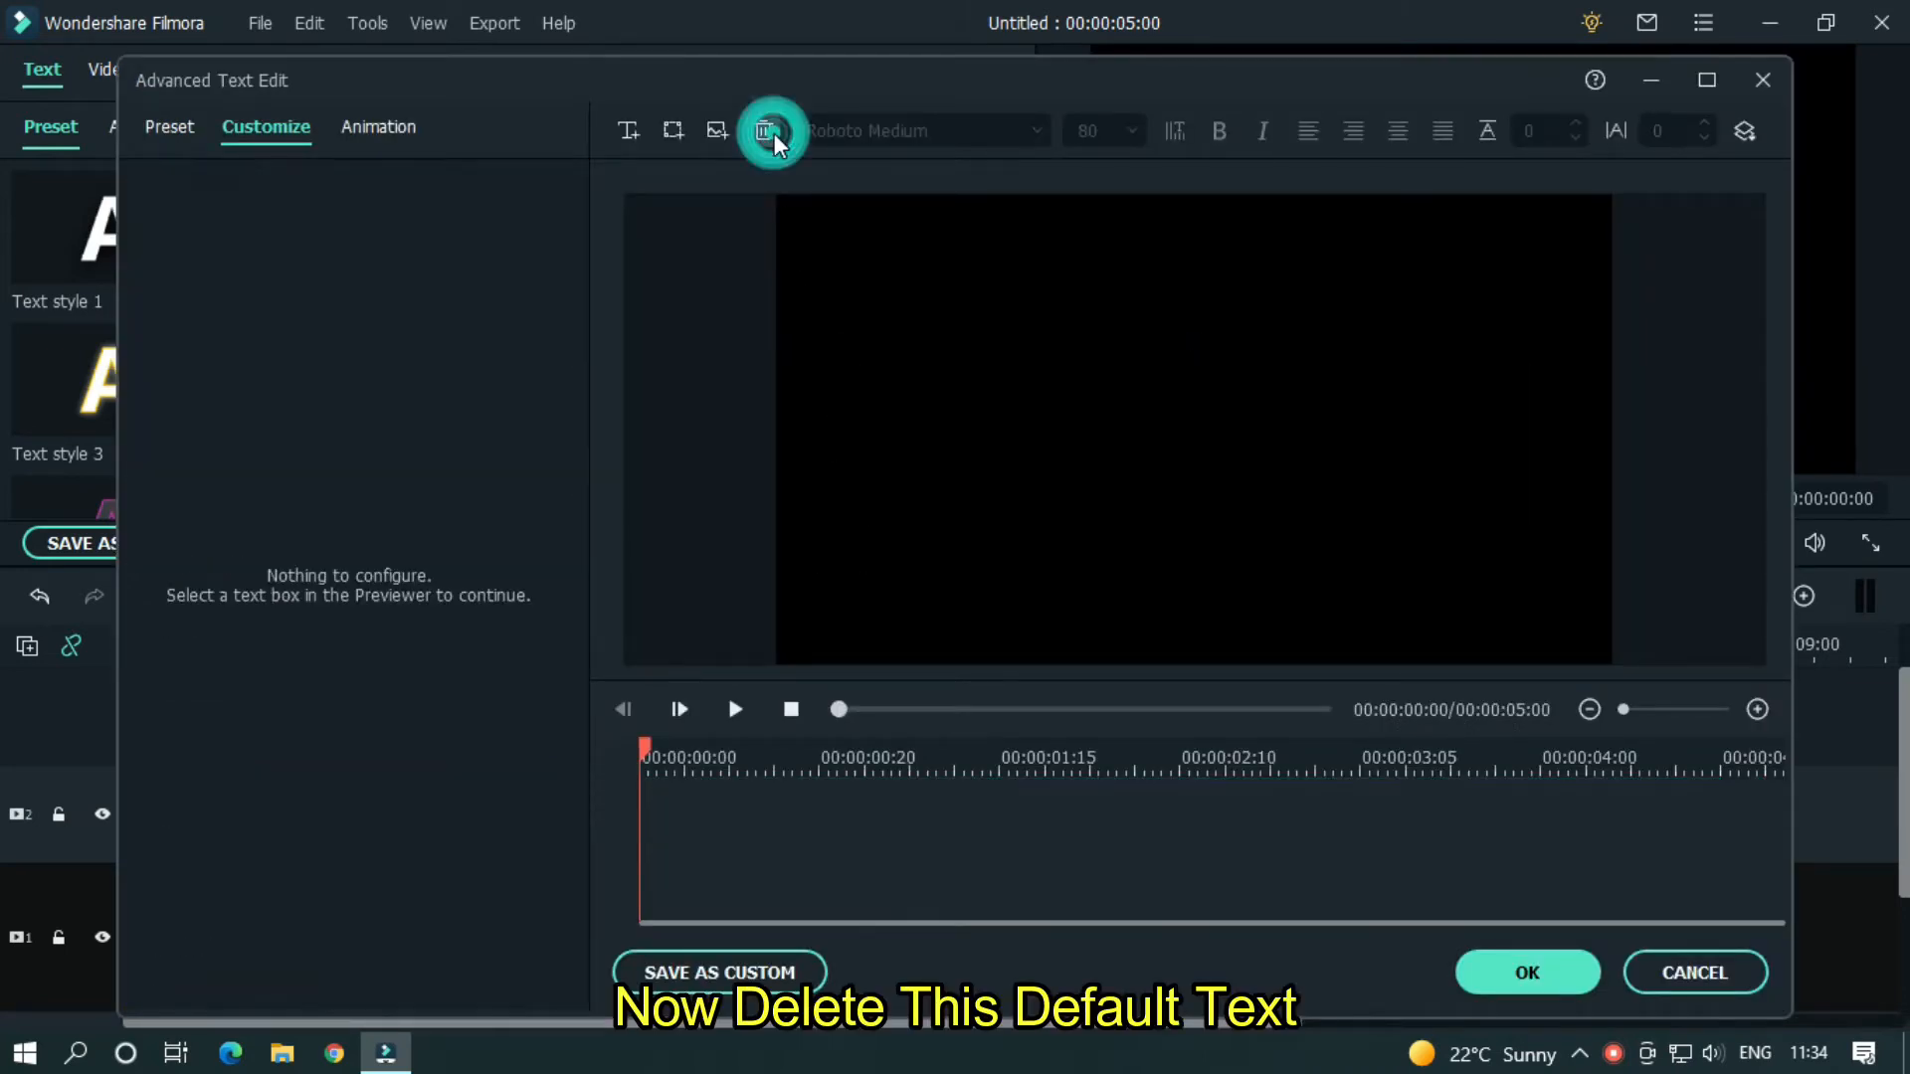
click(671, 132)
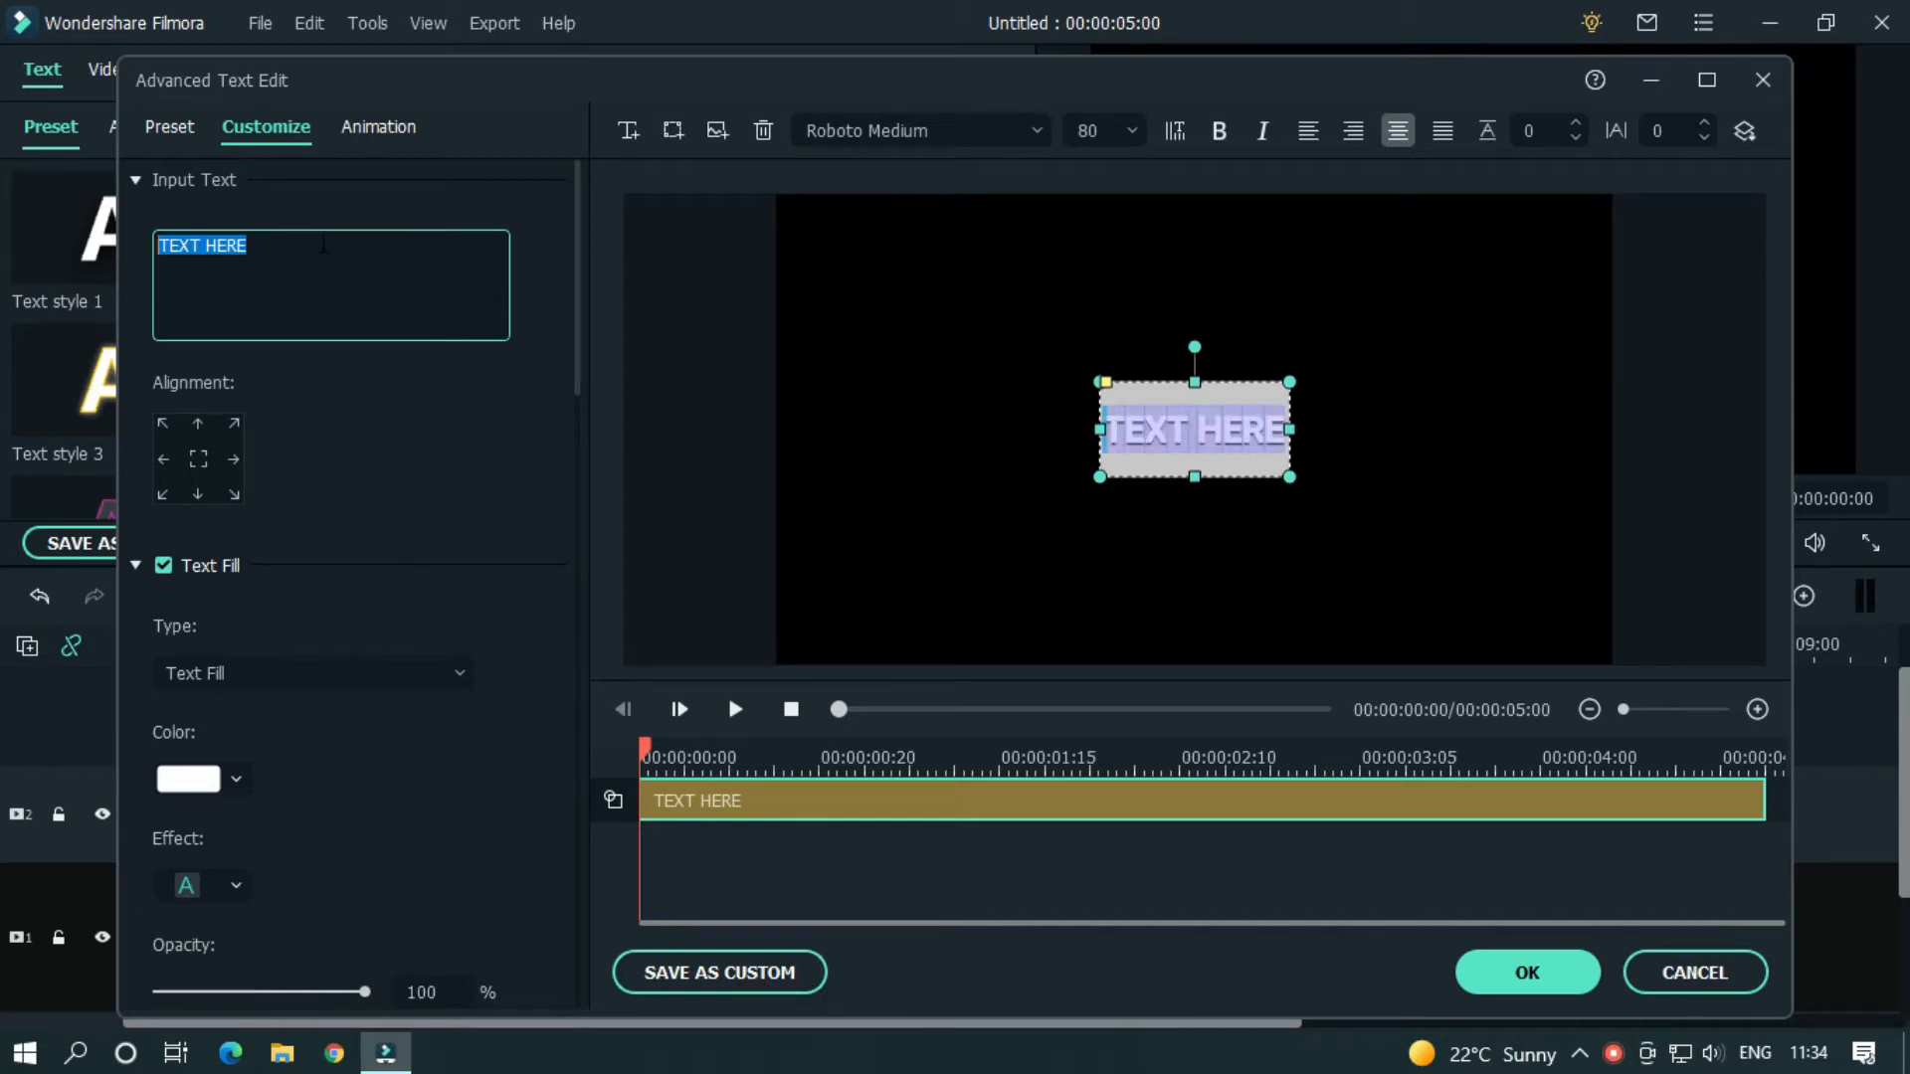
key(Delete)
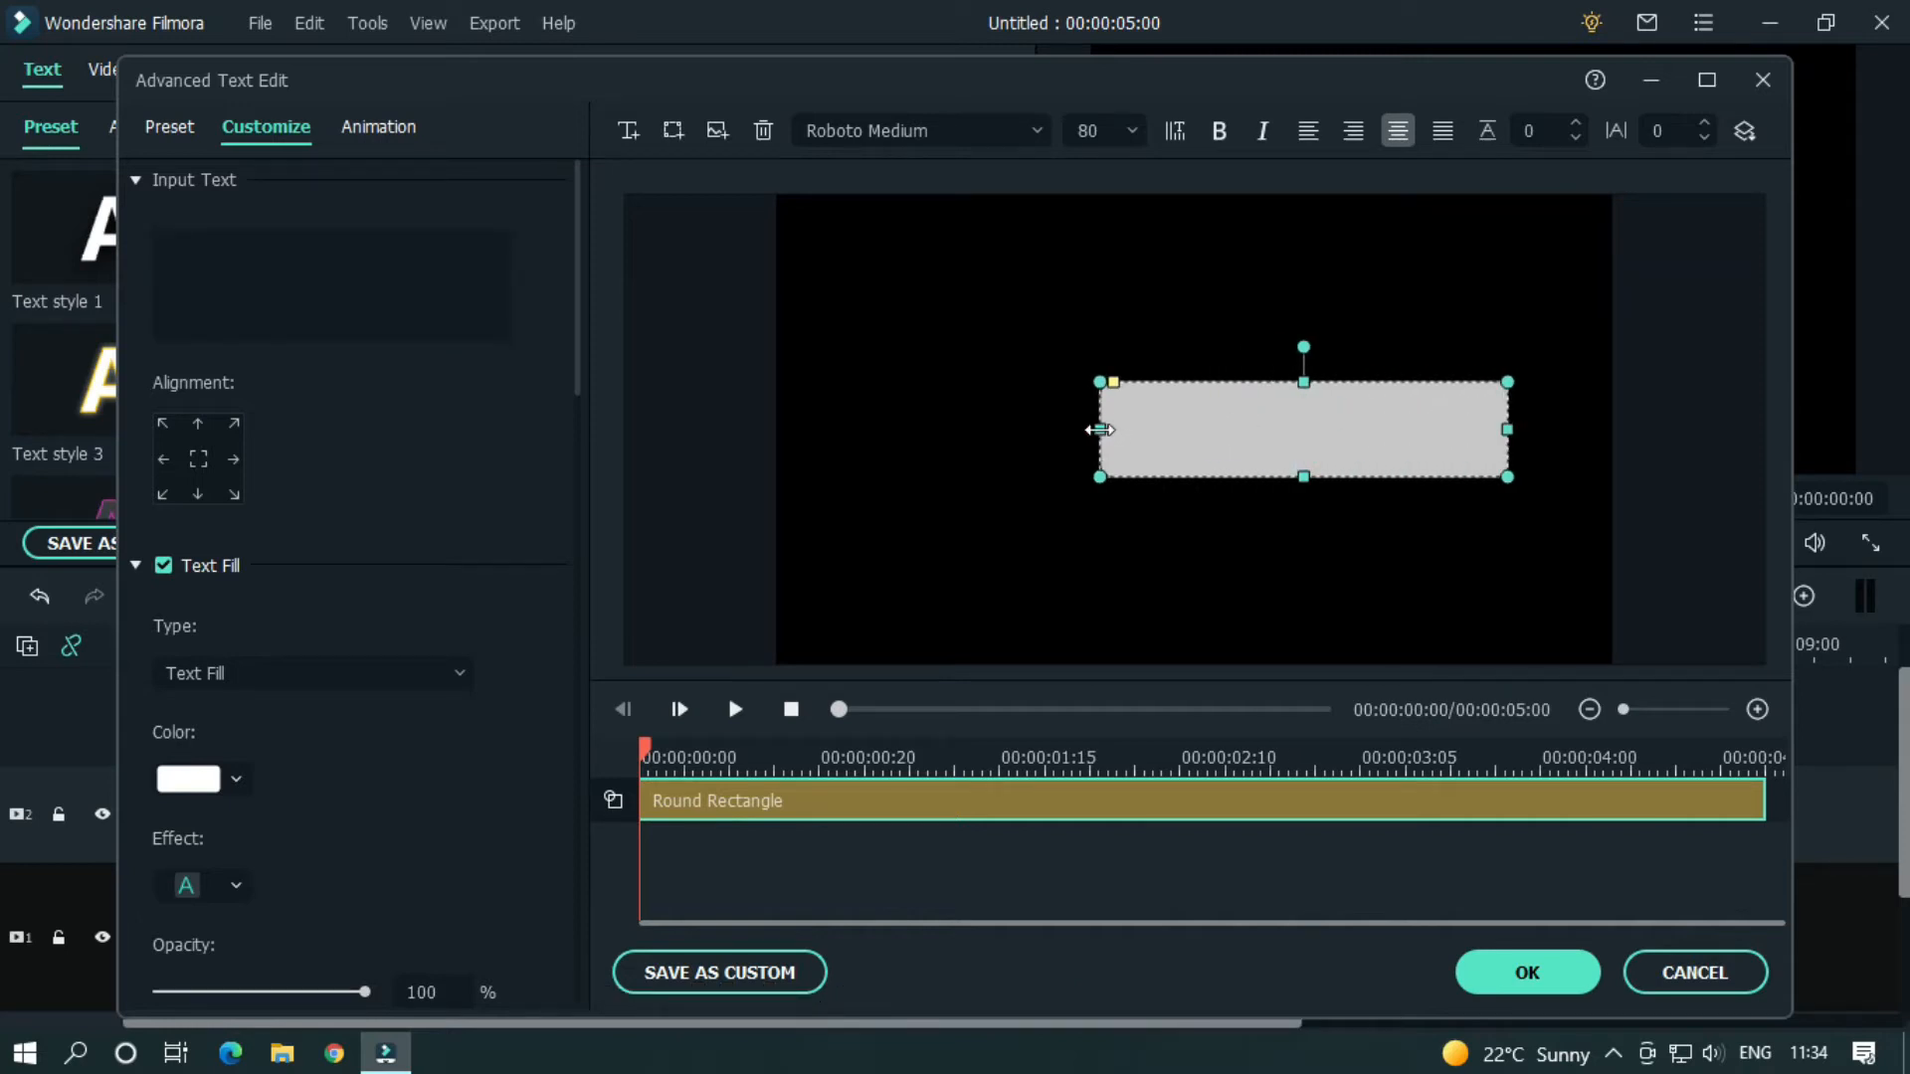
- Stretch the rectangle into a wide pill with Shape Fill off and Border Size 3
drag(1097, 430, 884, 429)
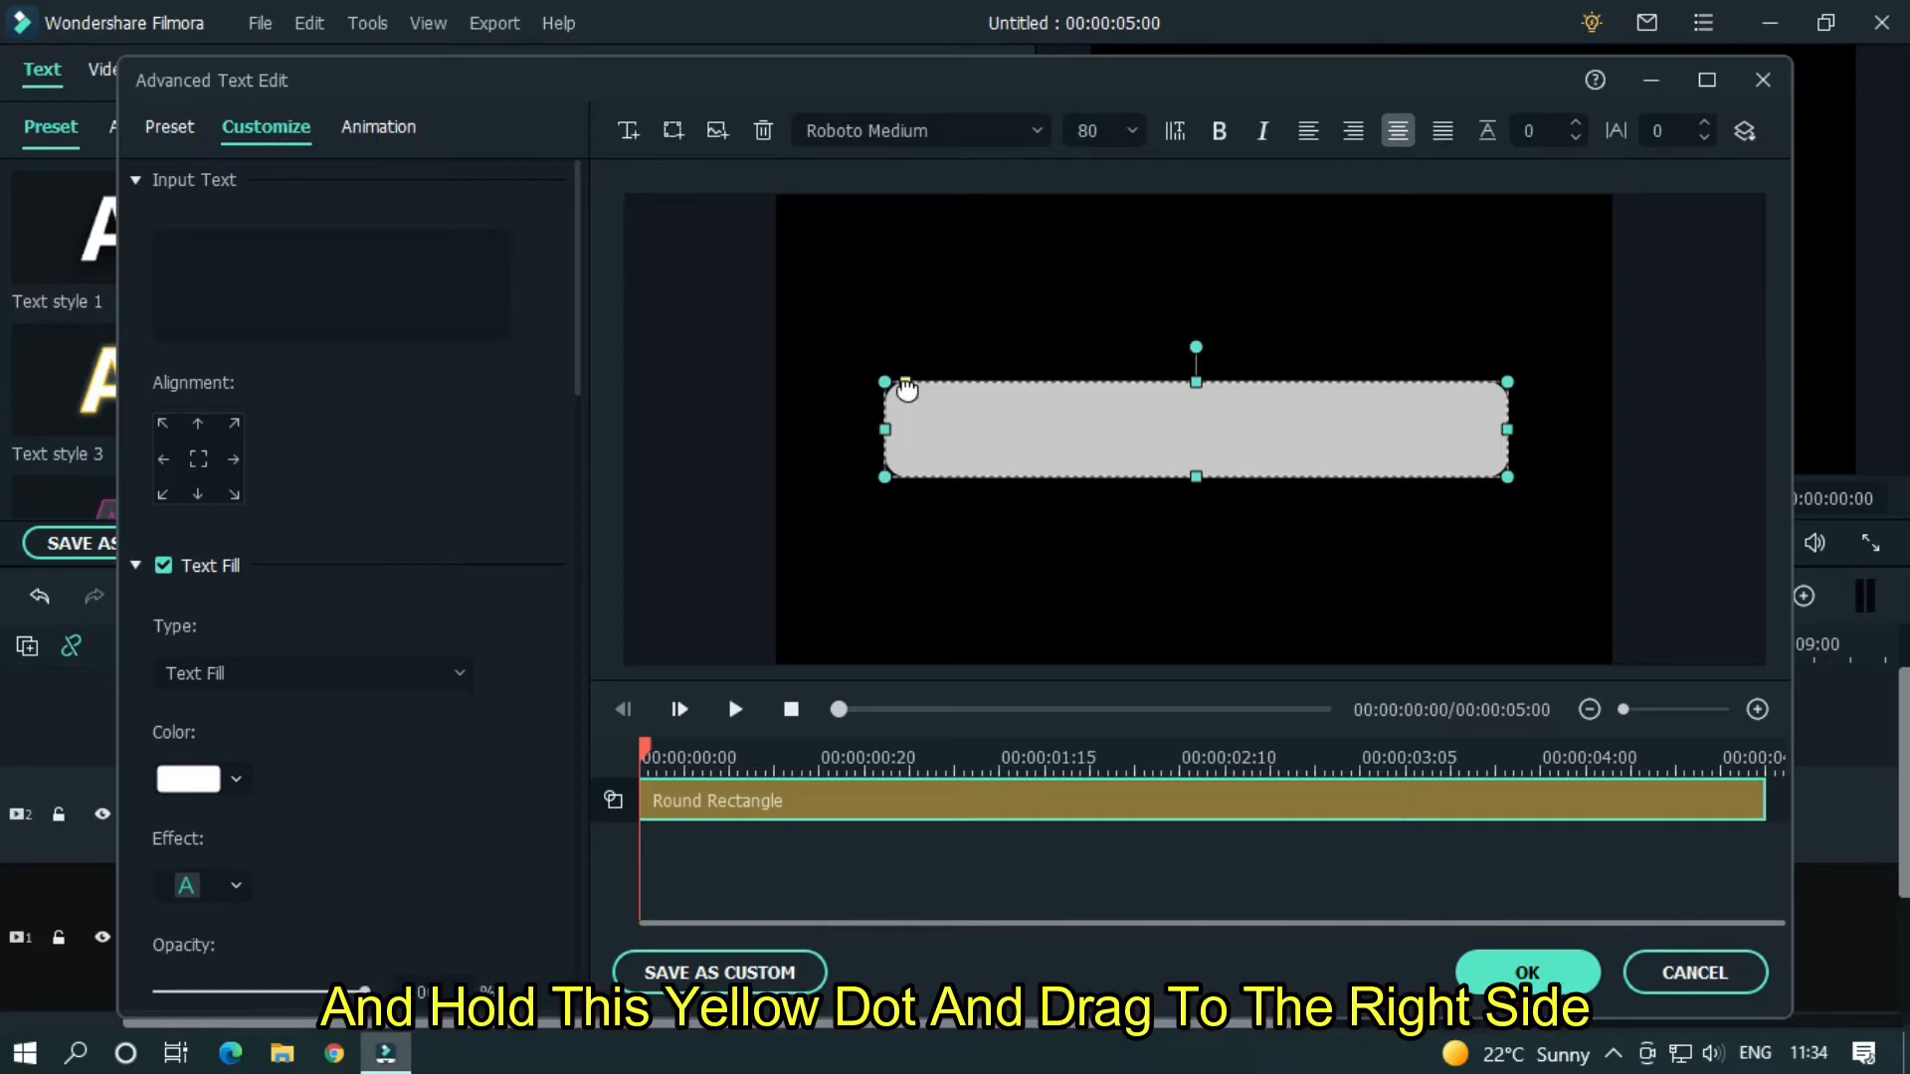
click(907, 380)
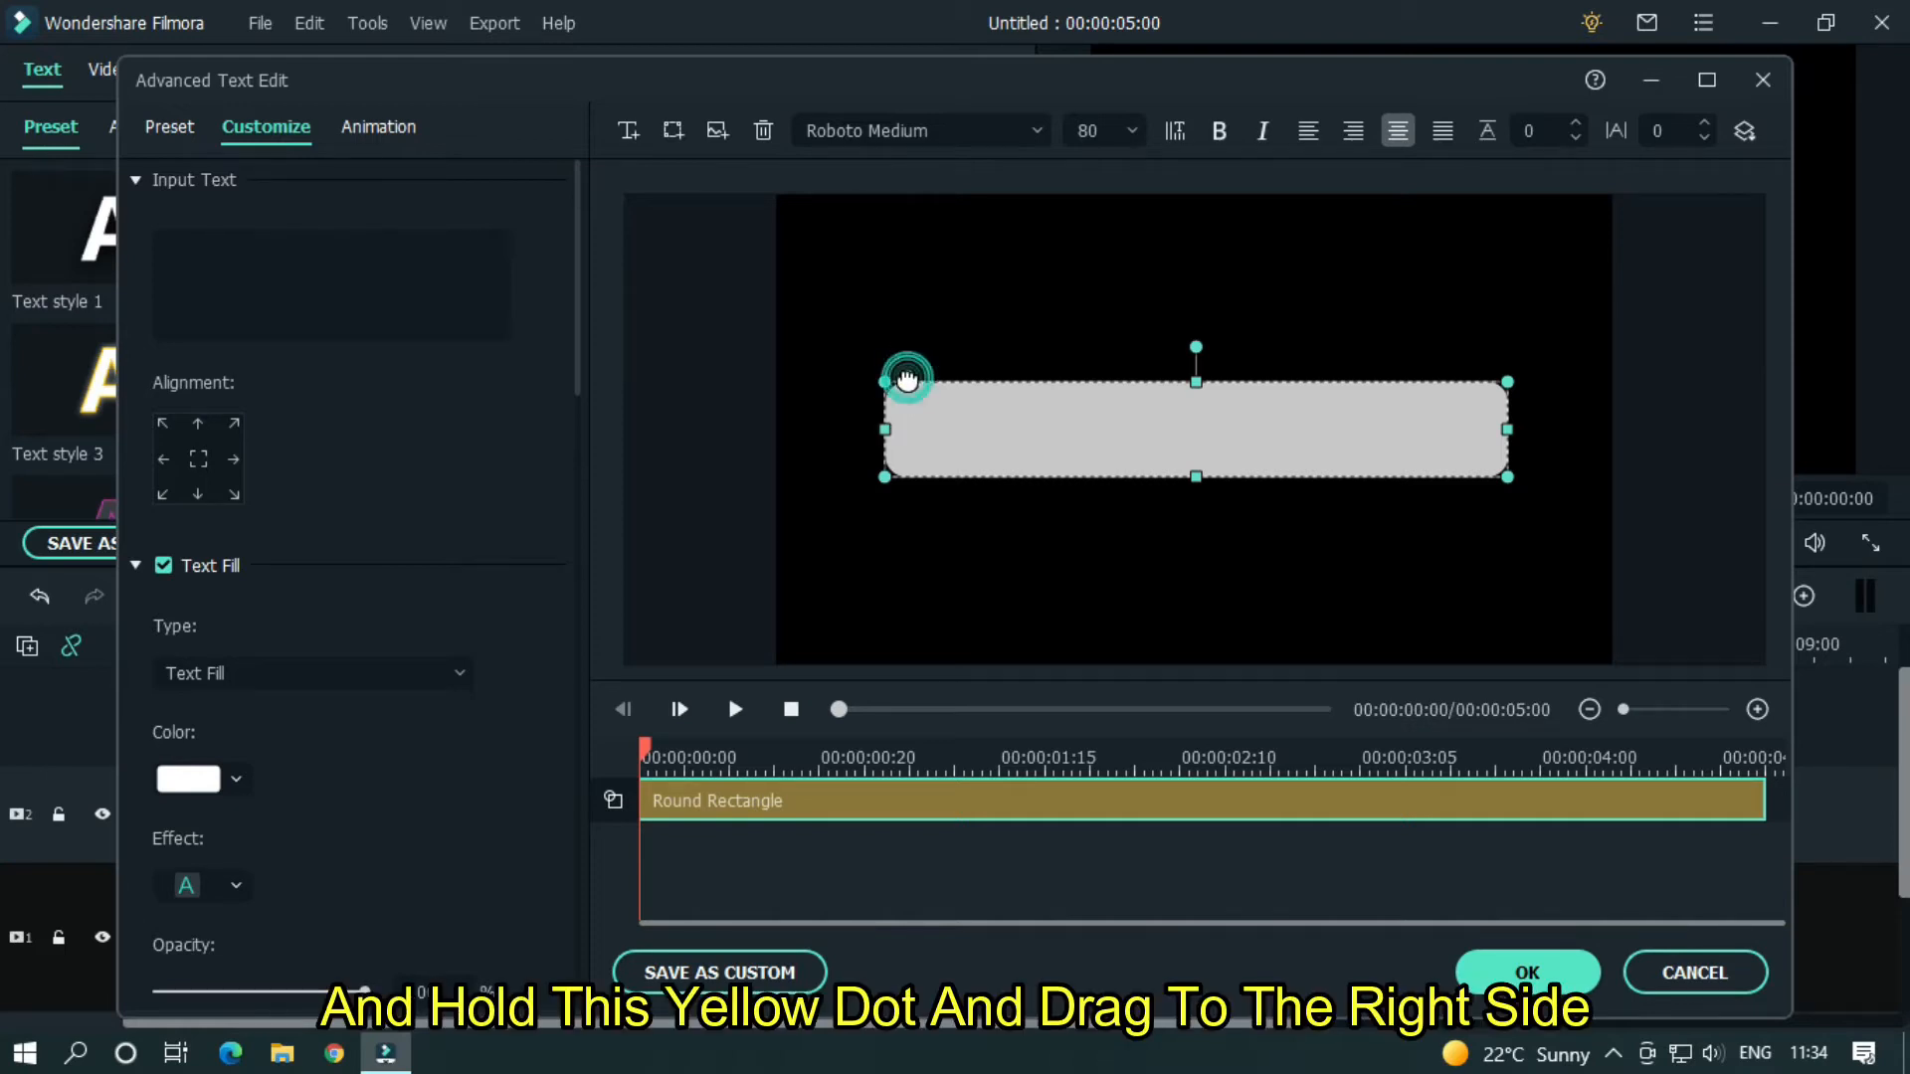
drag(907, 378, 963, 382)
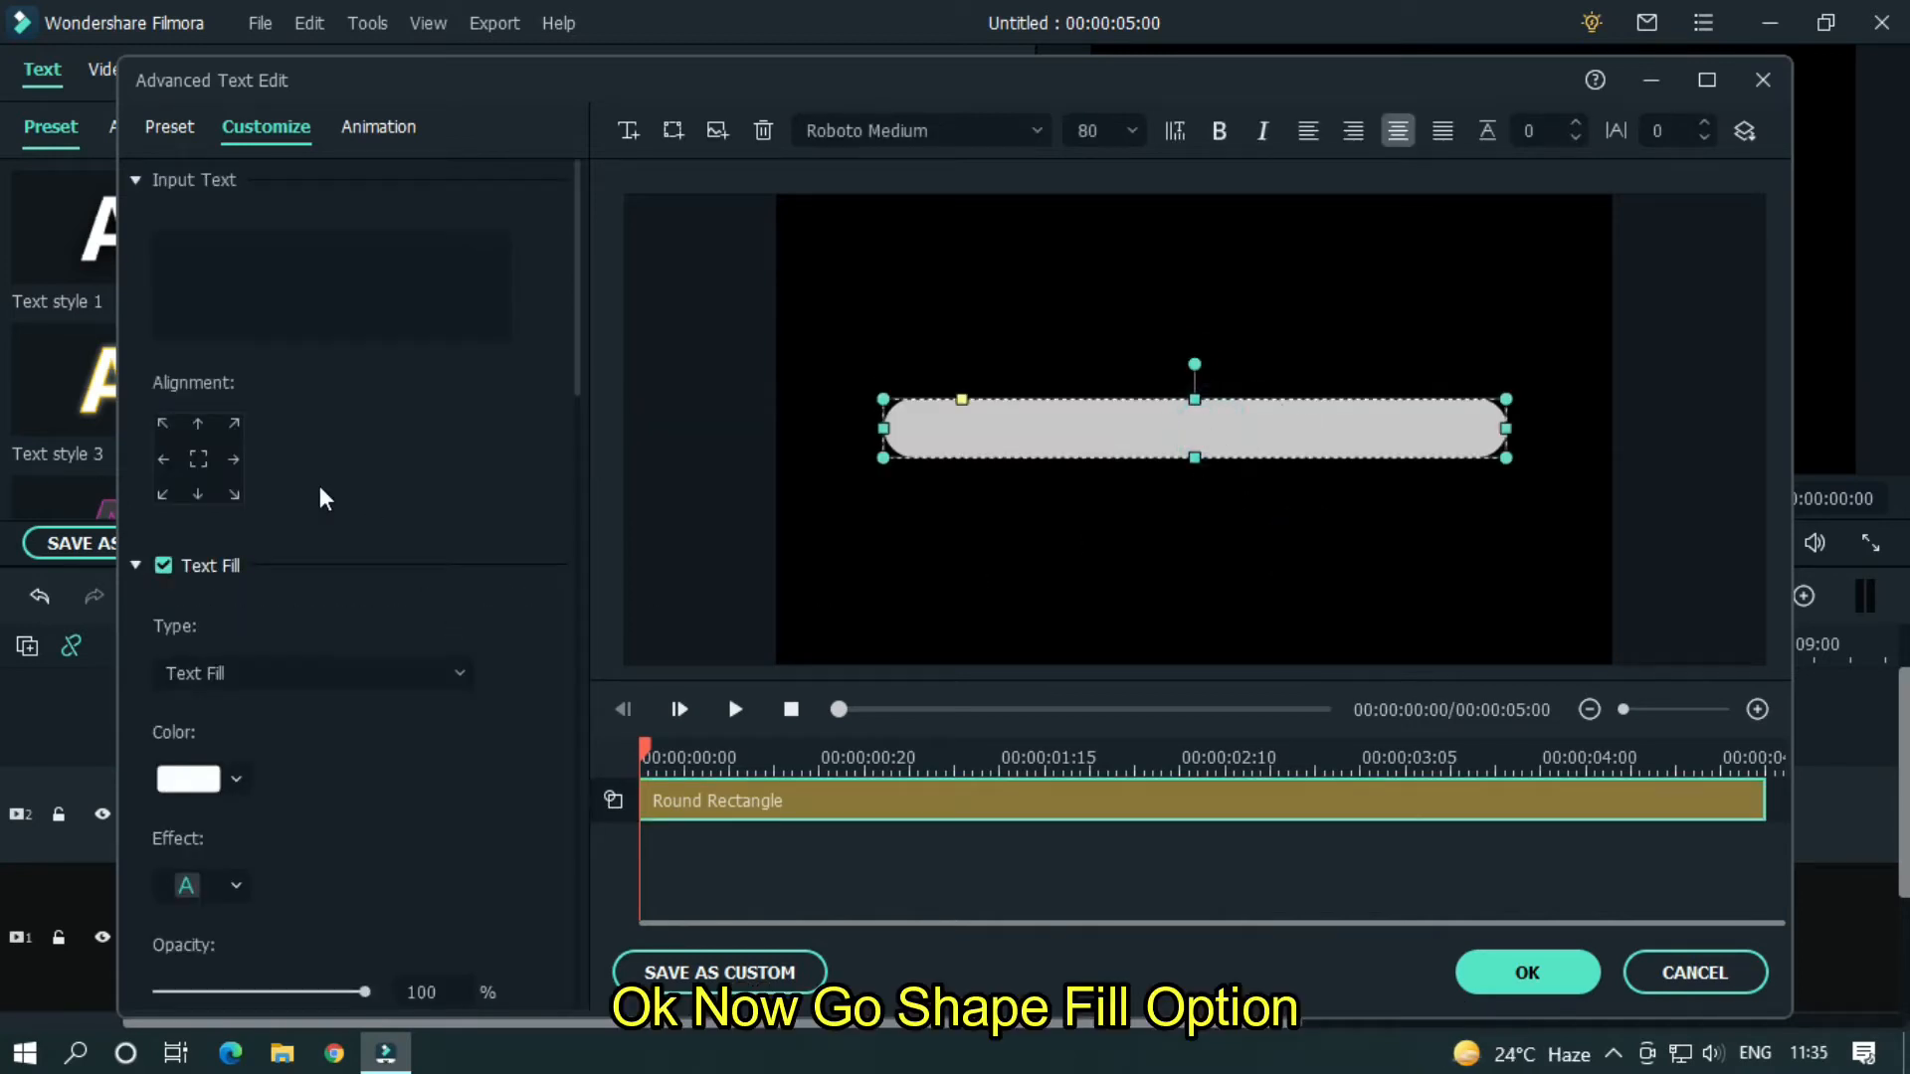
scroll(down, 3)
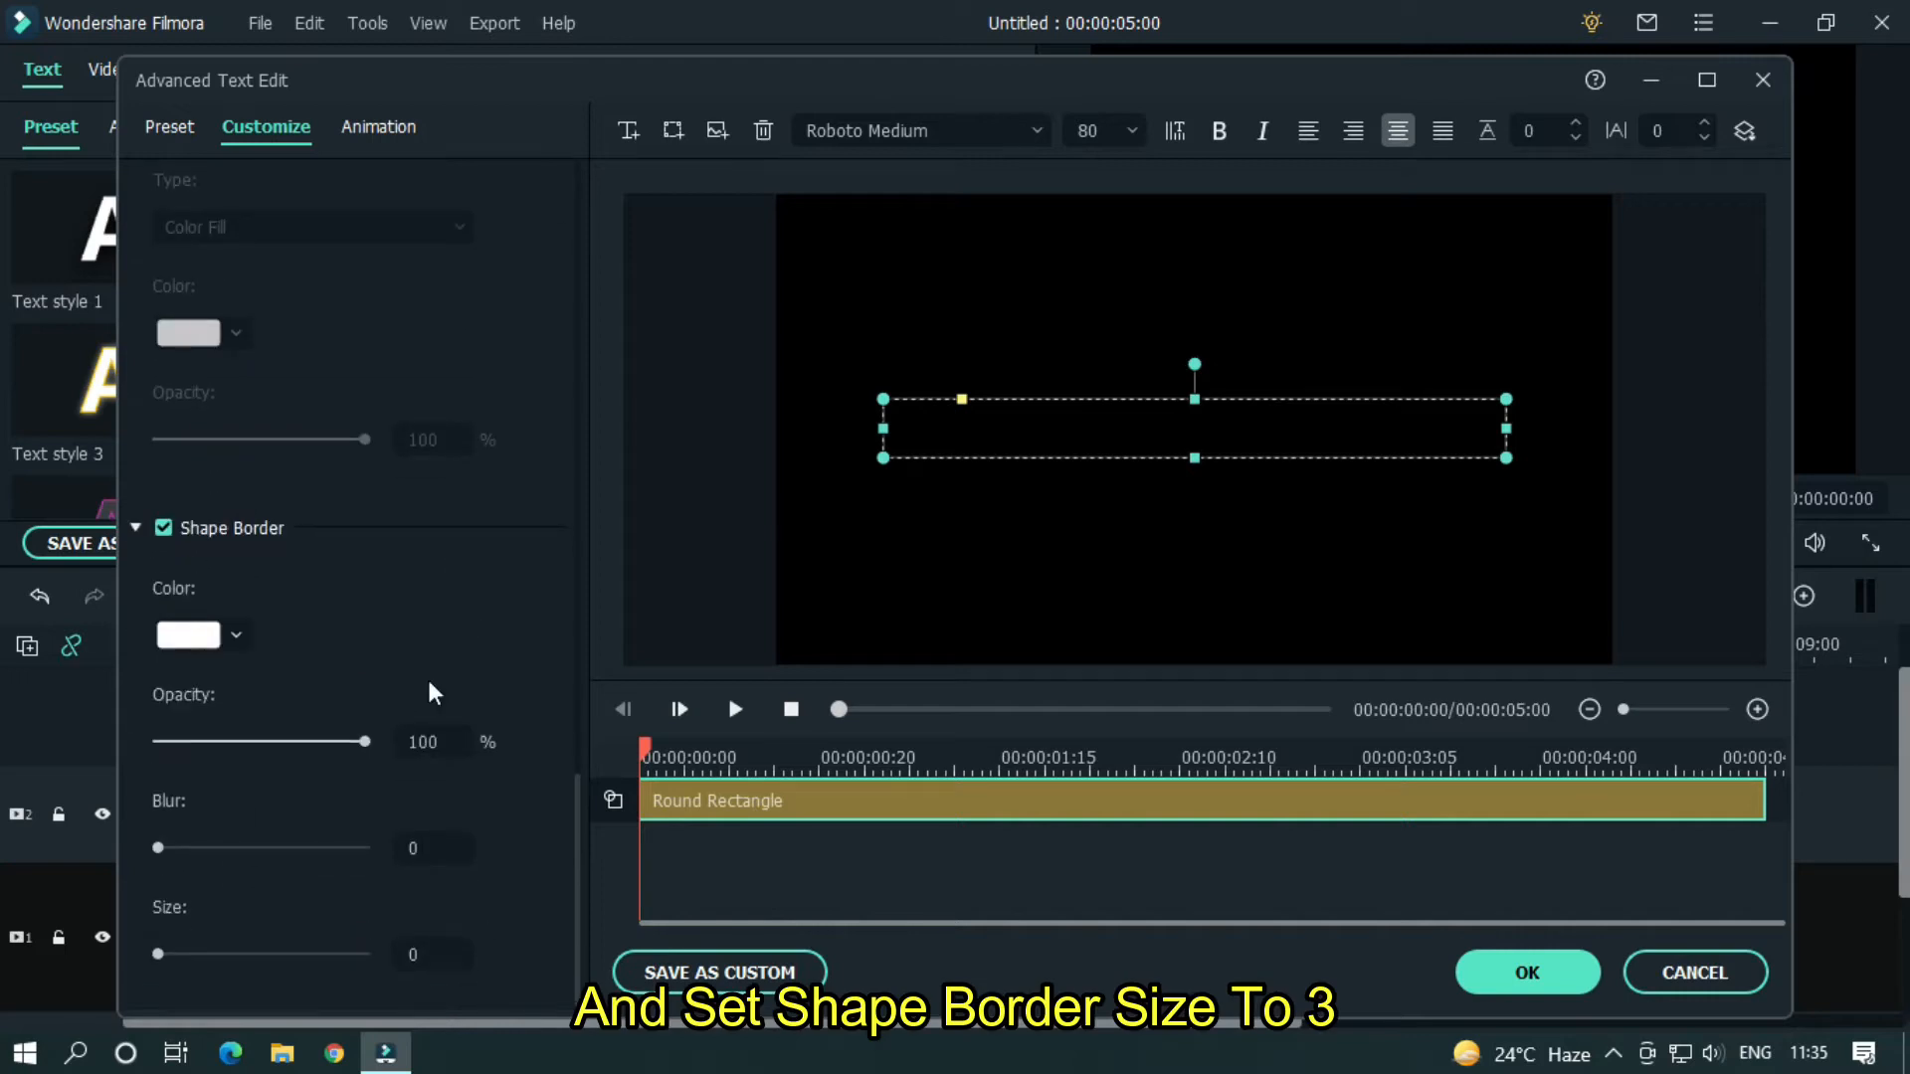
text(3)
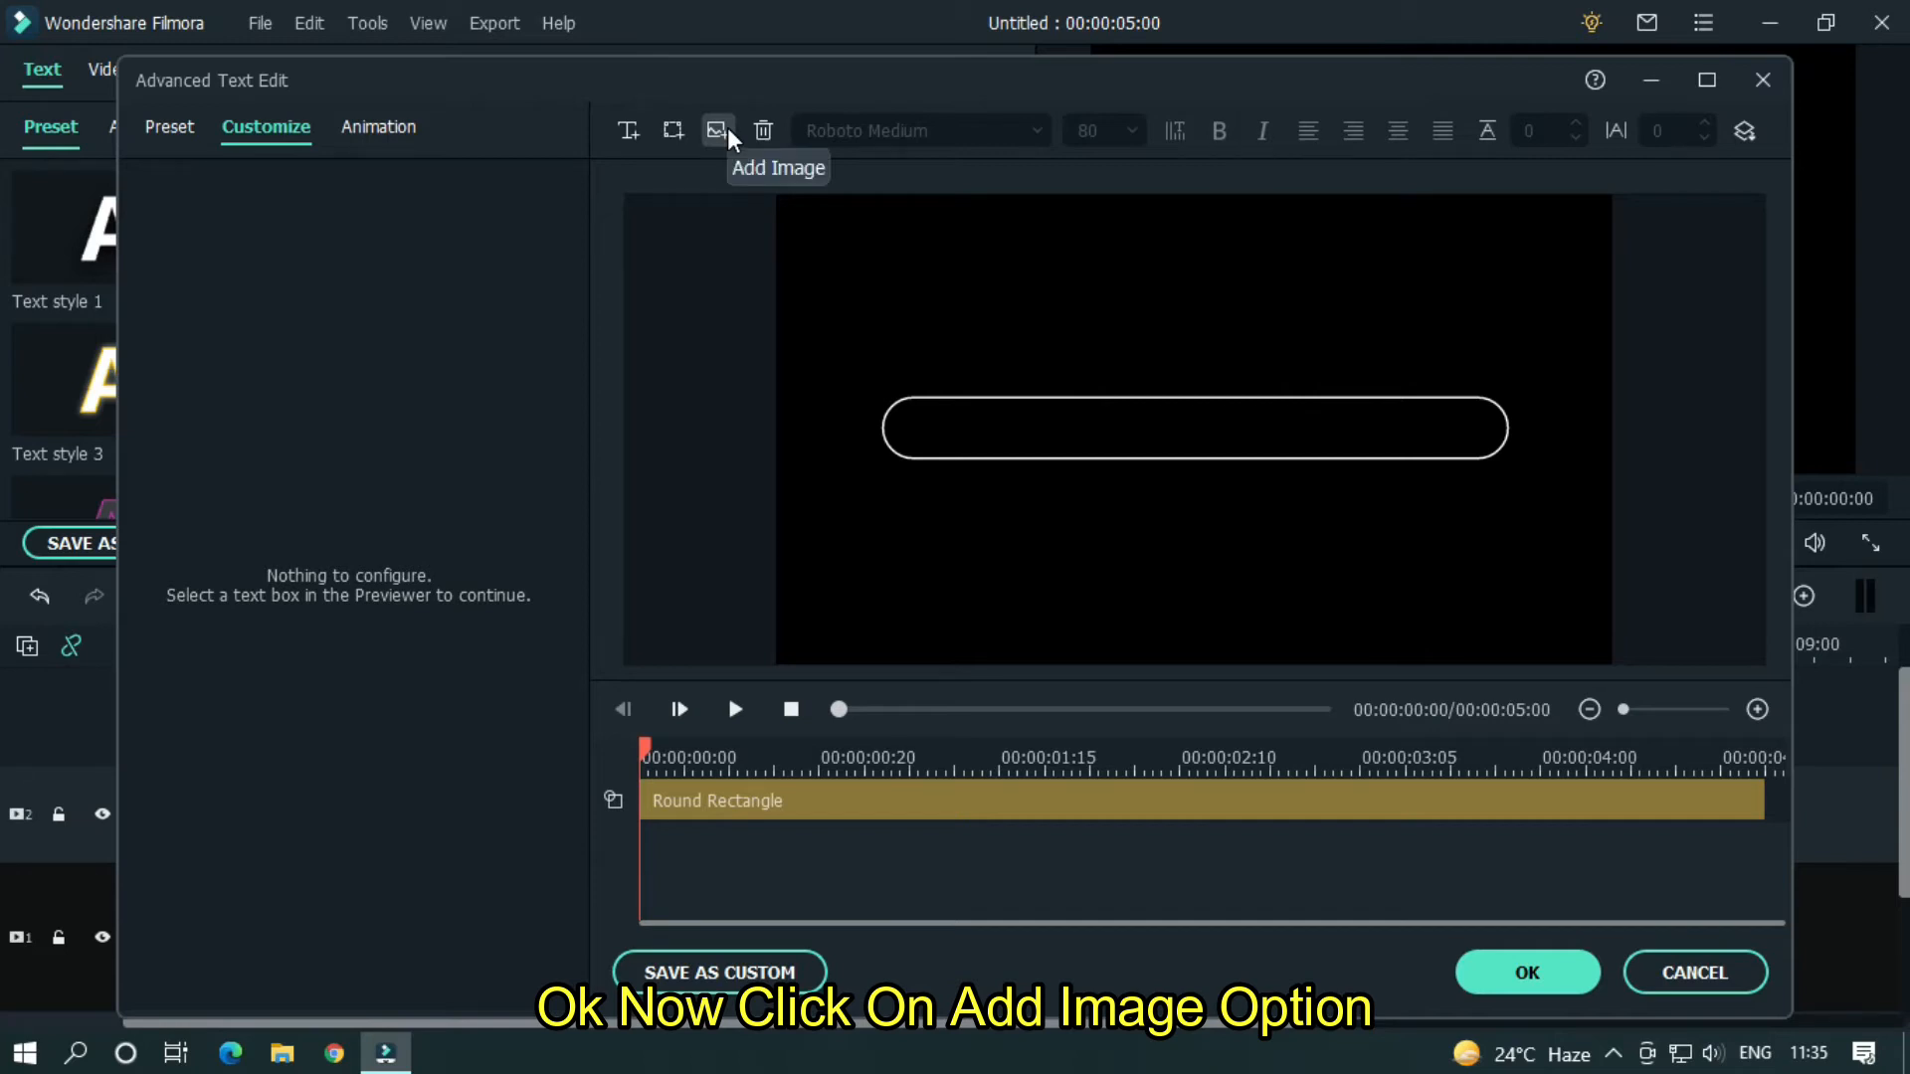
- Add the search icon PNG and fit it inside the left end of the pill box
click(716, 131)
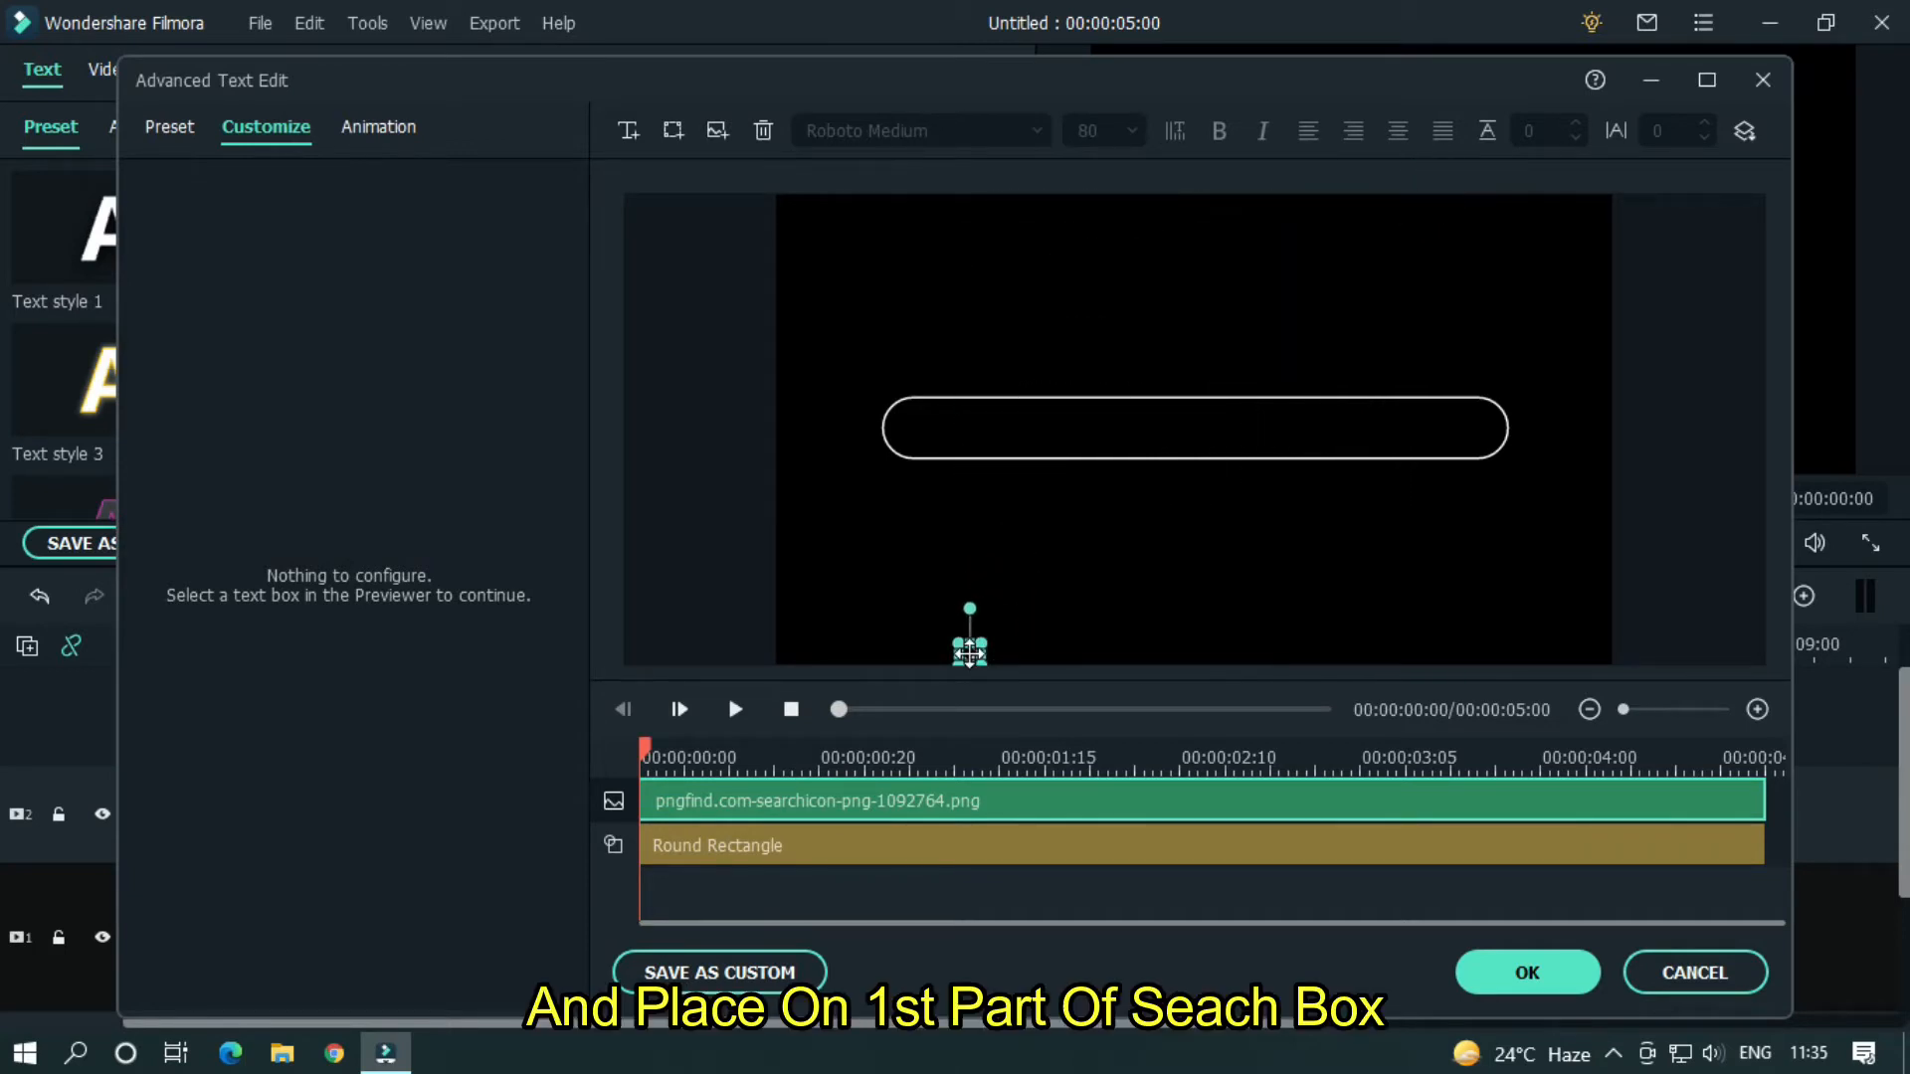
drag(968, 639, 919, 413)
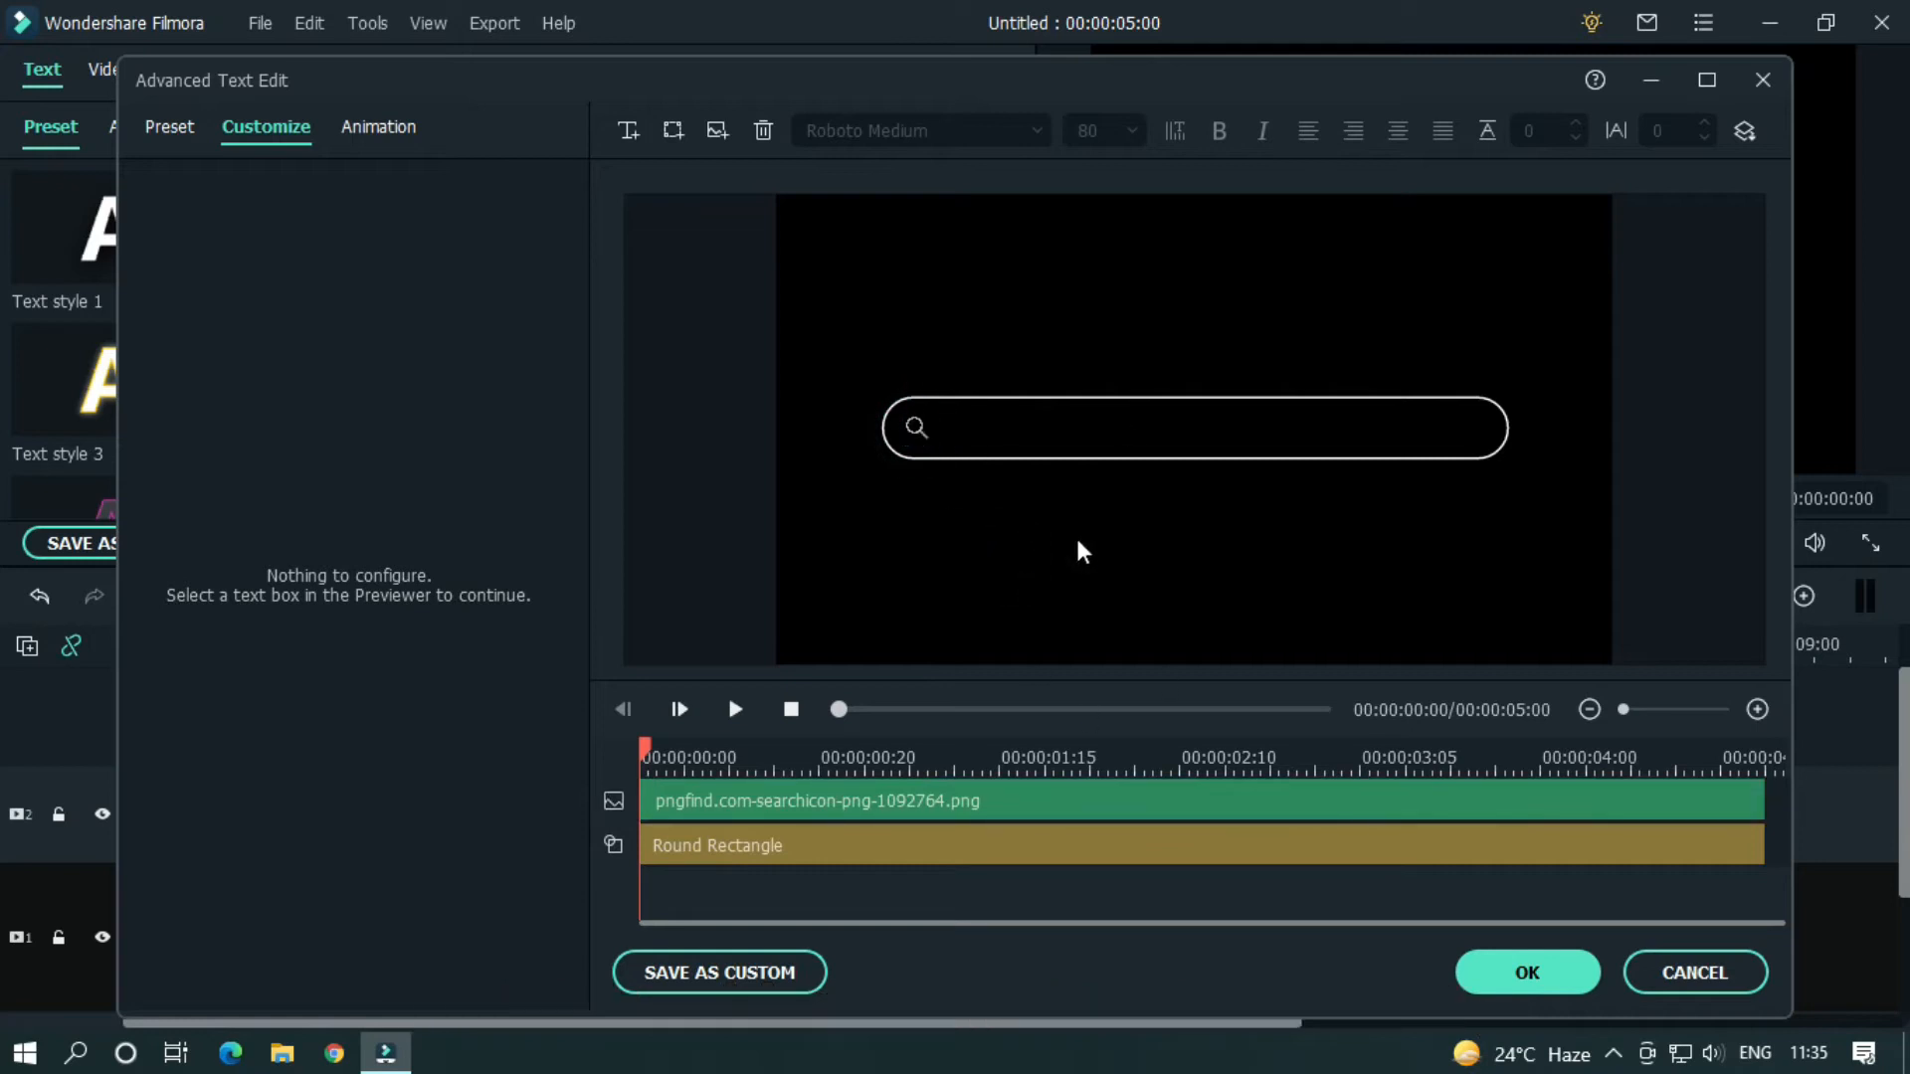
mouse_move(919, 444)
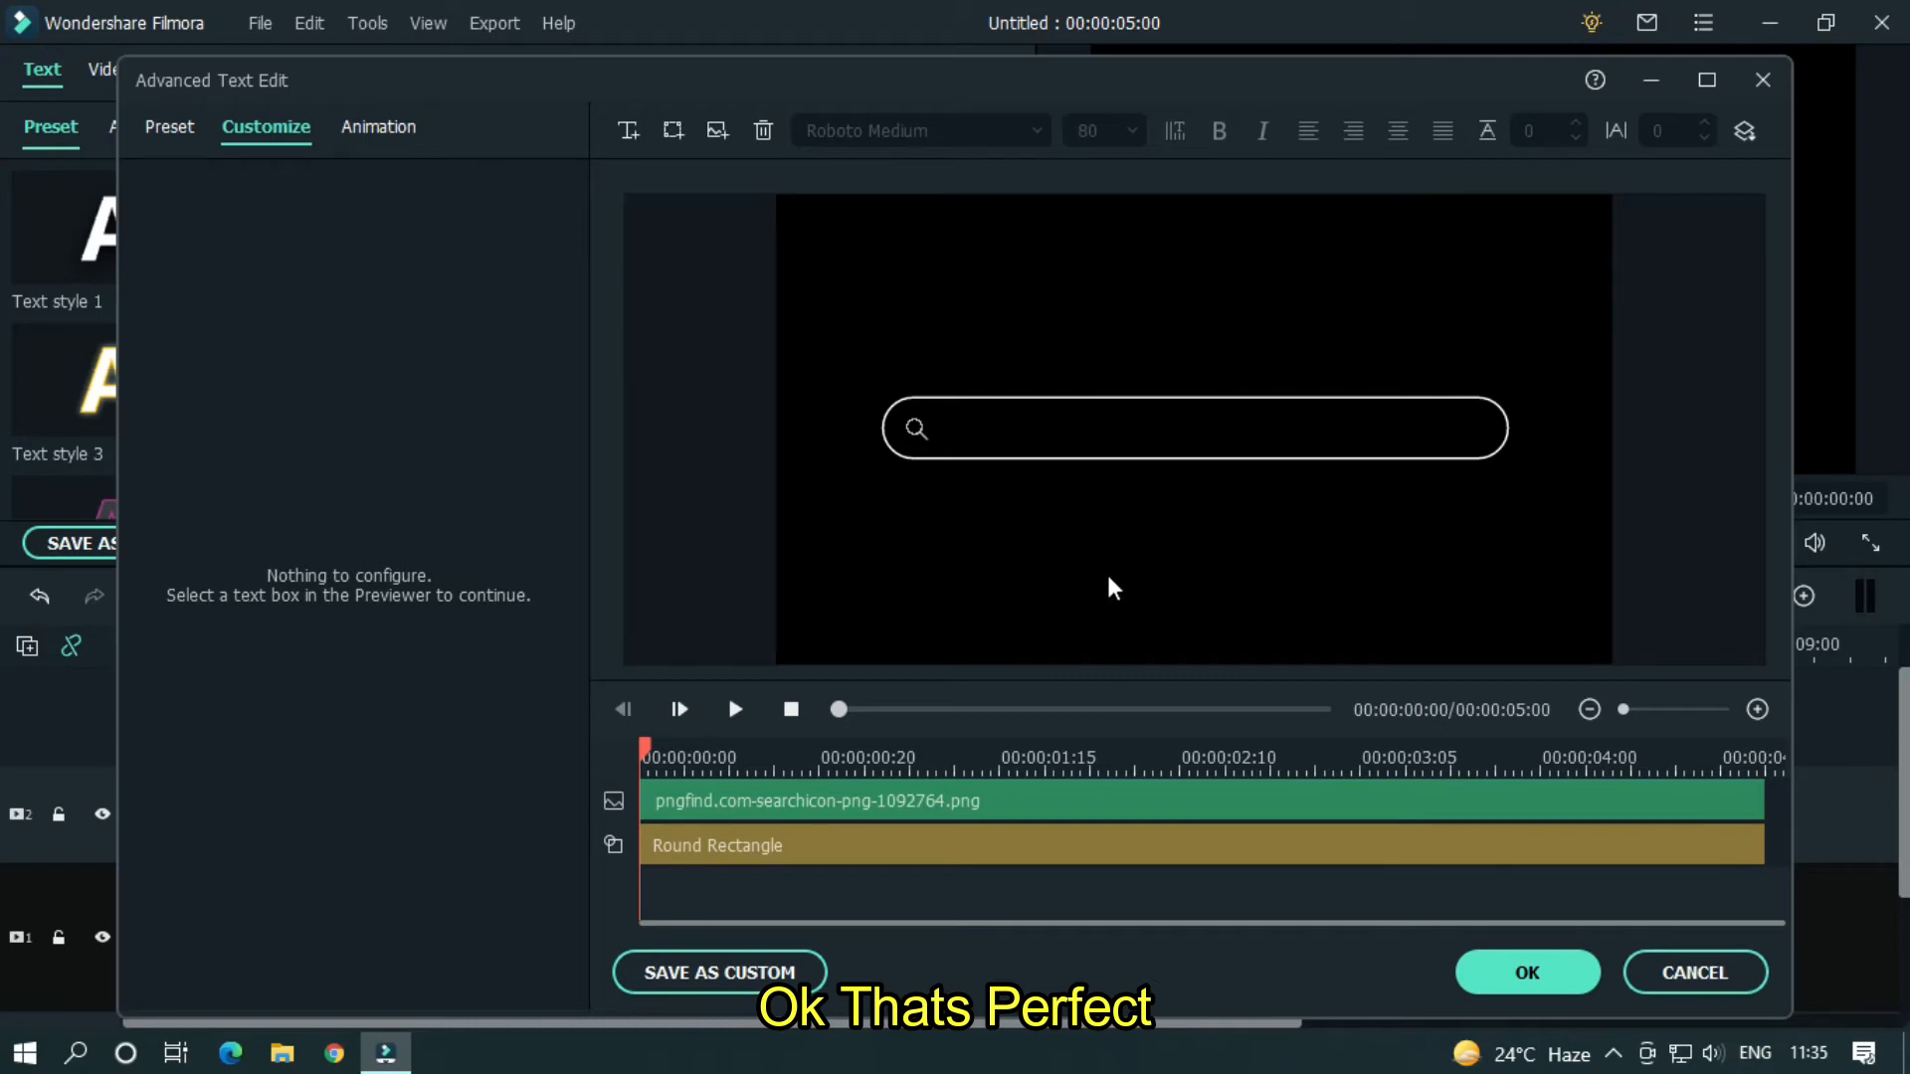
click(718, 131)
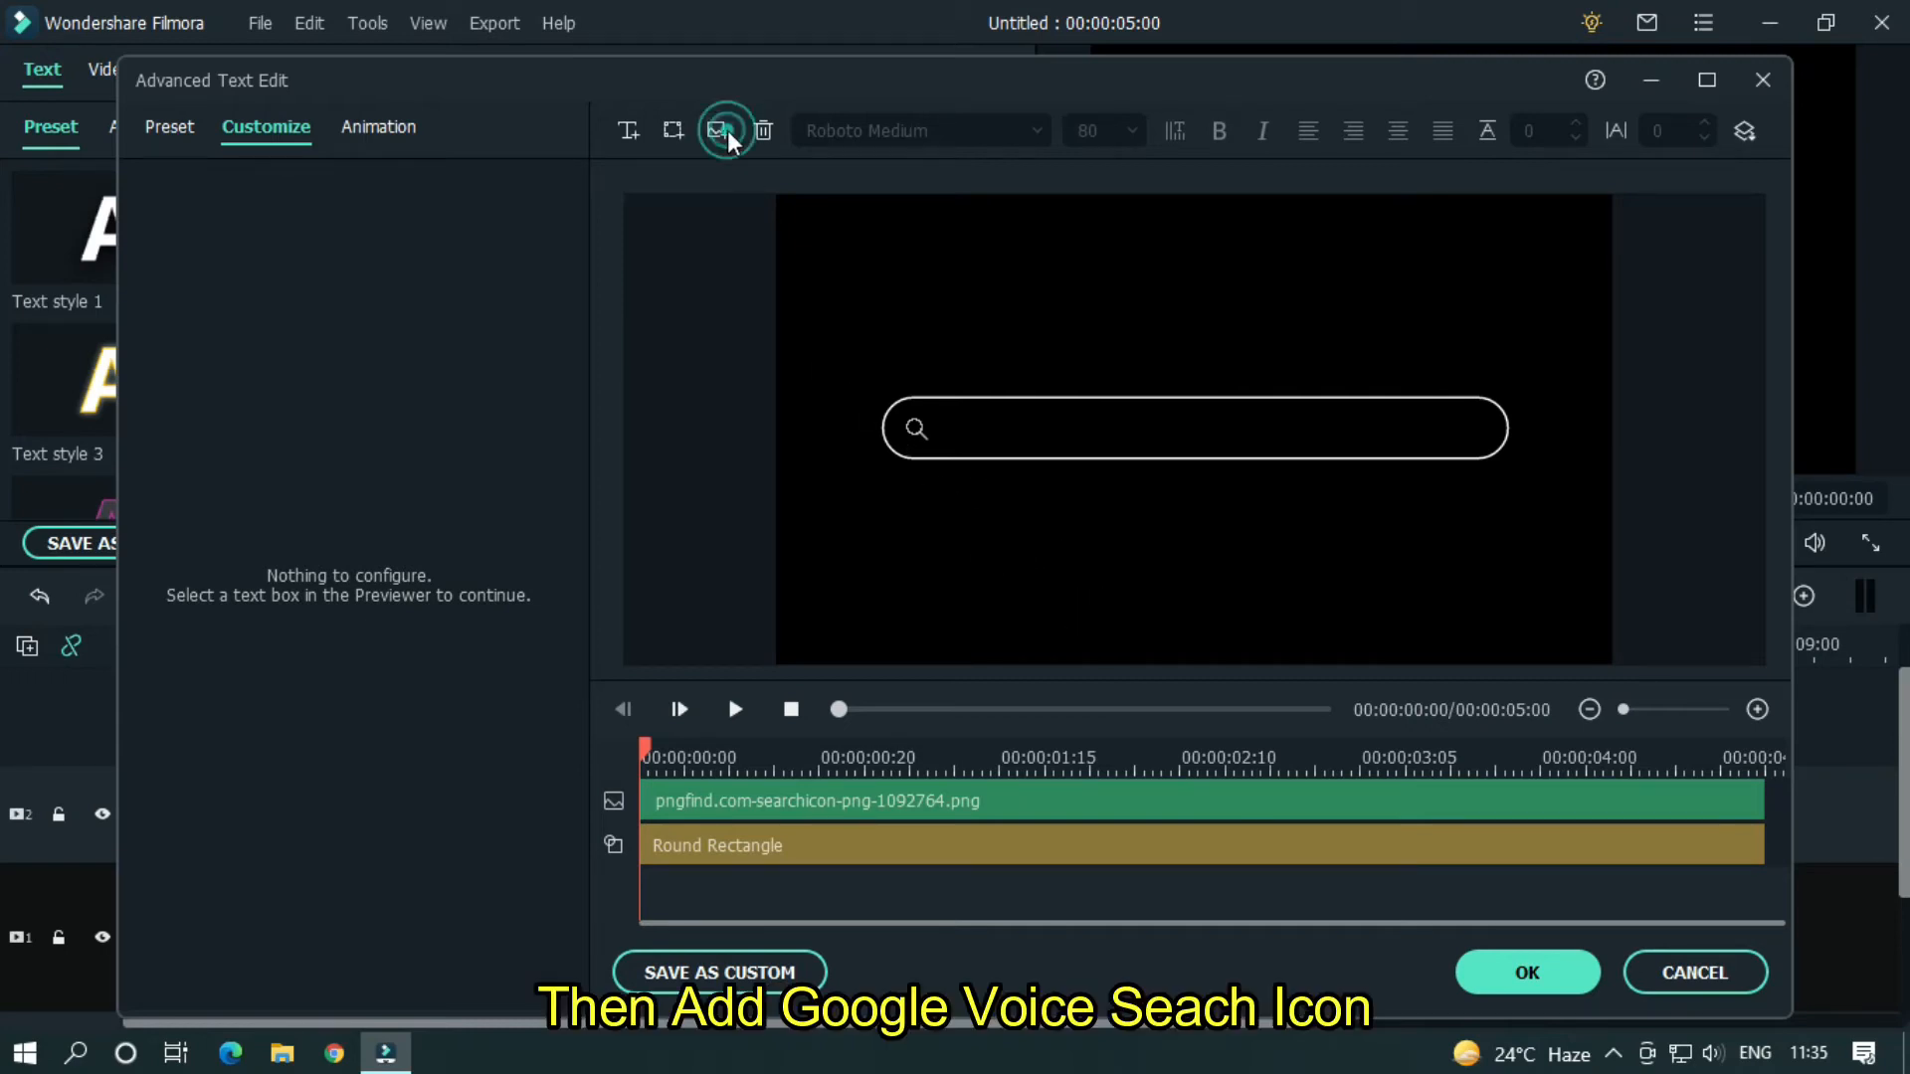
- Insert the microphone and keyboard icon PNGs, shrunk into the right end of the bar
click(718, 132)
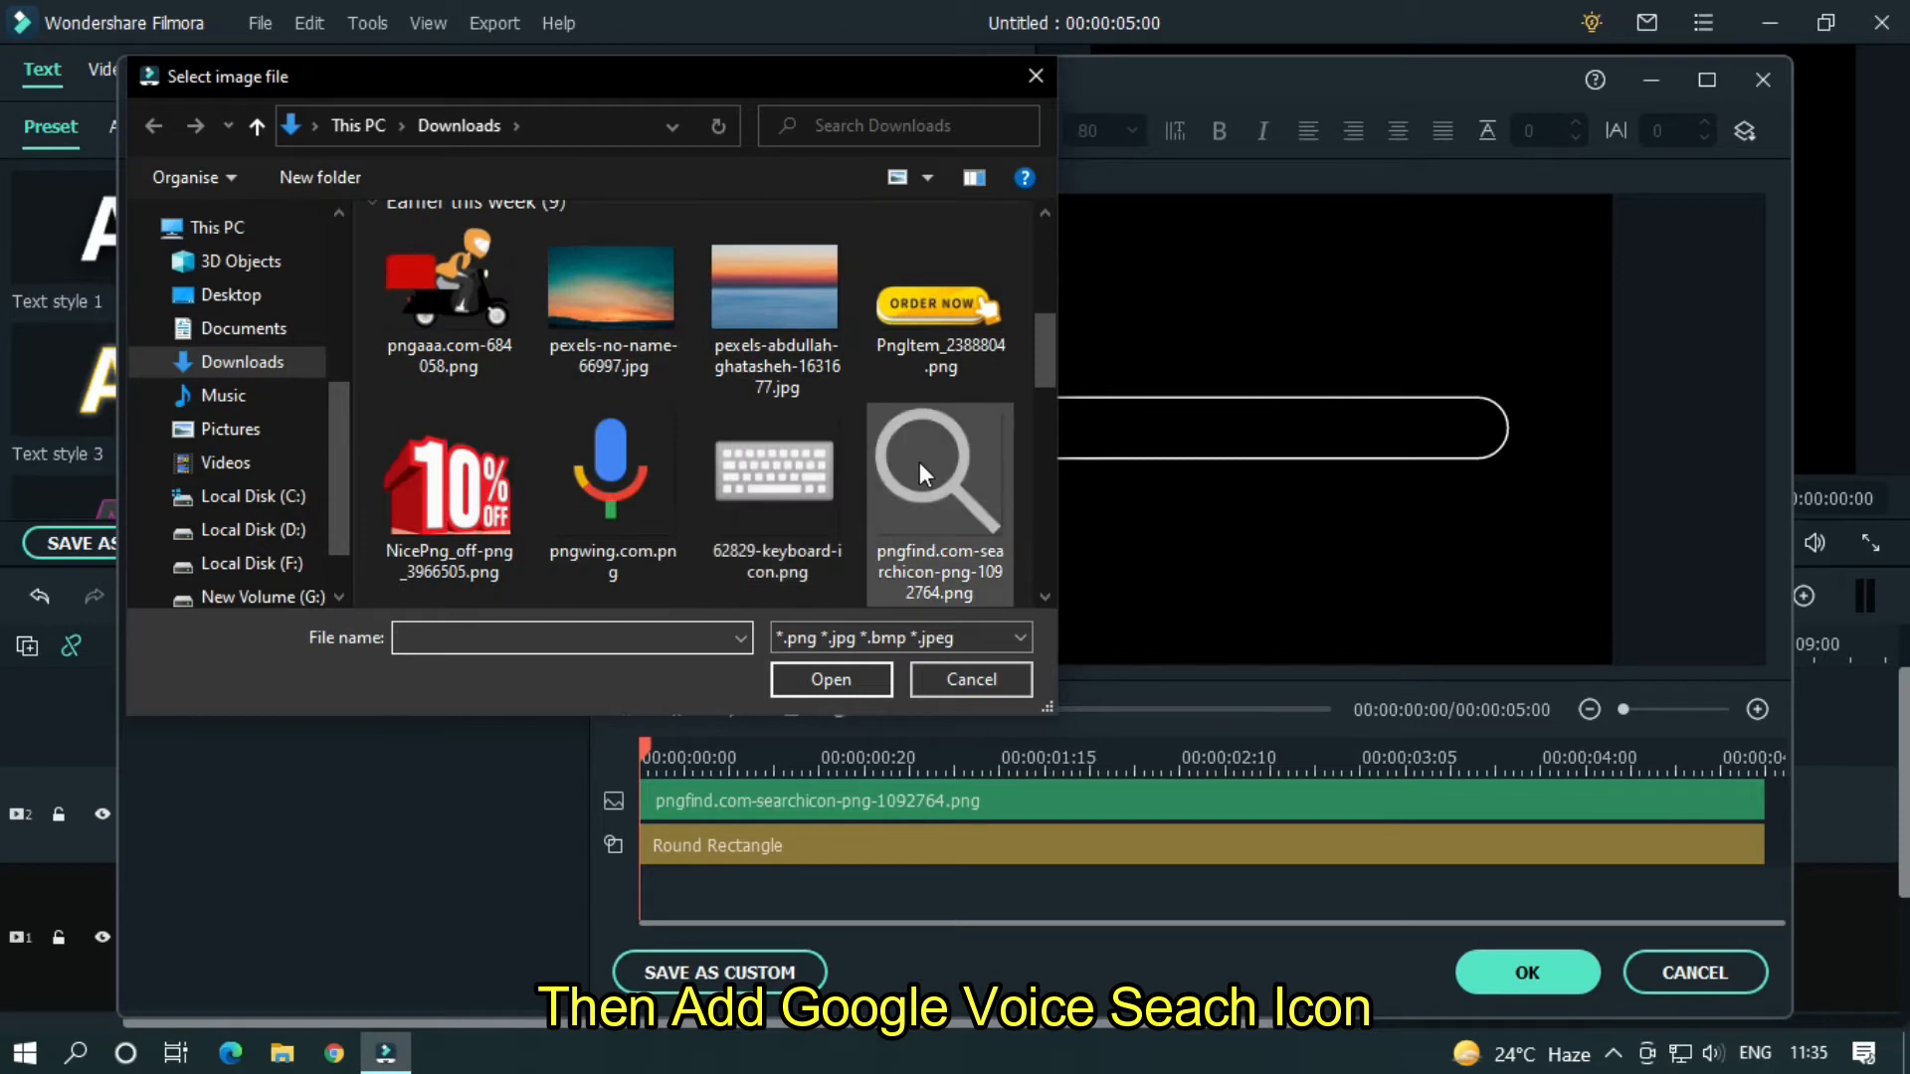
double_click(610, 470)
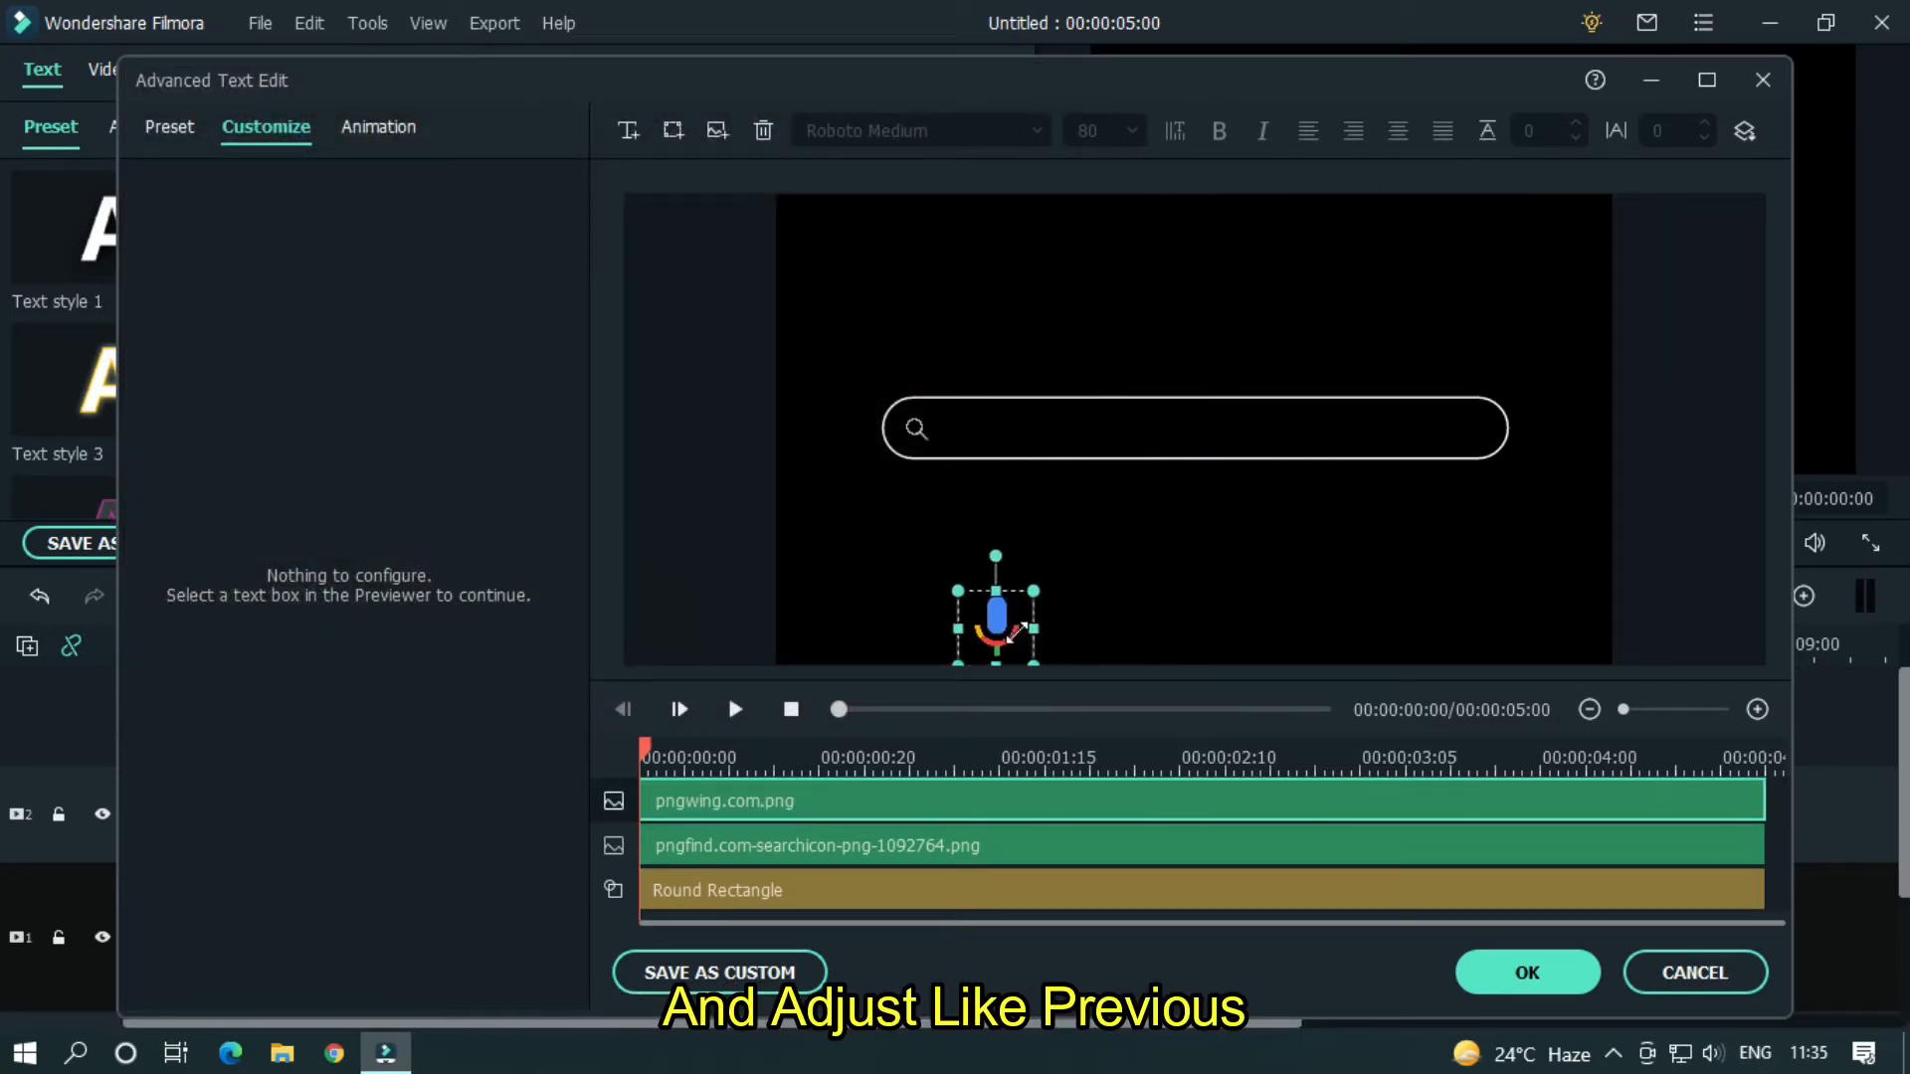
drag(995, 615, 1430, 430)
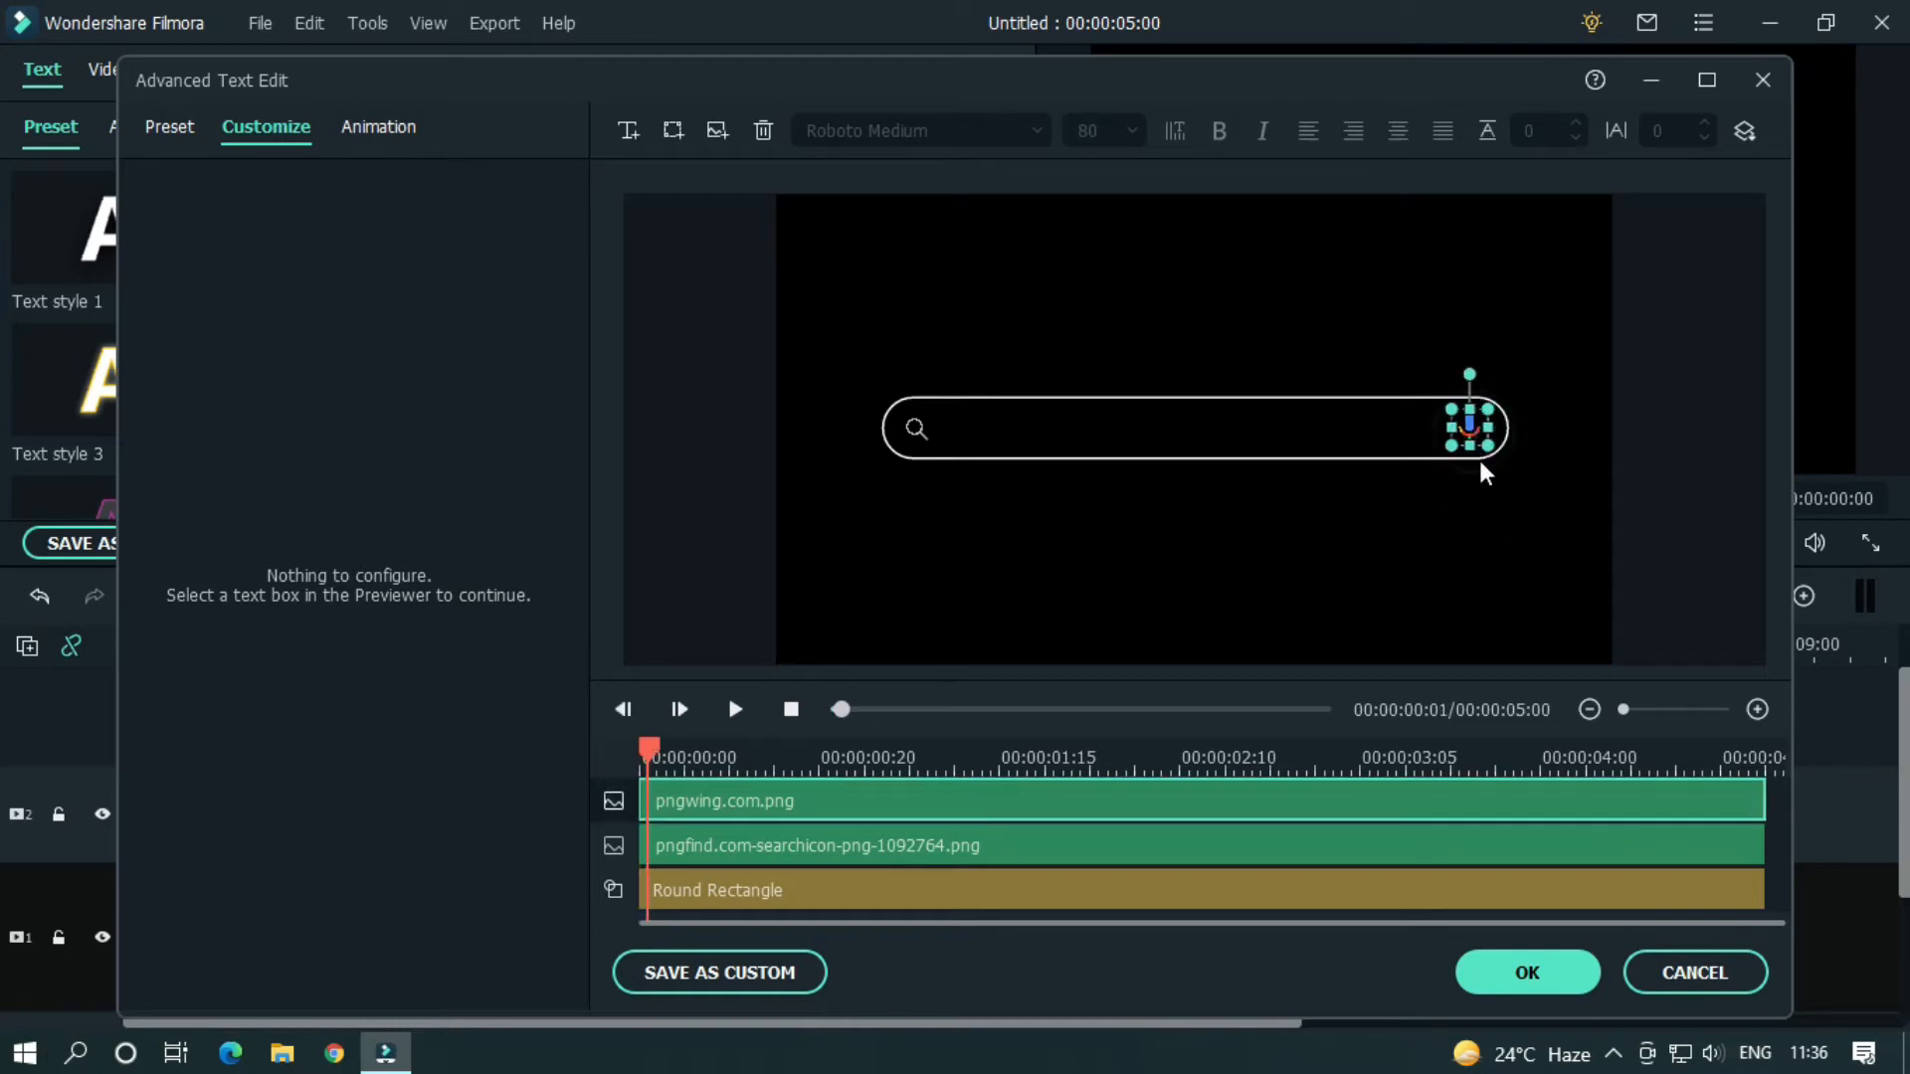
click(716, 131)
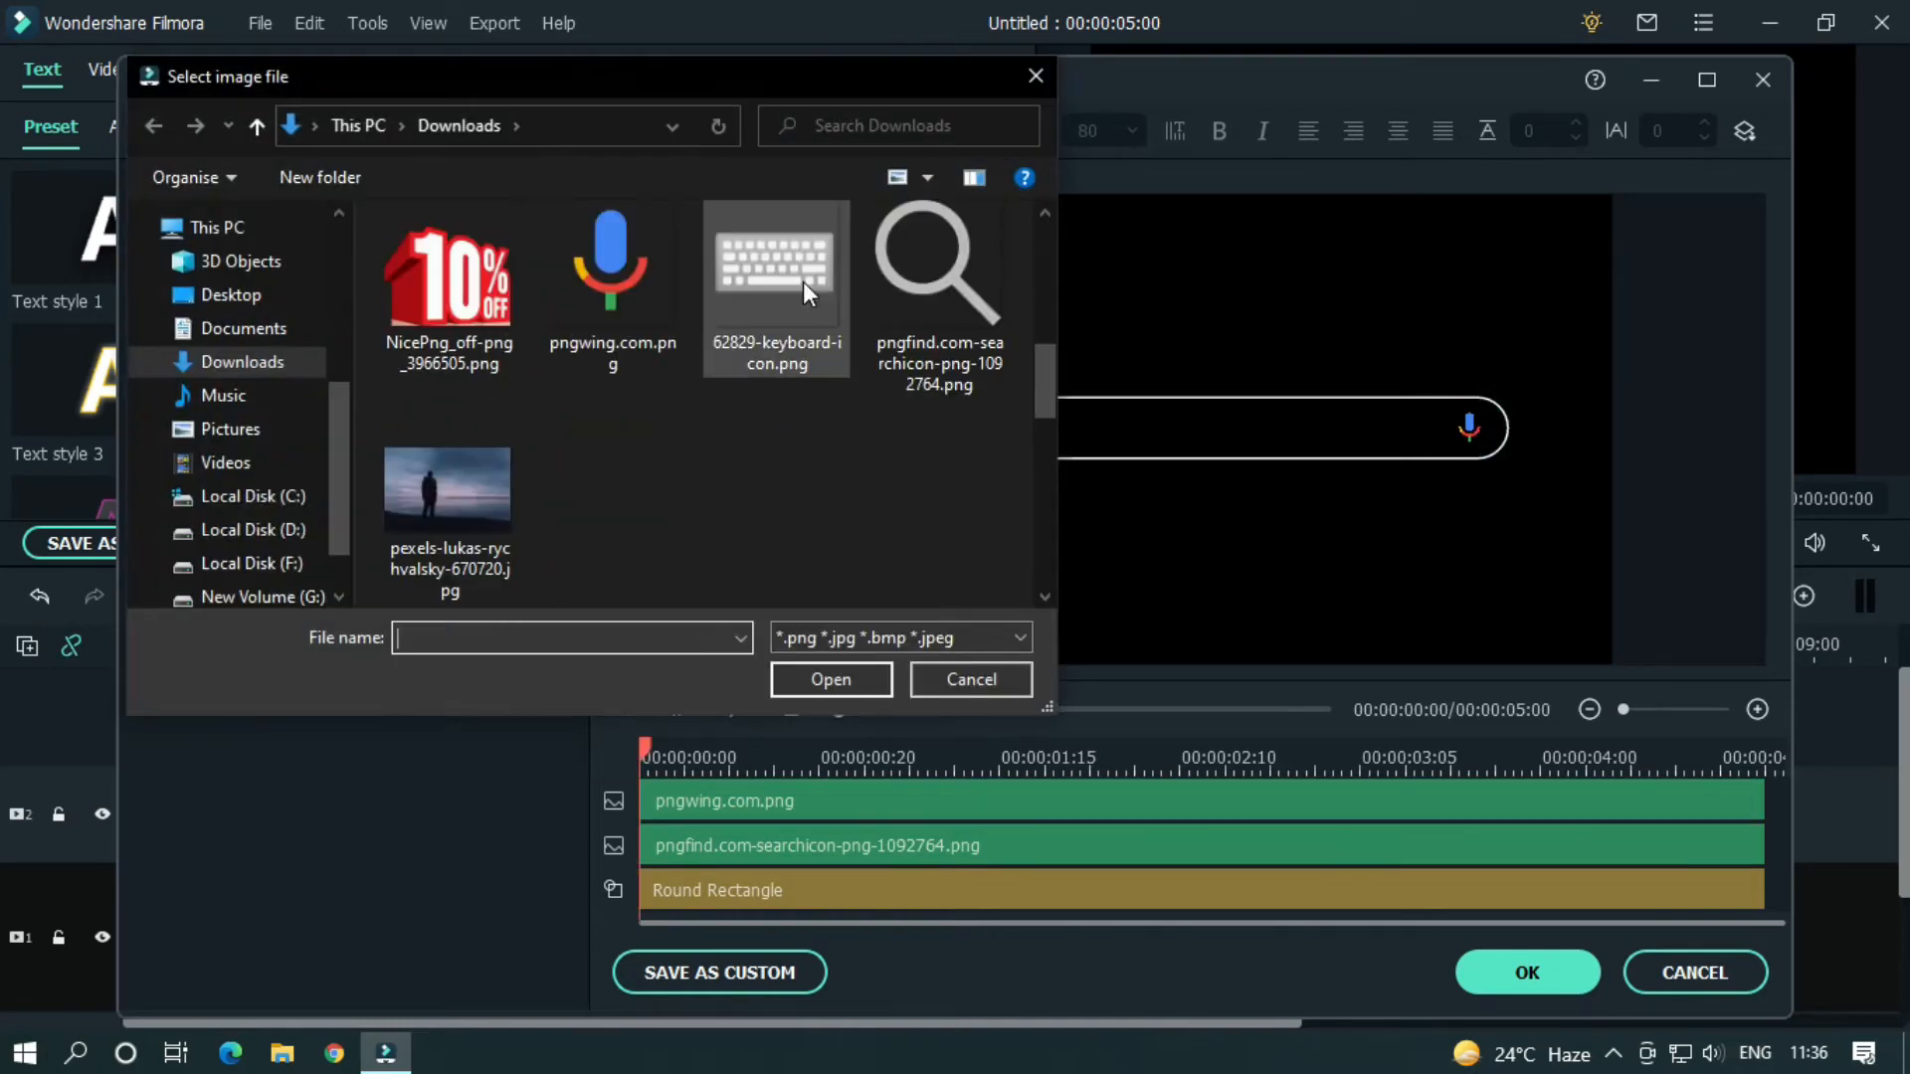
double_click(776, 264)
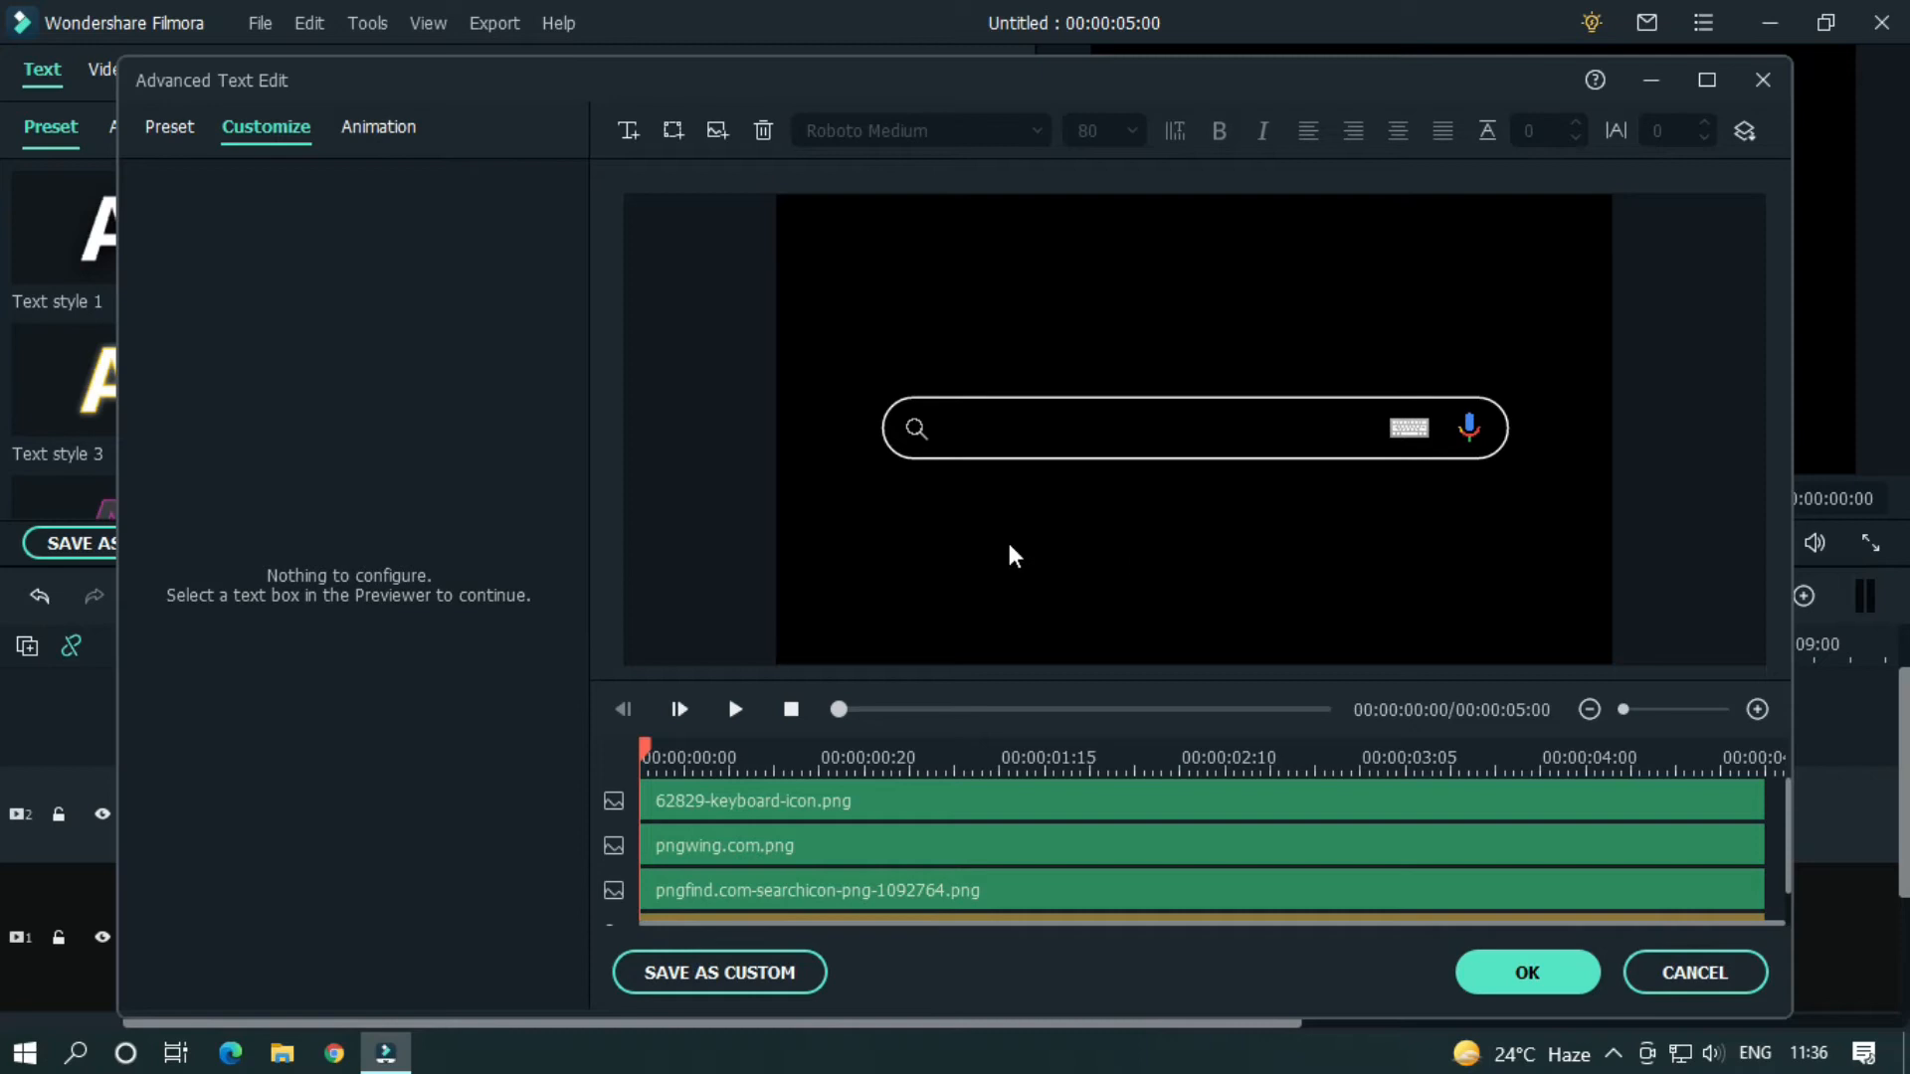
click(1409, 427)
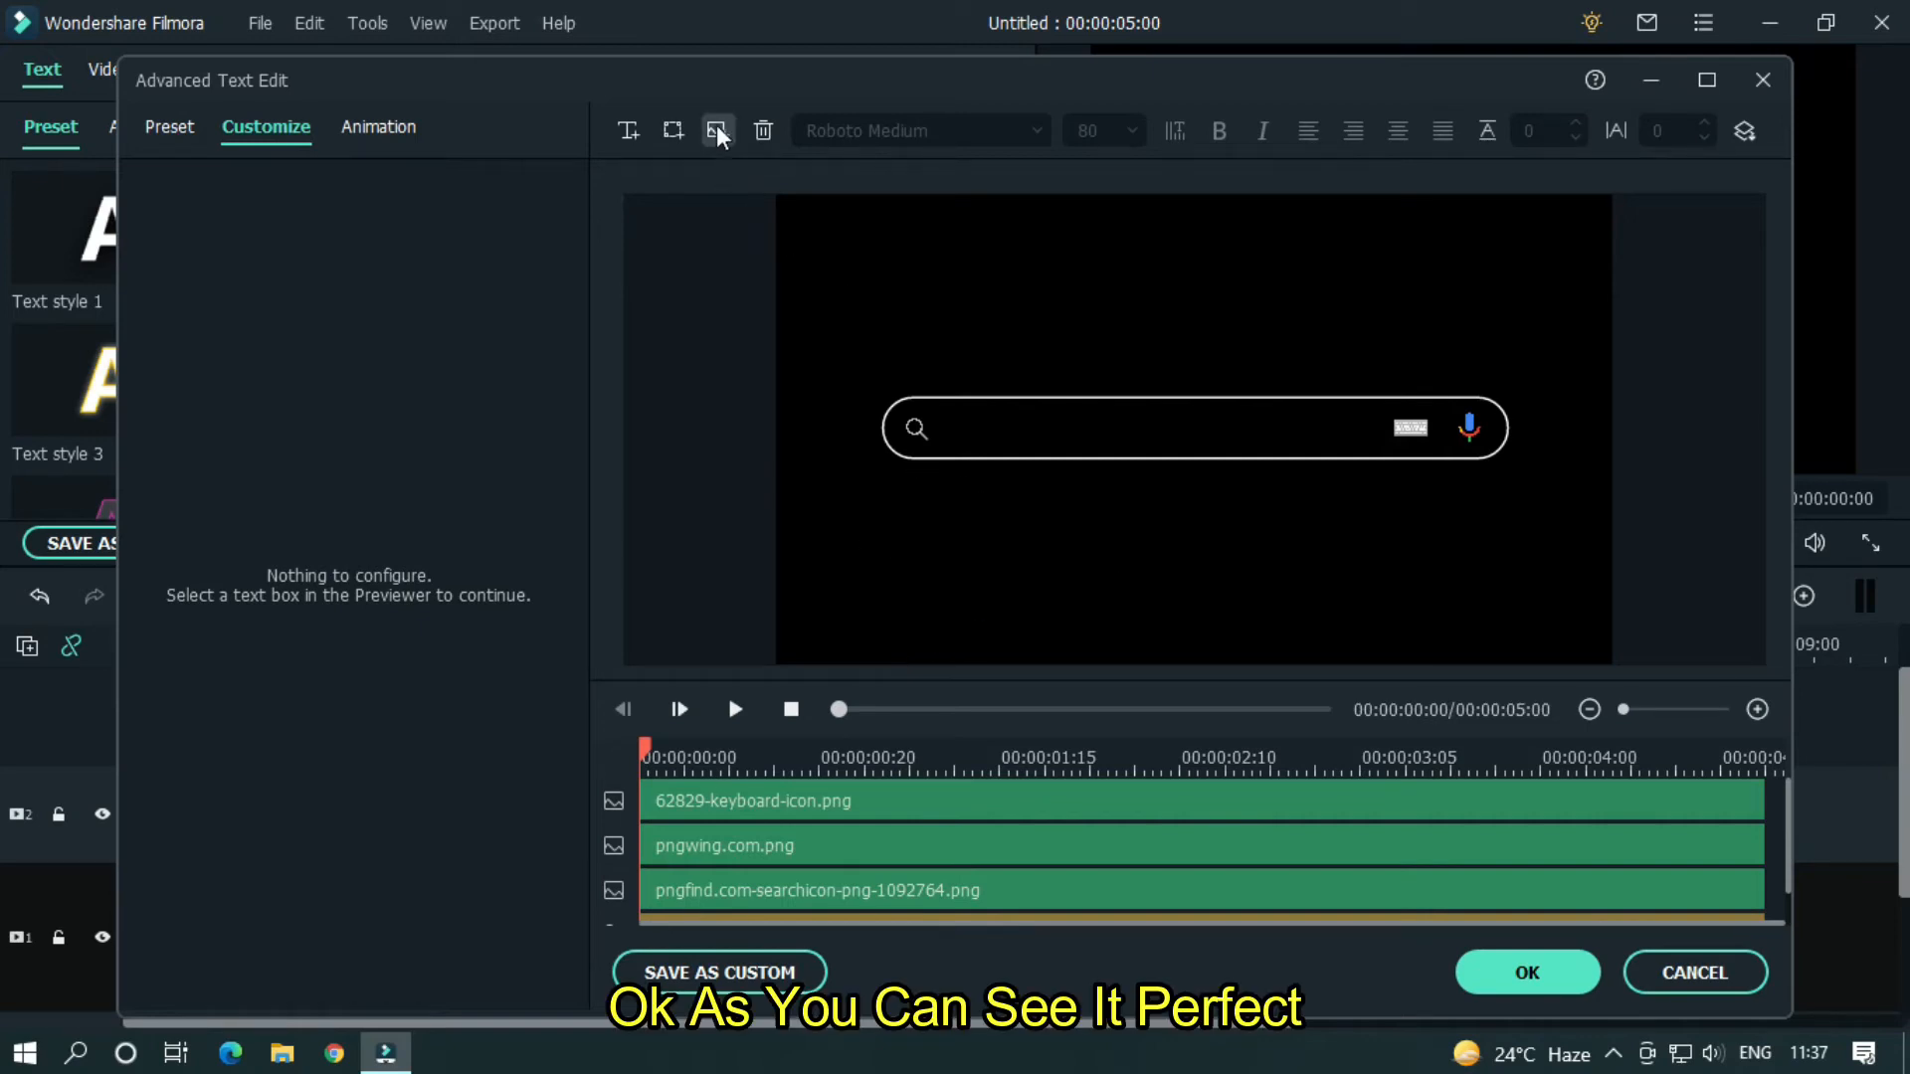
- Insert Transparent_google_logo_2015.png and centre it above the search bar
click(718, 131)
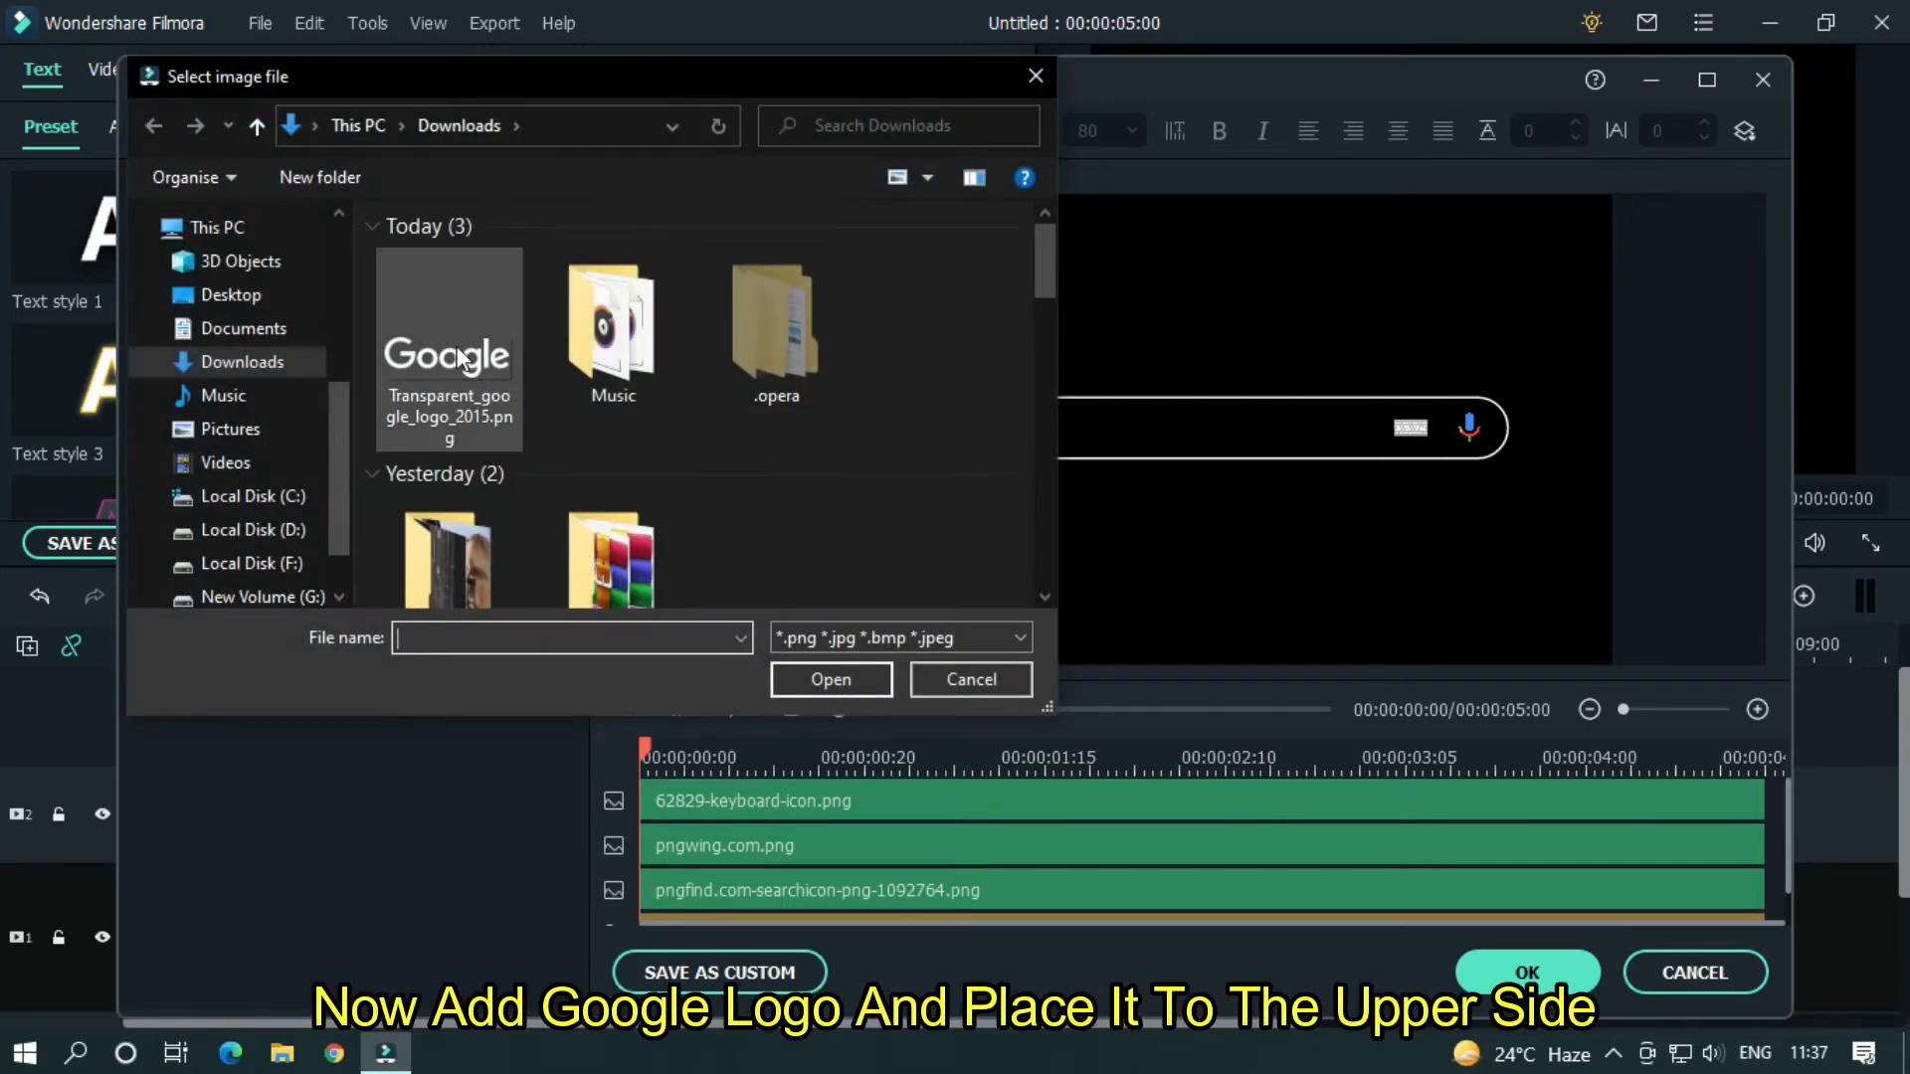
double_click(448, 328)
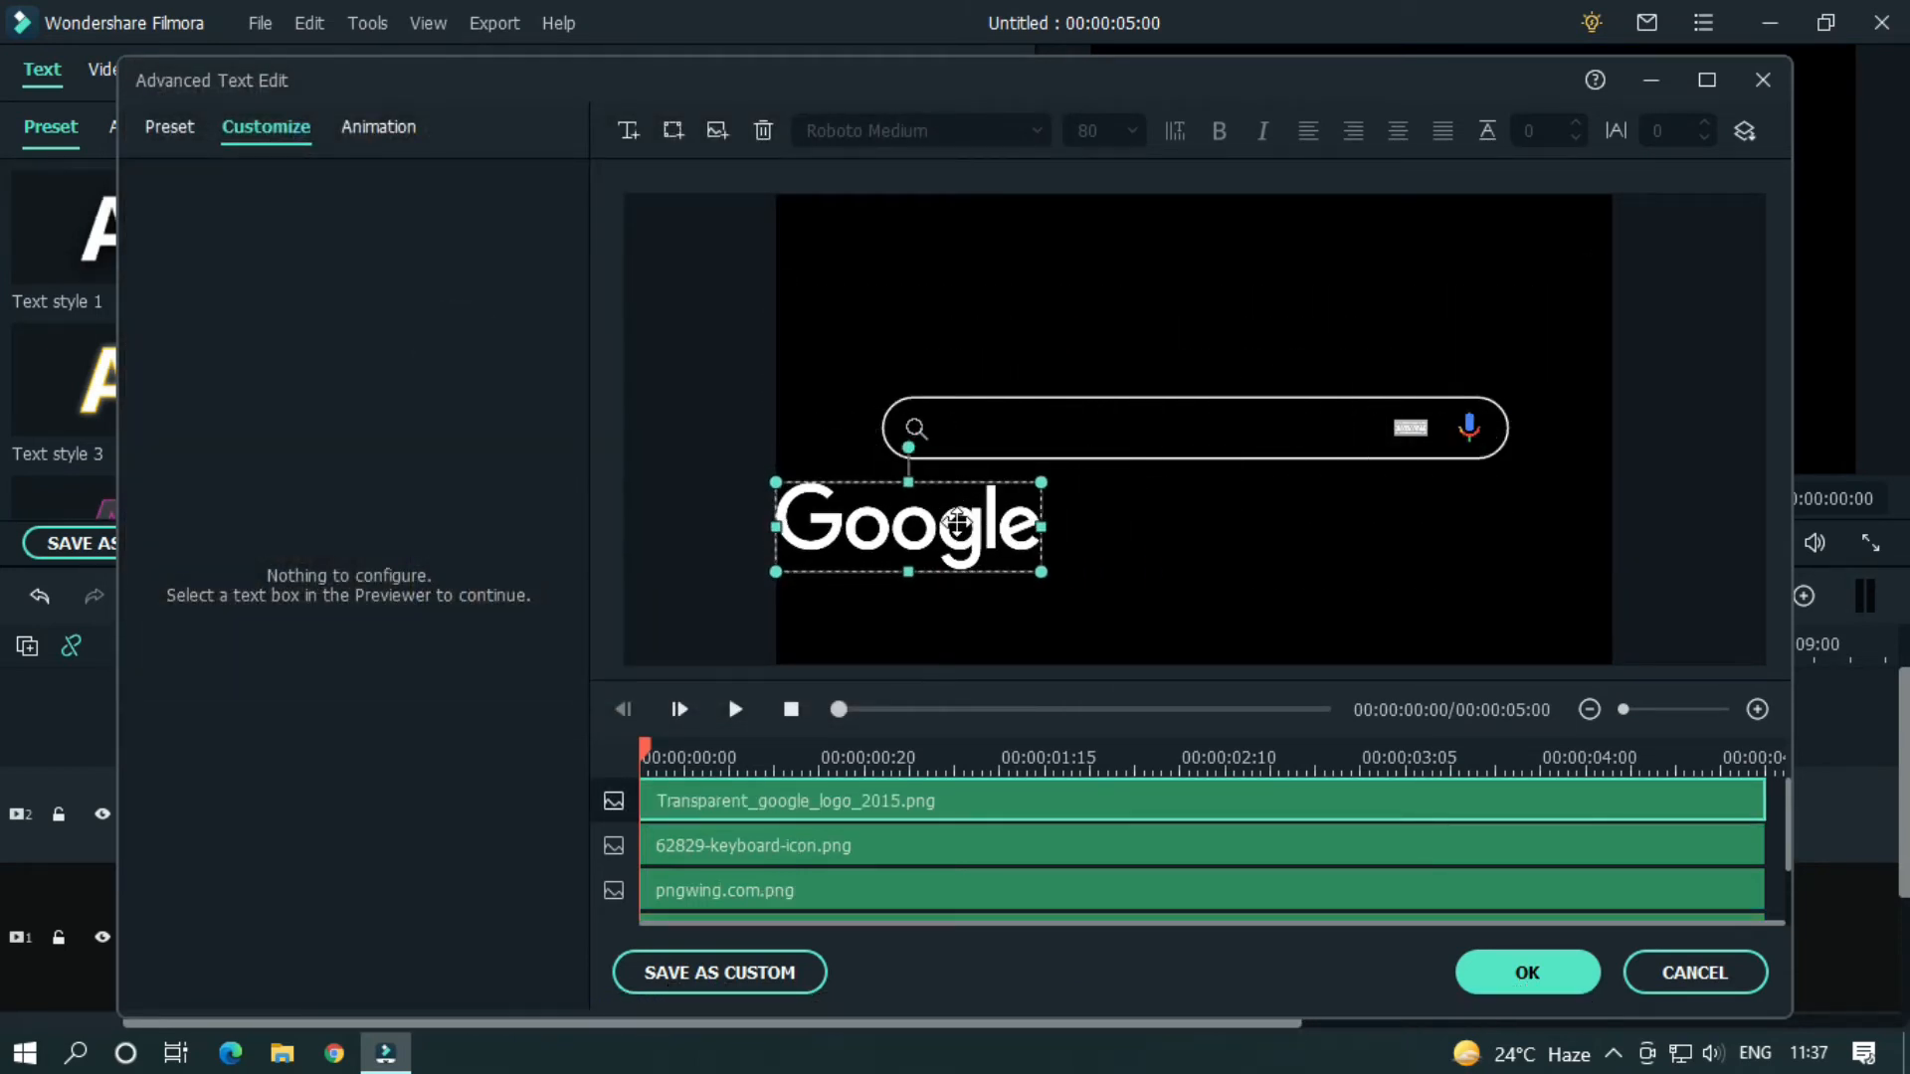
drag(907, 523, 1194, 305)
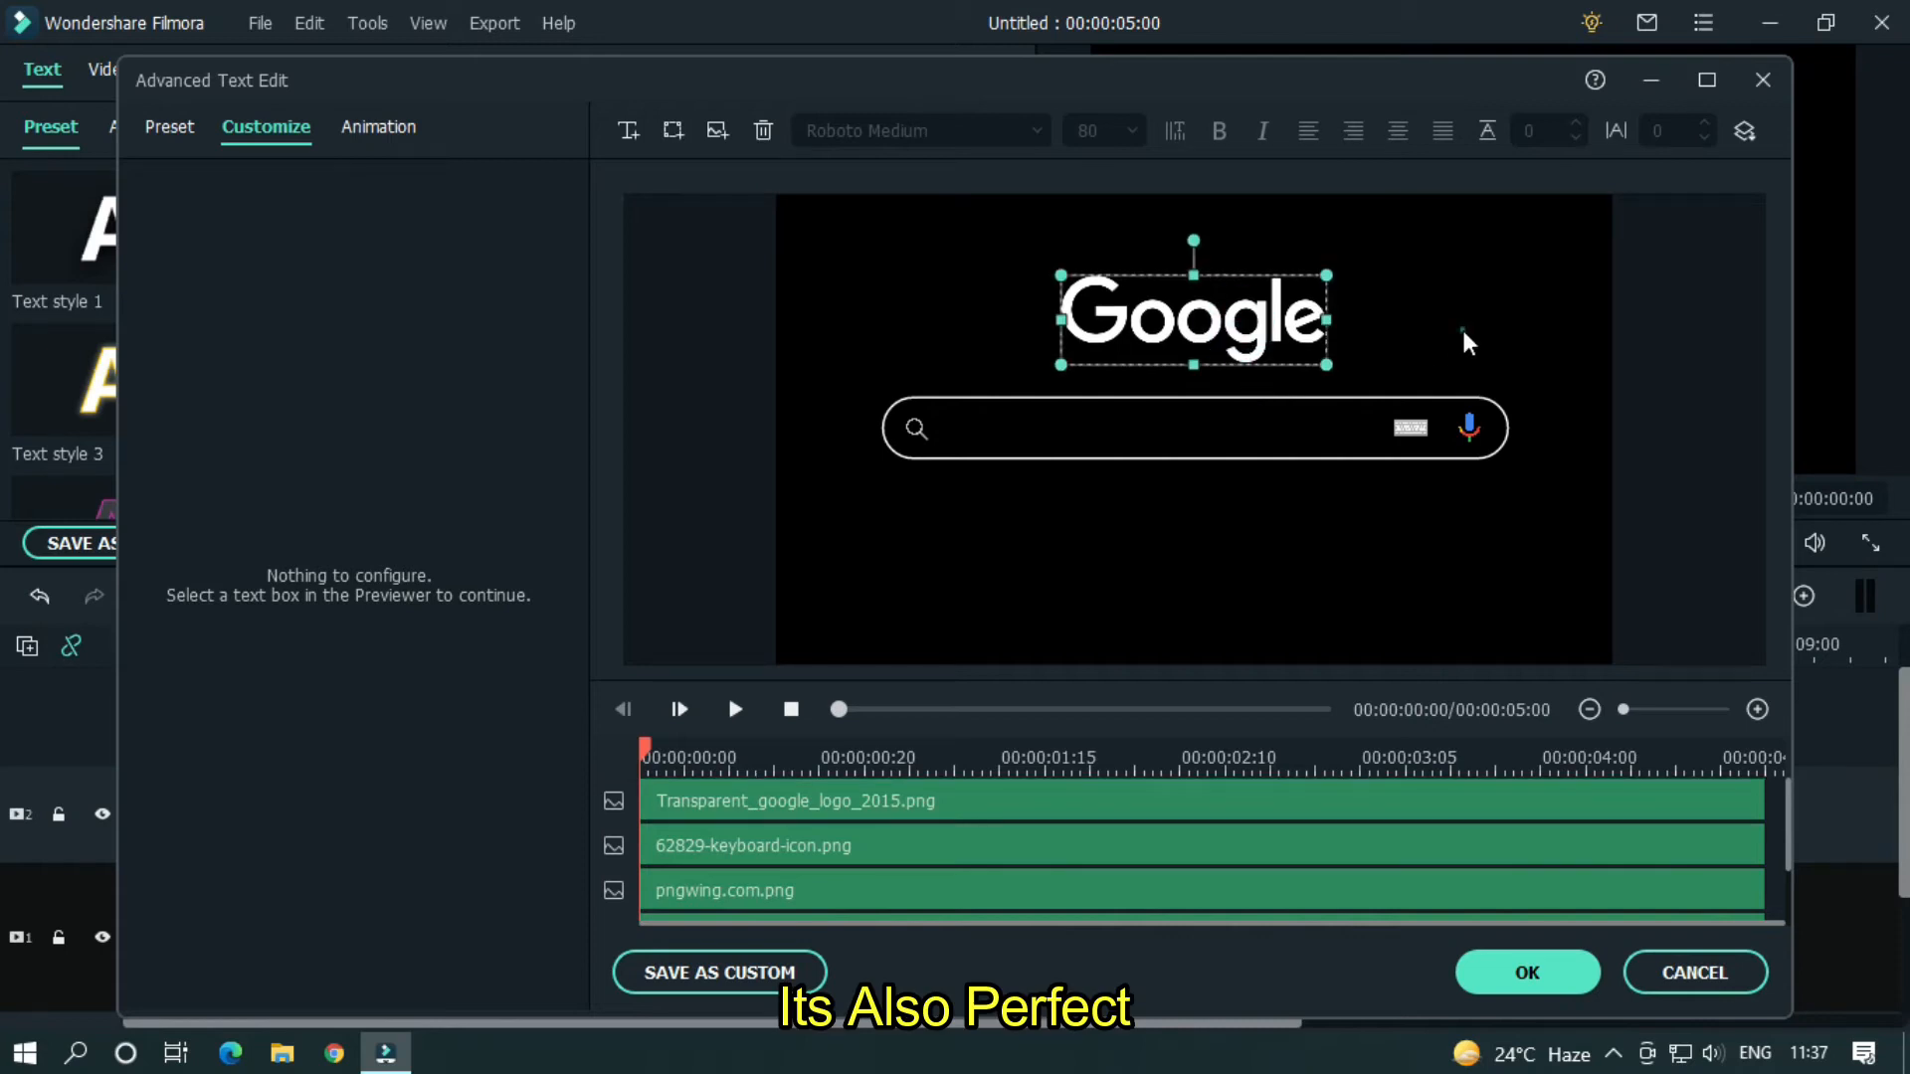
click(1180, 567)
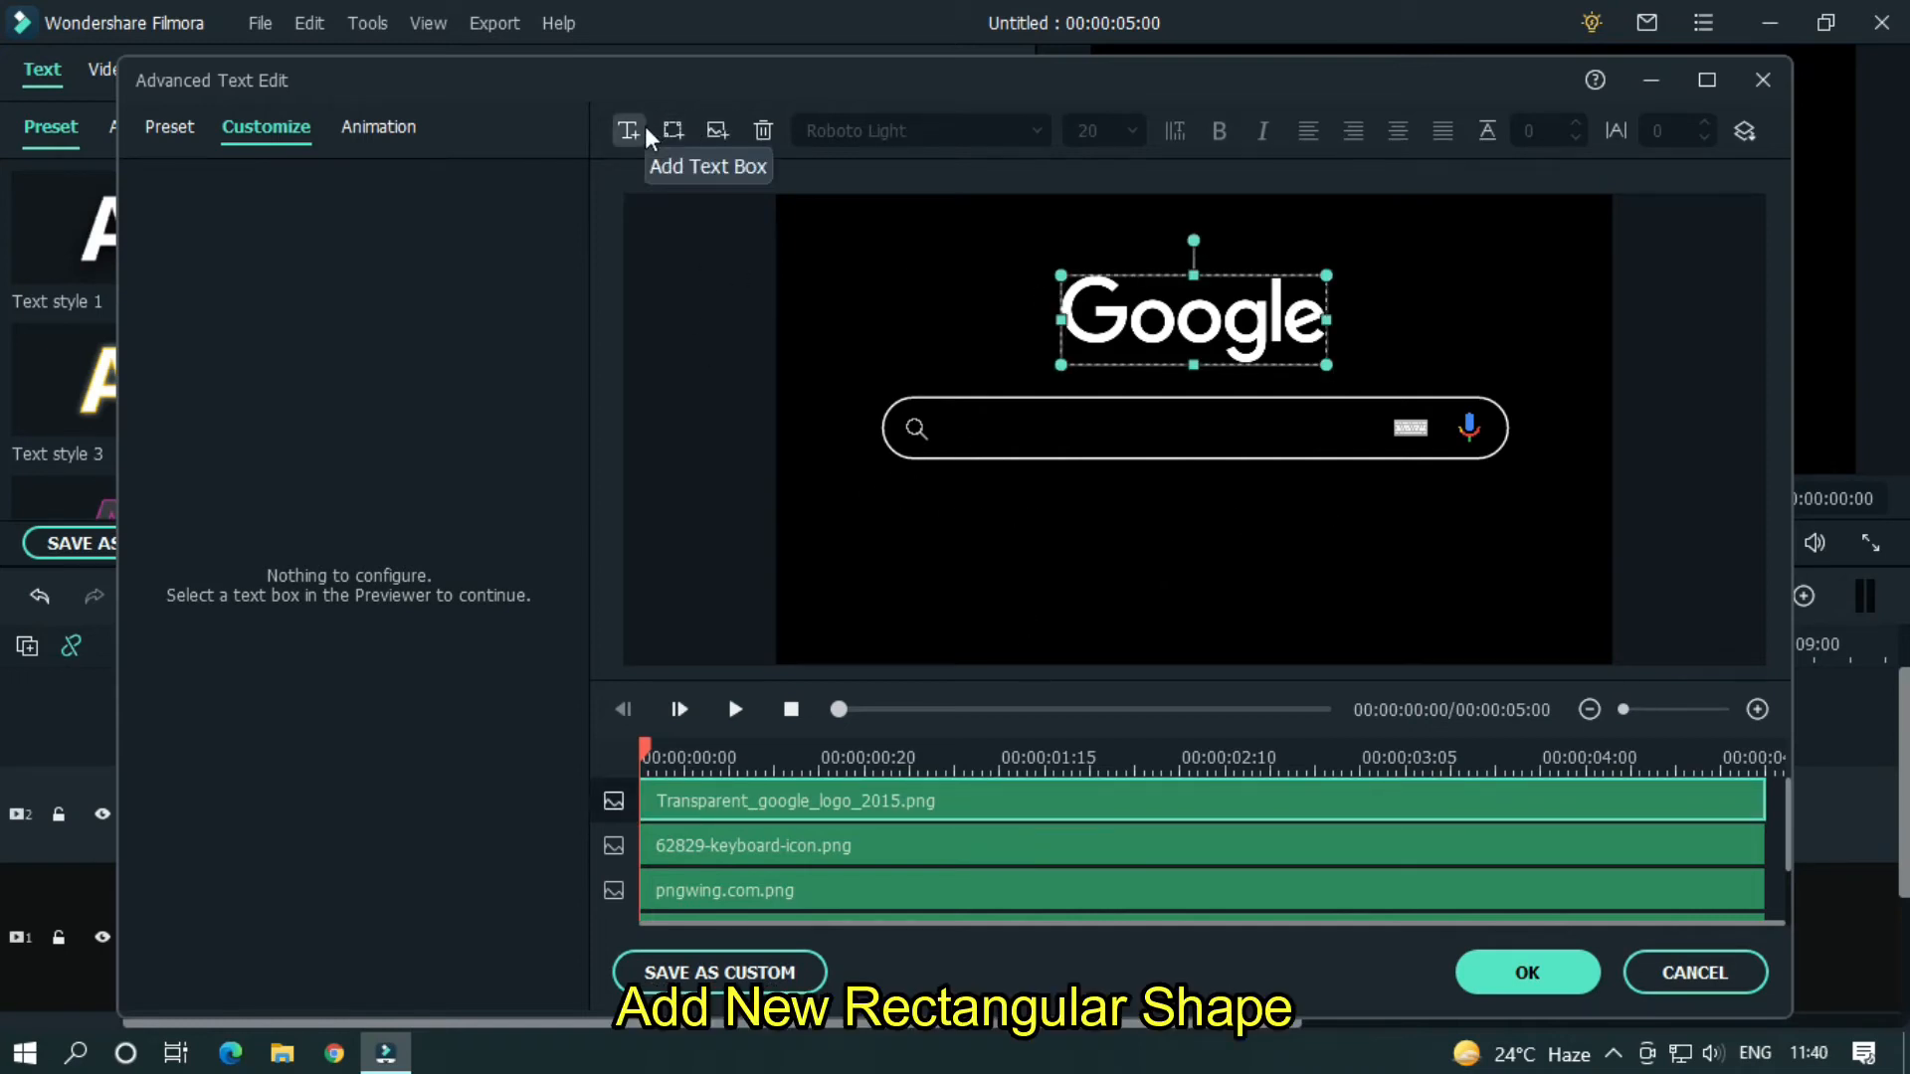
- Add a button-sized text box below the search bar reading 'Google Search'
click(673, 131)
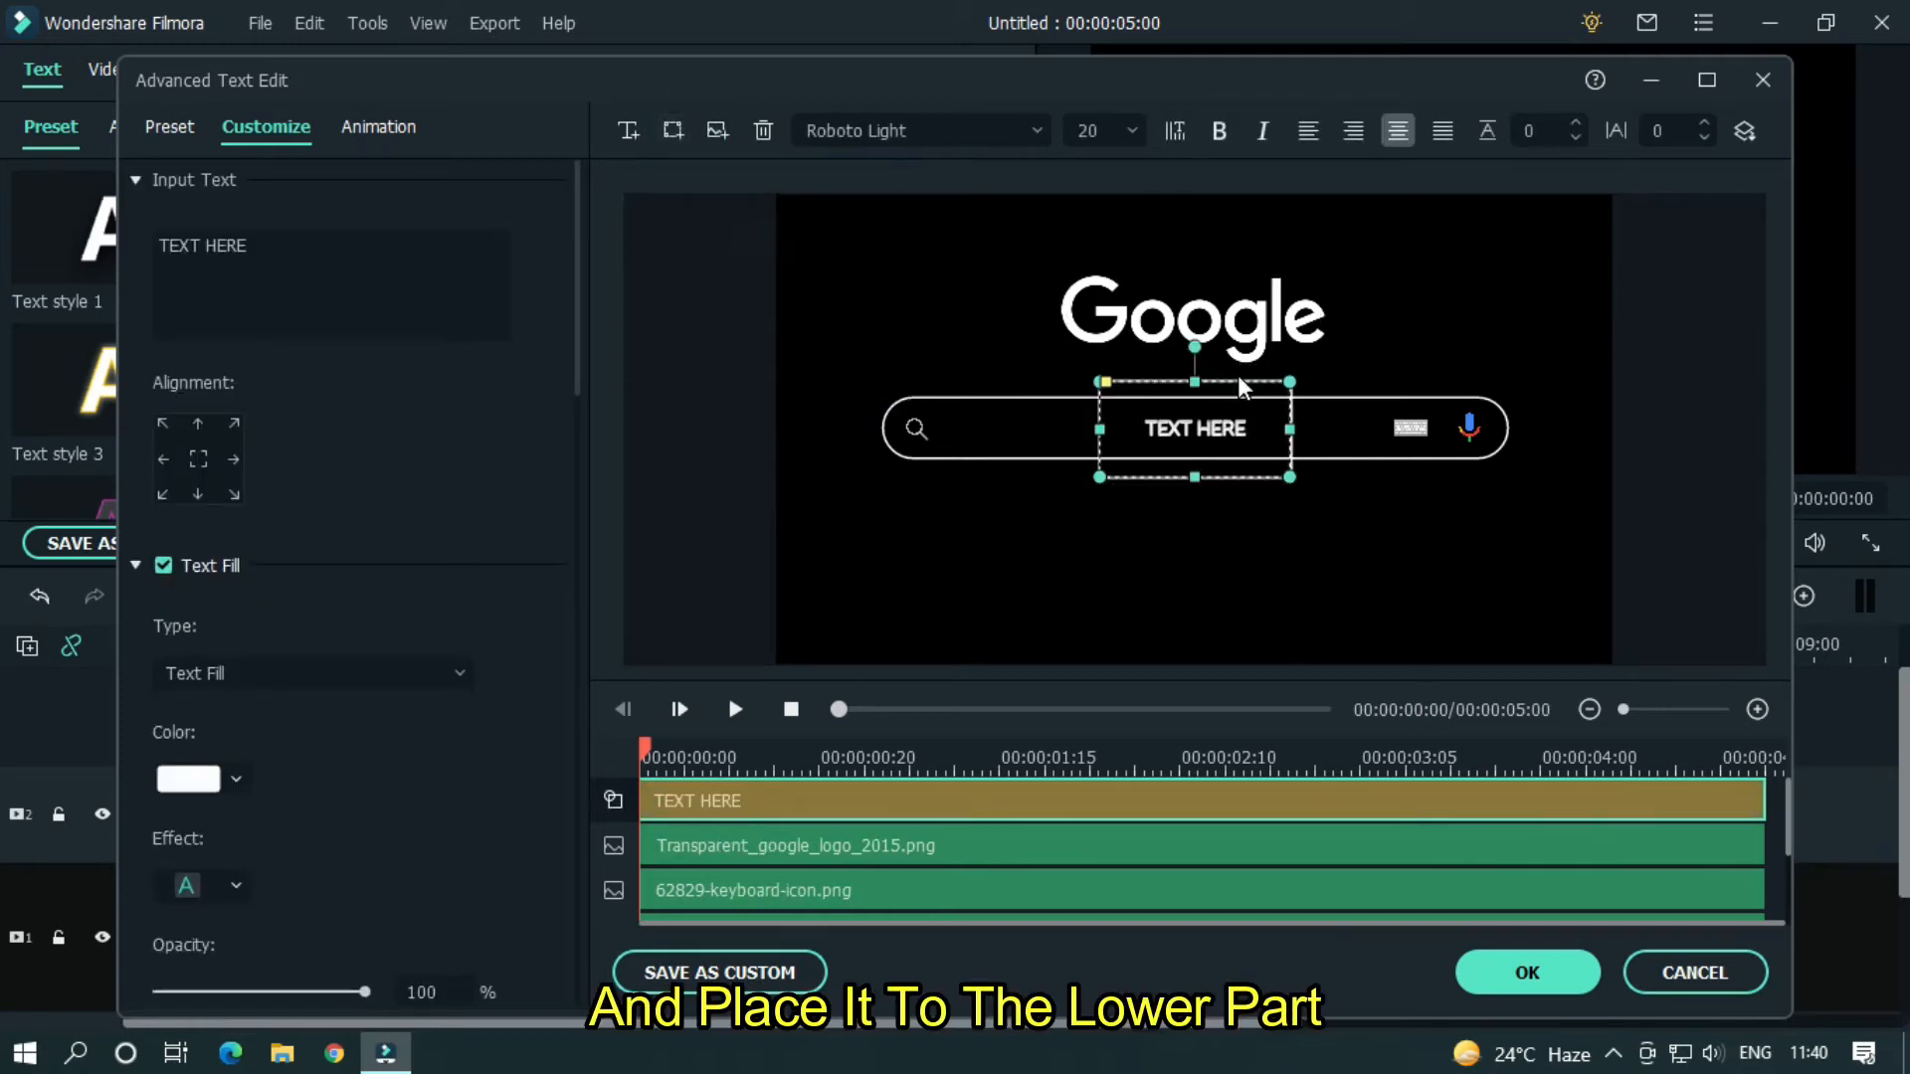
drag(1193, 428, 1060, 587)
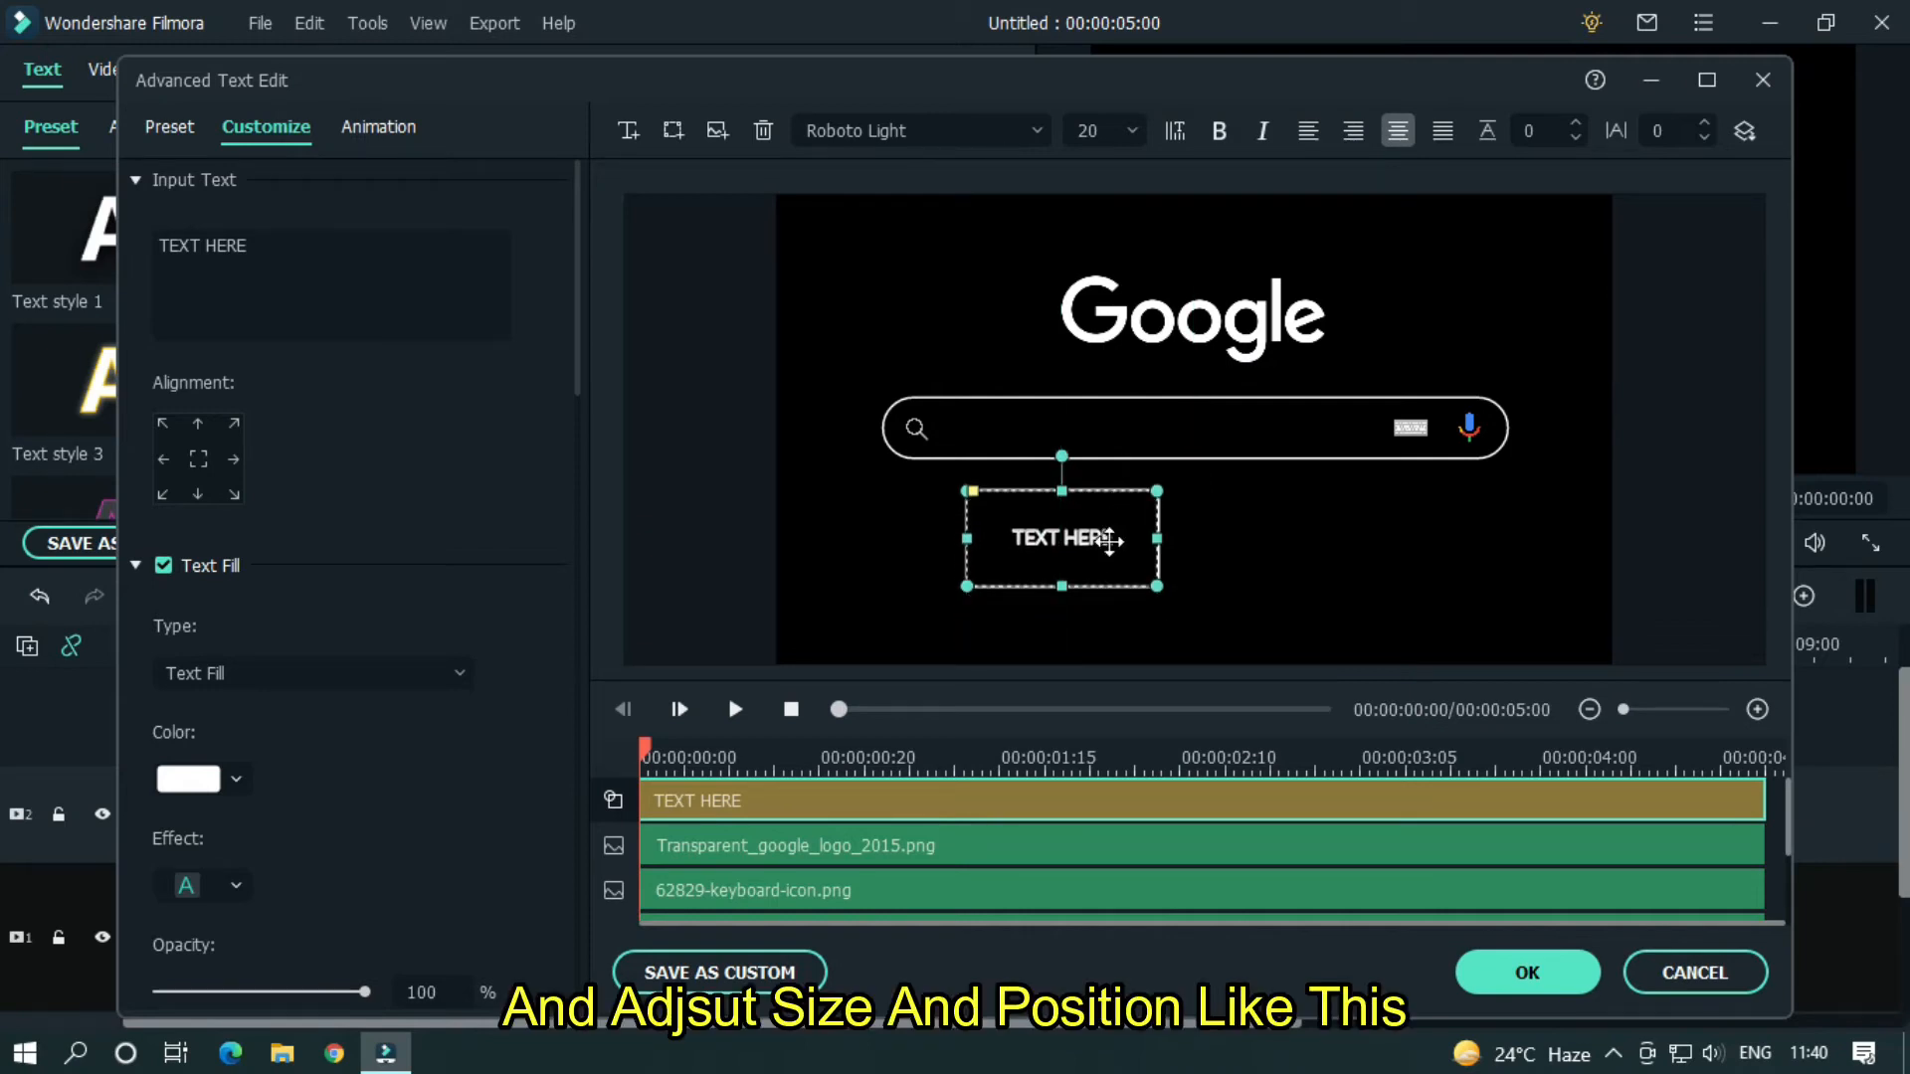
drag(1063, 539, 1027, 525)
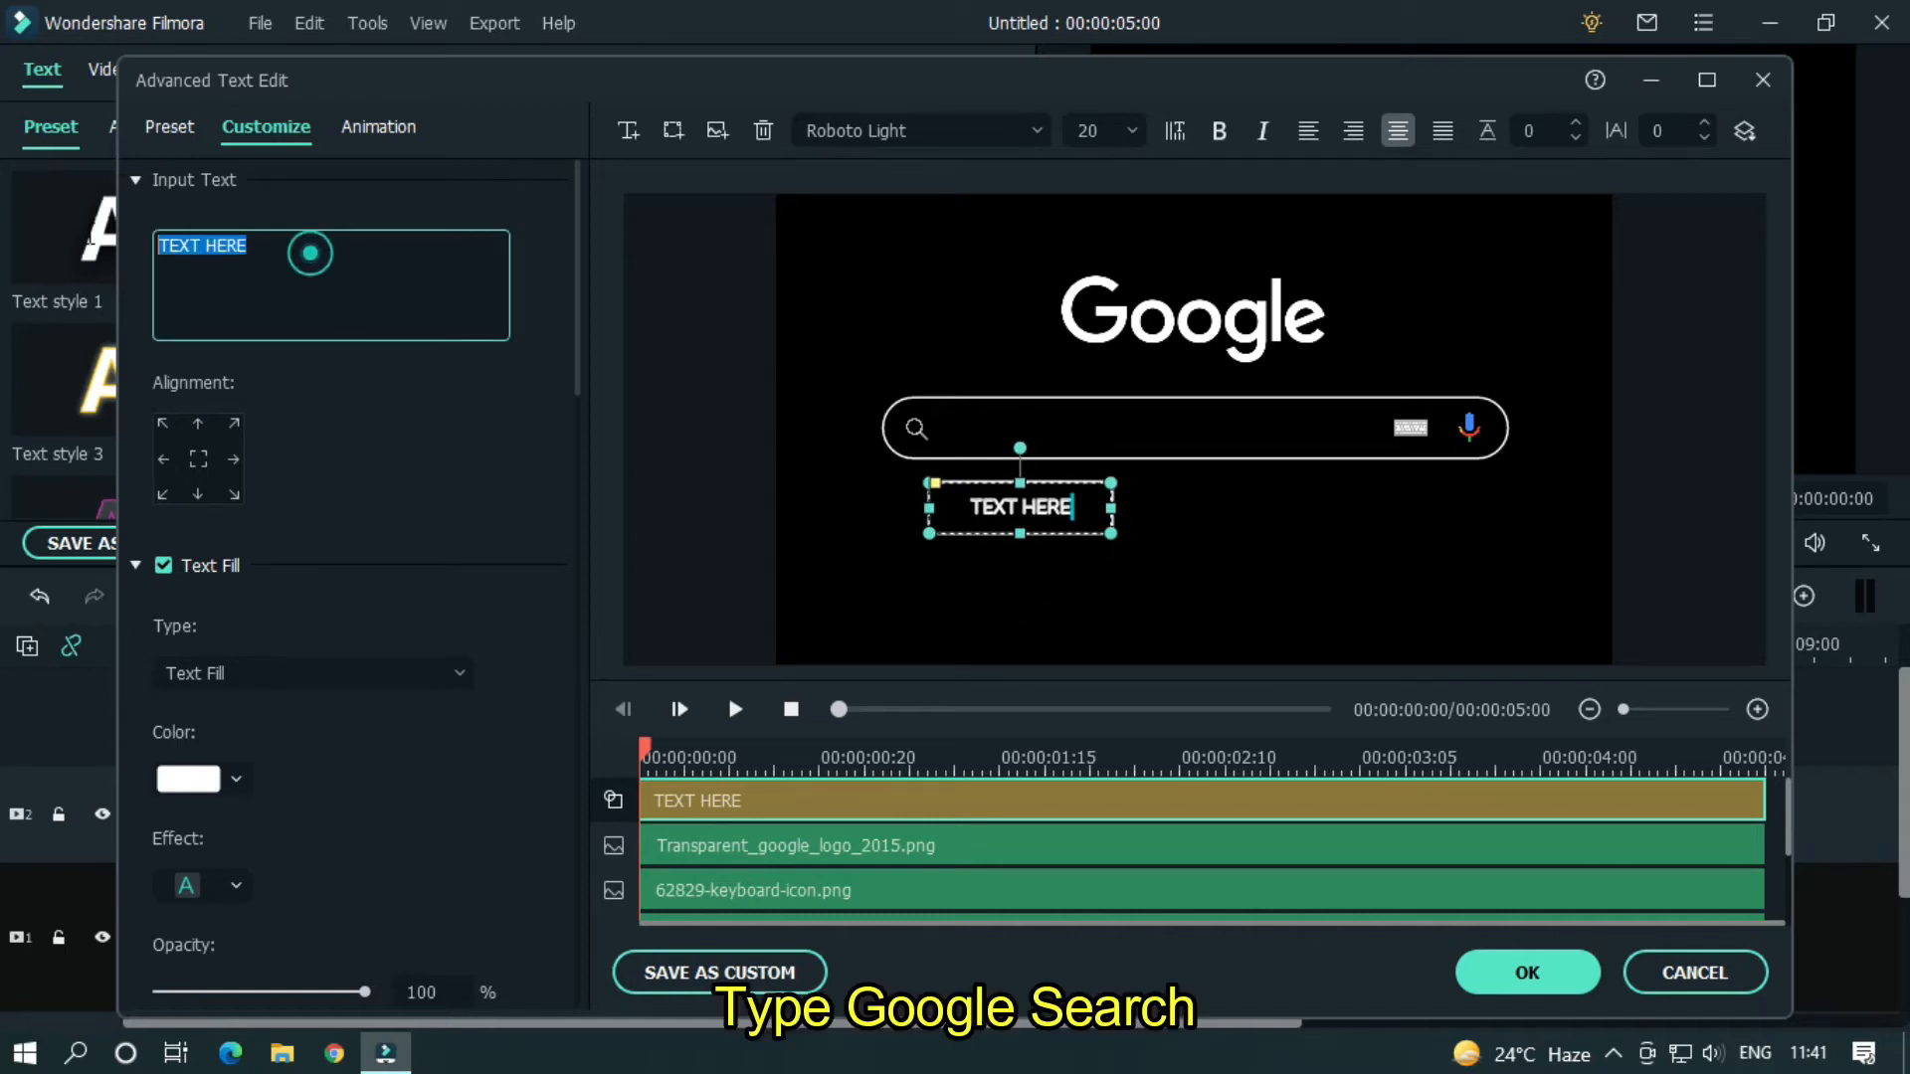
text(Google Search)
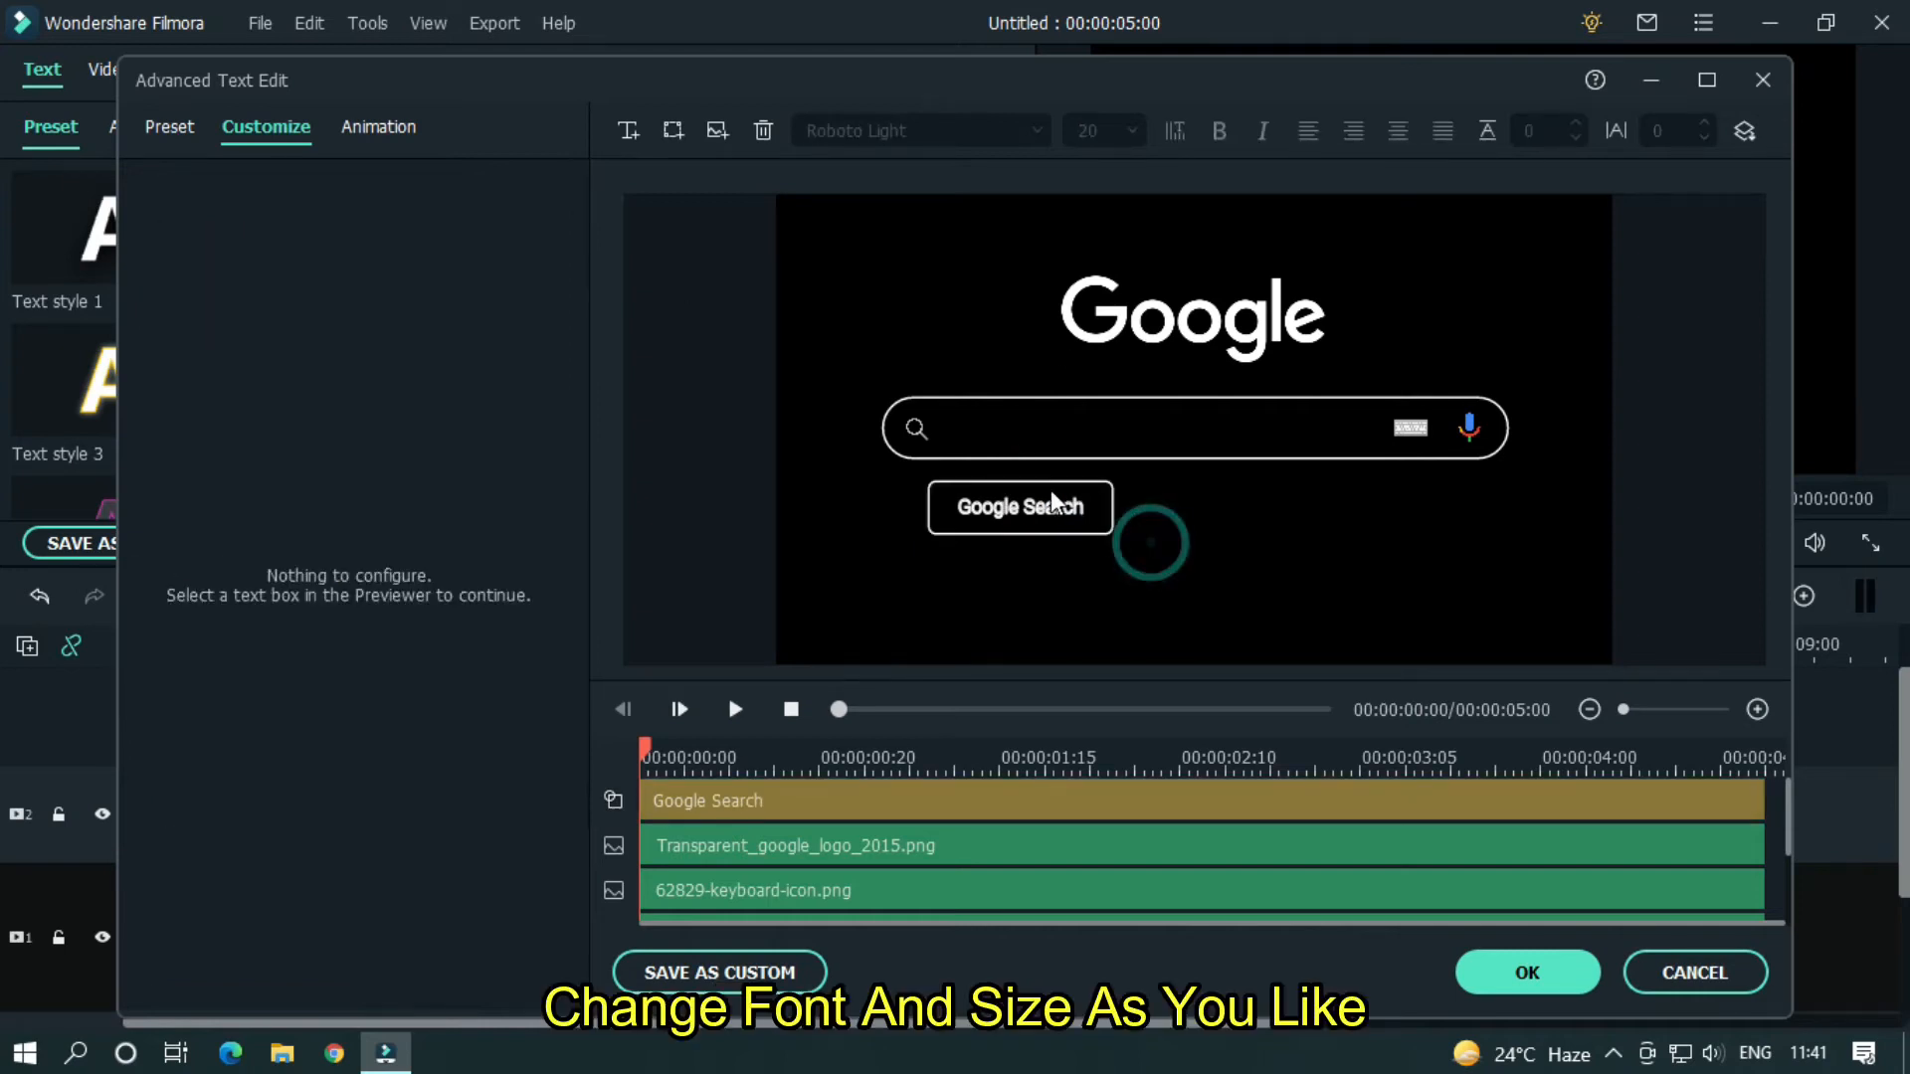
- Give the Google Search box a dark grey Shape Fill with a border
click(1020, 507)
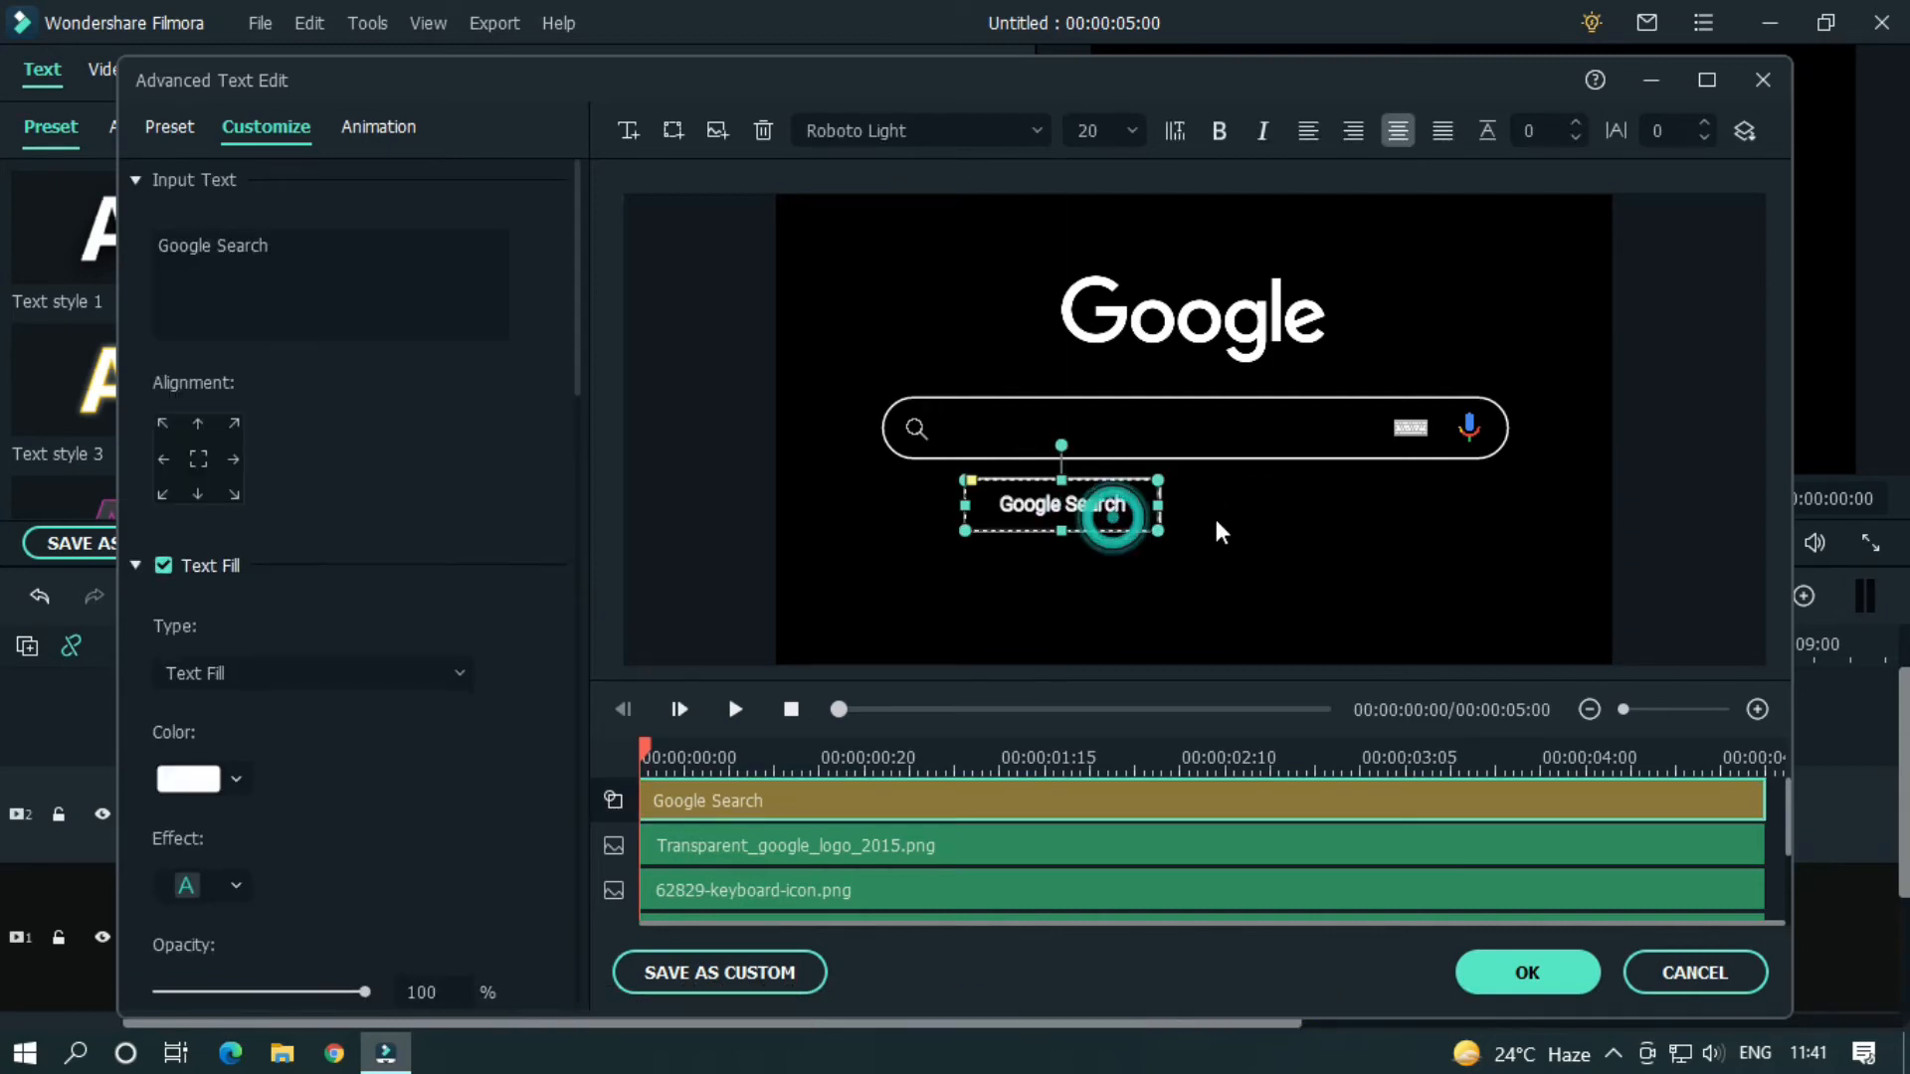
scroll(down, 3)
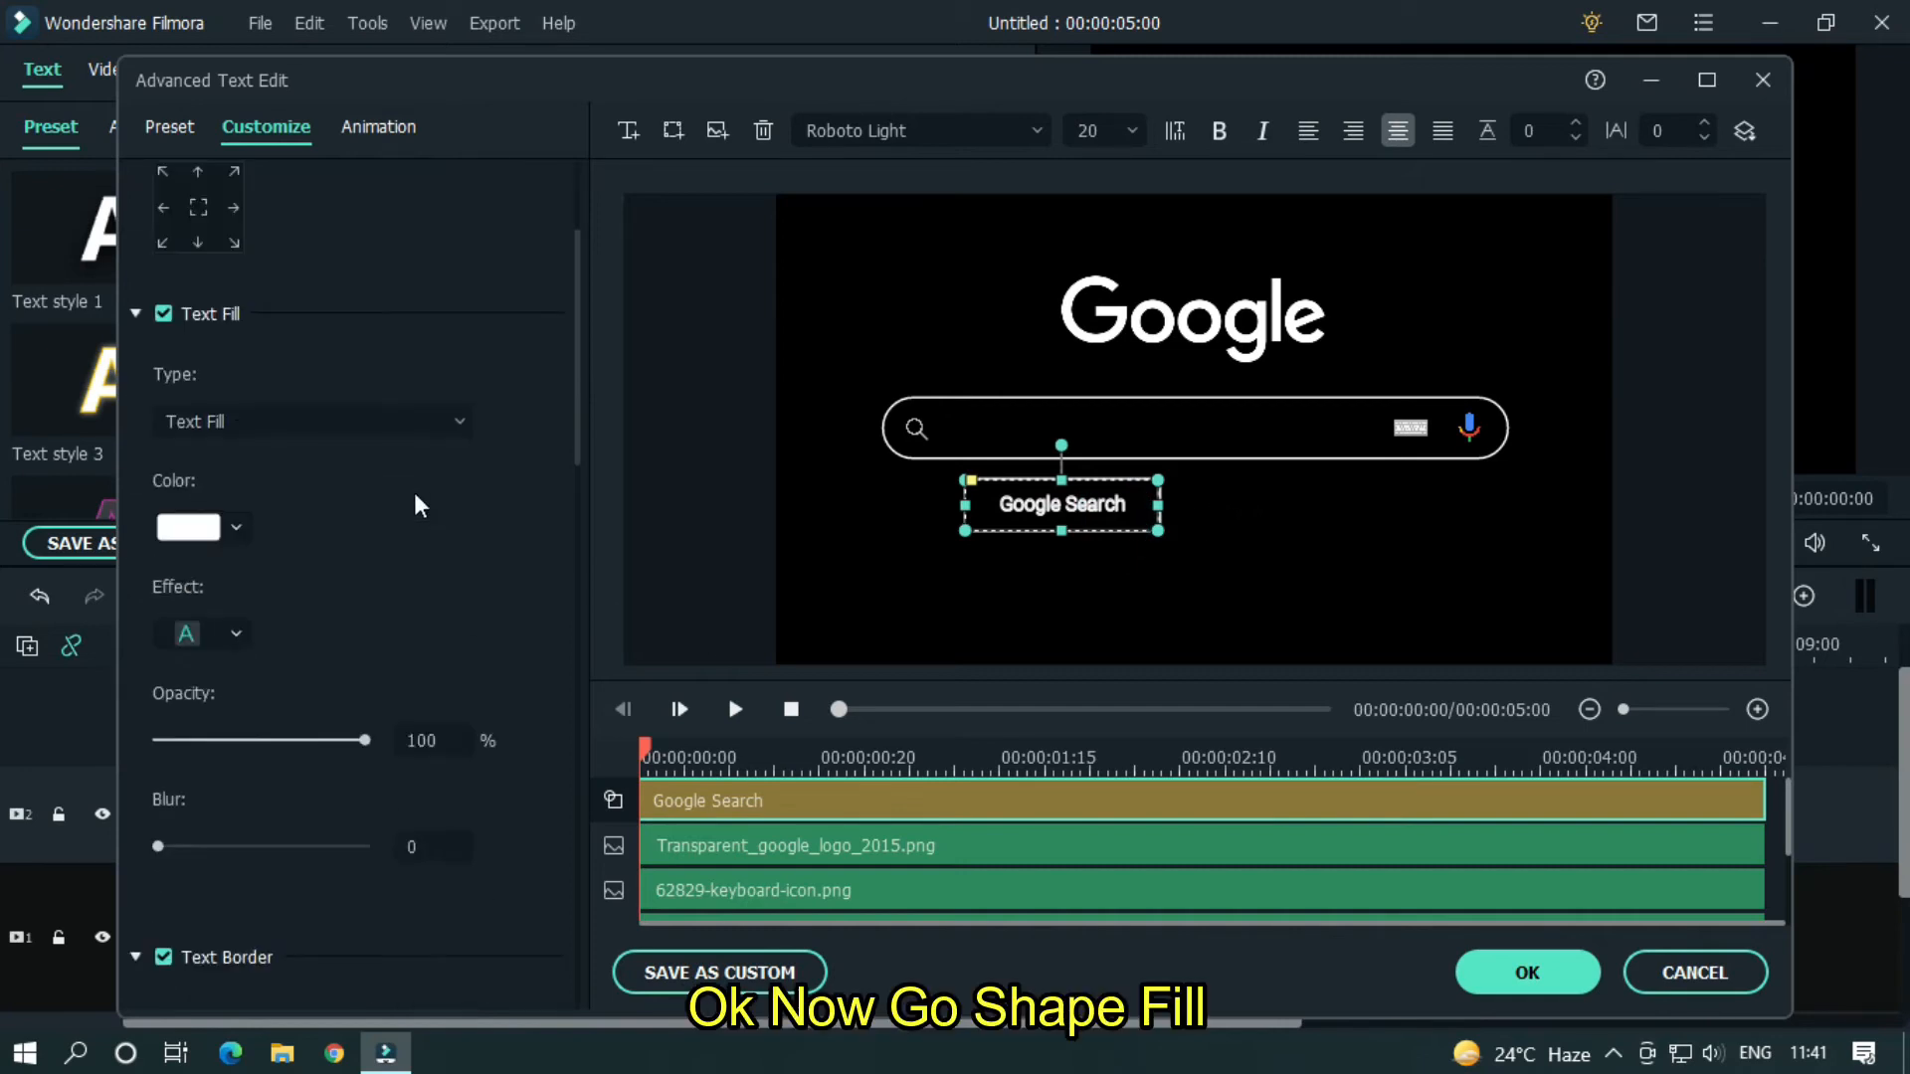
scroll(down, 3)
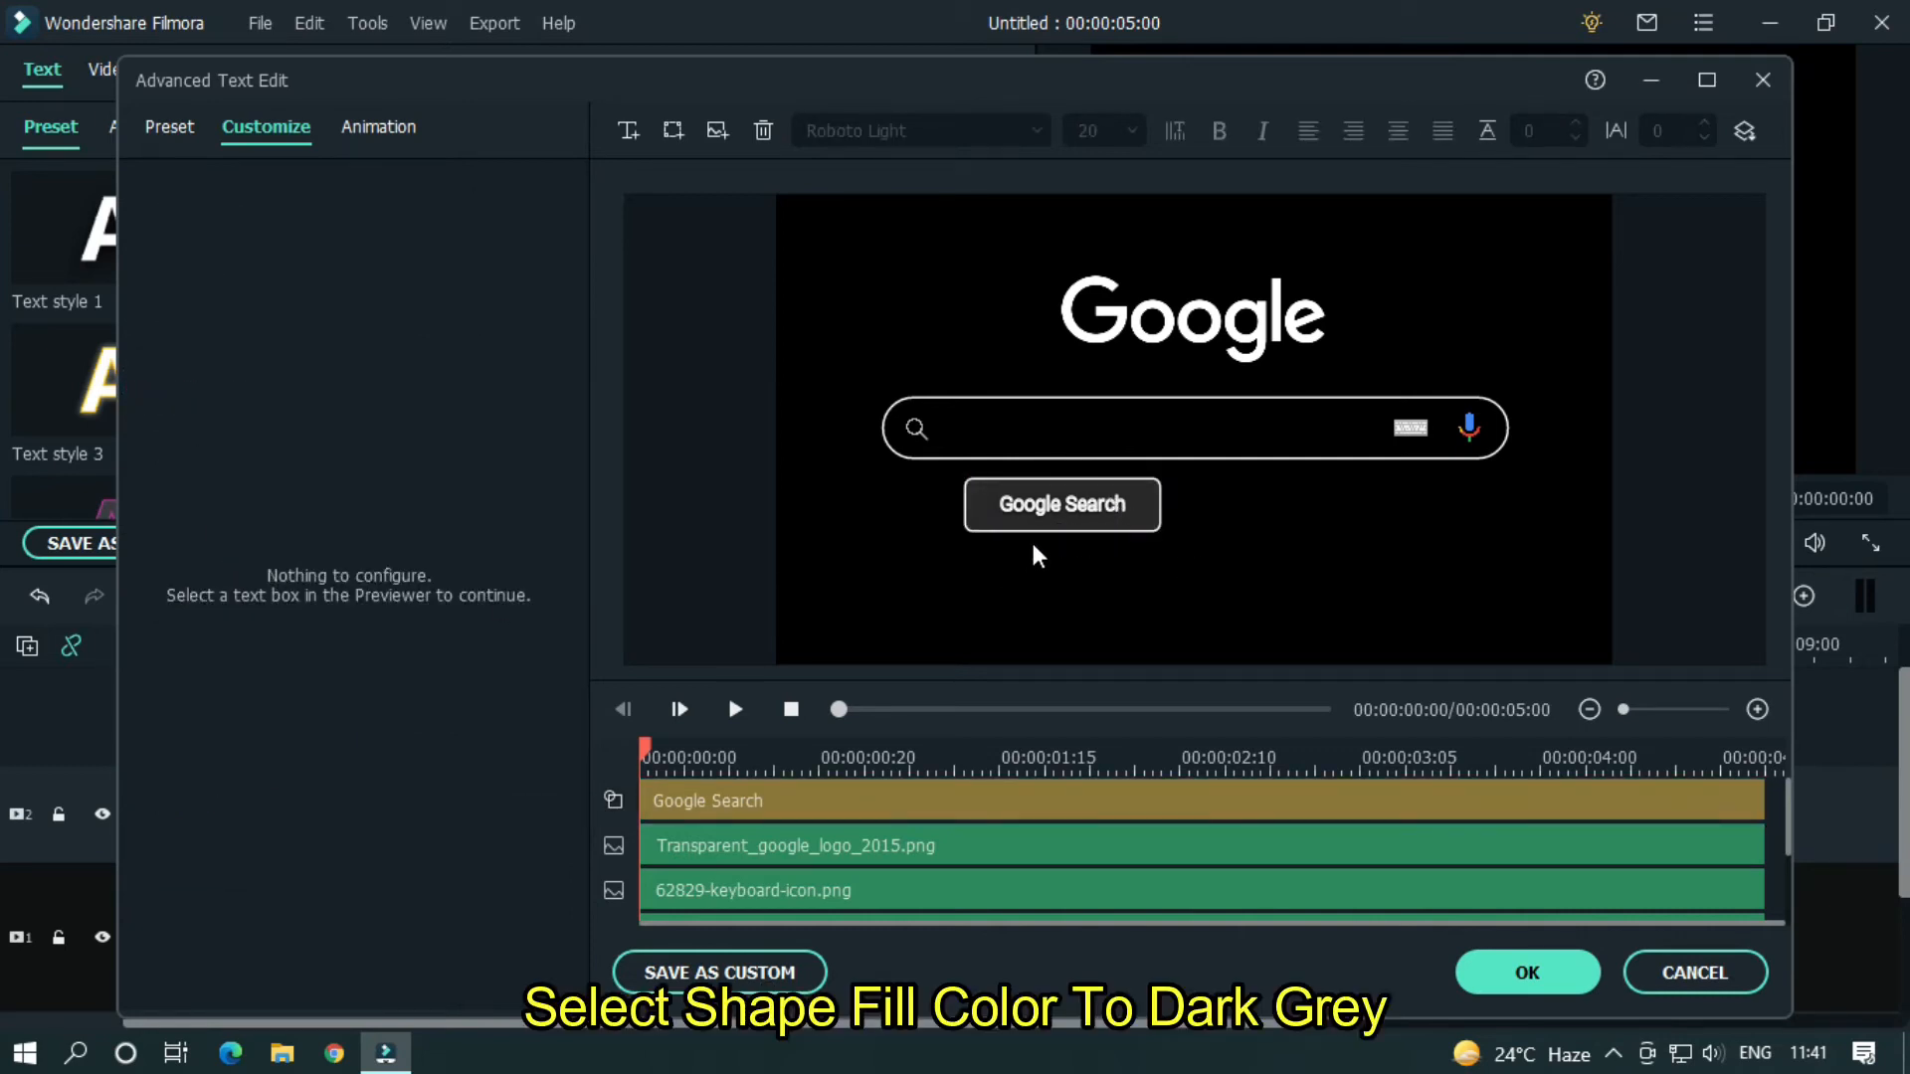
click(1060, 505)
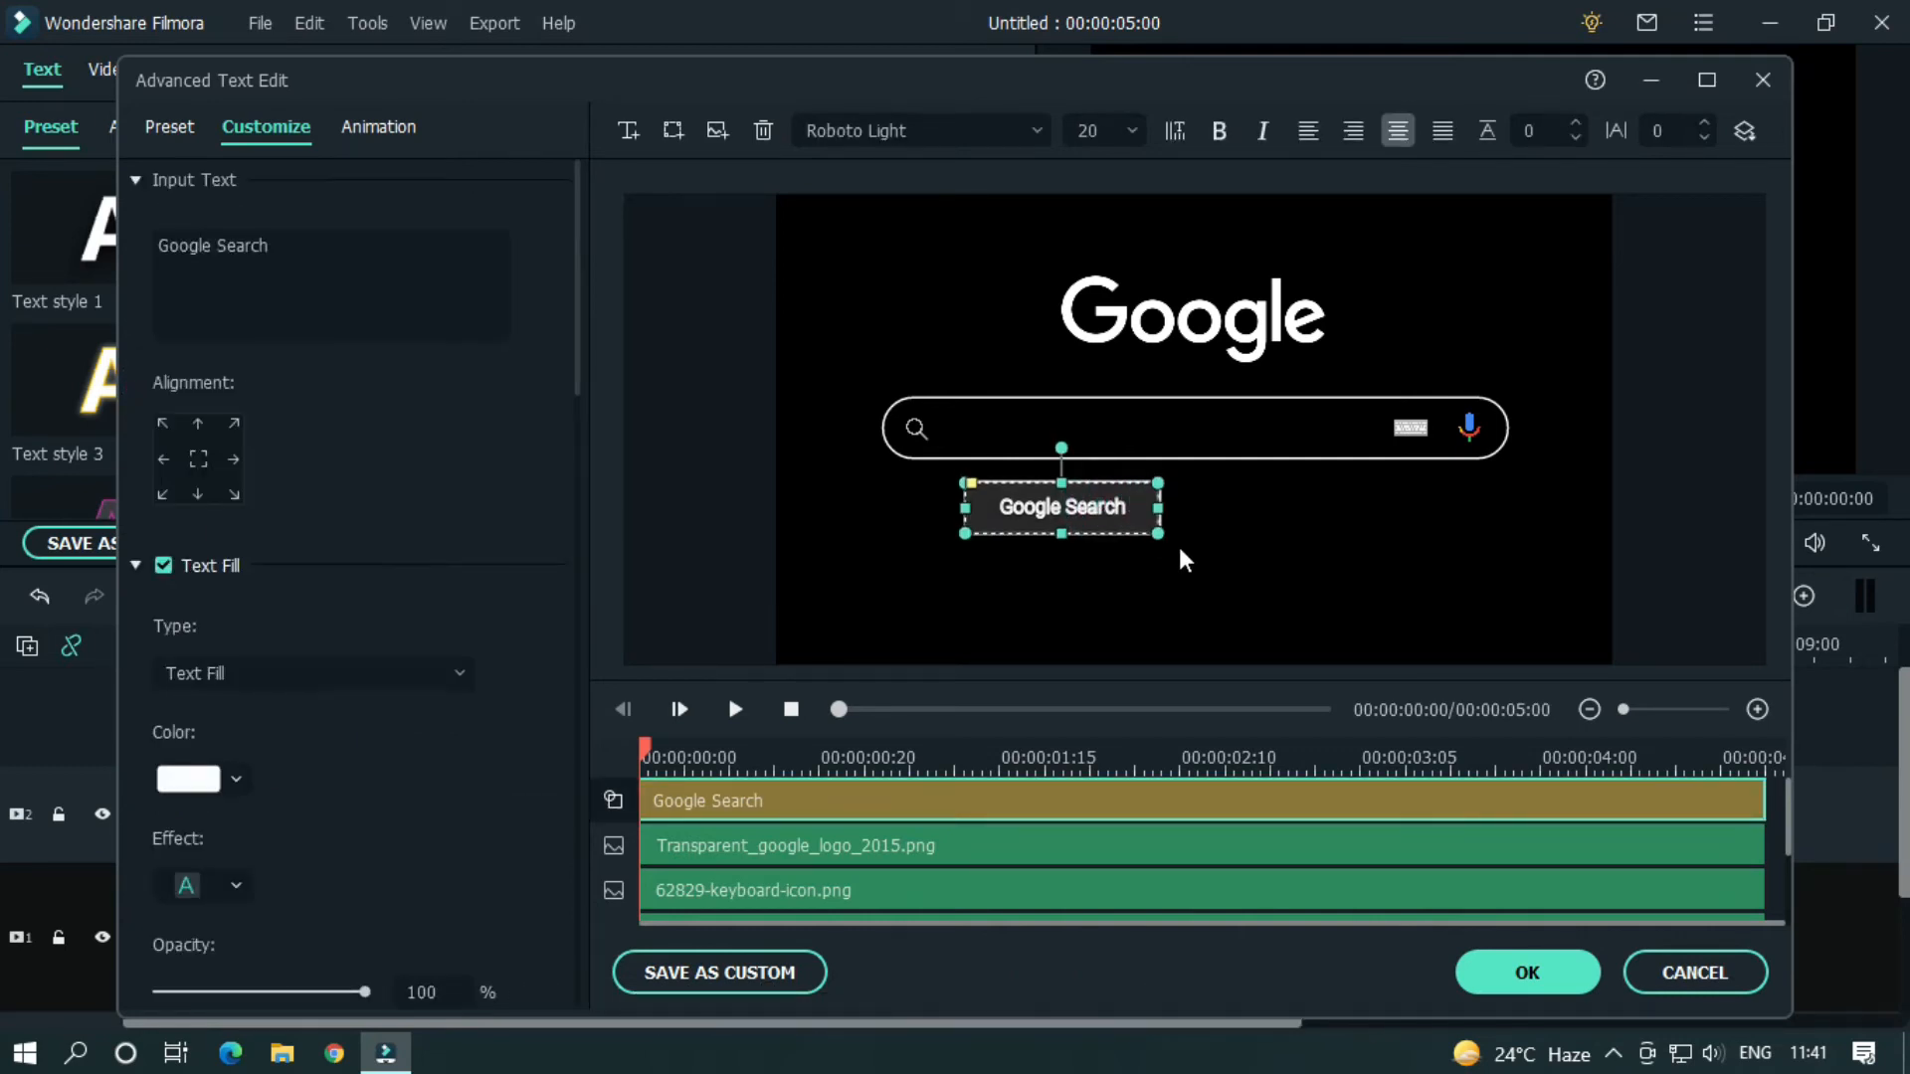
click(1177, 549)
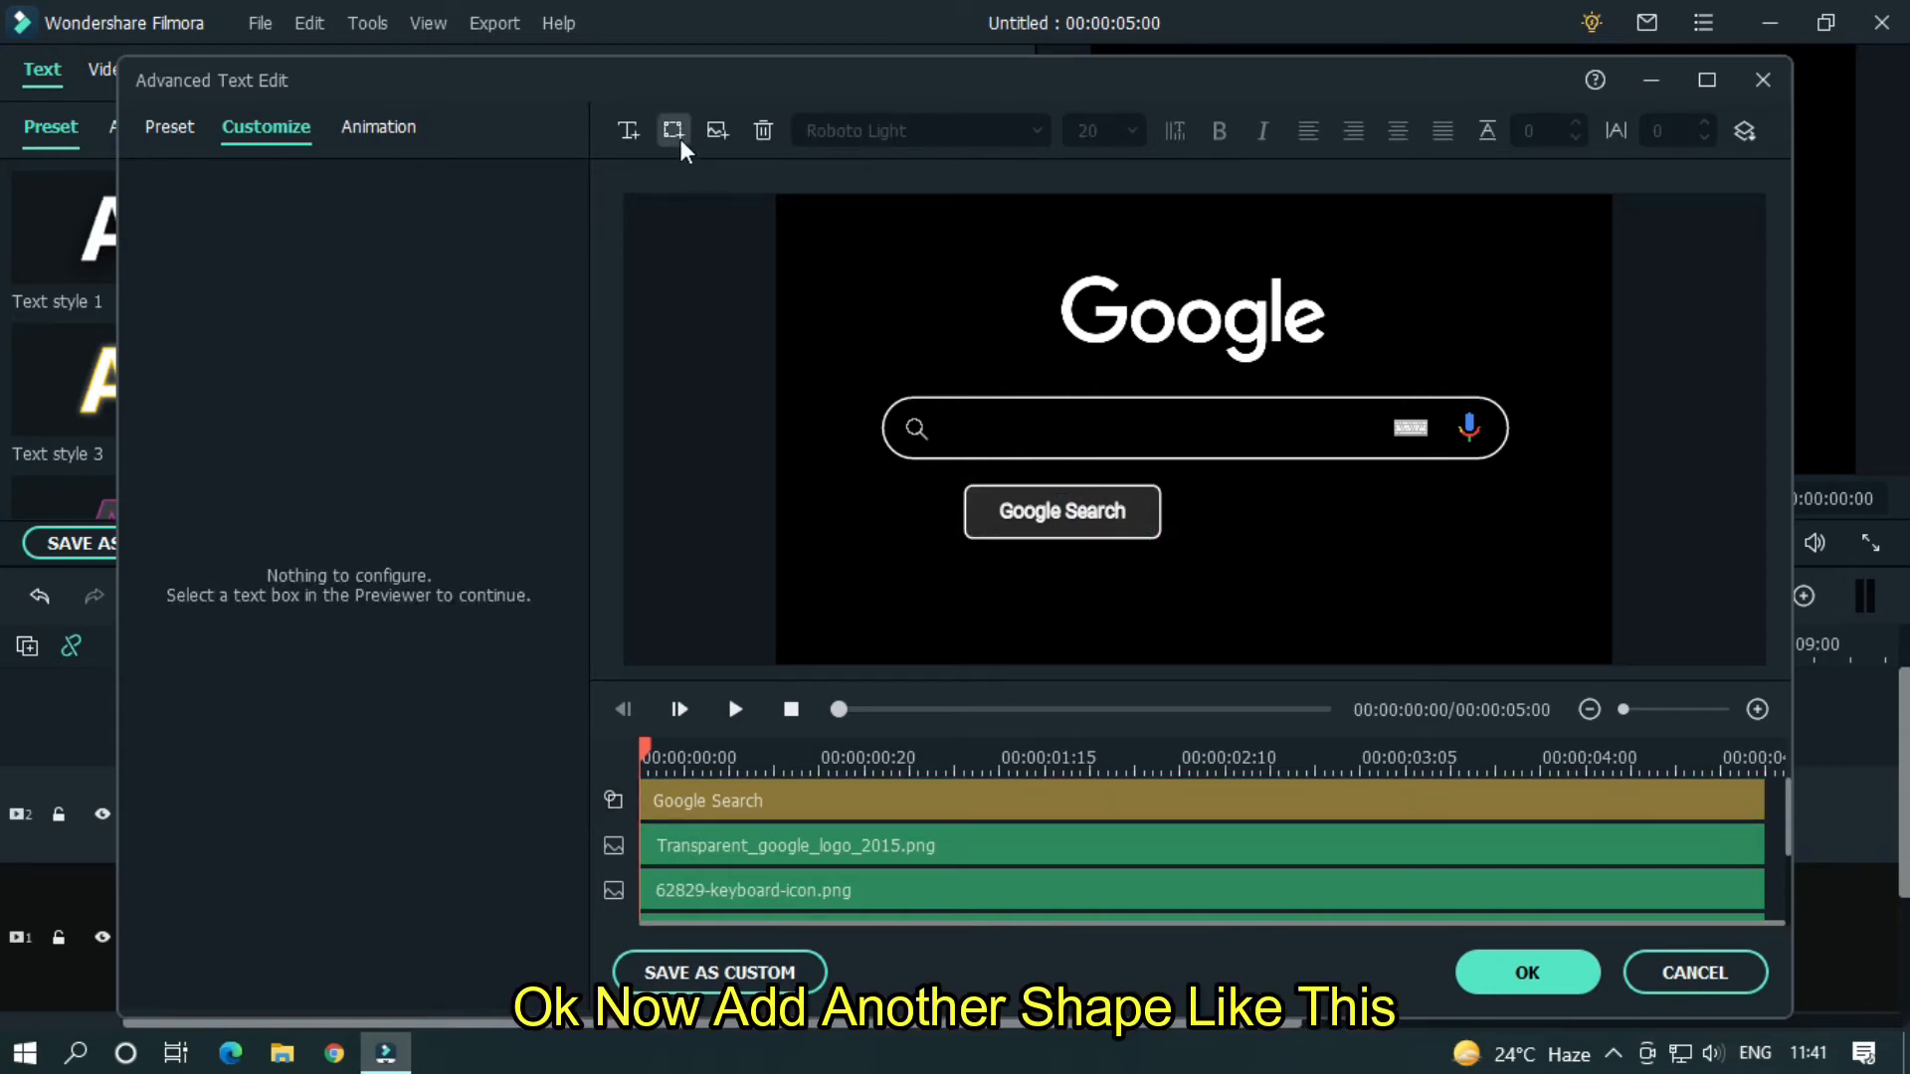
- Add a second text box right of Google Search, sized and styled to match it
click(672, 132)
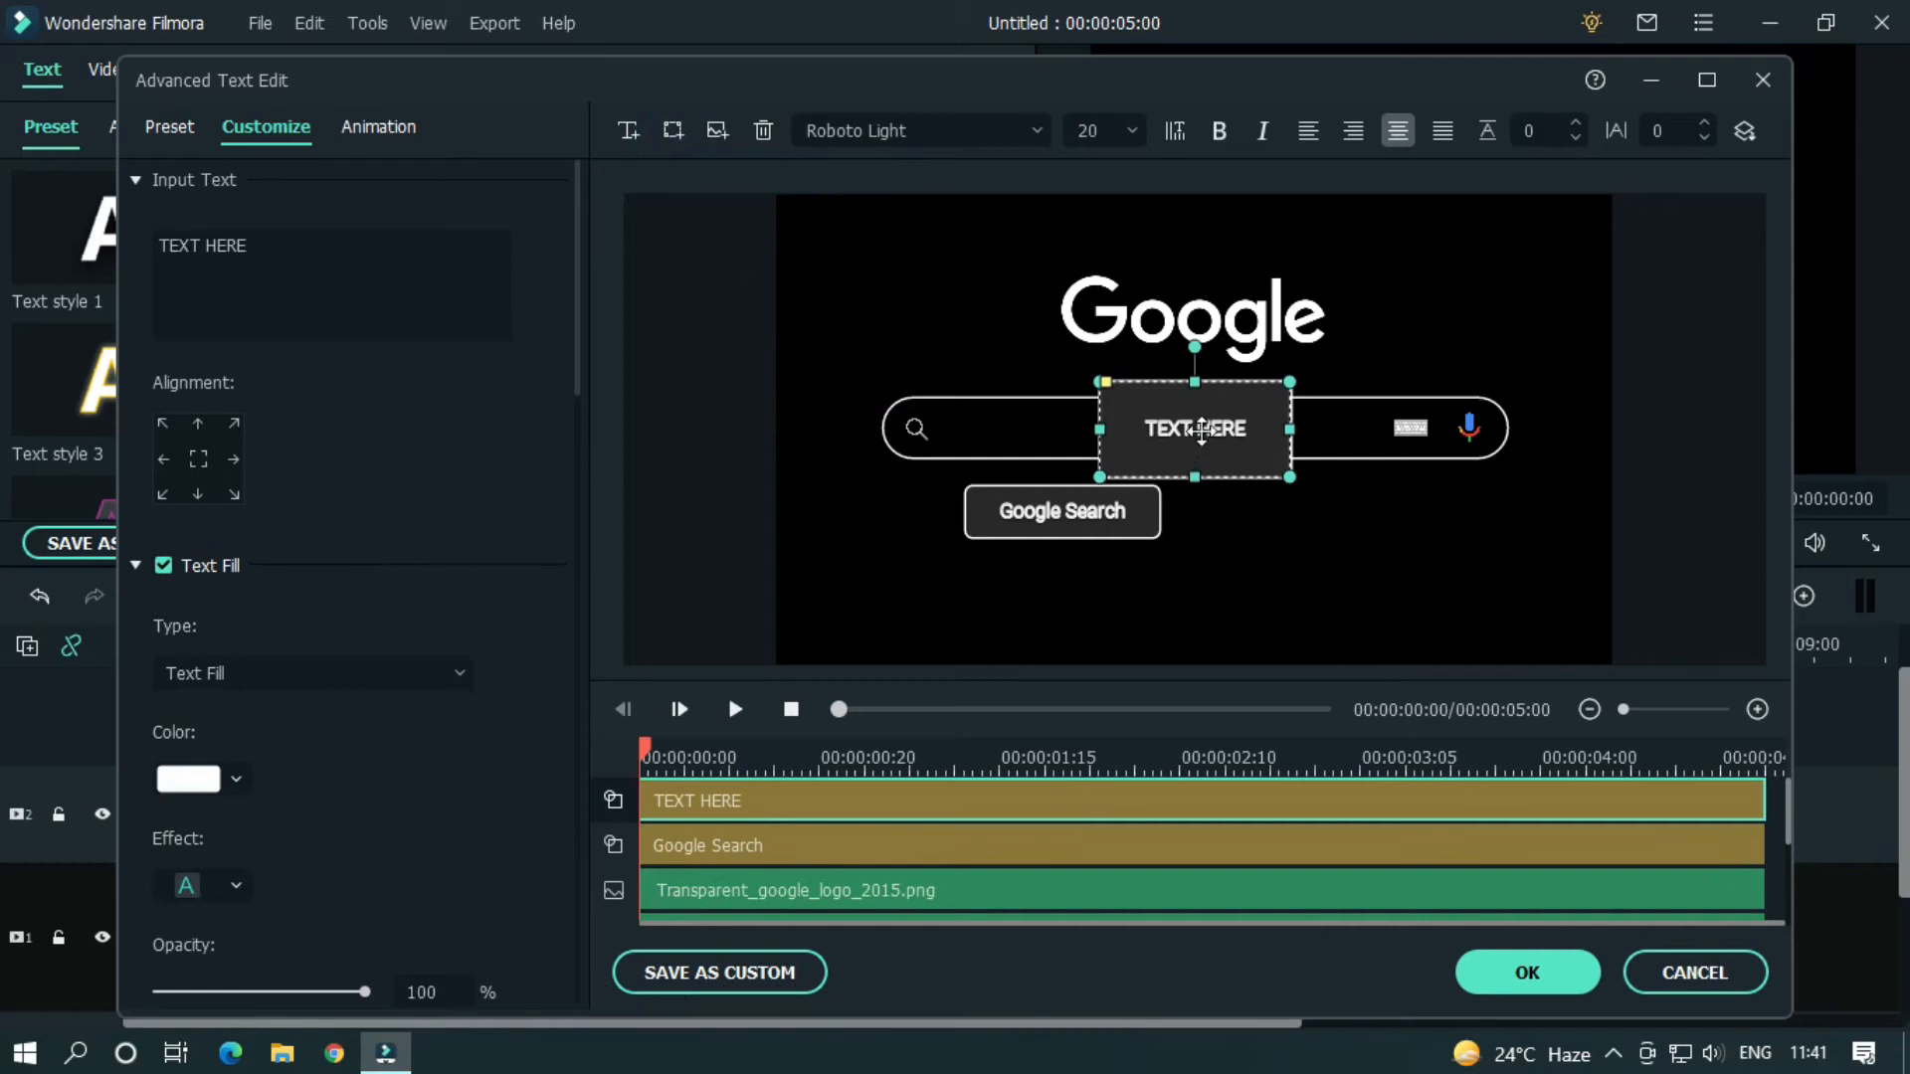
drag(1193, 430, 1289, 533)
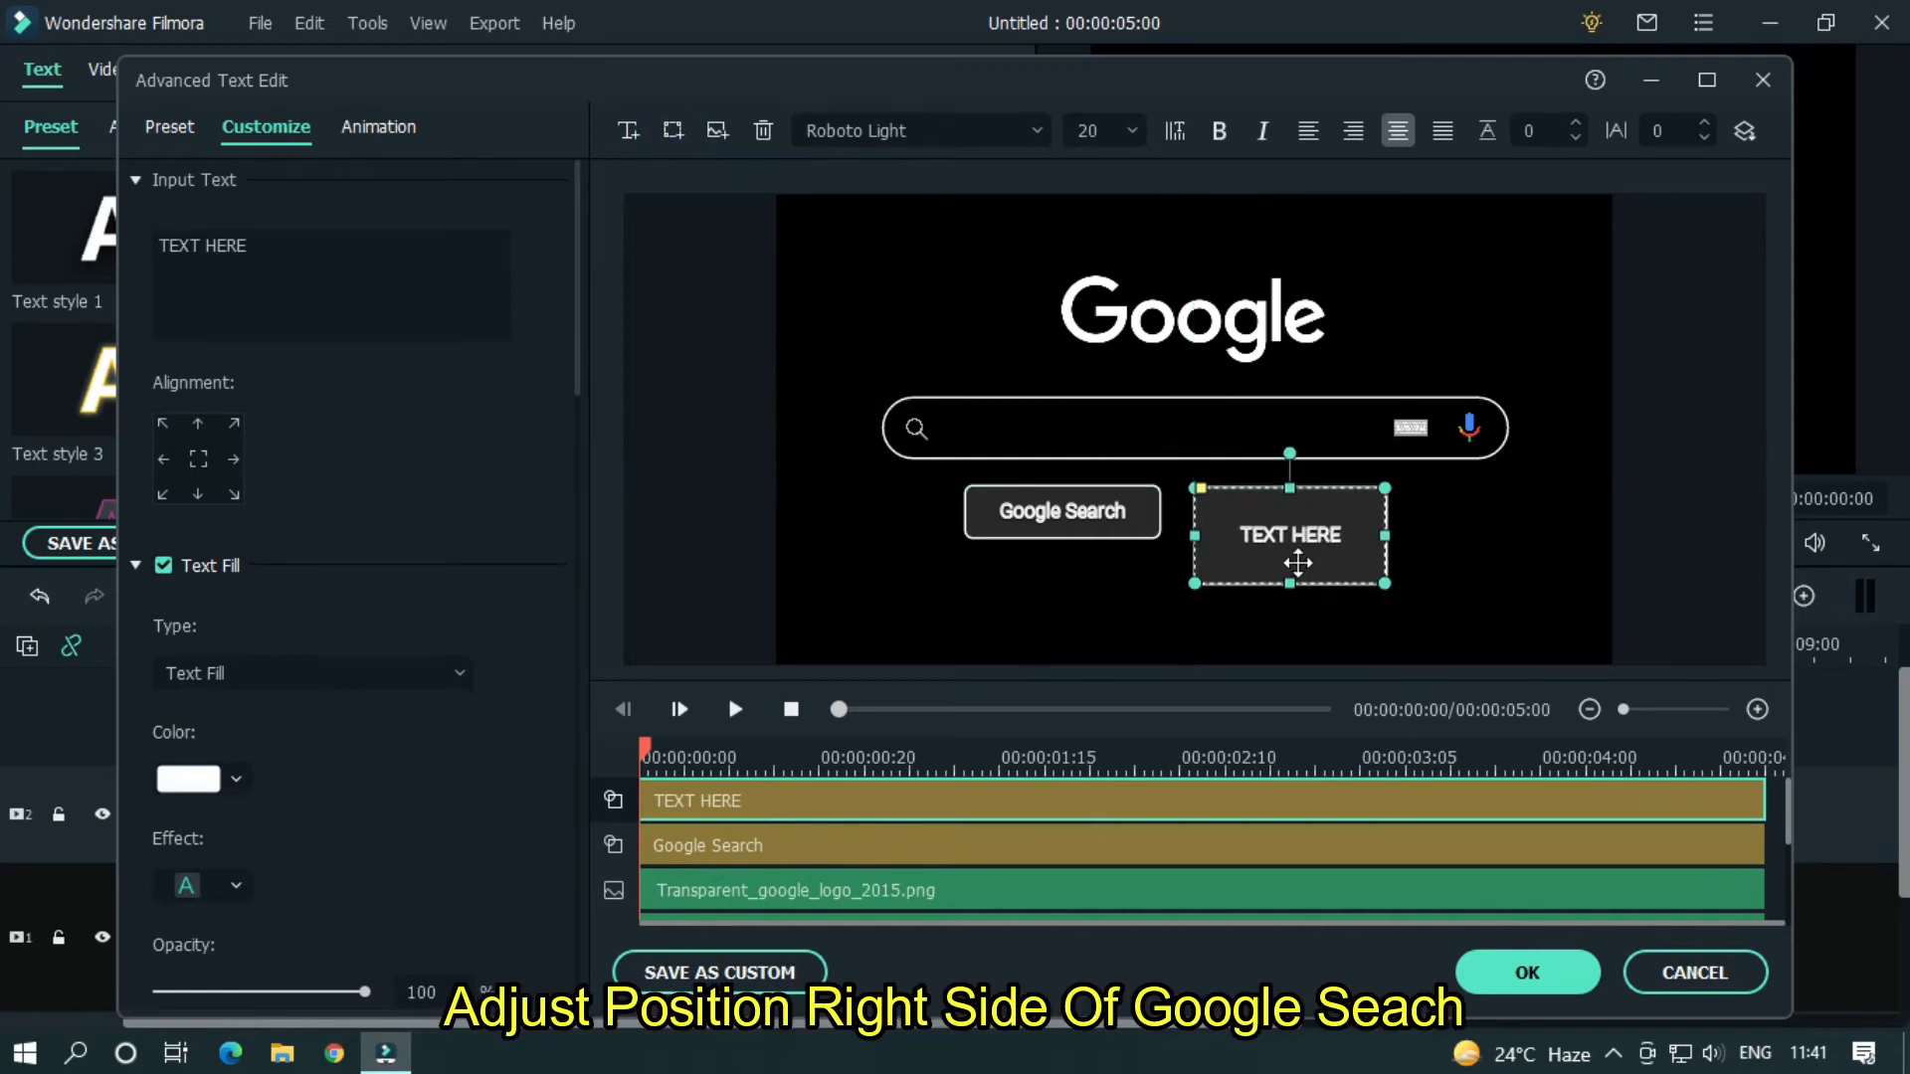
drag(1297, 563, 1297, 509)
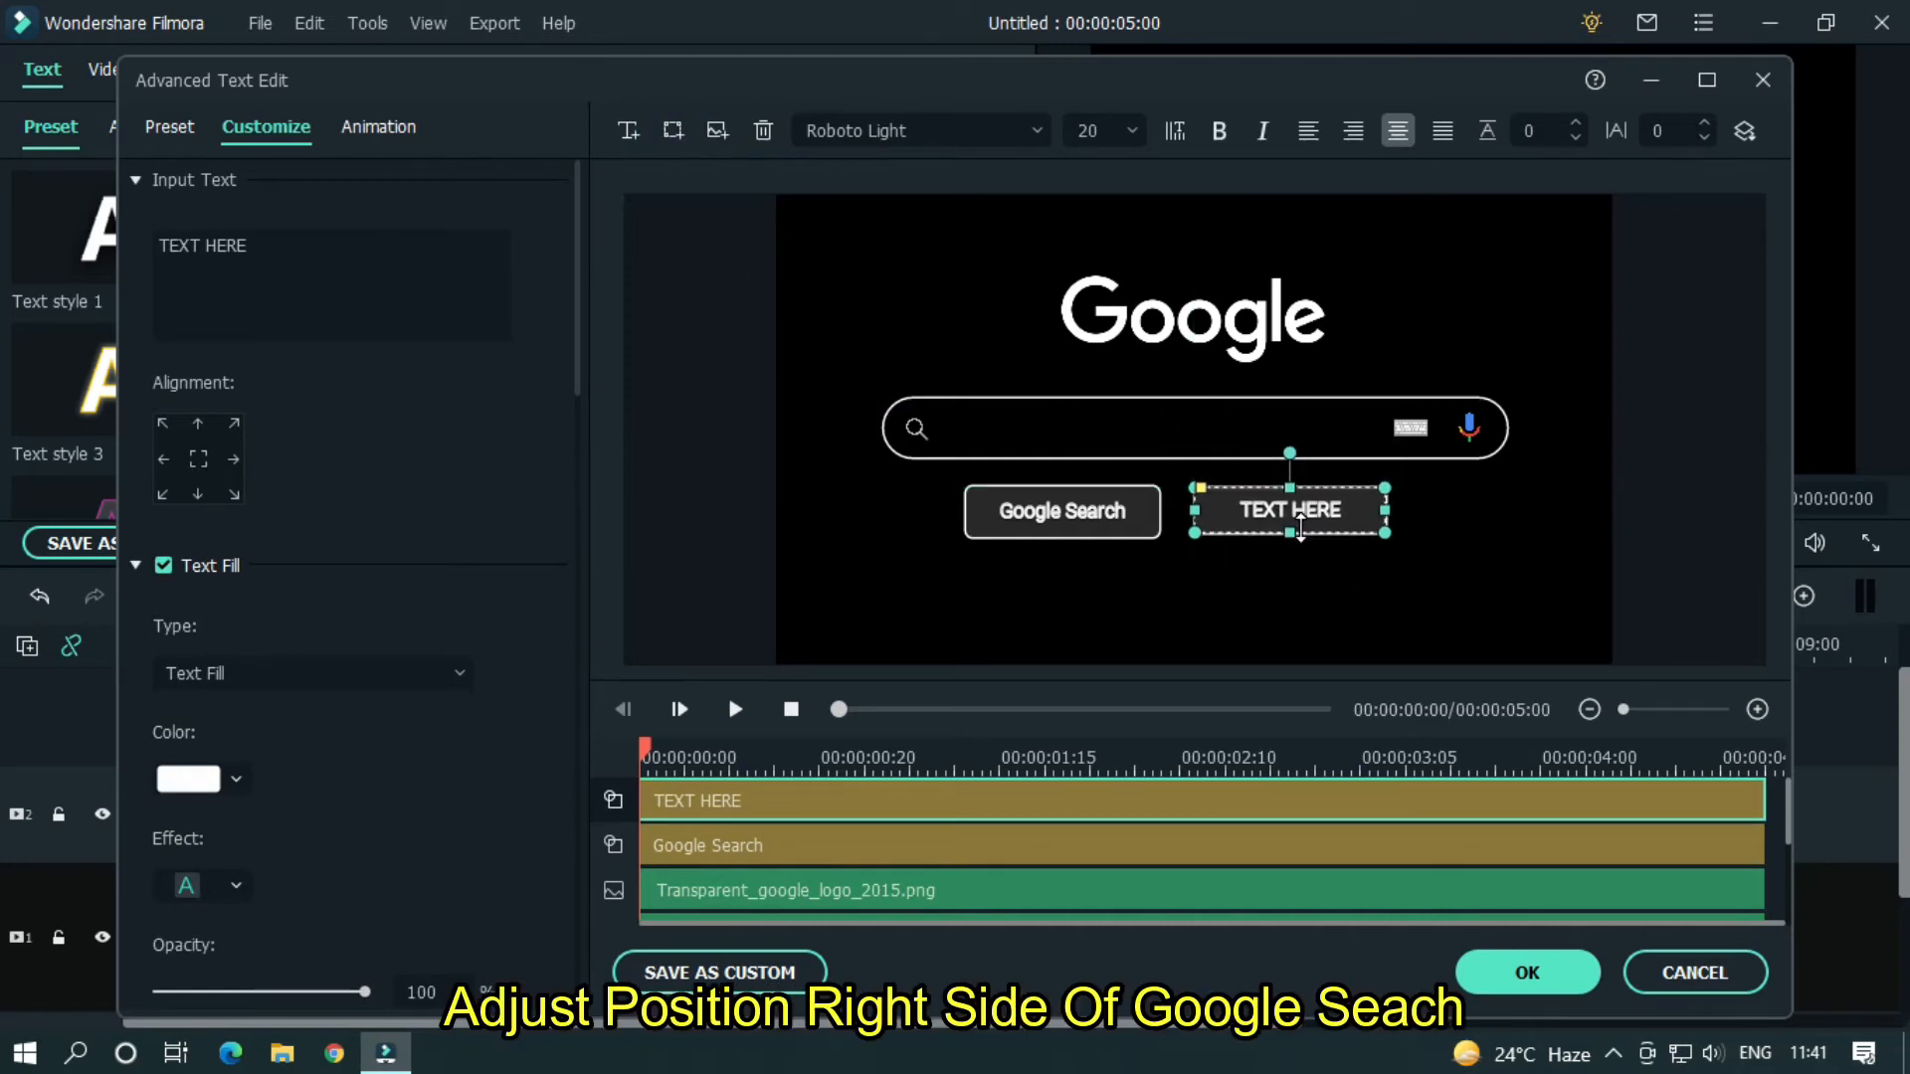
click(1295, 573)
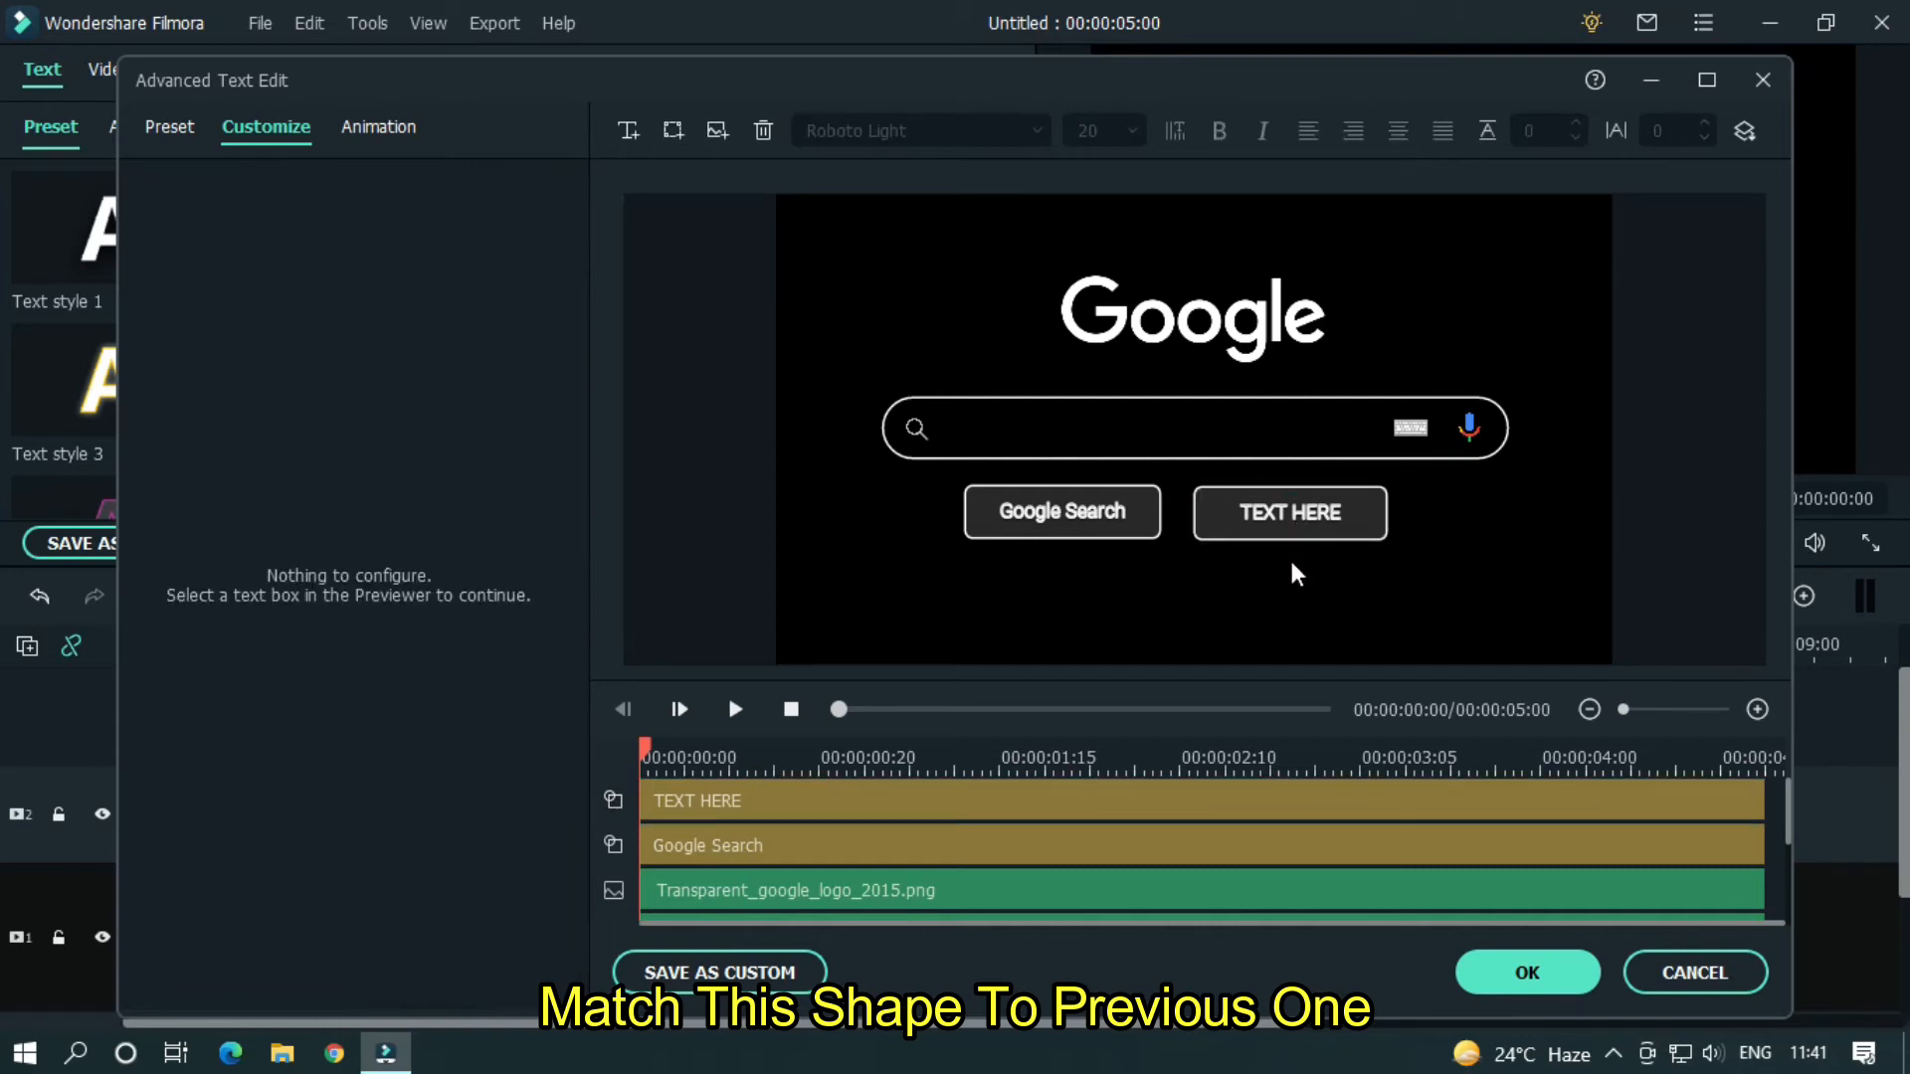
click(1289, 511)
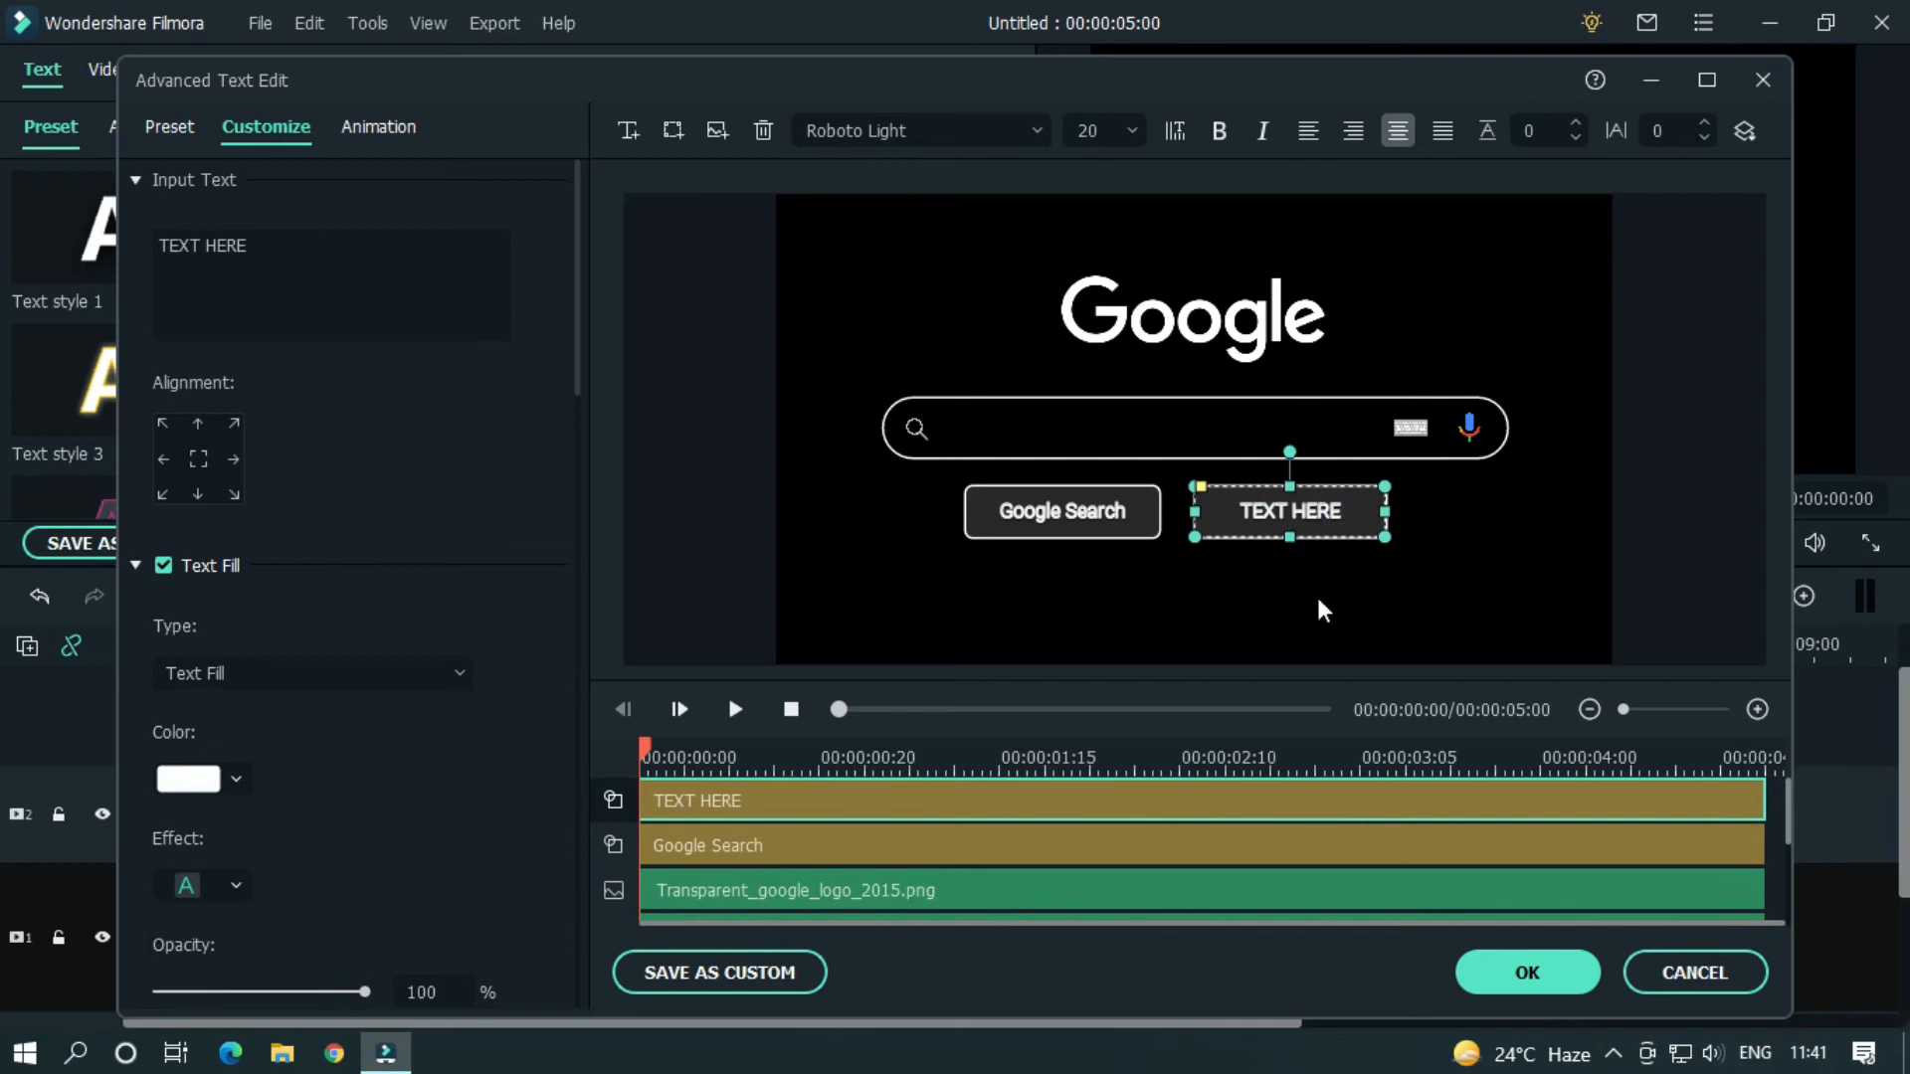
click(1325, 609)
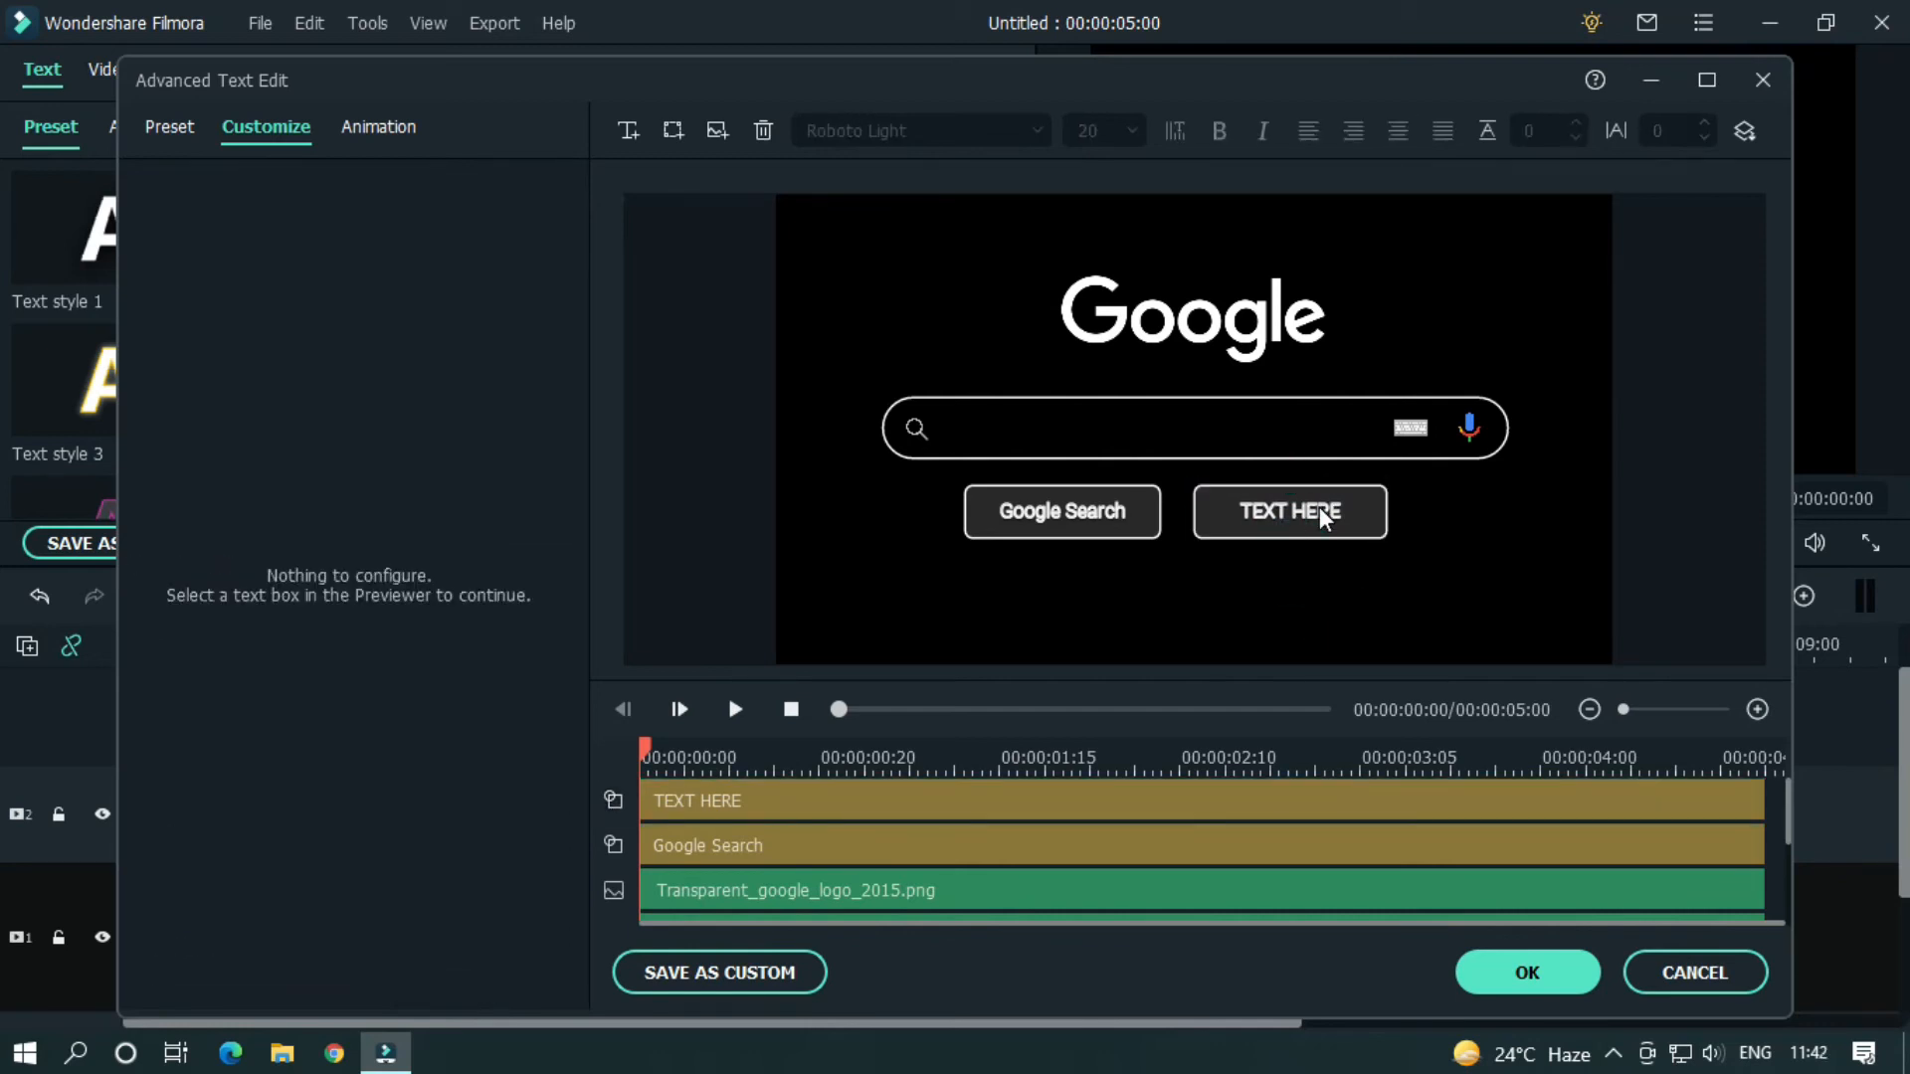
- Label the second button 'I'm Feeling Lucky' and apply the title edits with OK
click(1289, 512)
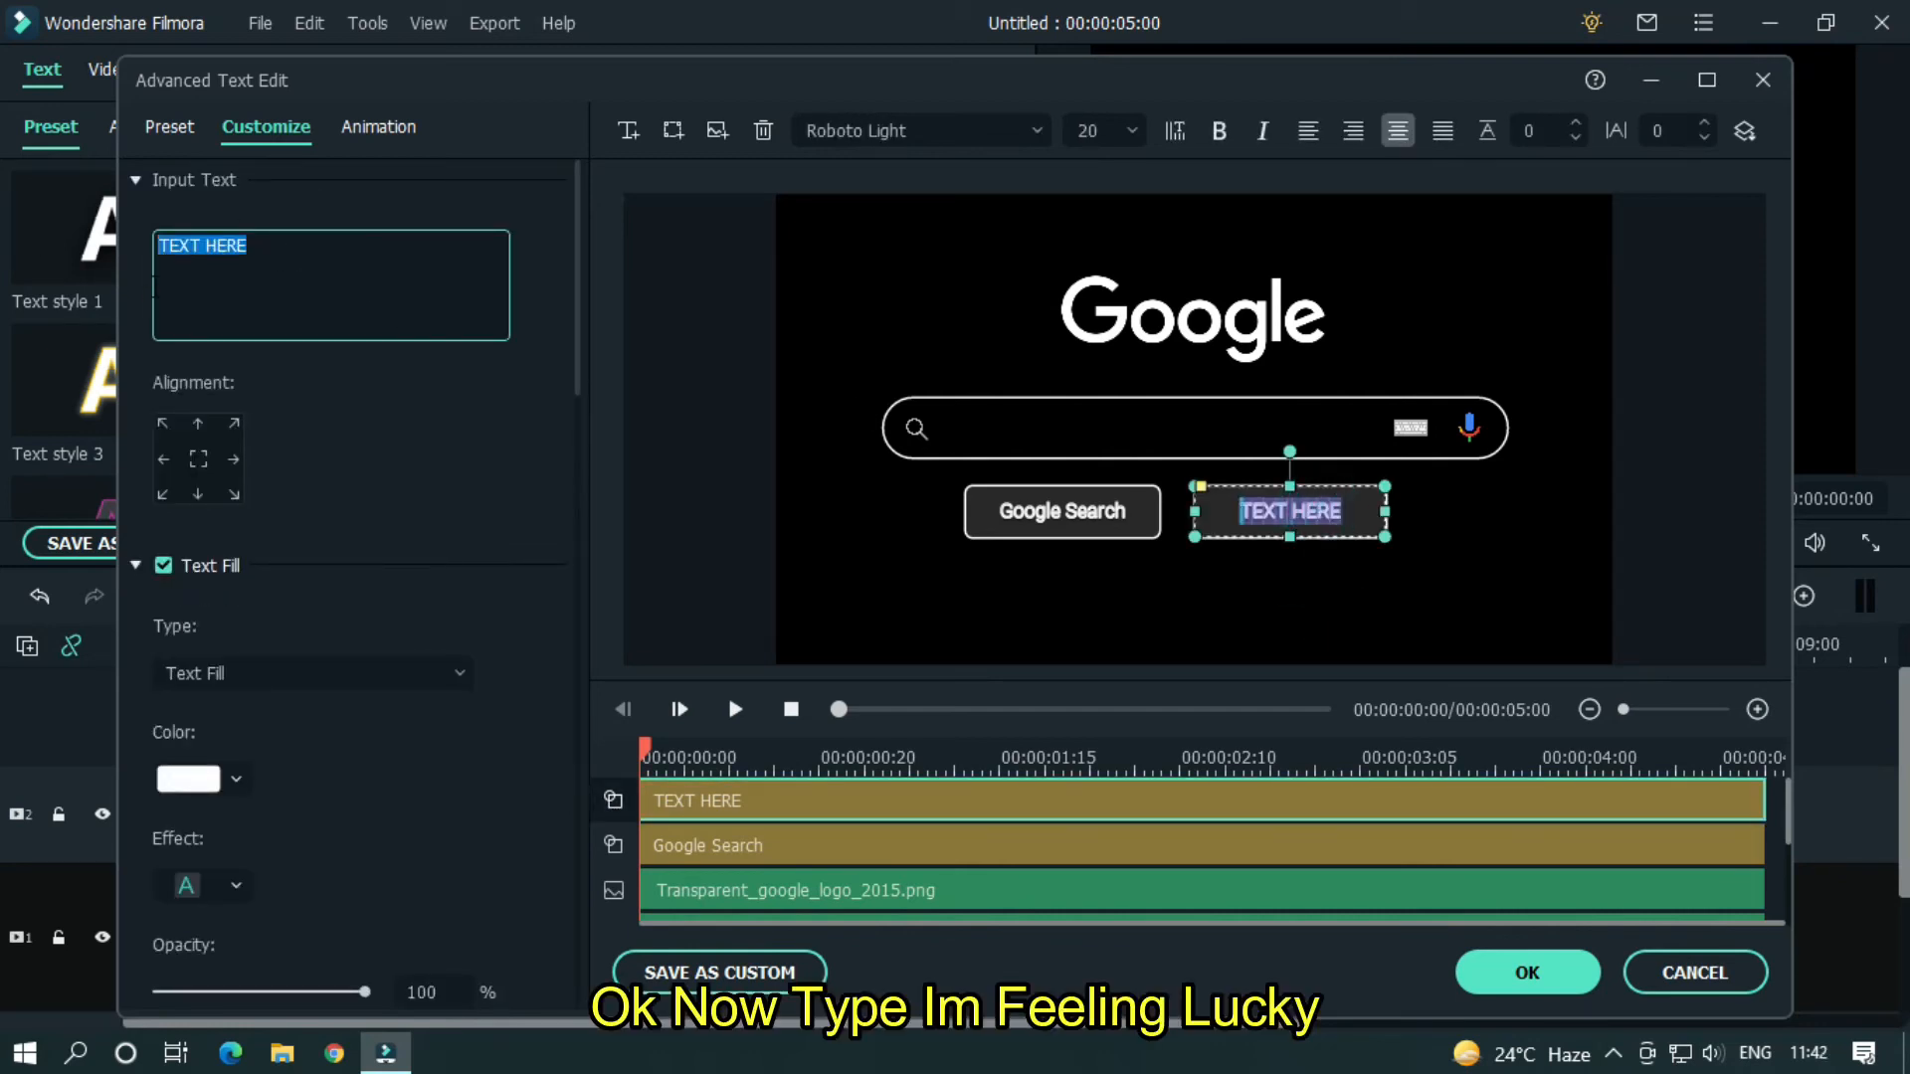
text(I'm)
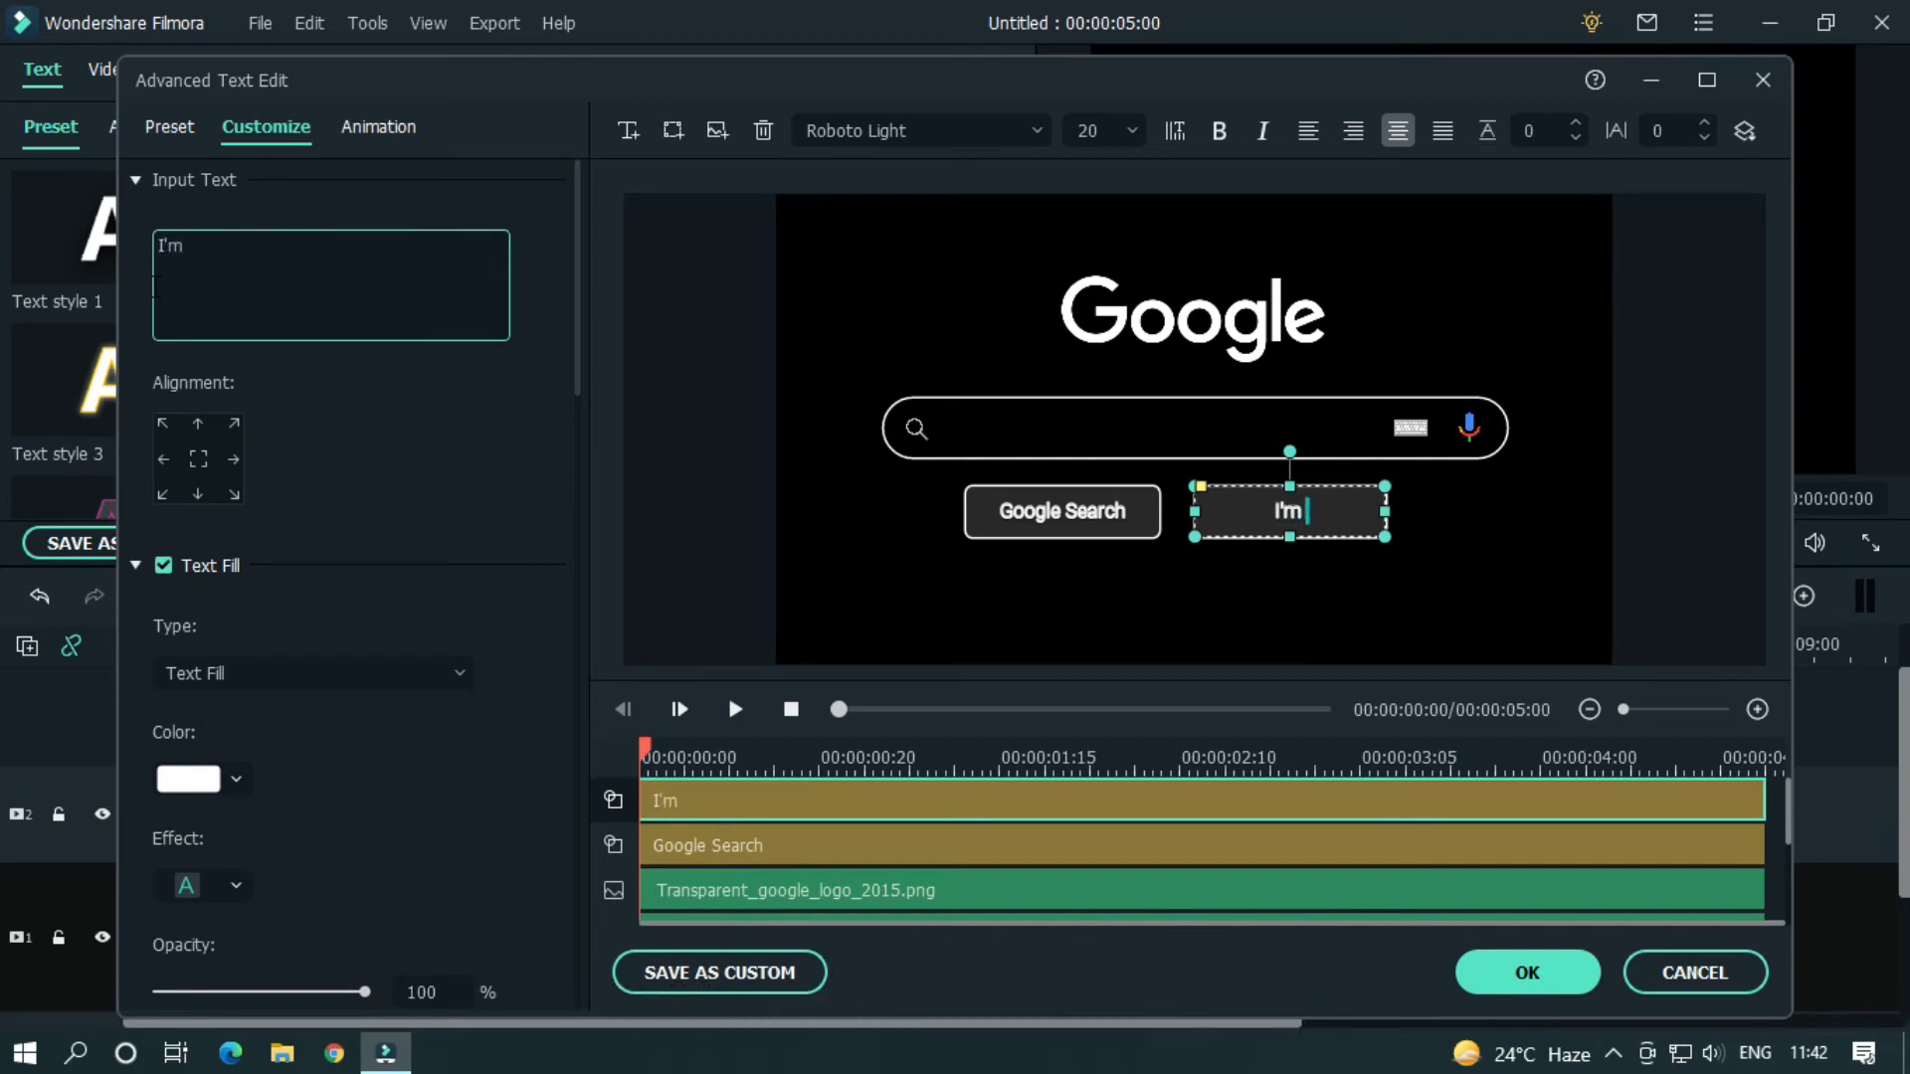
text(Feeling Lucky)
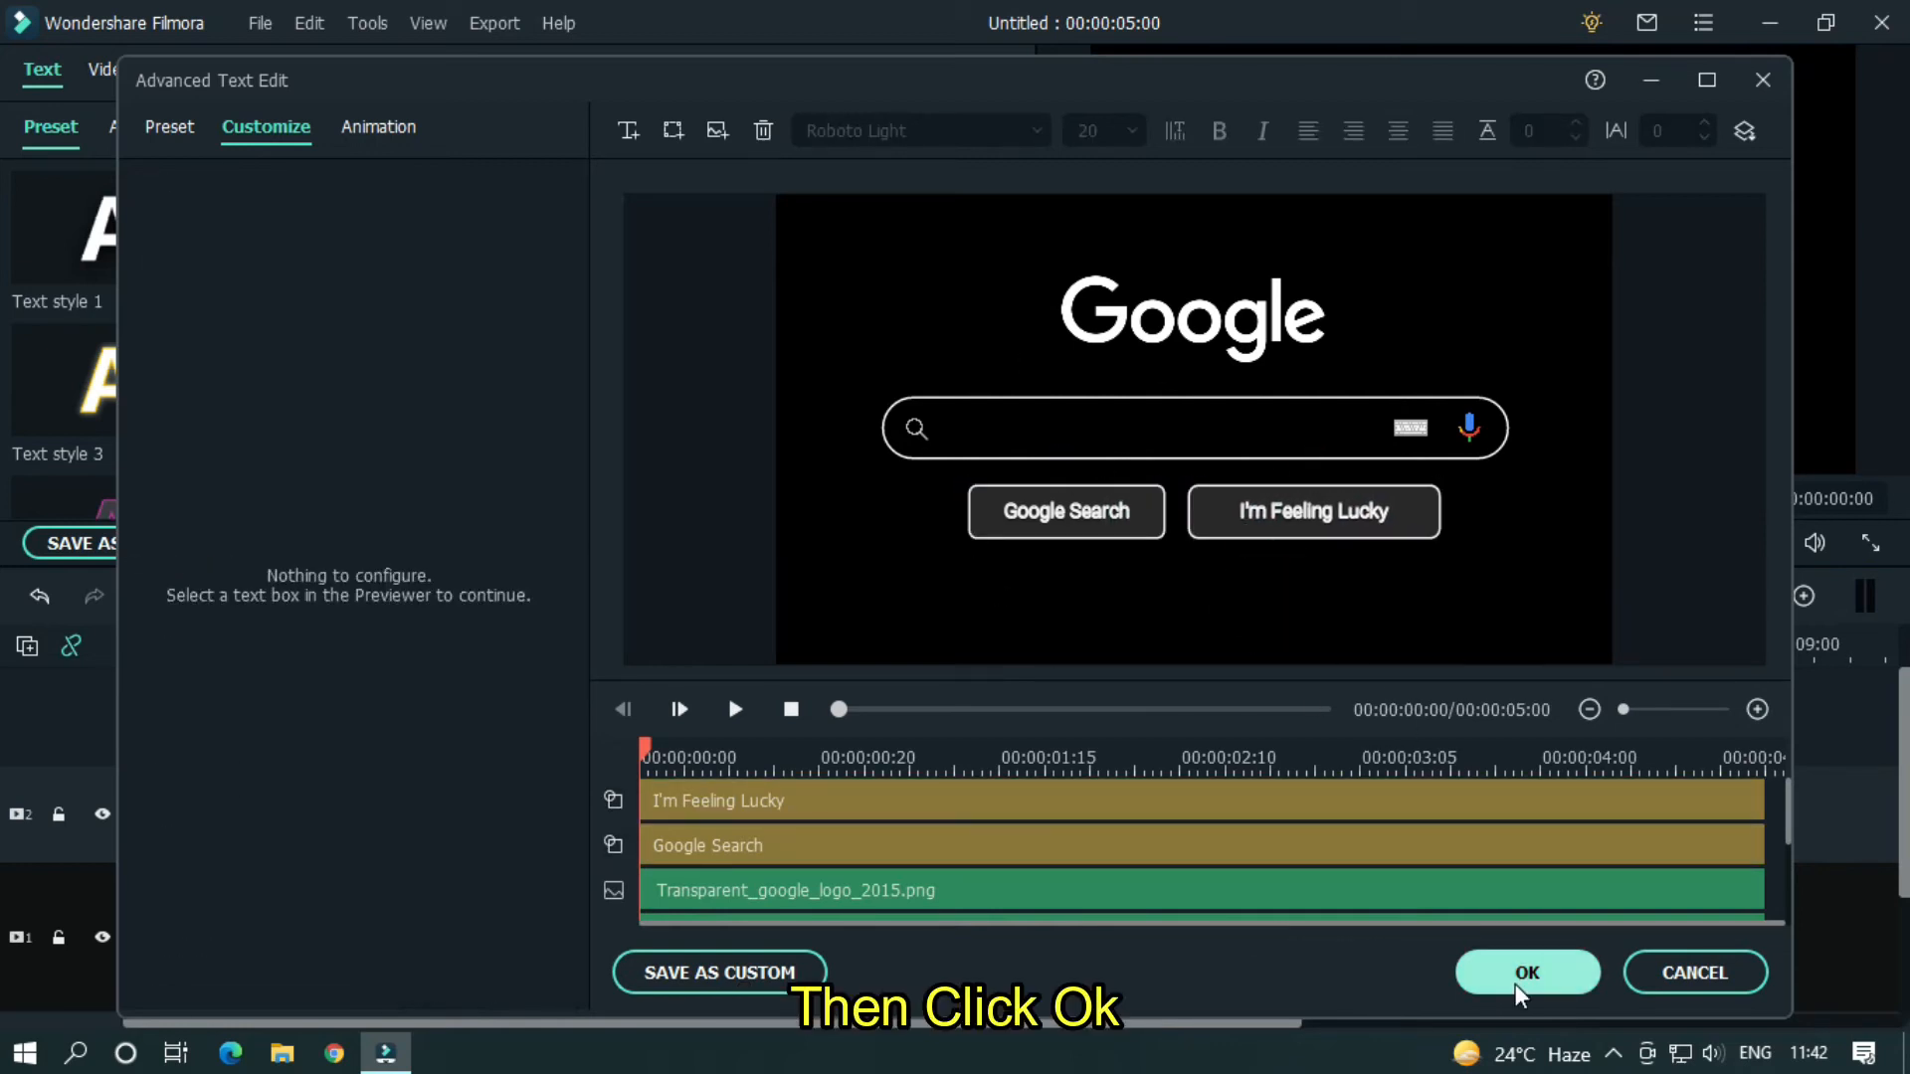
click(1526, 973)
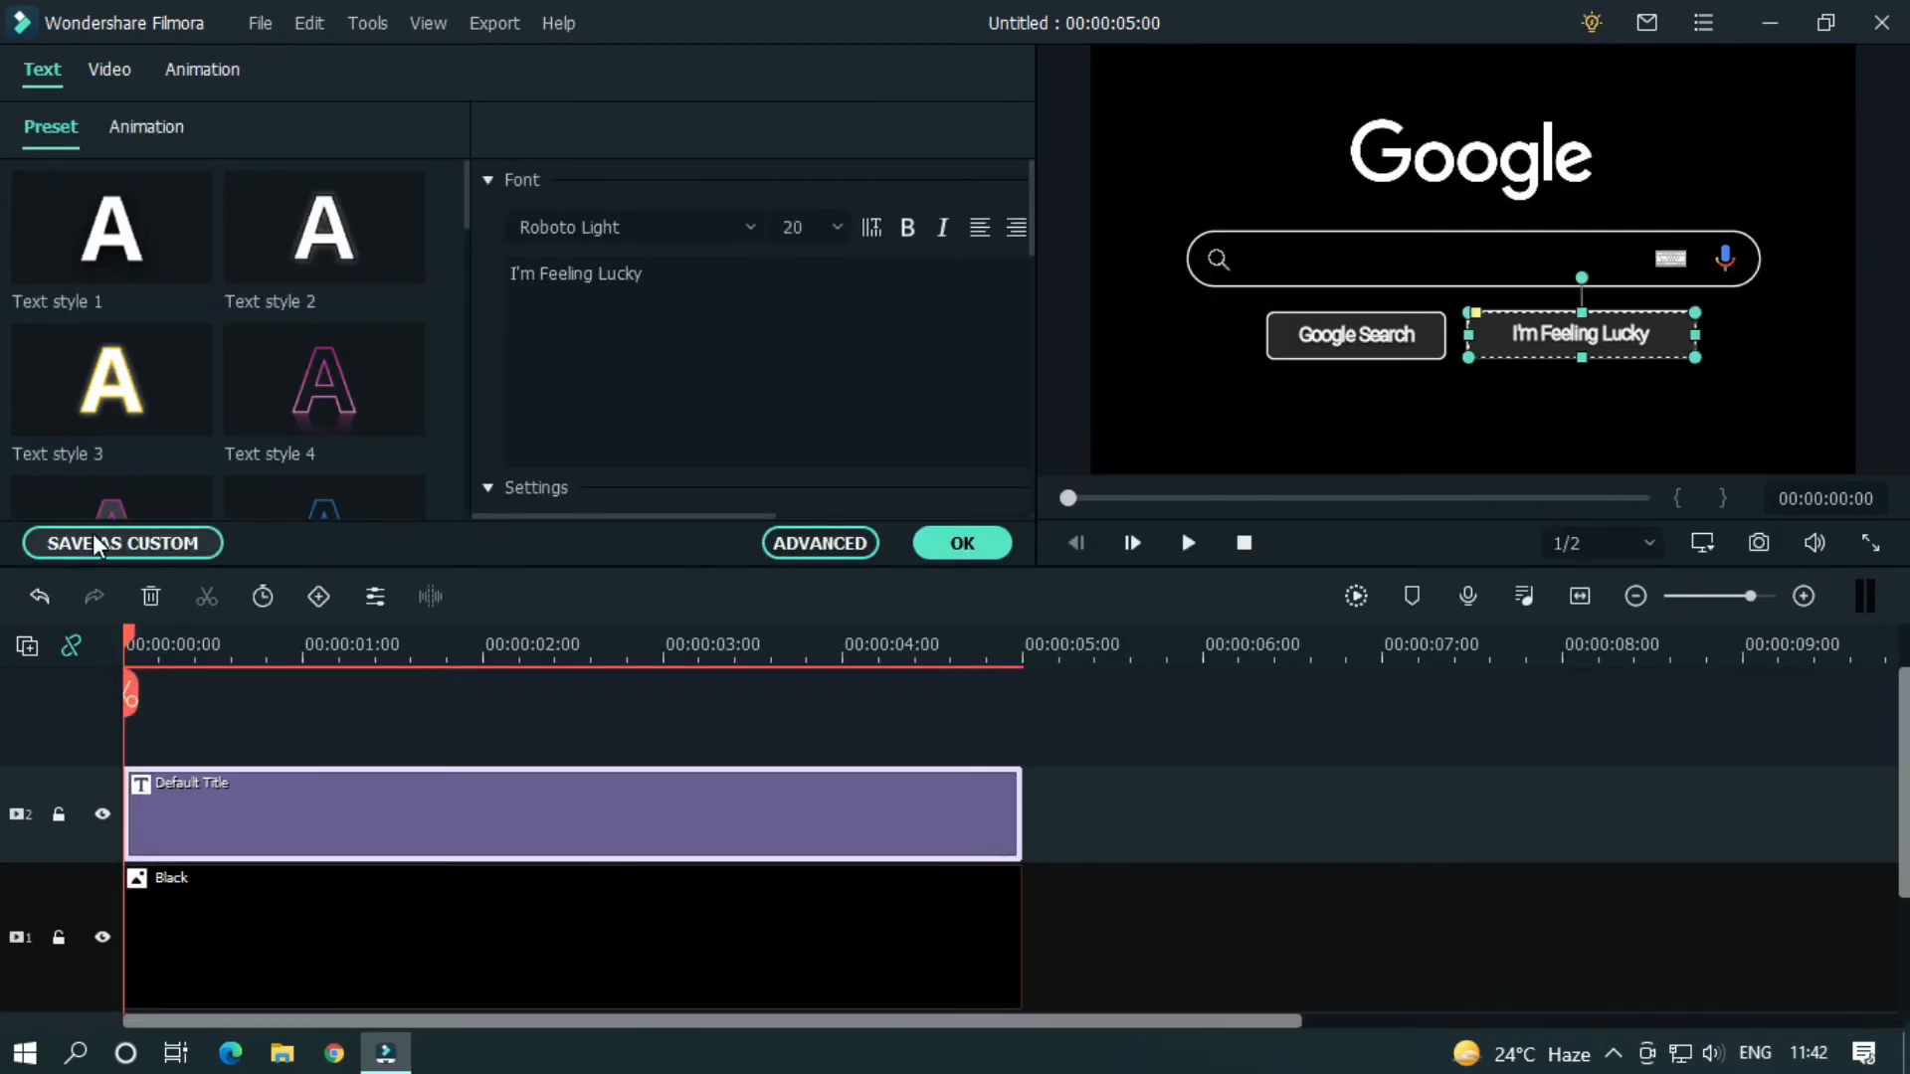
- Save the title as a custom preset named 'Google' and view it under Custom titles
click(122, 543)
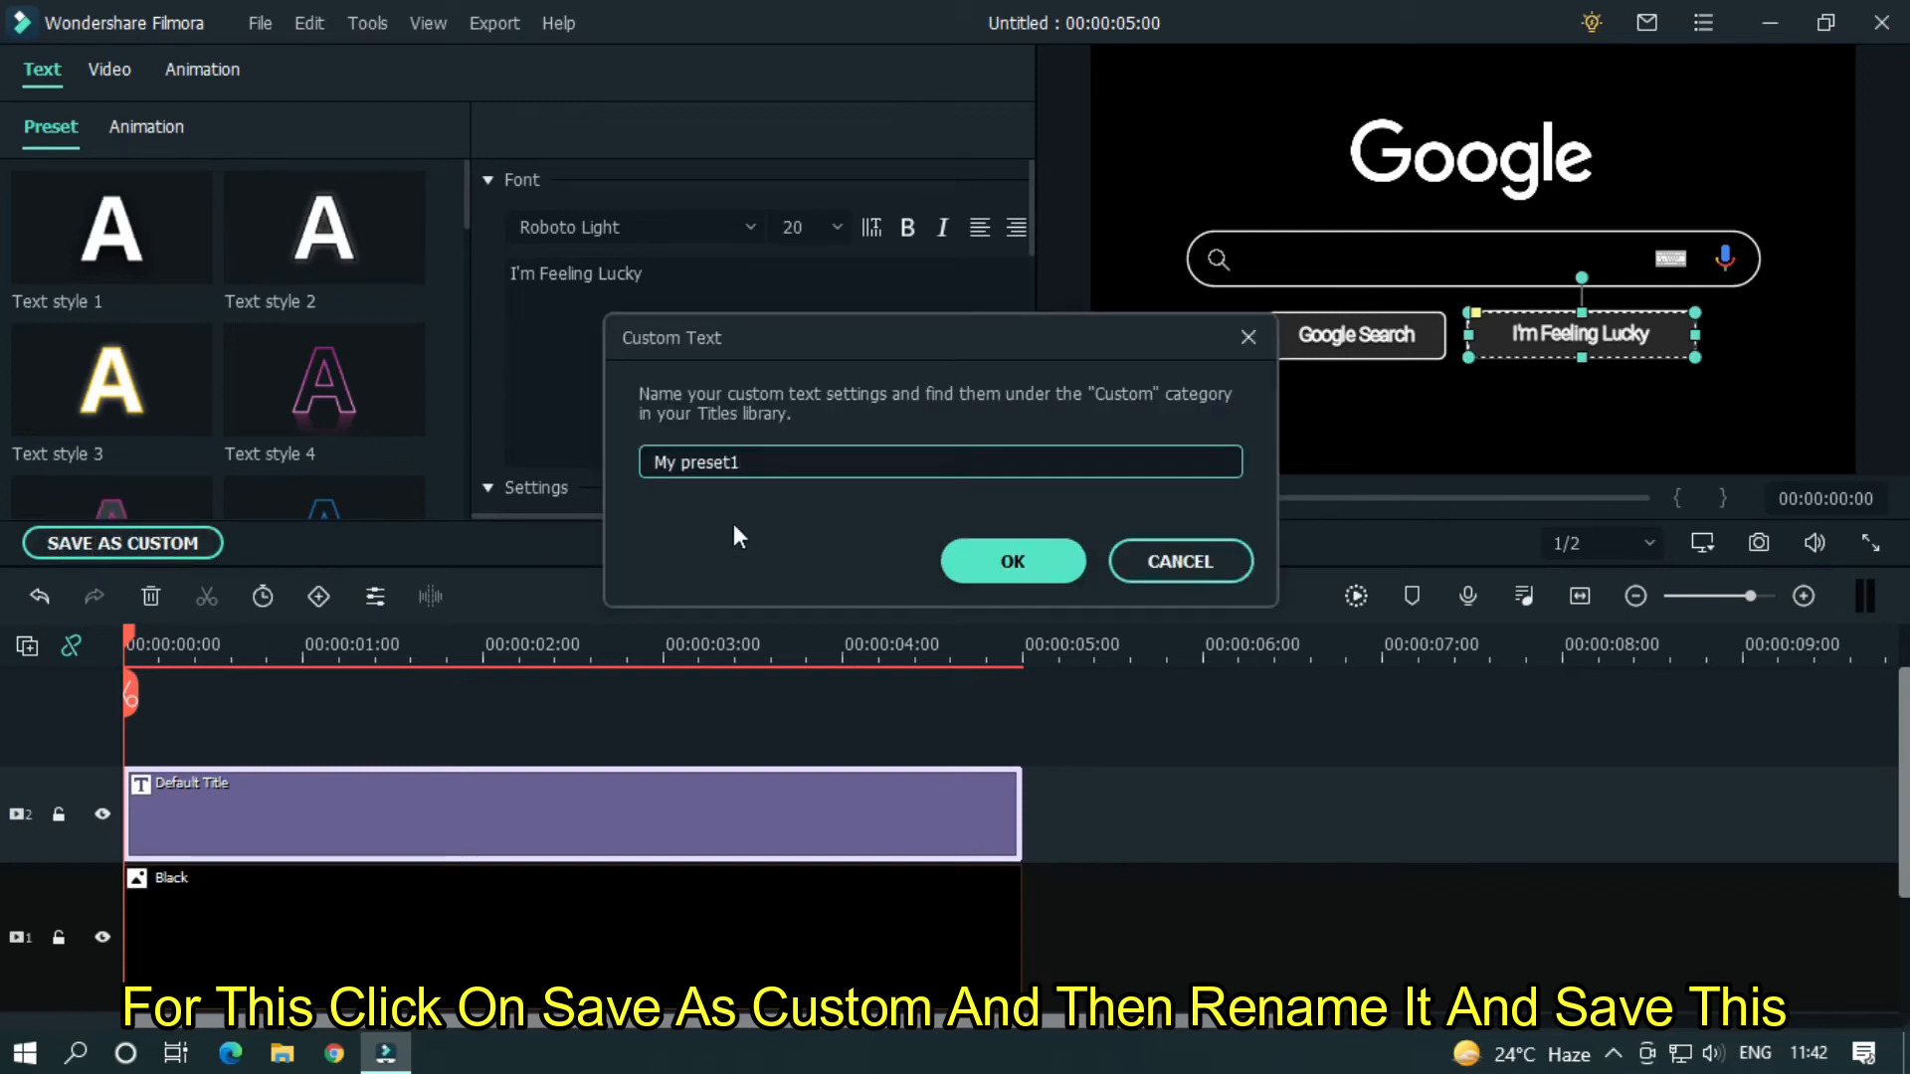
text(Google)
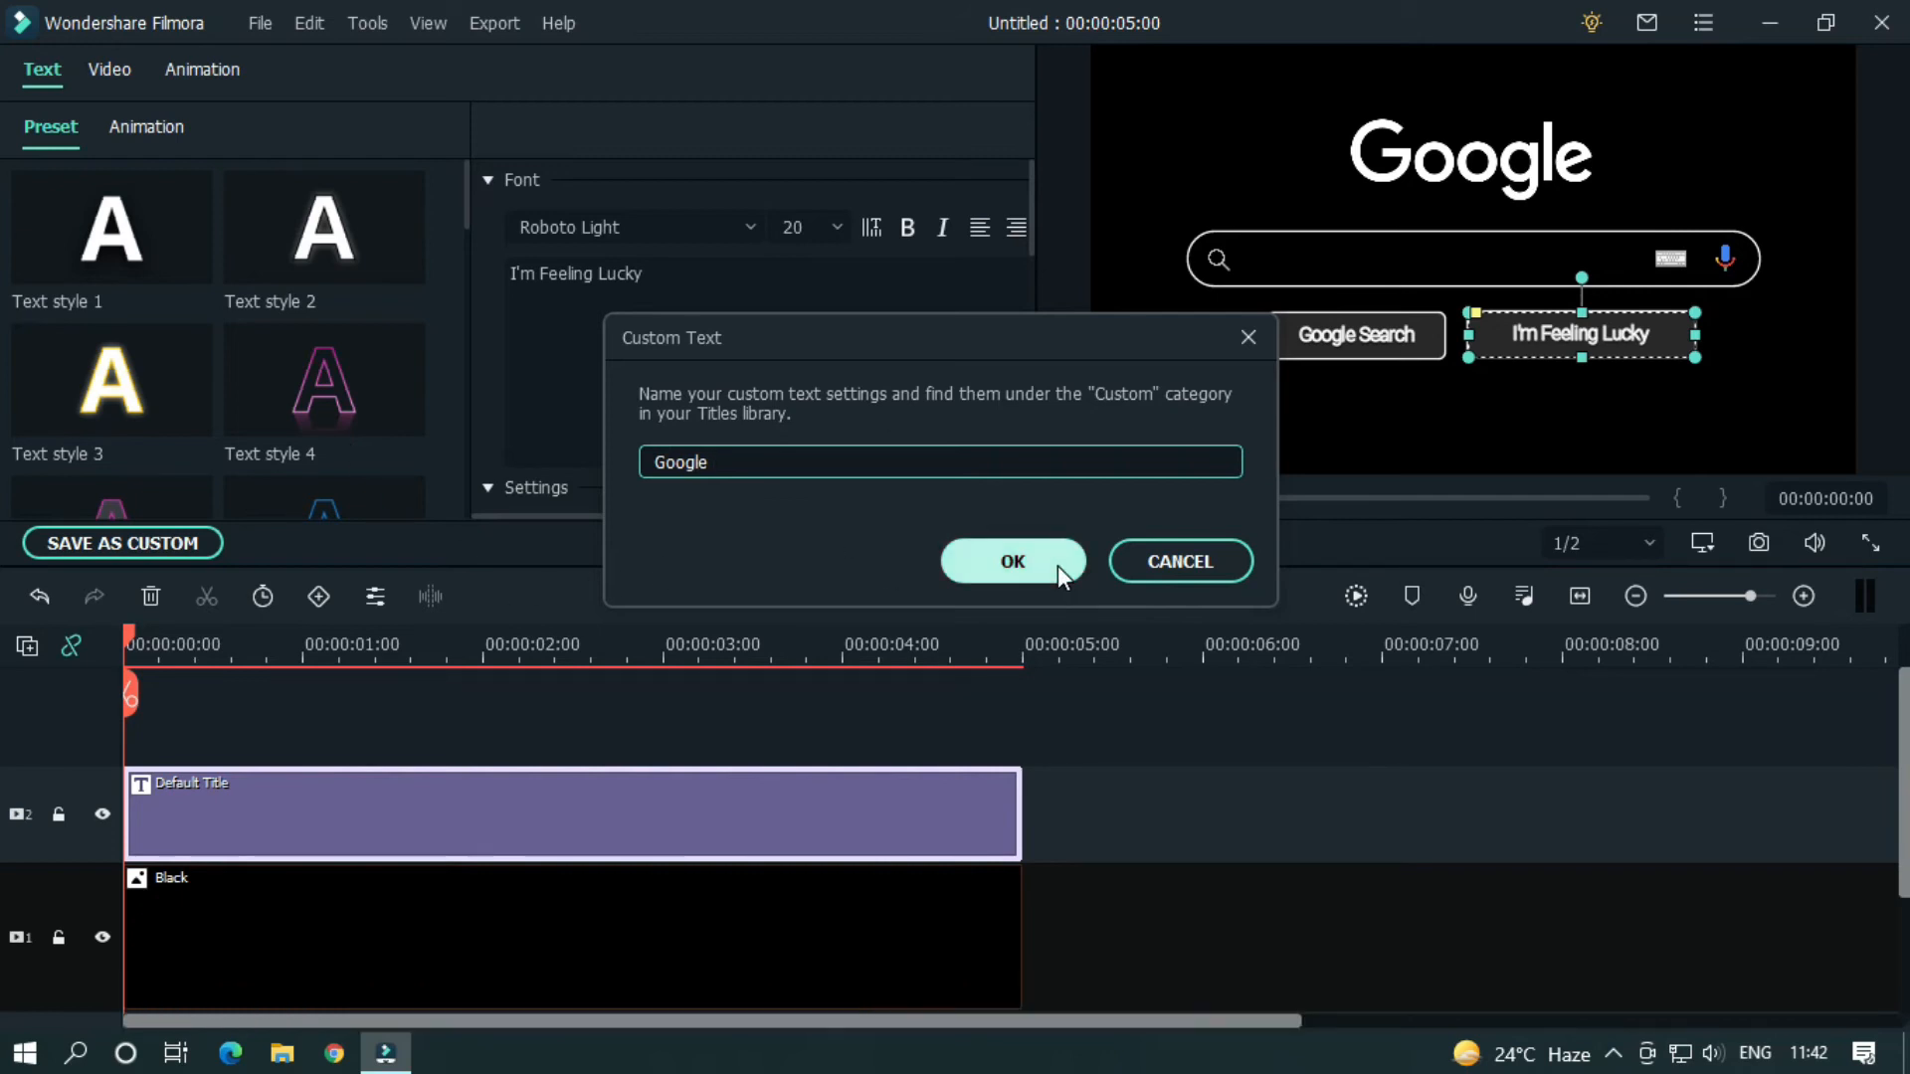
click(1011, 561)
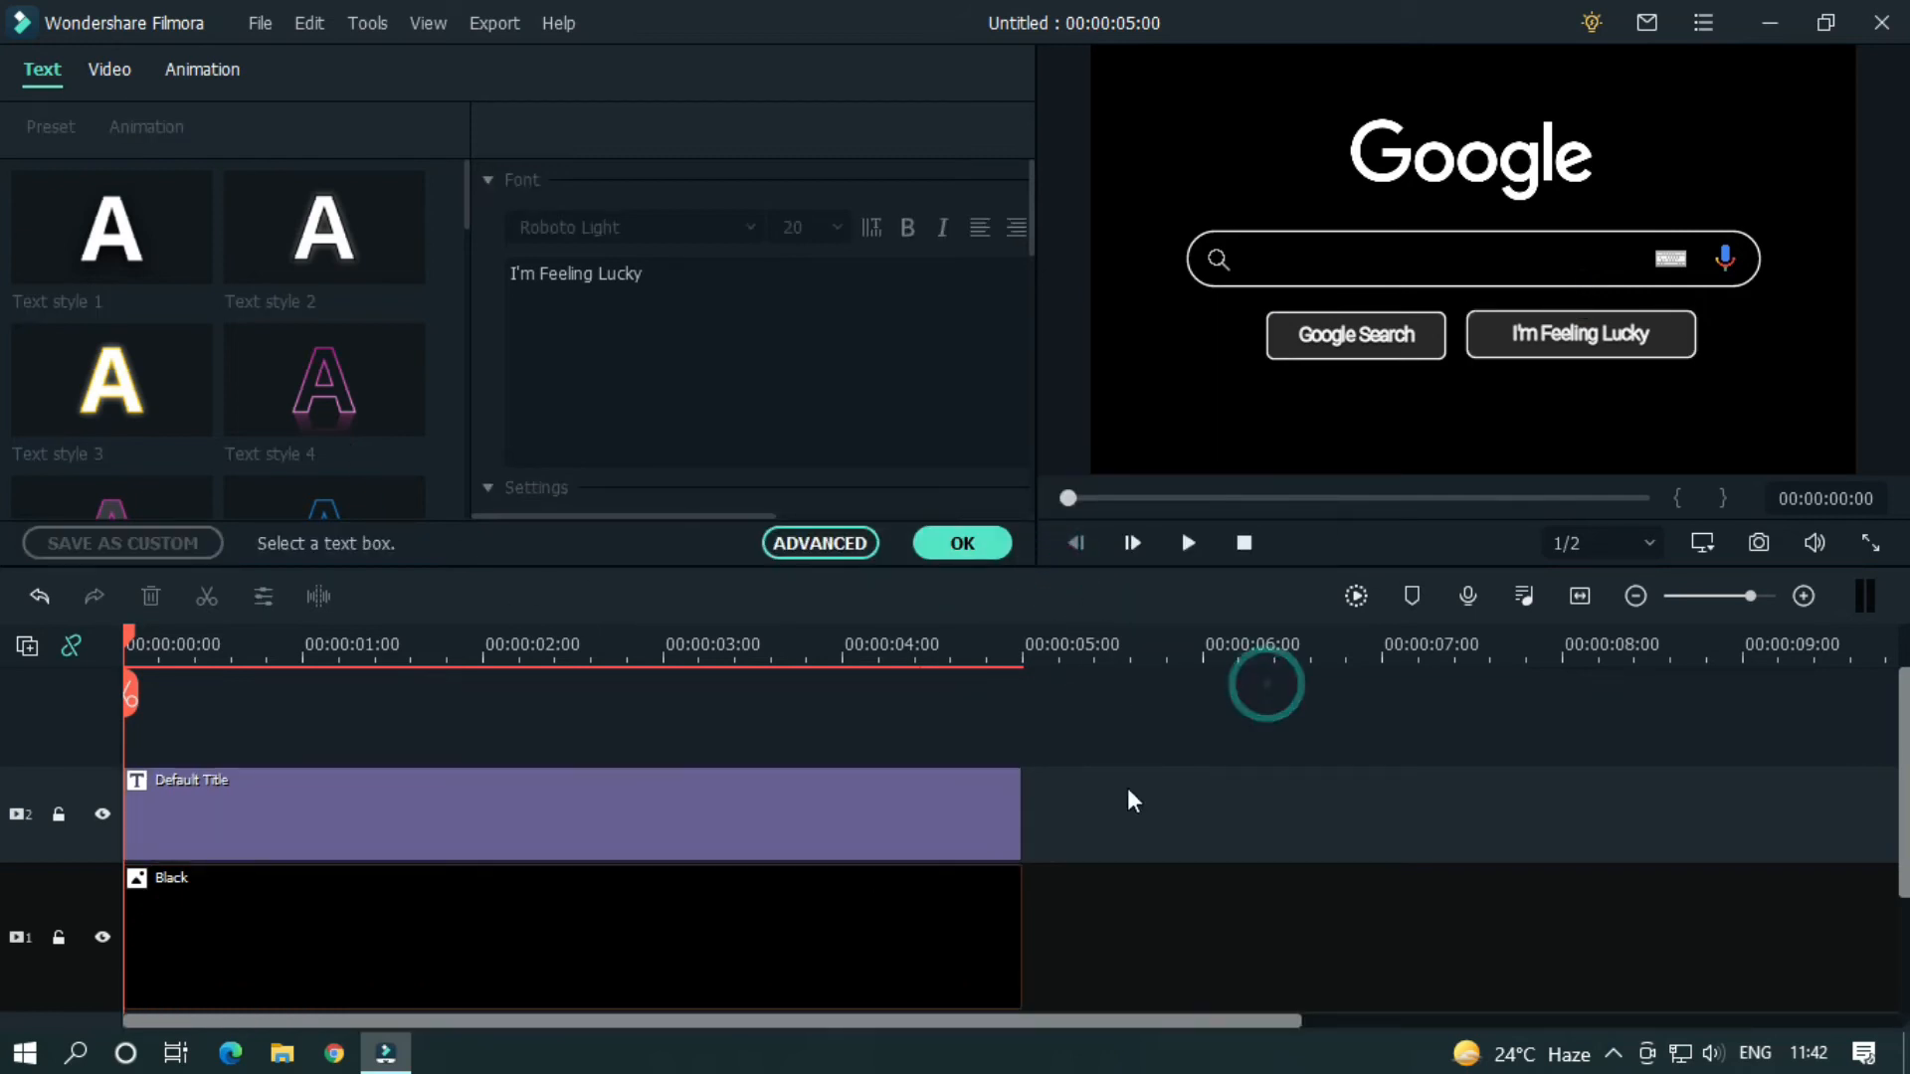
click(961, 541)
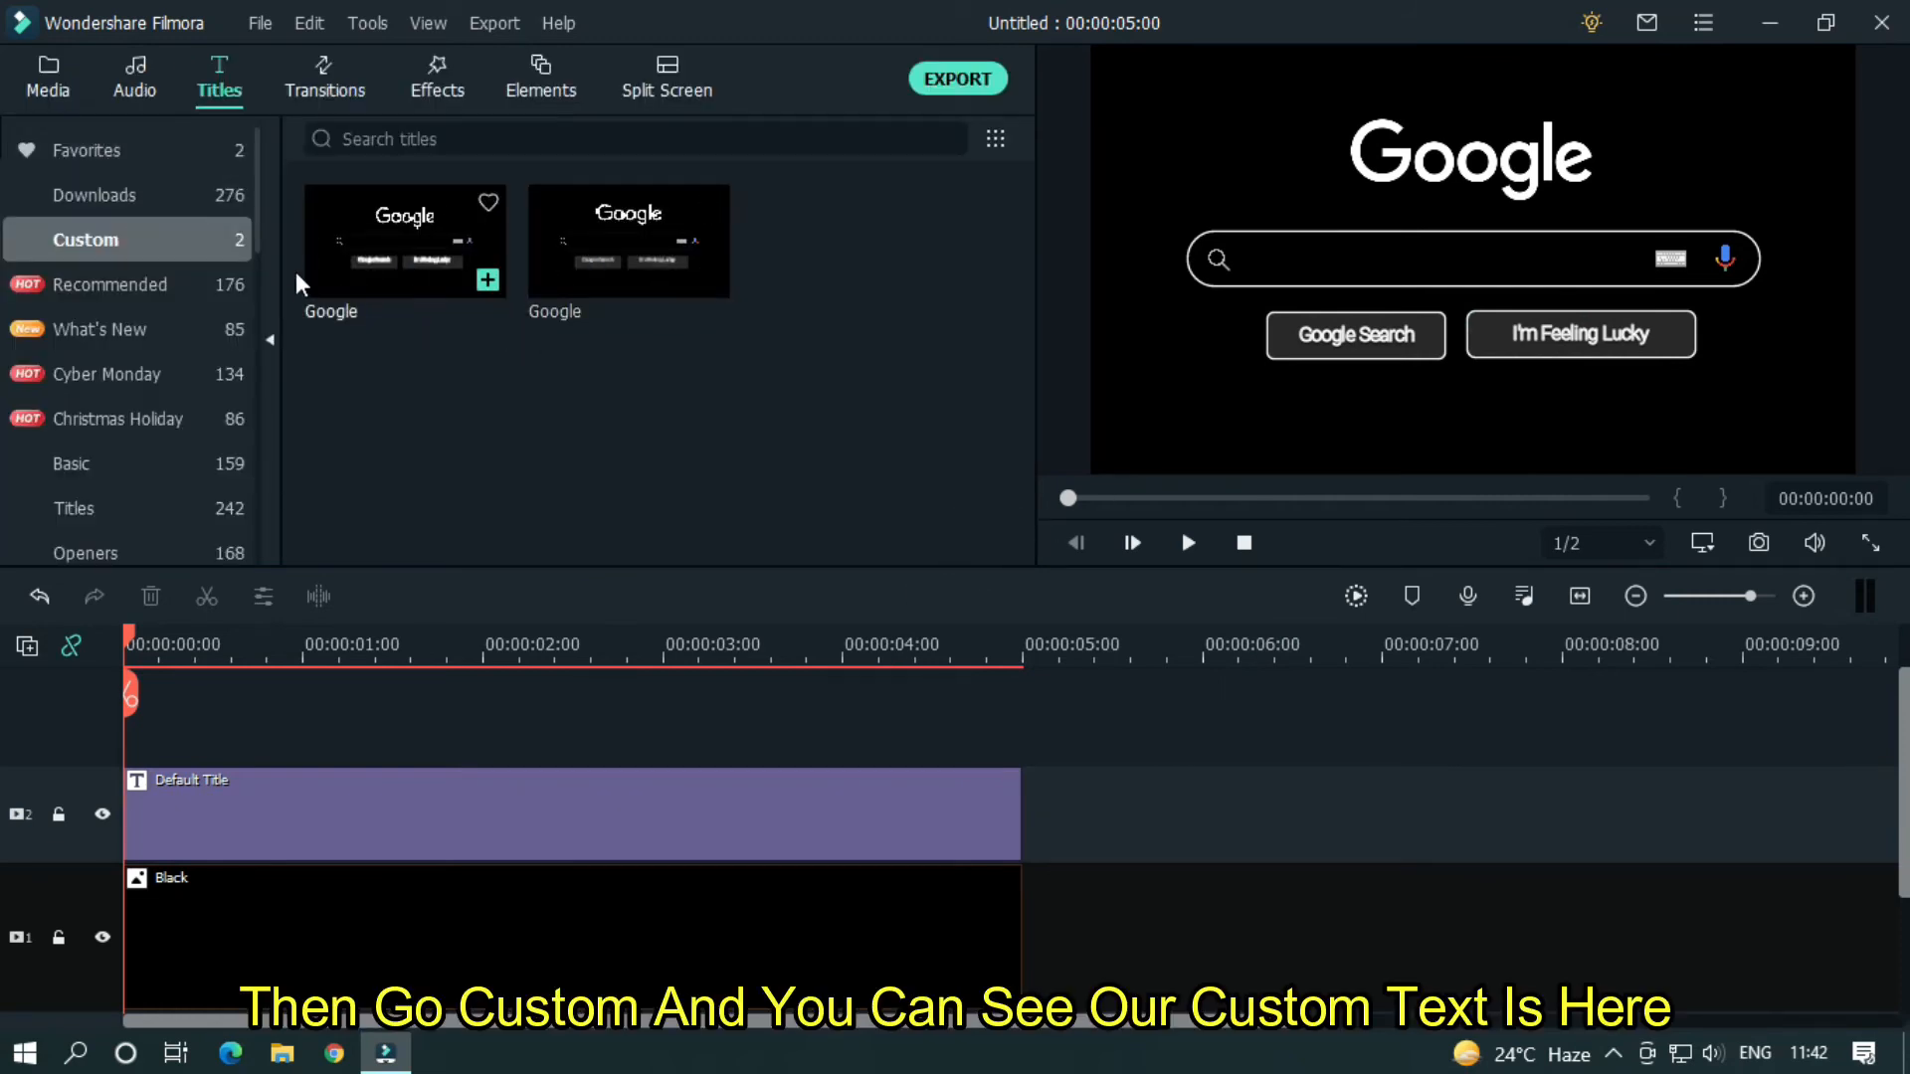
mouse_move(627, 281)
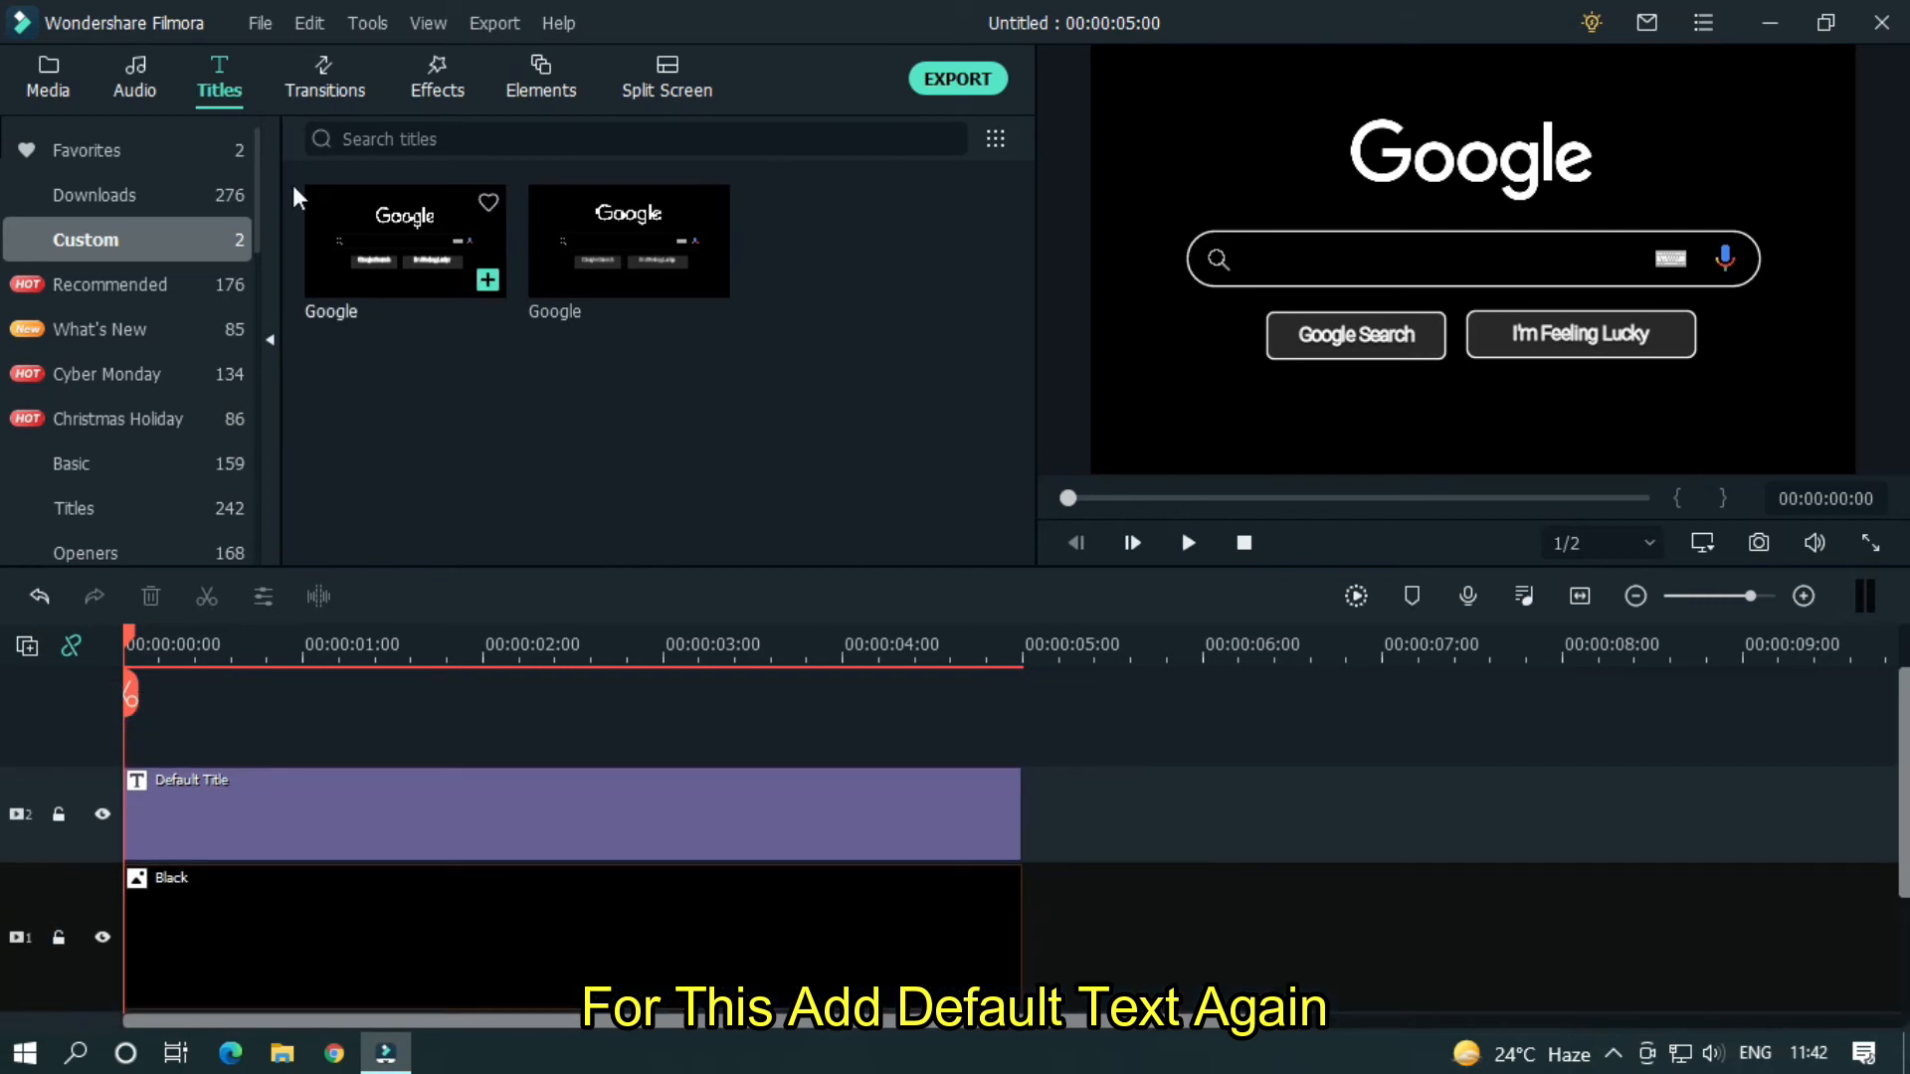
- In the advanced editor, set the title font to Roboto Light at size 20
click(89, 149)
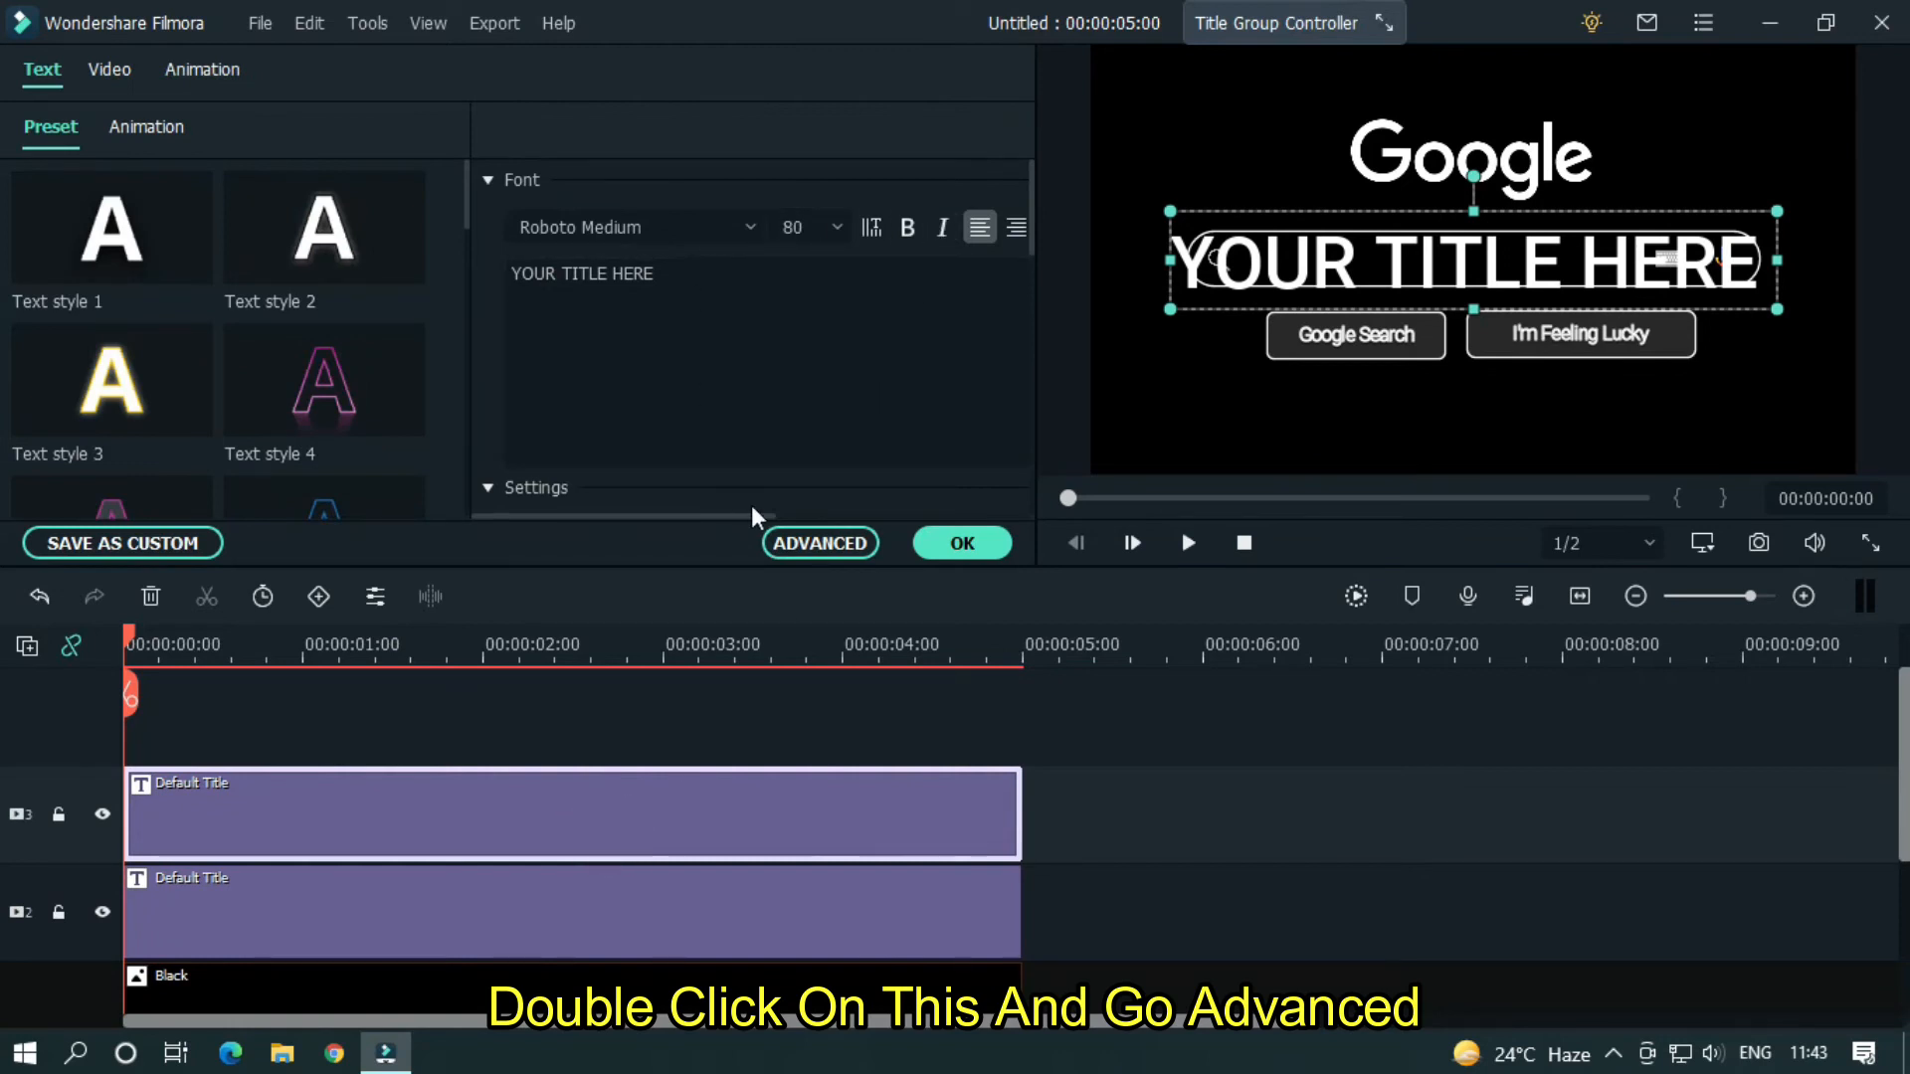
click(818, 543)
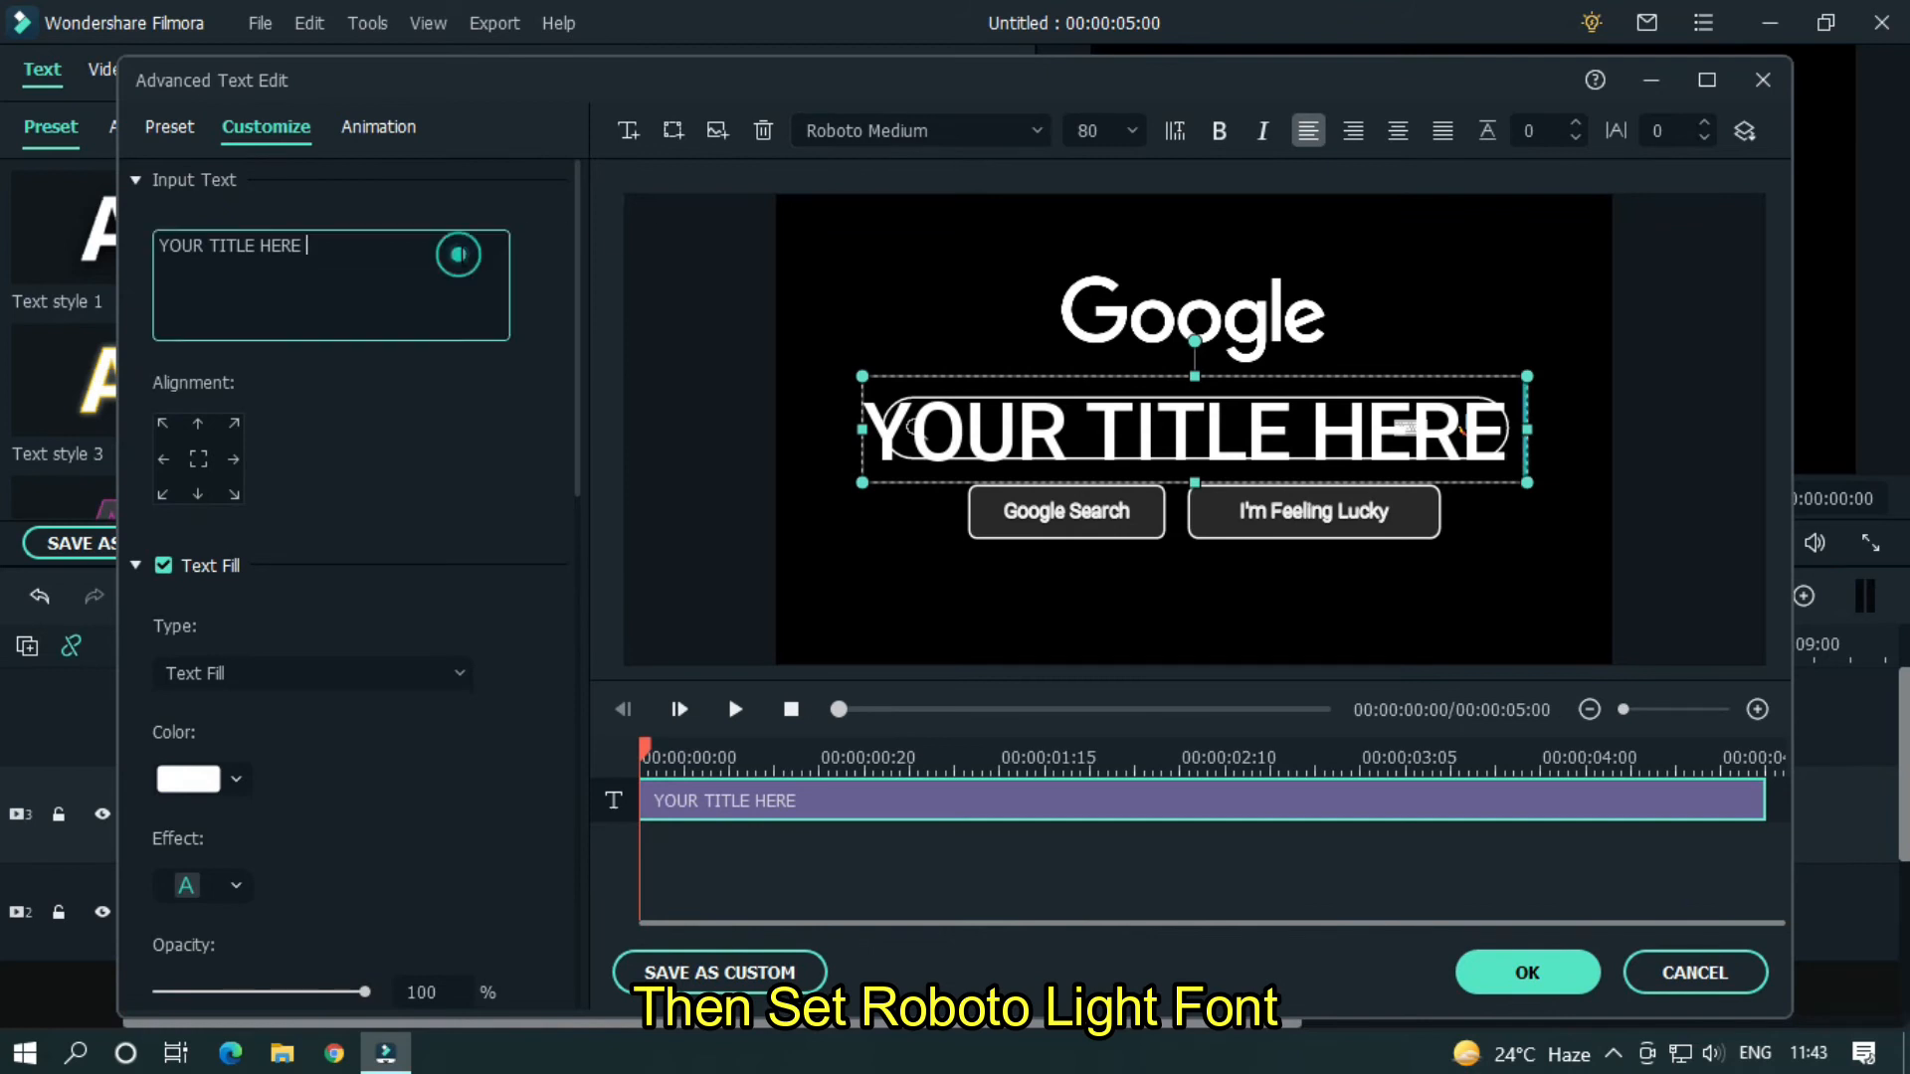
click(919, 132)
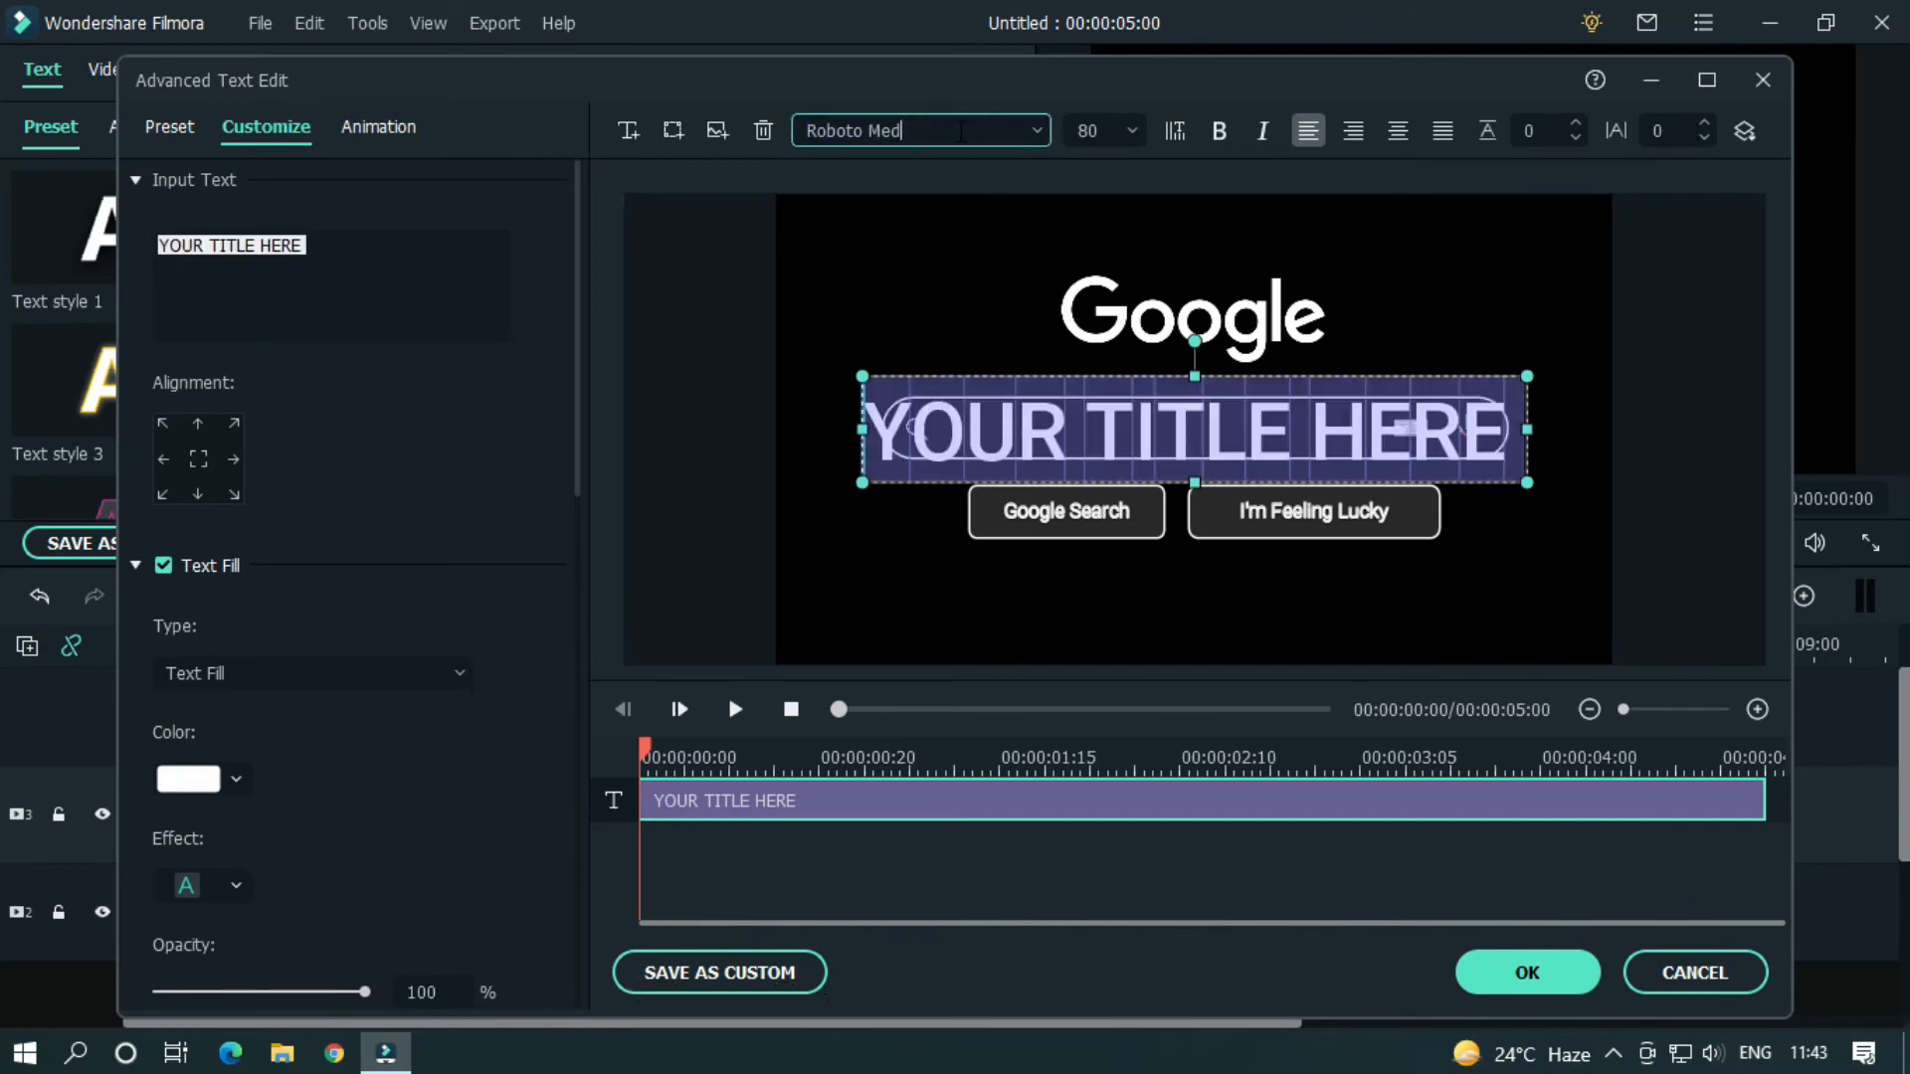
click(919, 132)
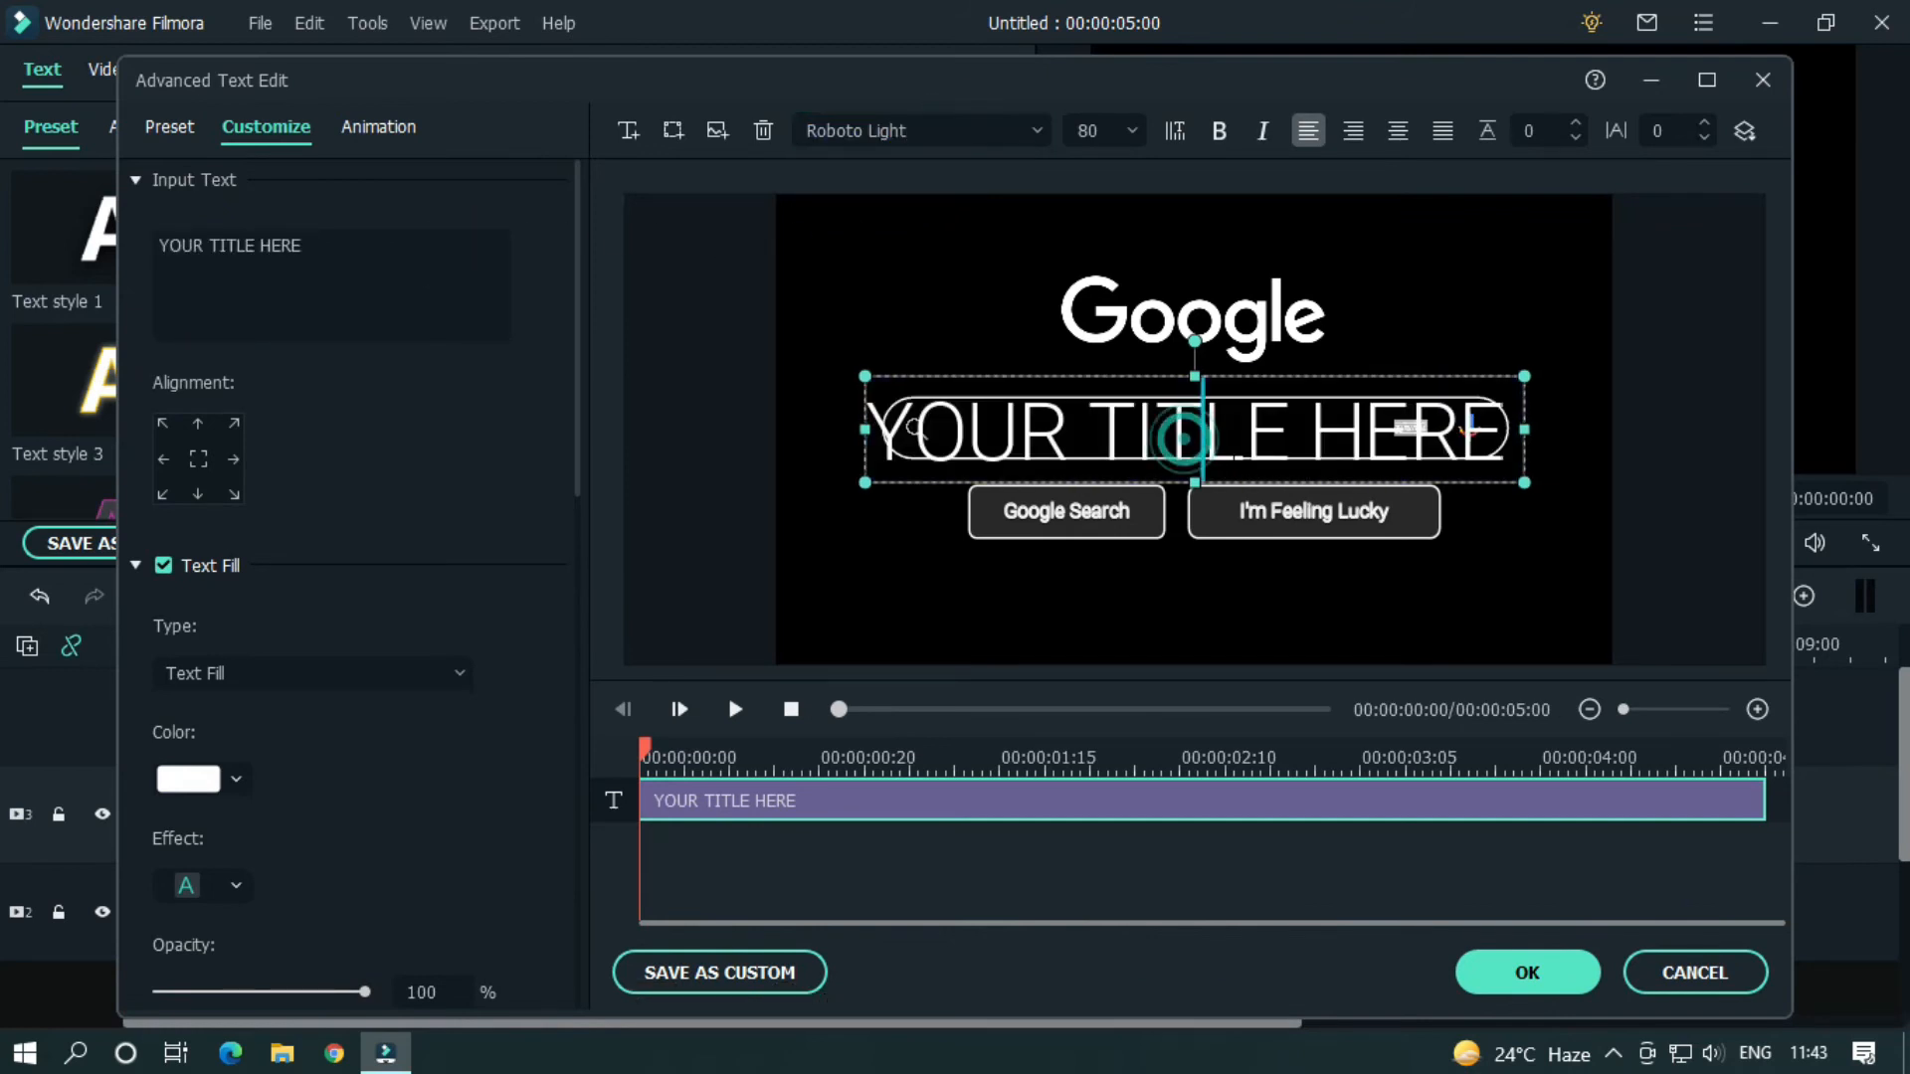
text(20)
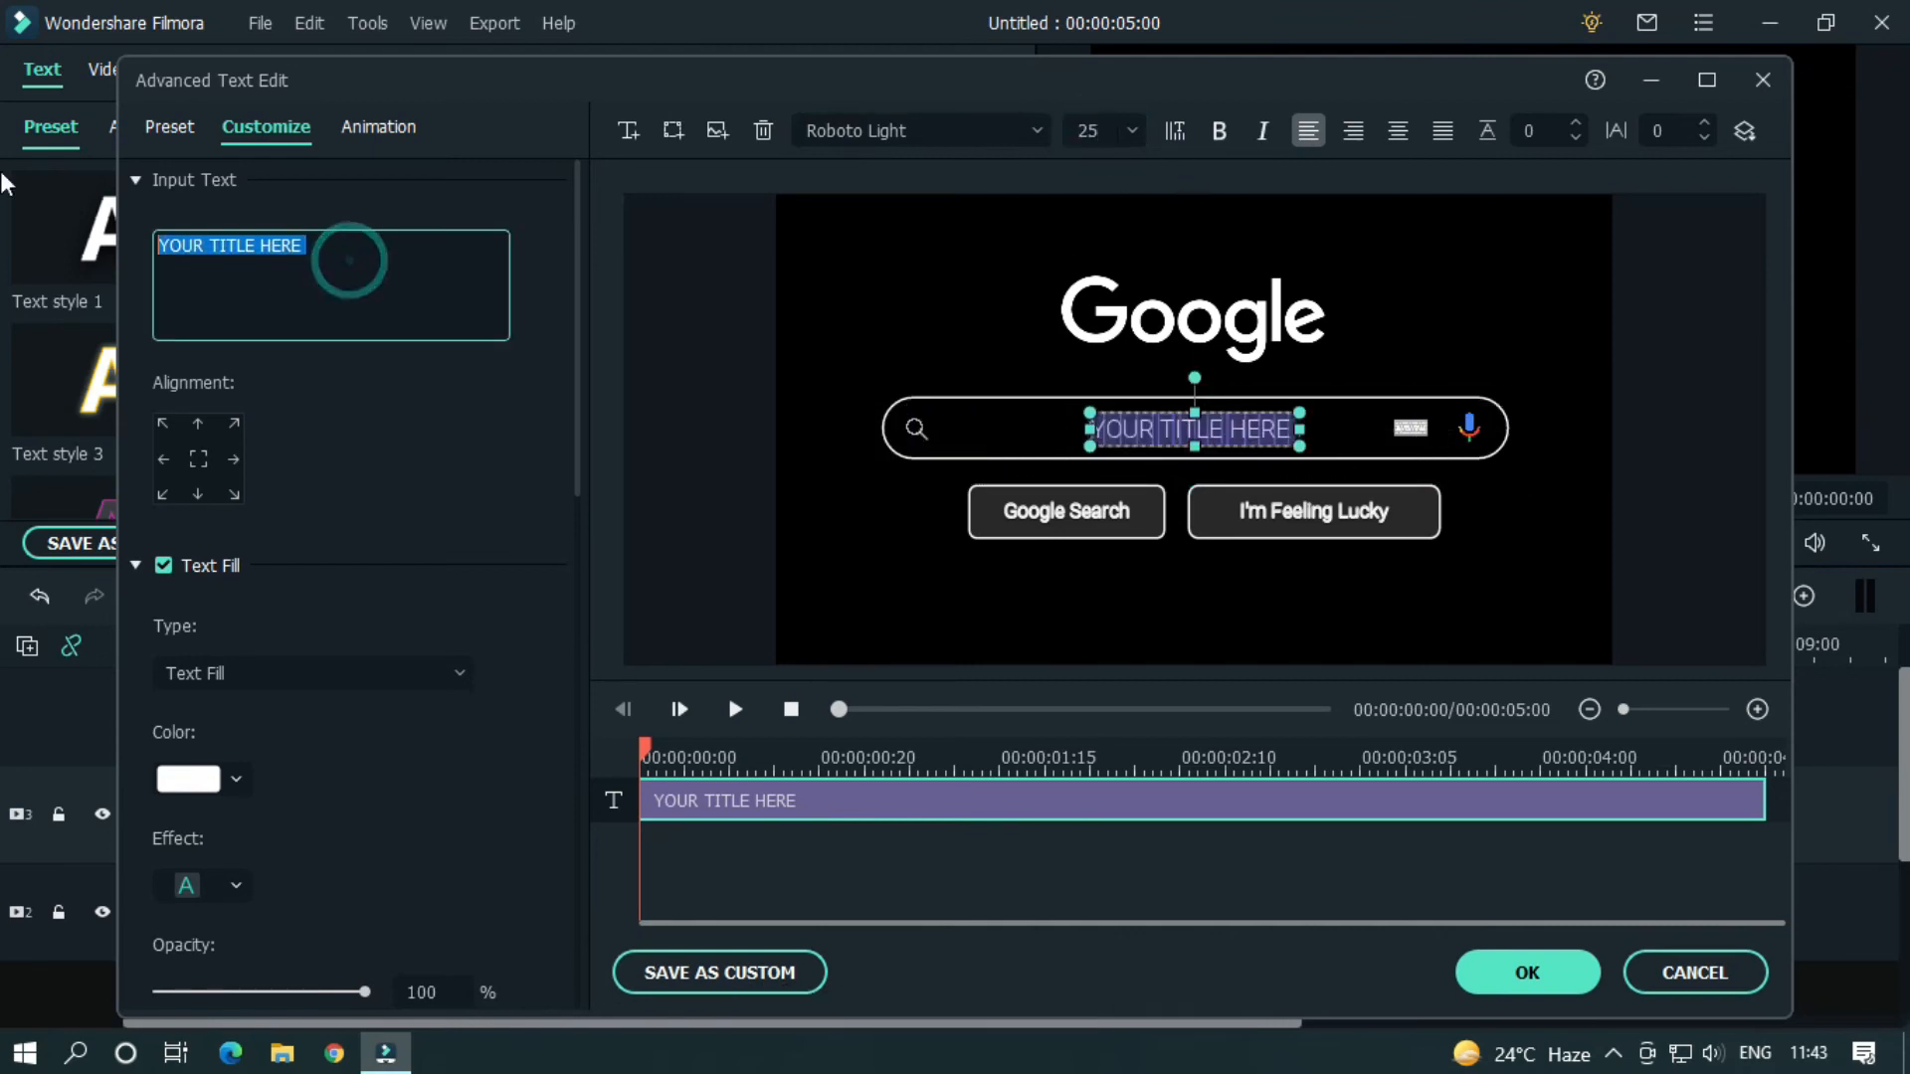
- Enter the query 'how to make google search bar on filmora x' at font size 22
text(h)
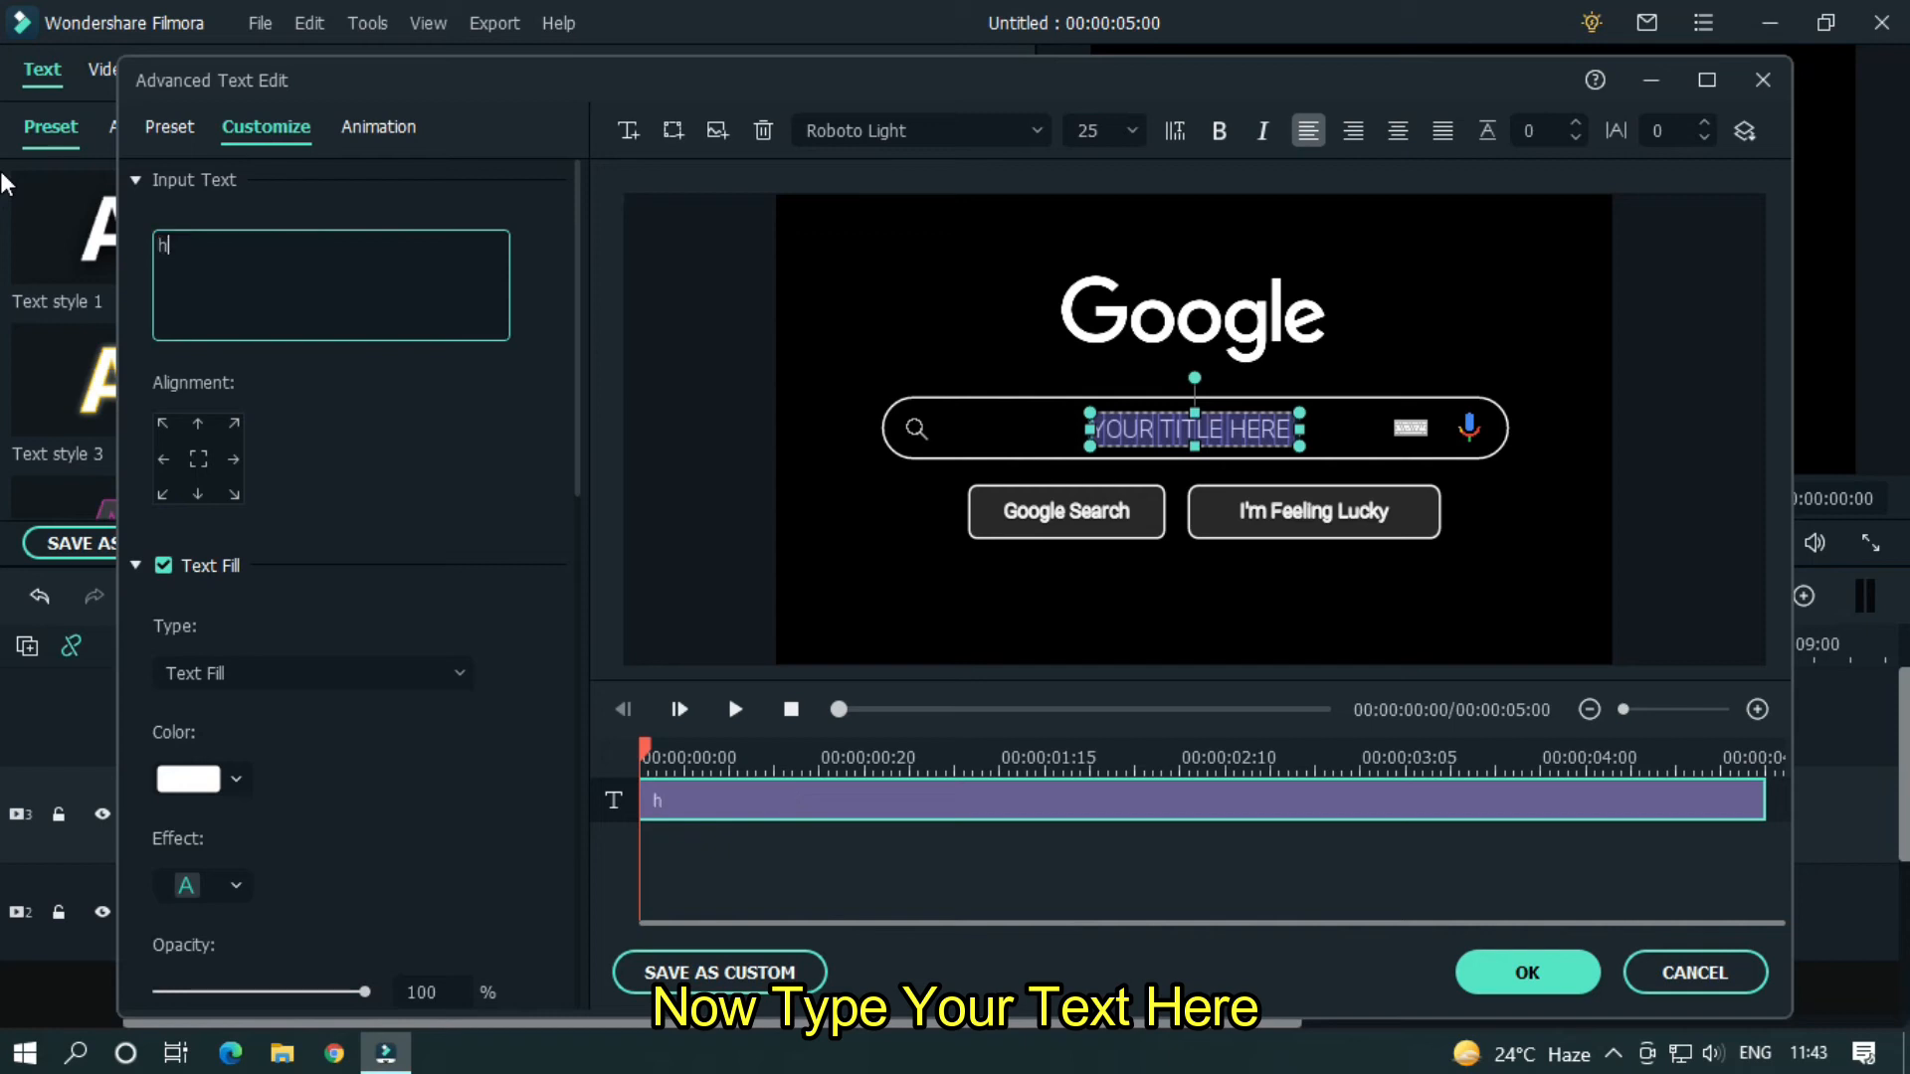
text(ow to make google search b)
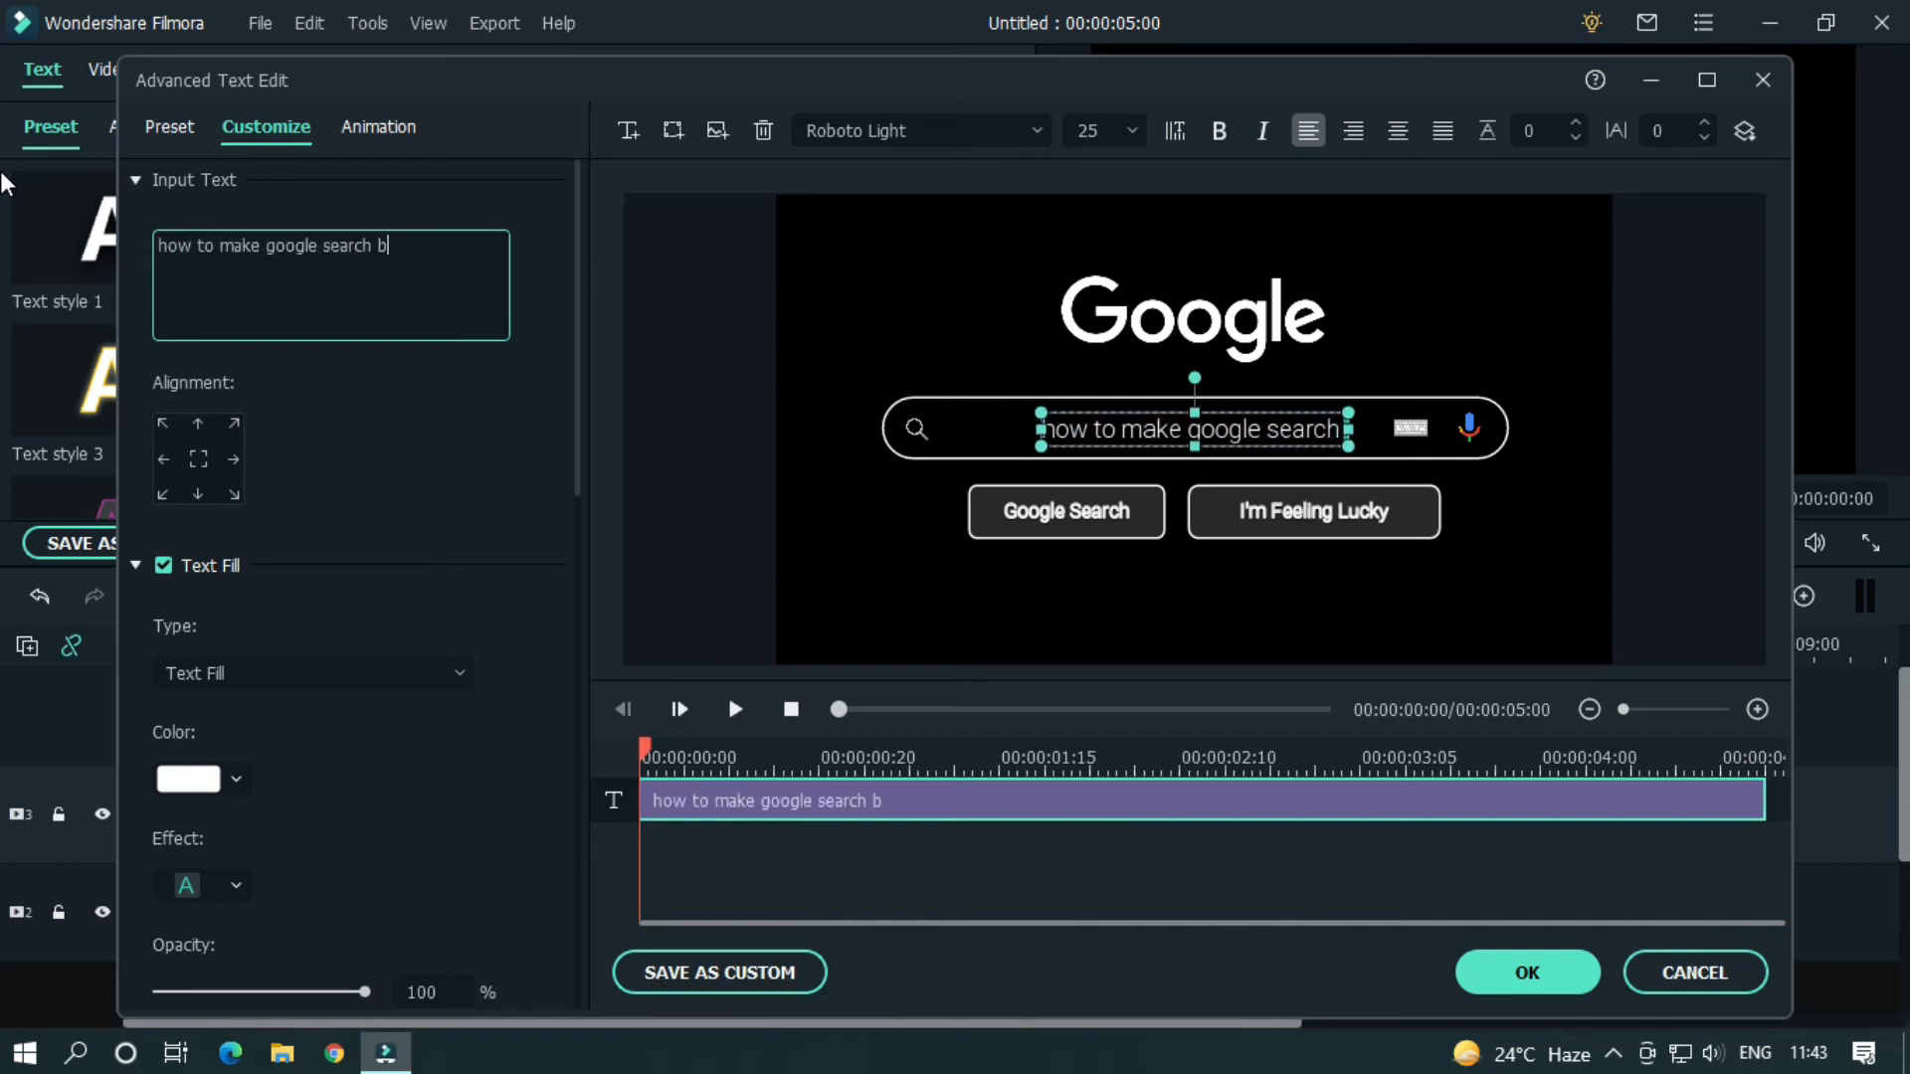
text(ar on filmora zx)
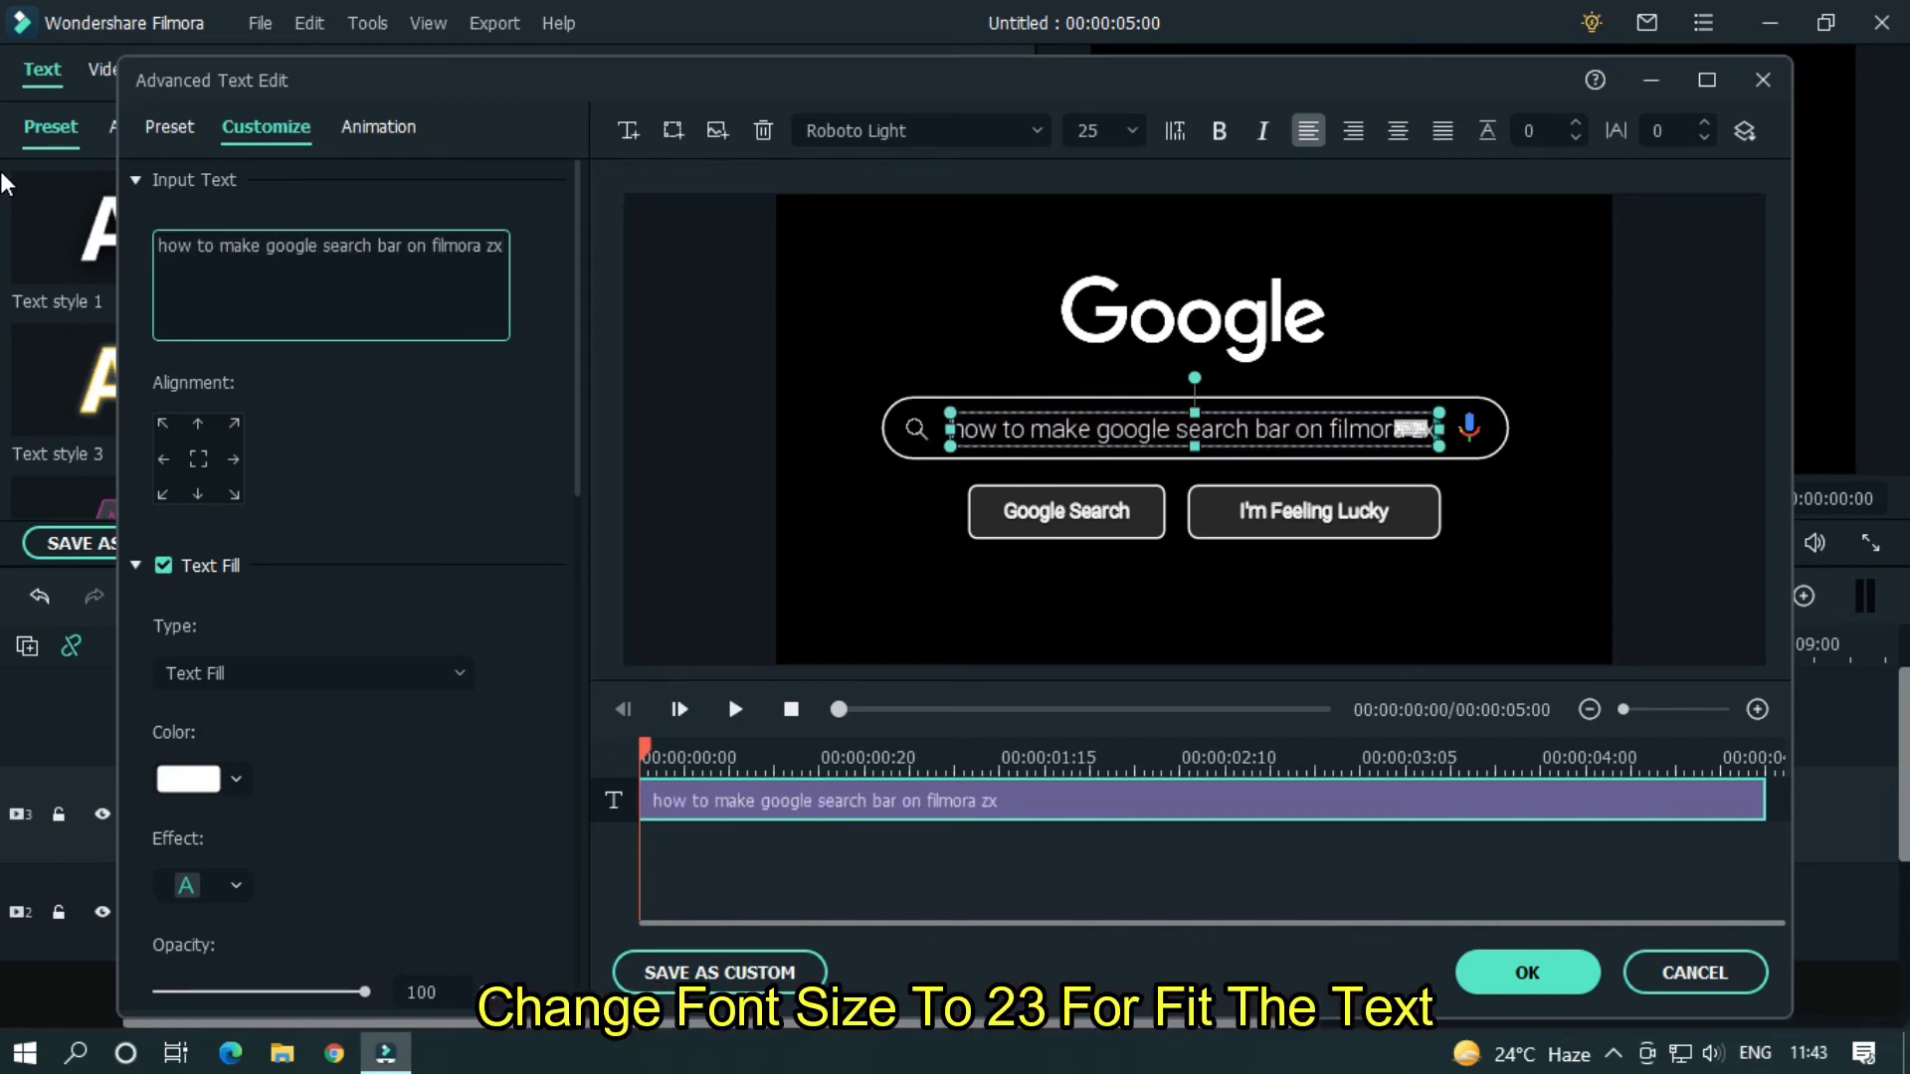
click(1090, 131)
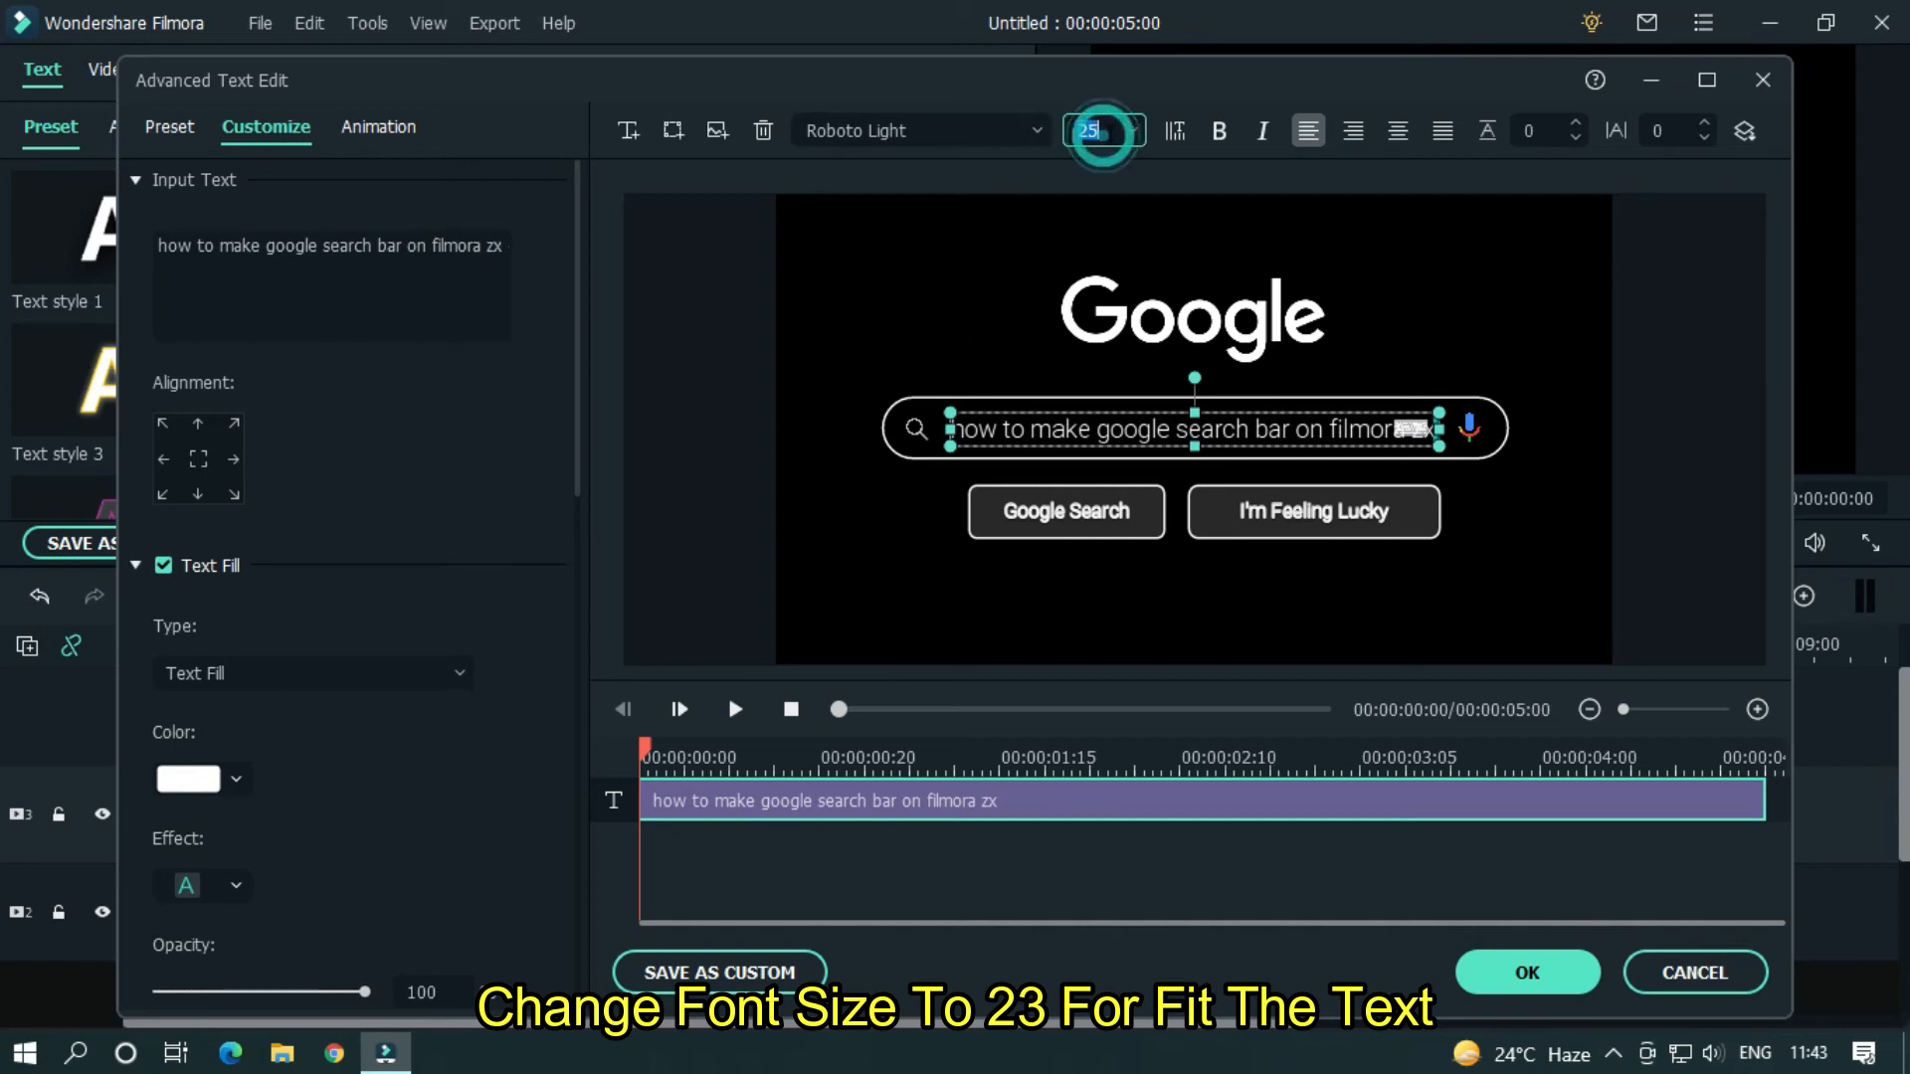
text(22)
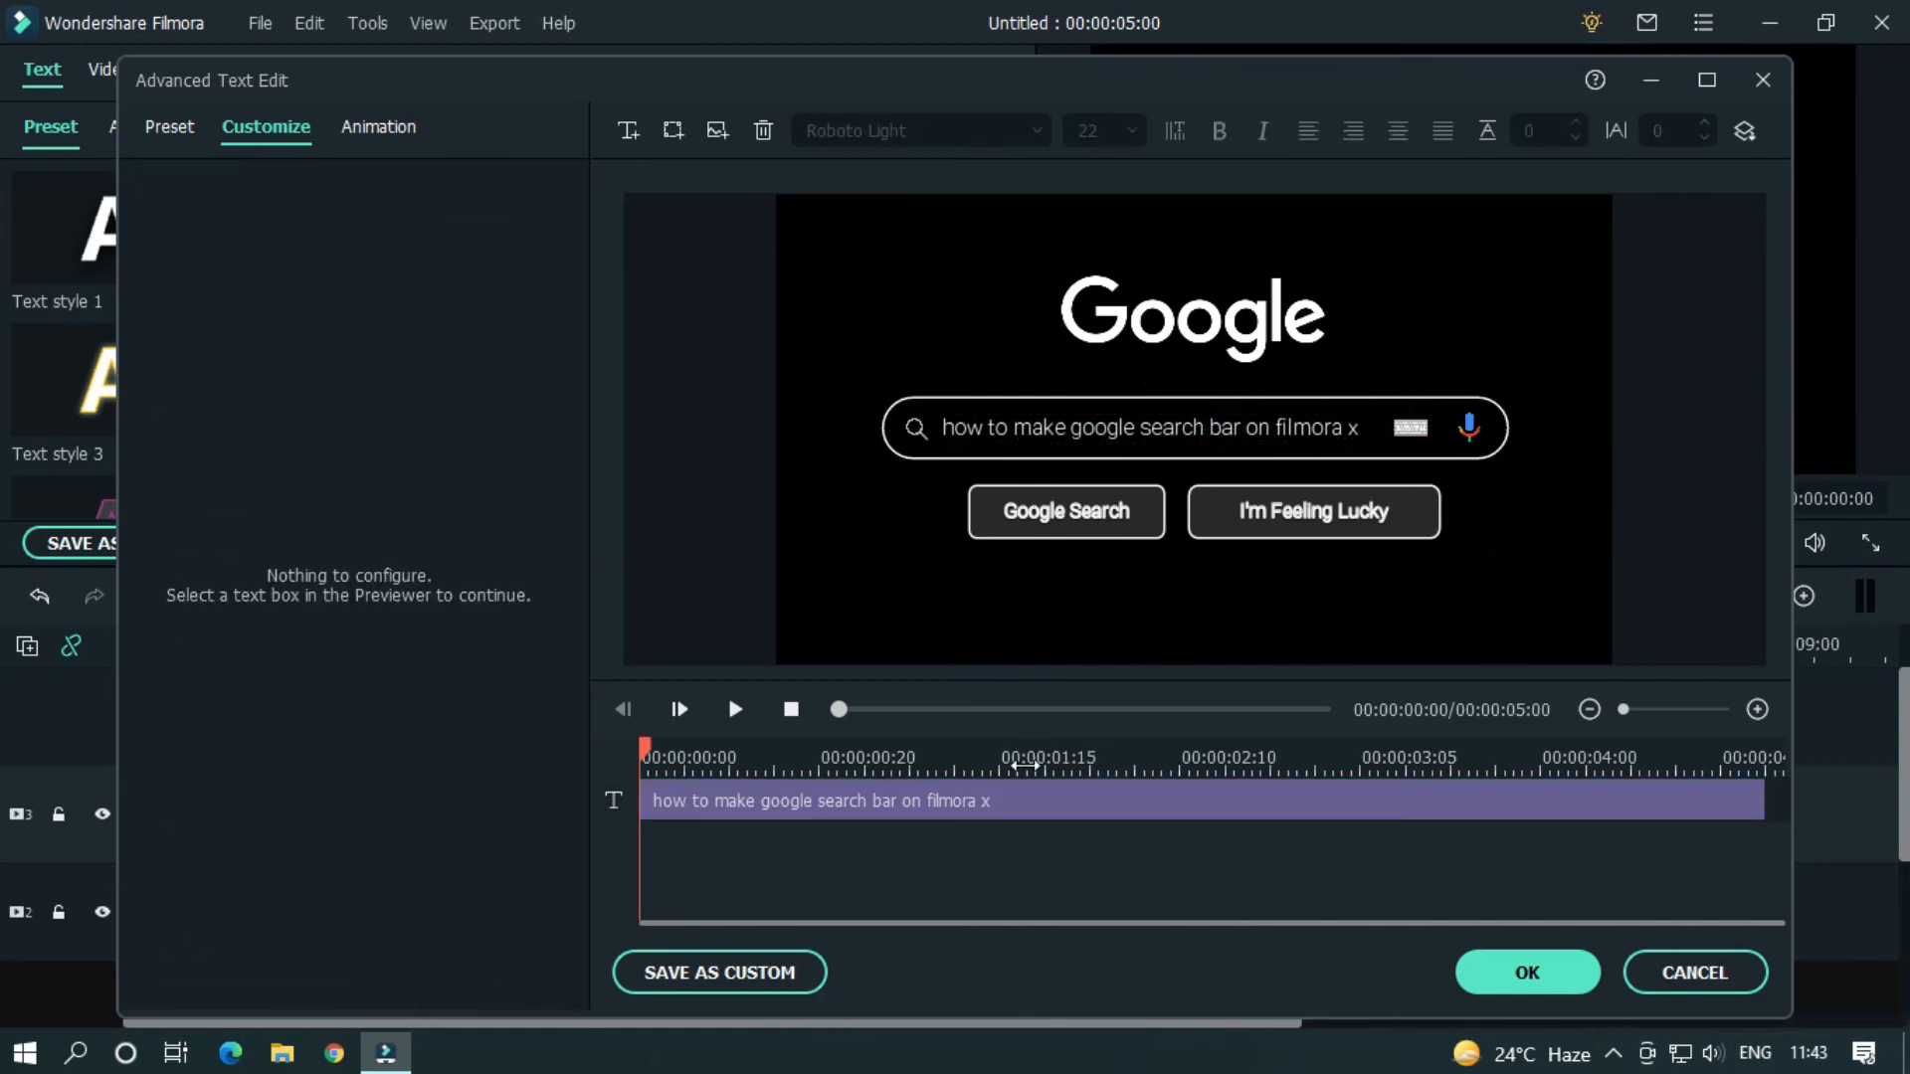
- Apply the Type Writer animation preset to the query text and preview it typing out
click(378, 127)
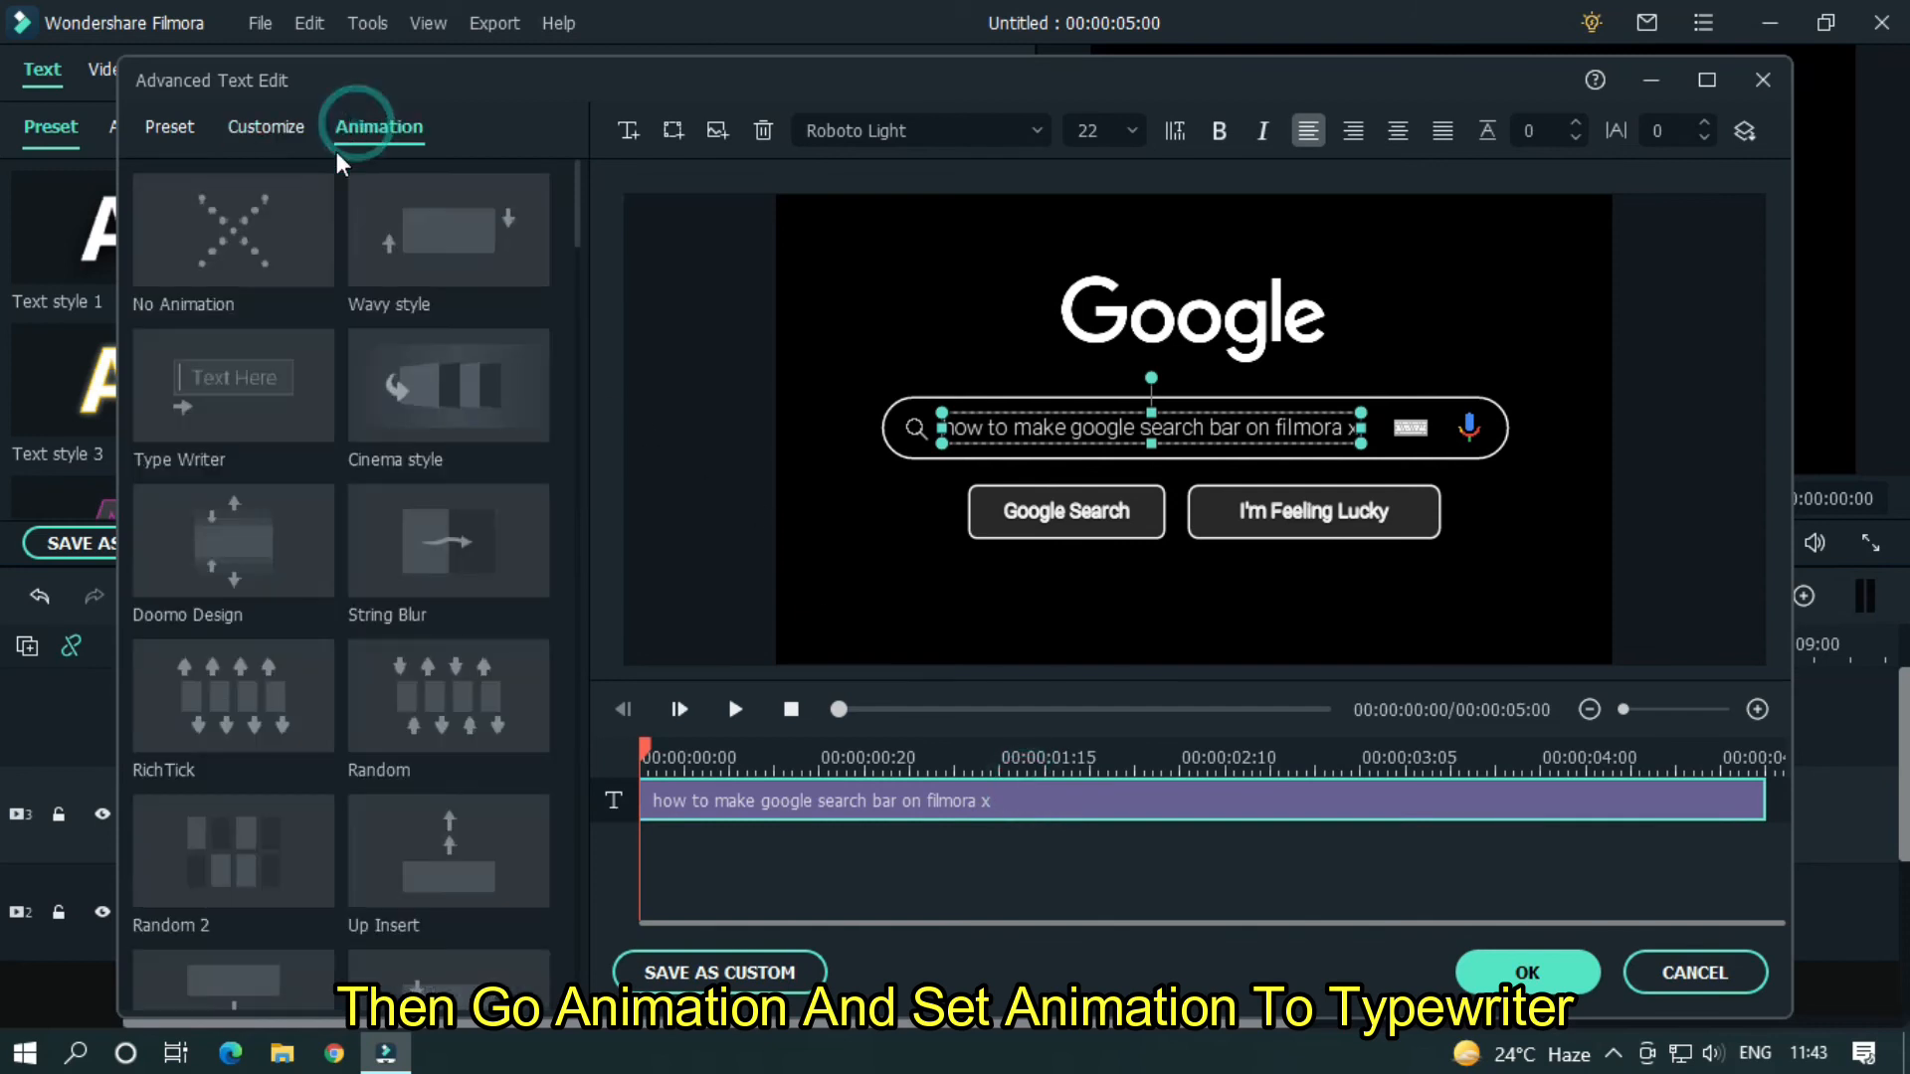
click(230, 384)
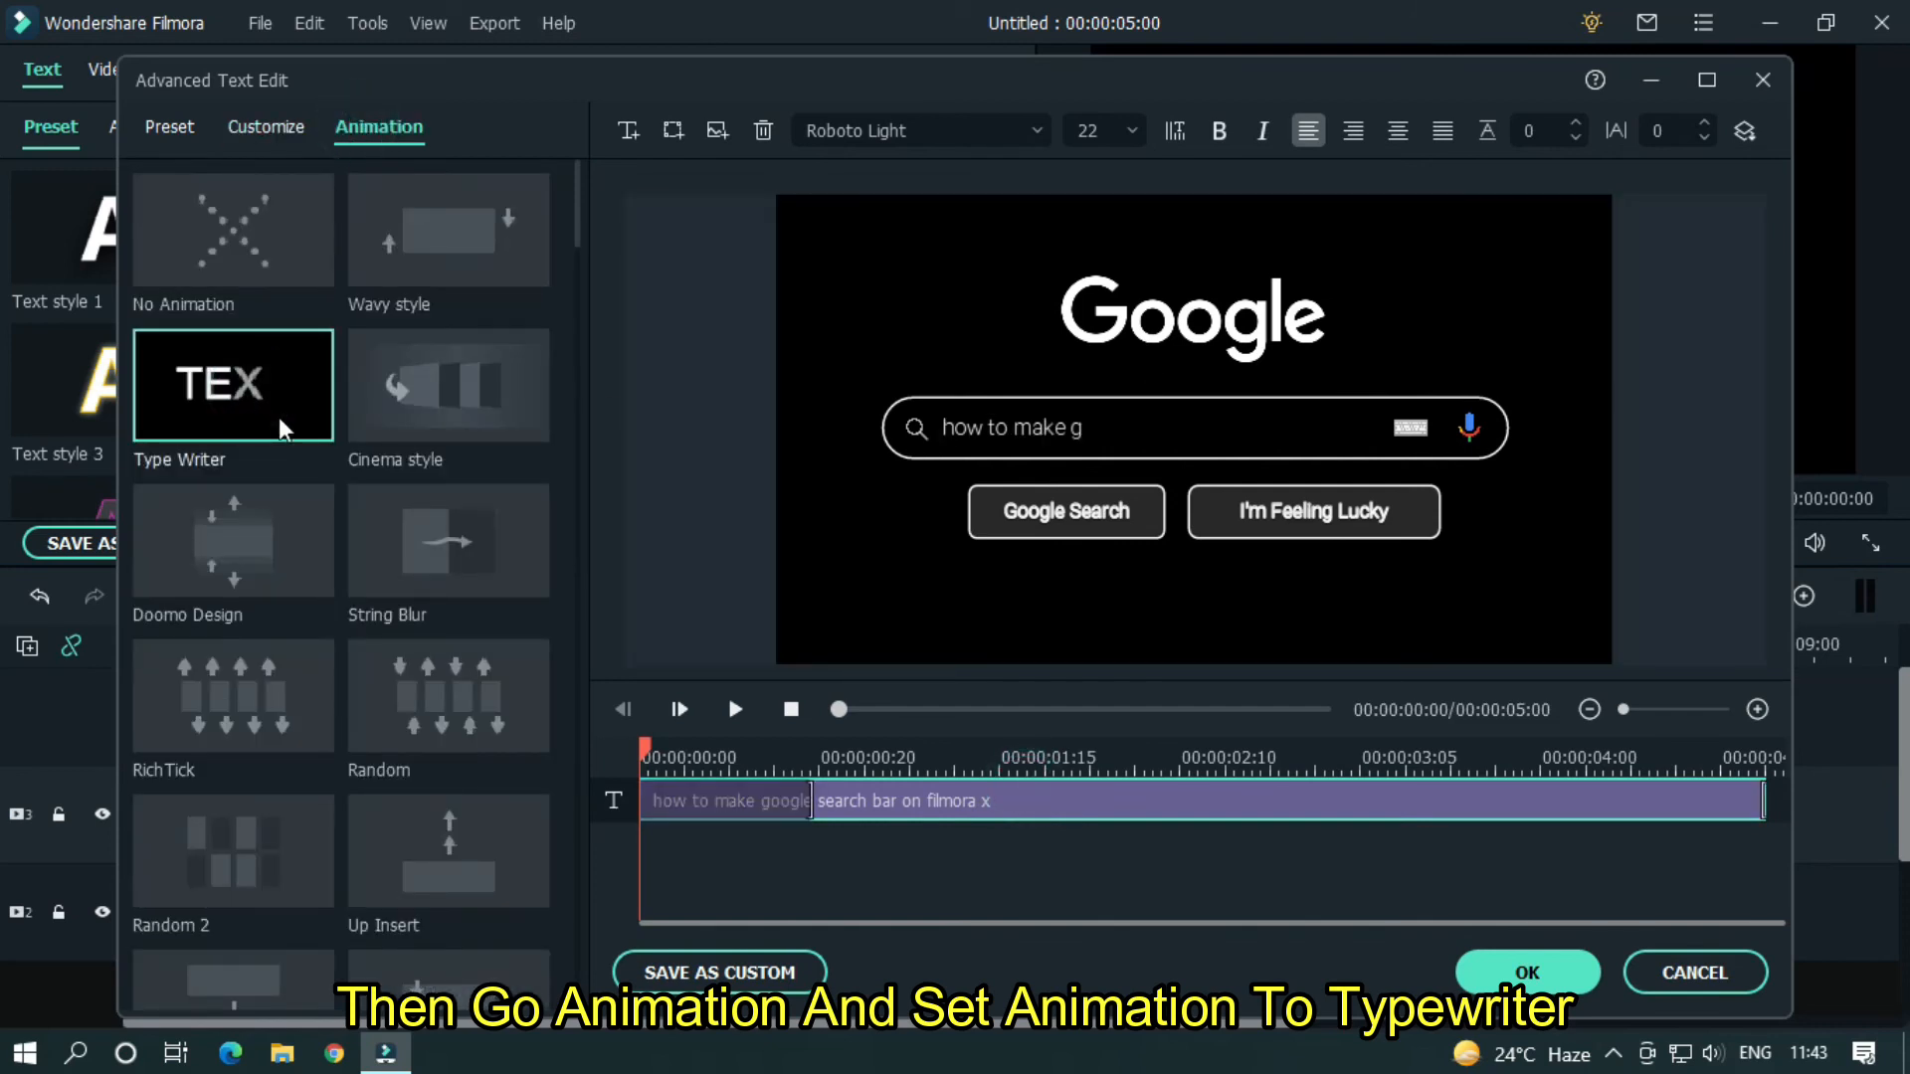
click(233, 384)
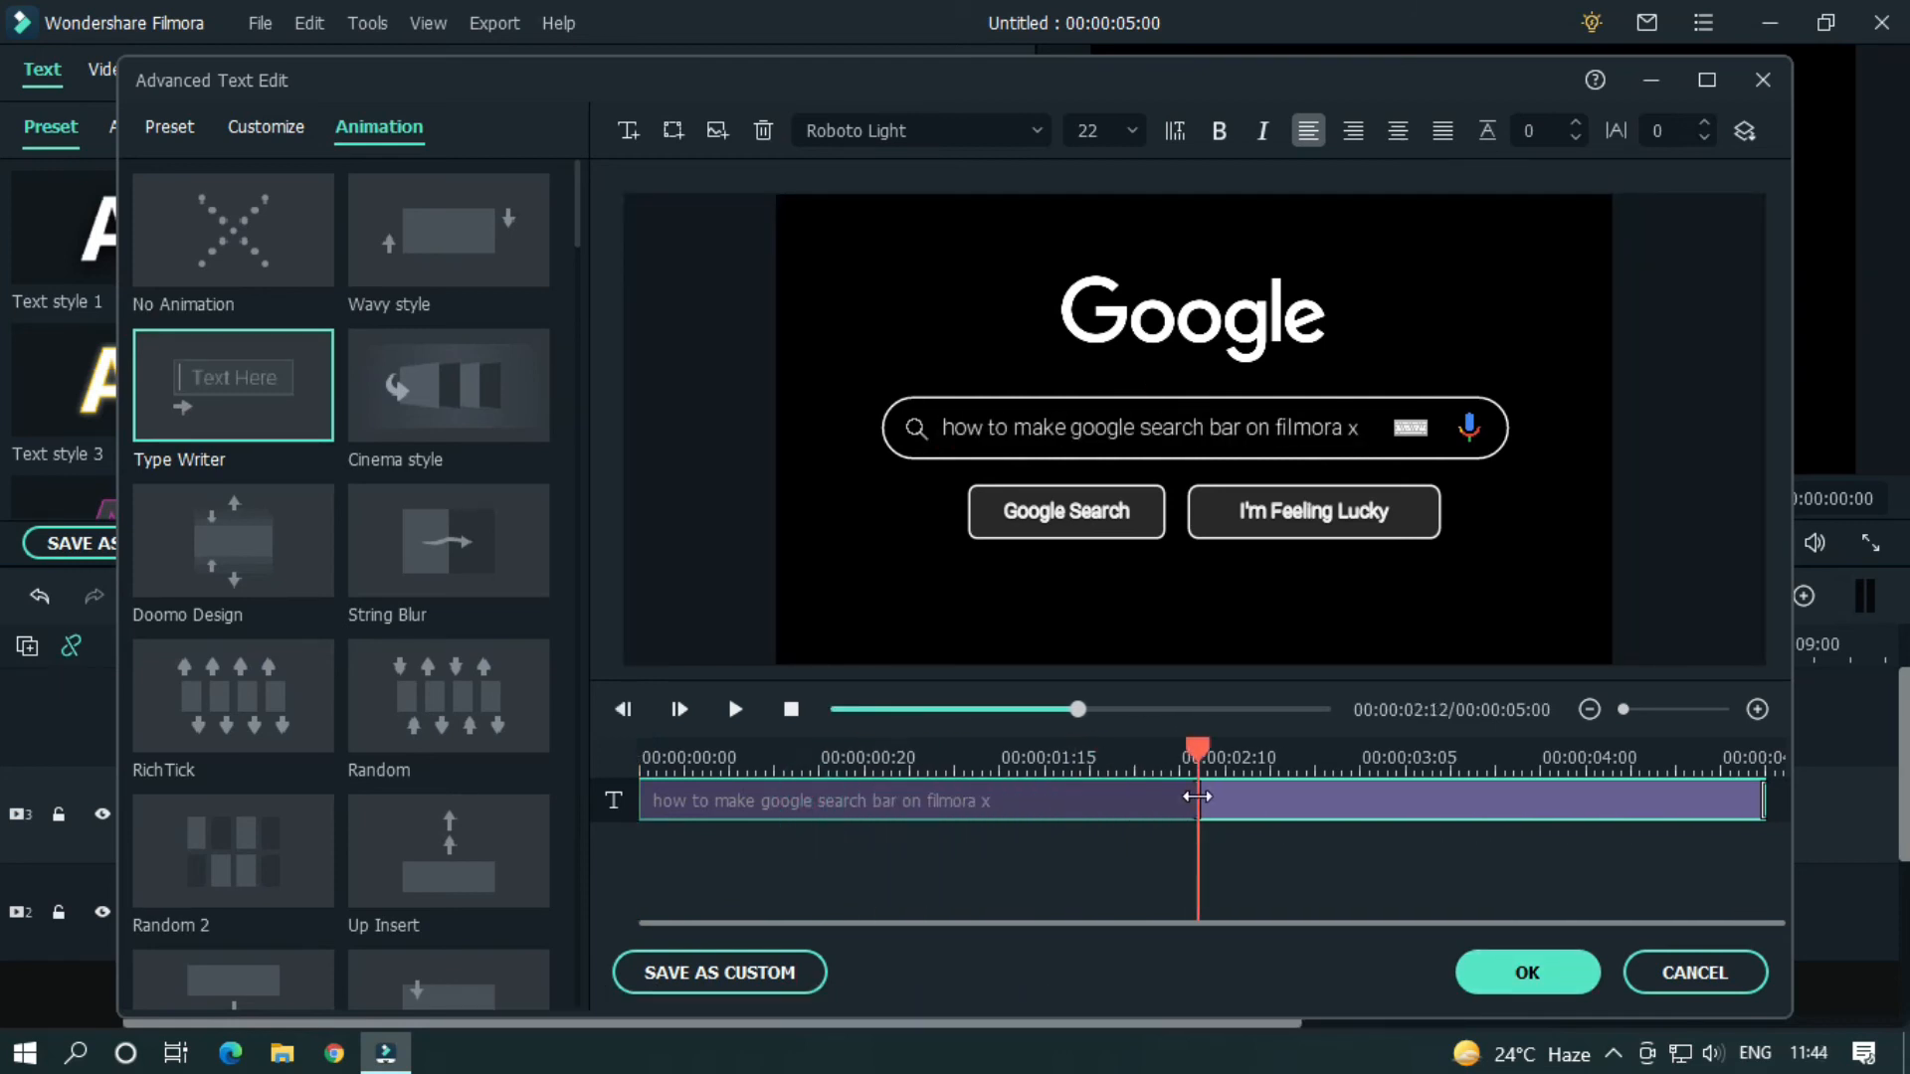
click(734, 708)
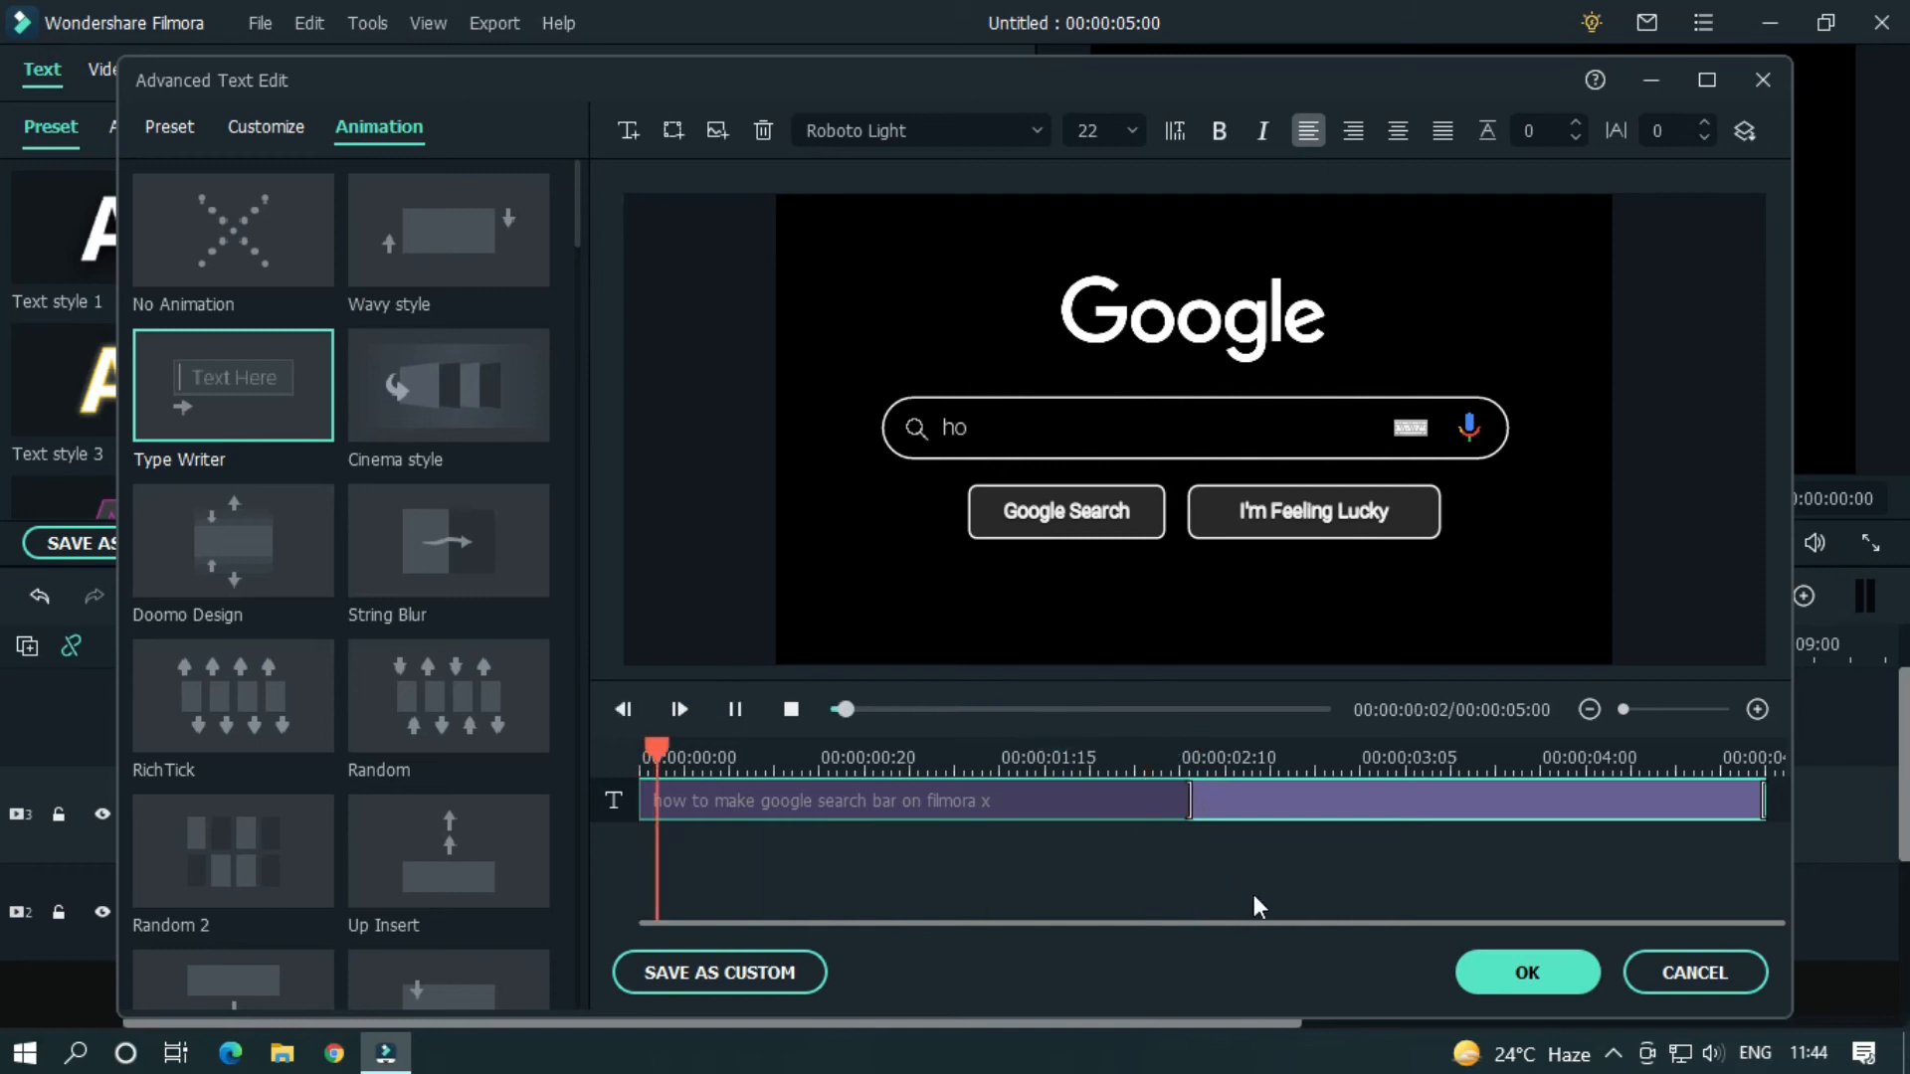
click(679, 709)
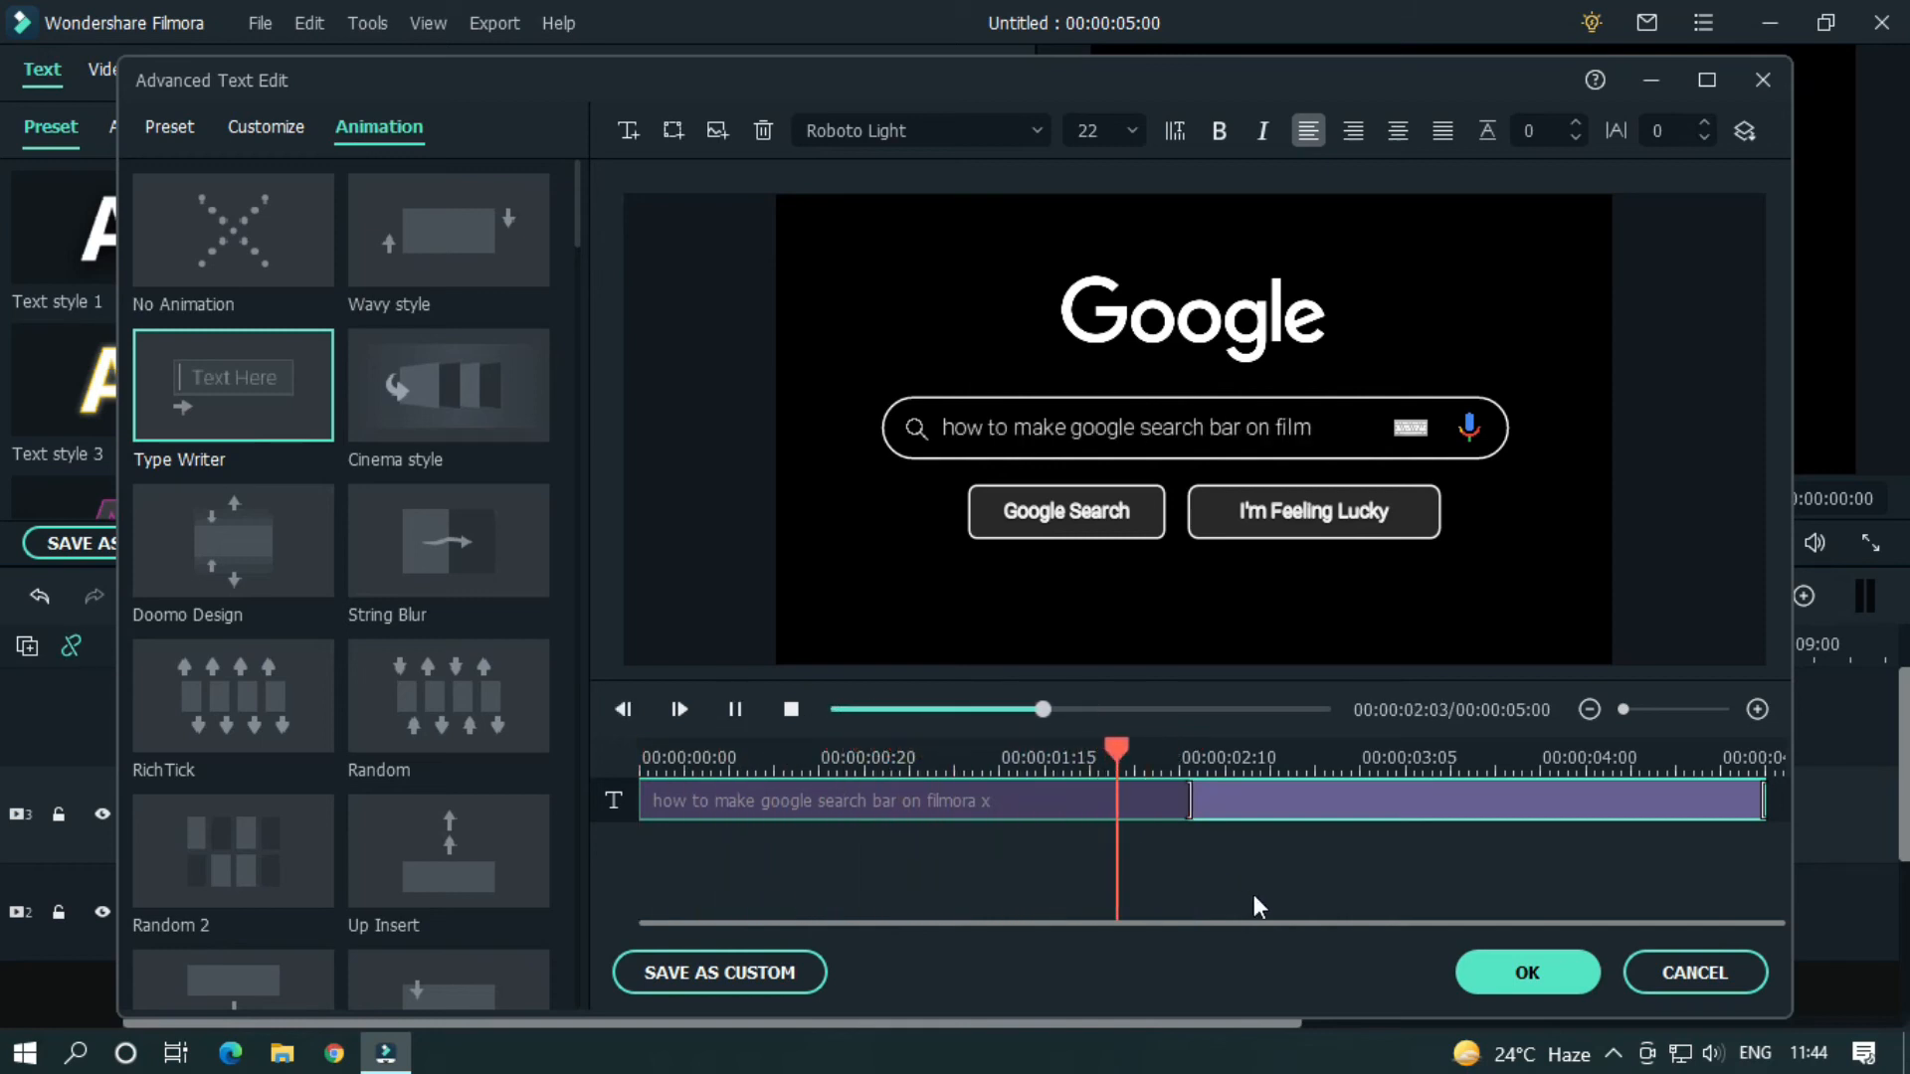
click(734, 708)
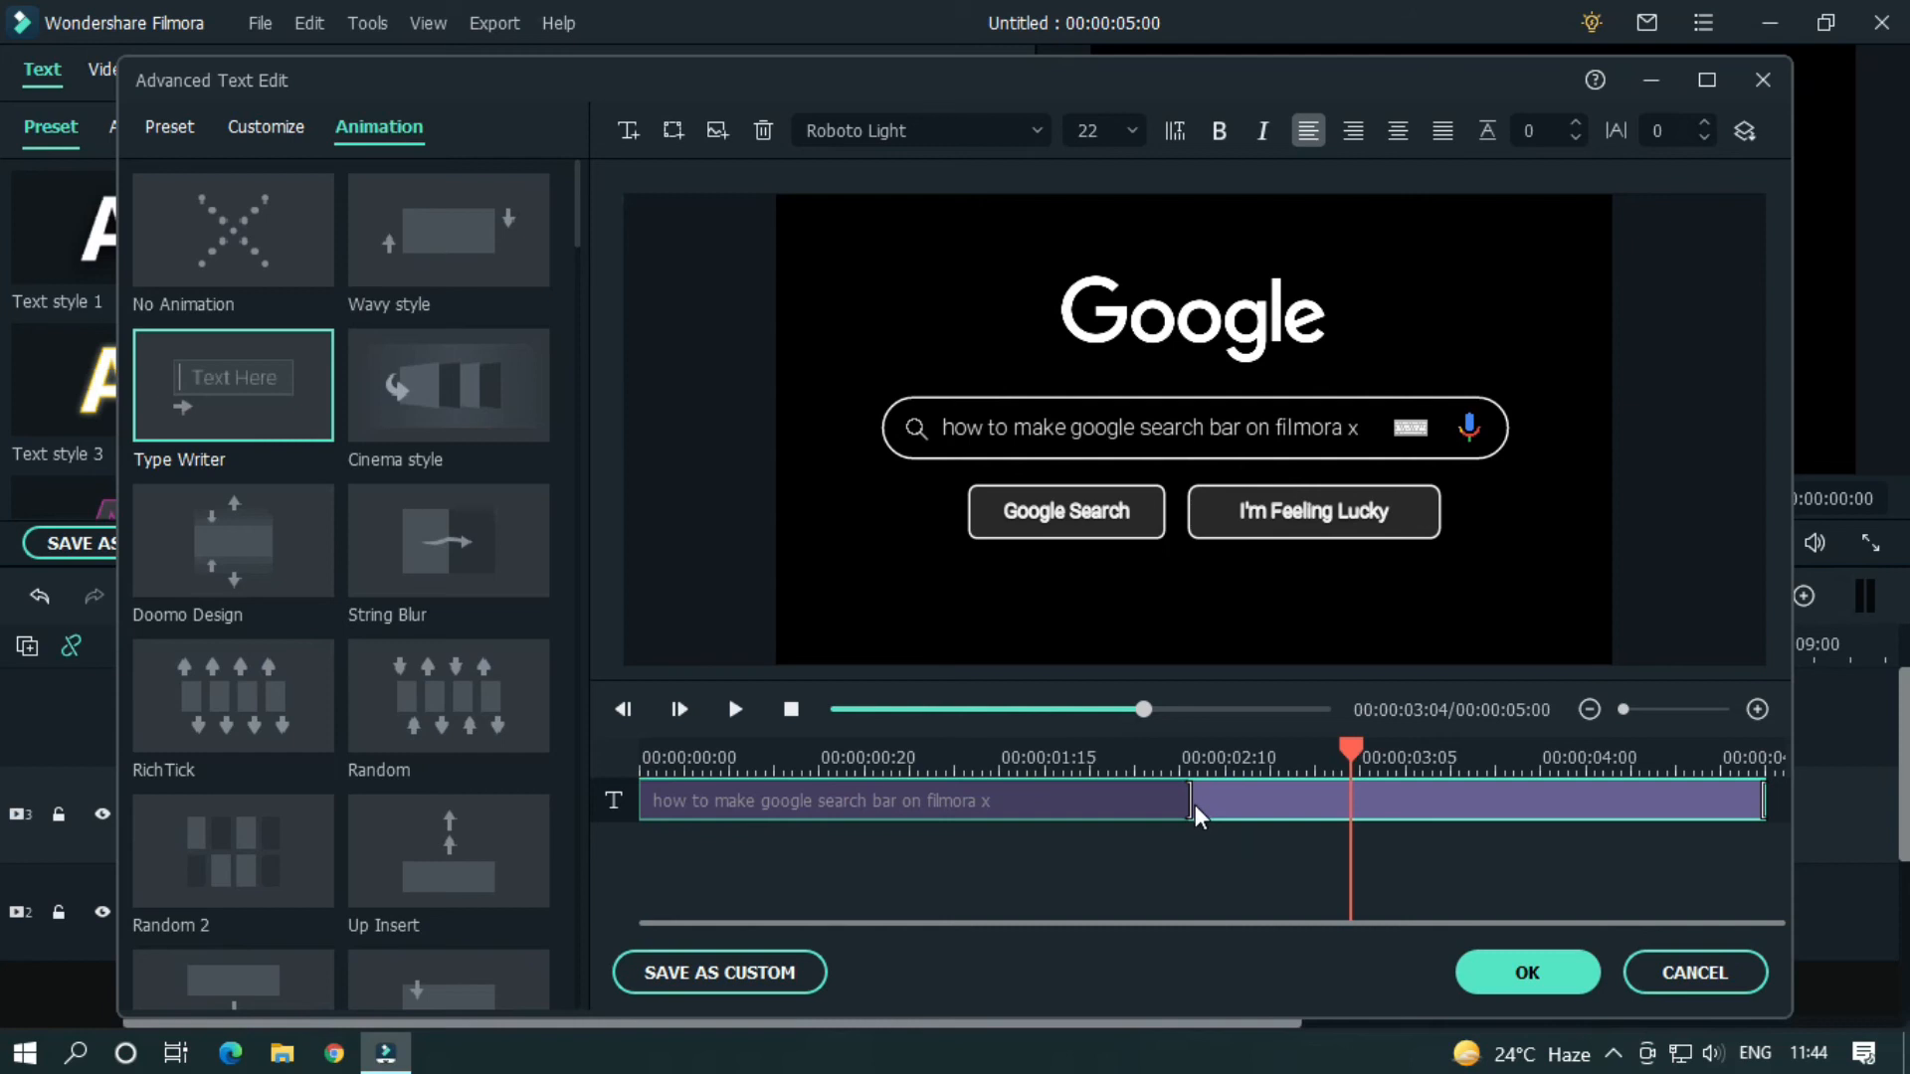
mouse_move(1196, 814)
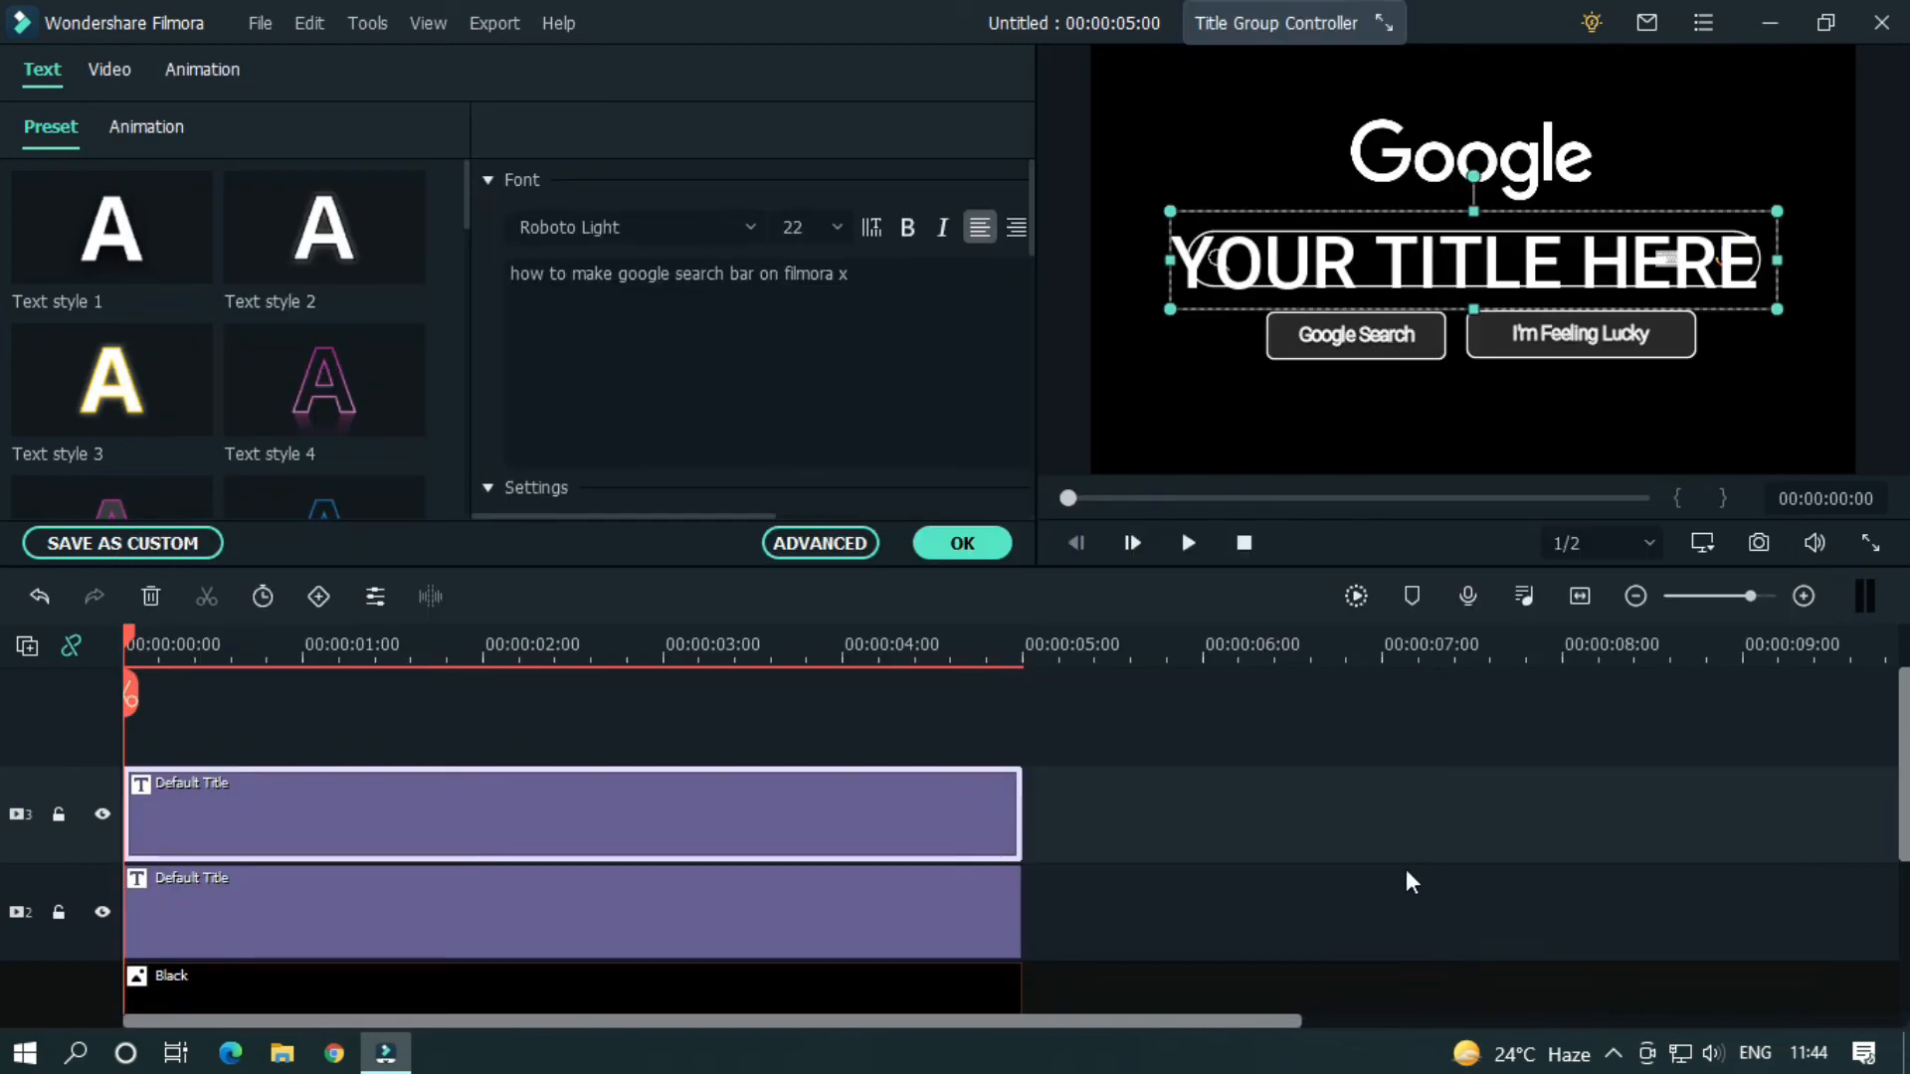
- Confirm the typed-query preview, then place the Typewriter Sound Effect from Project Media onto the timeline
click(1186, 543)
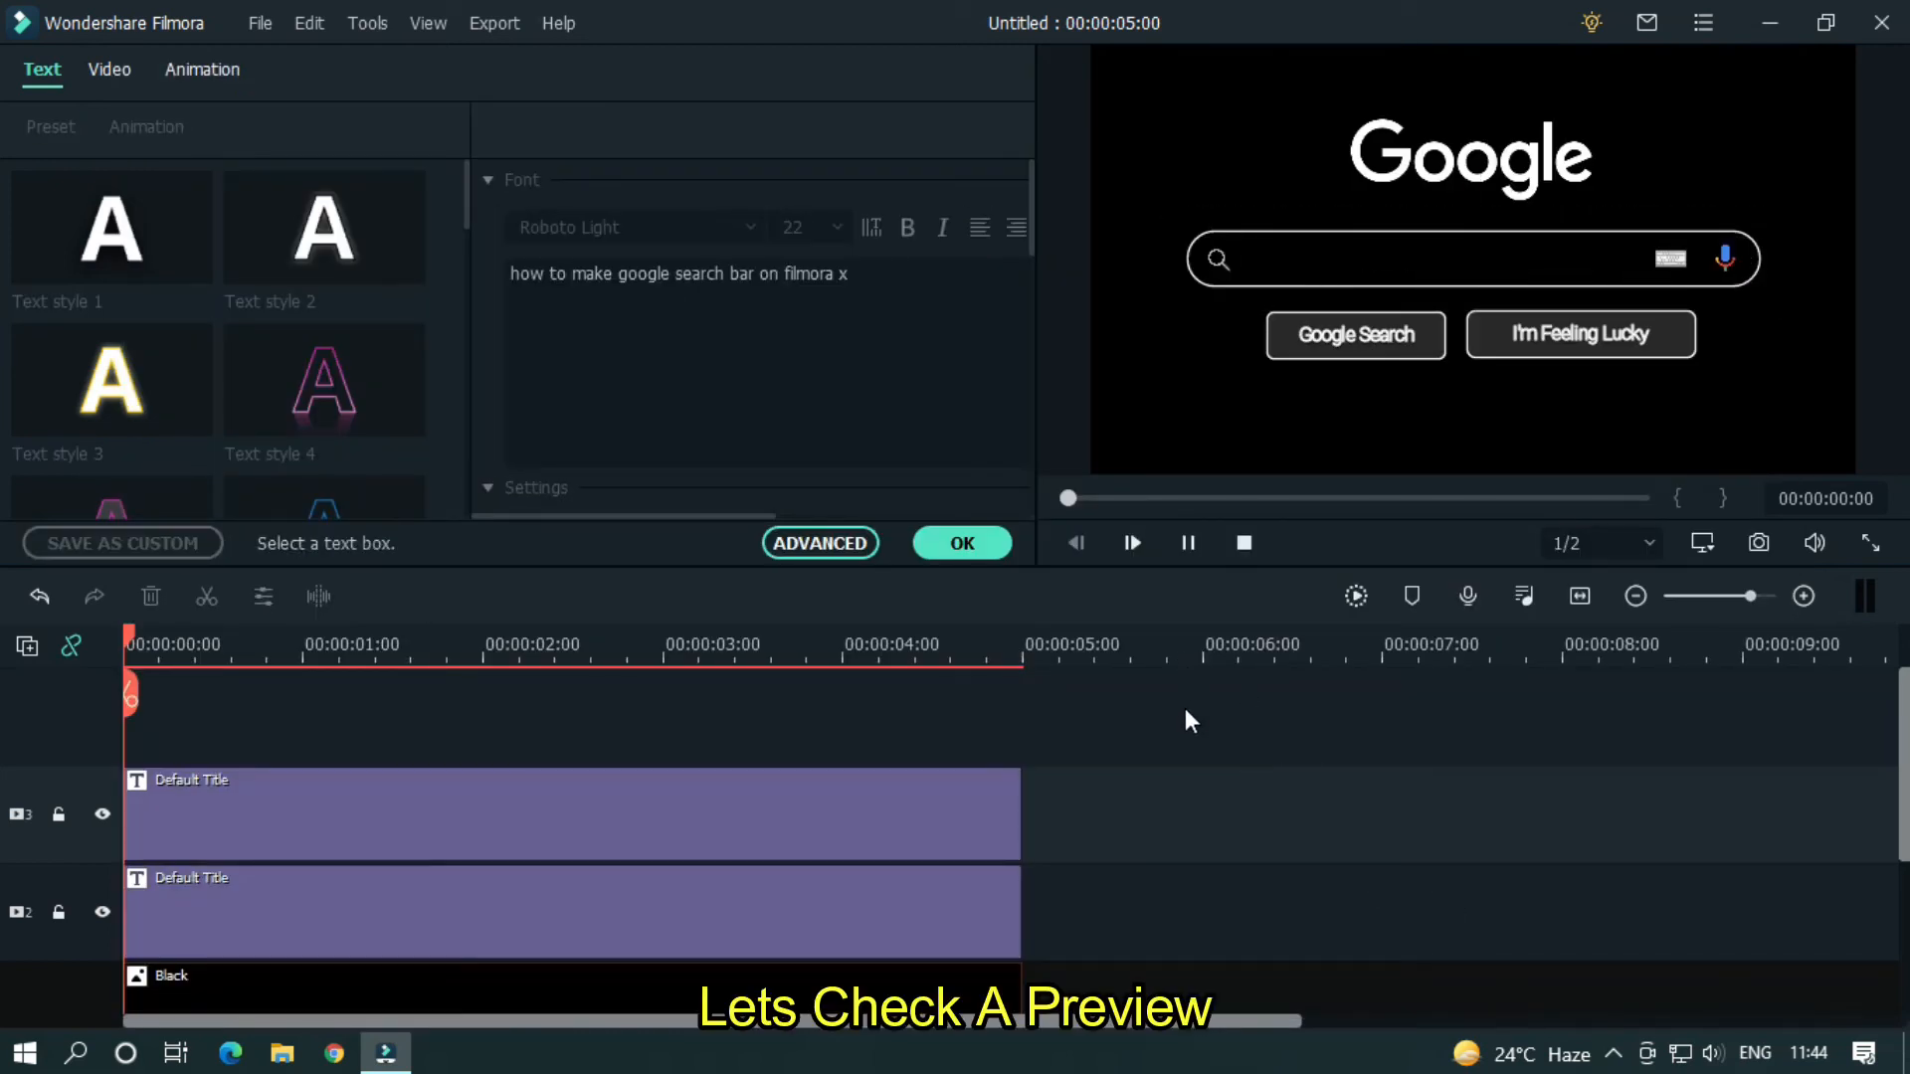
click(1130, 544)
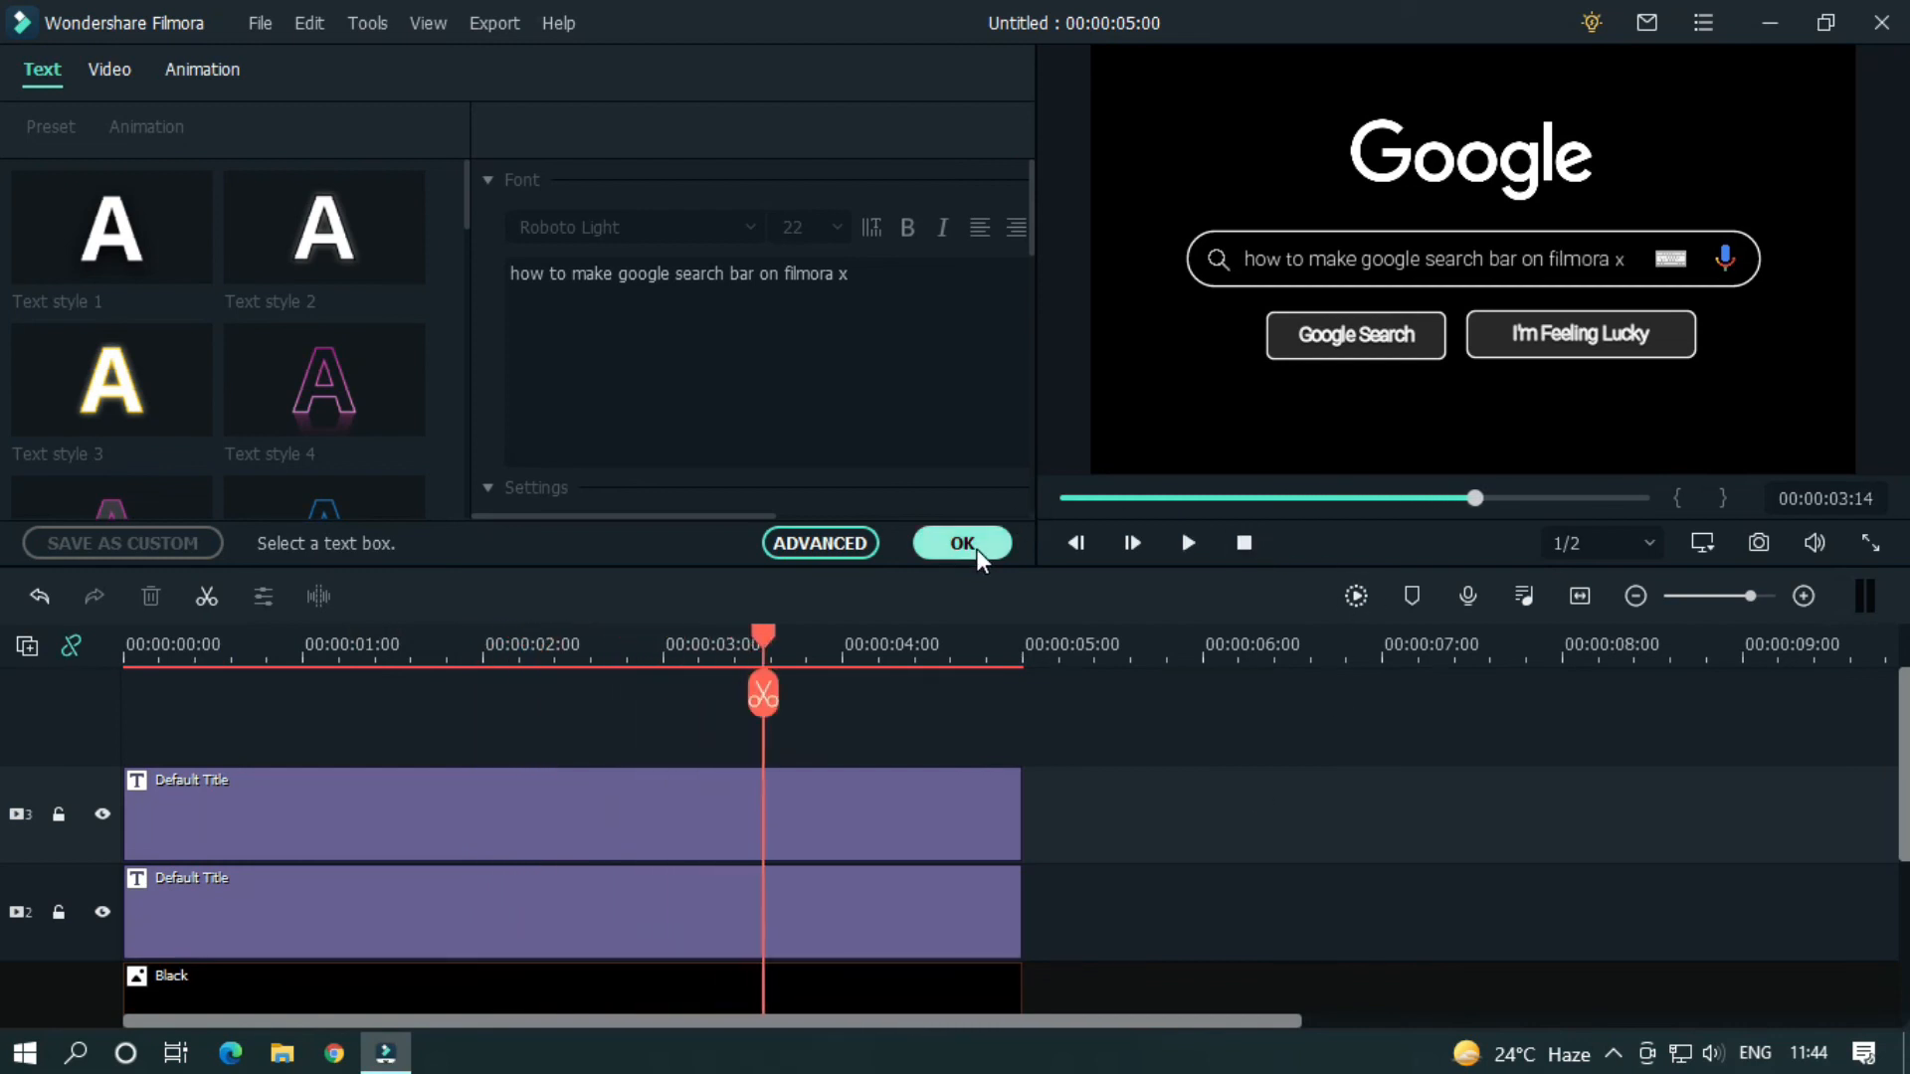
click(962, 543)
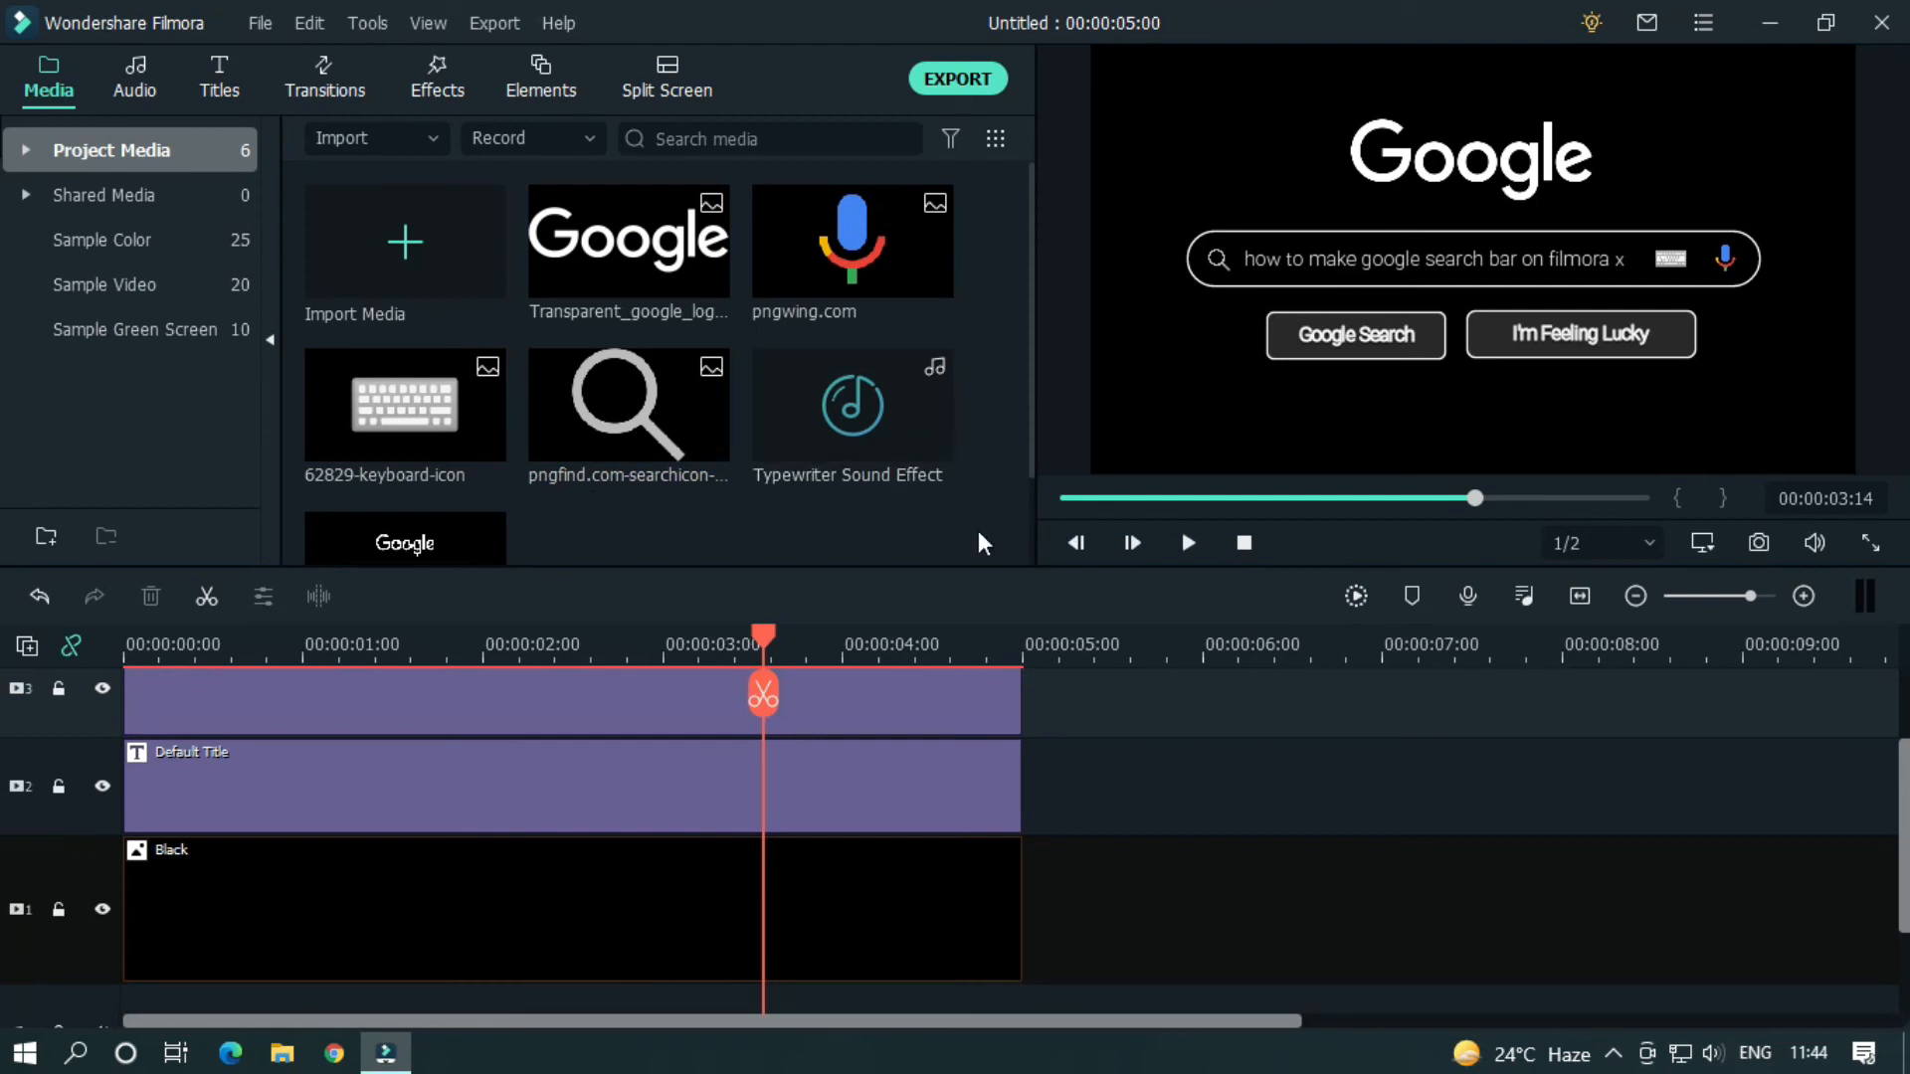
drag(849, 404, 487, 947)
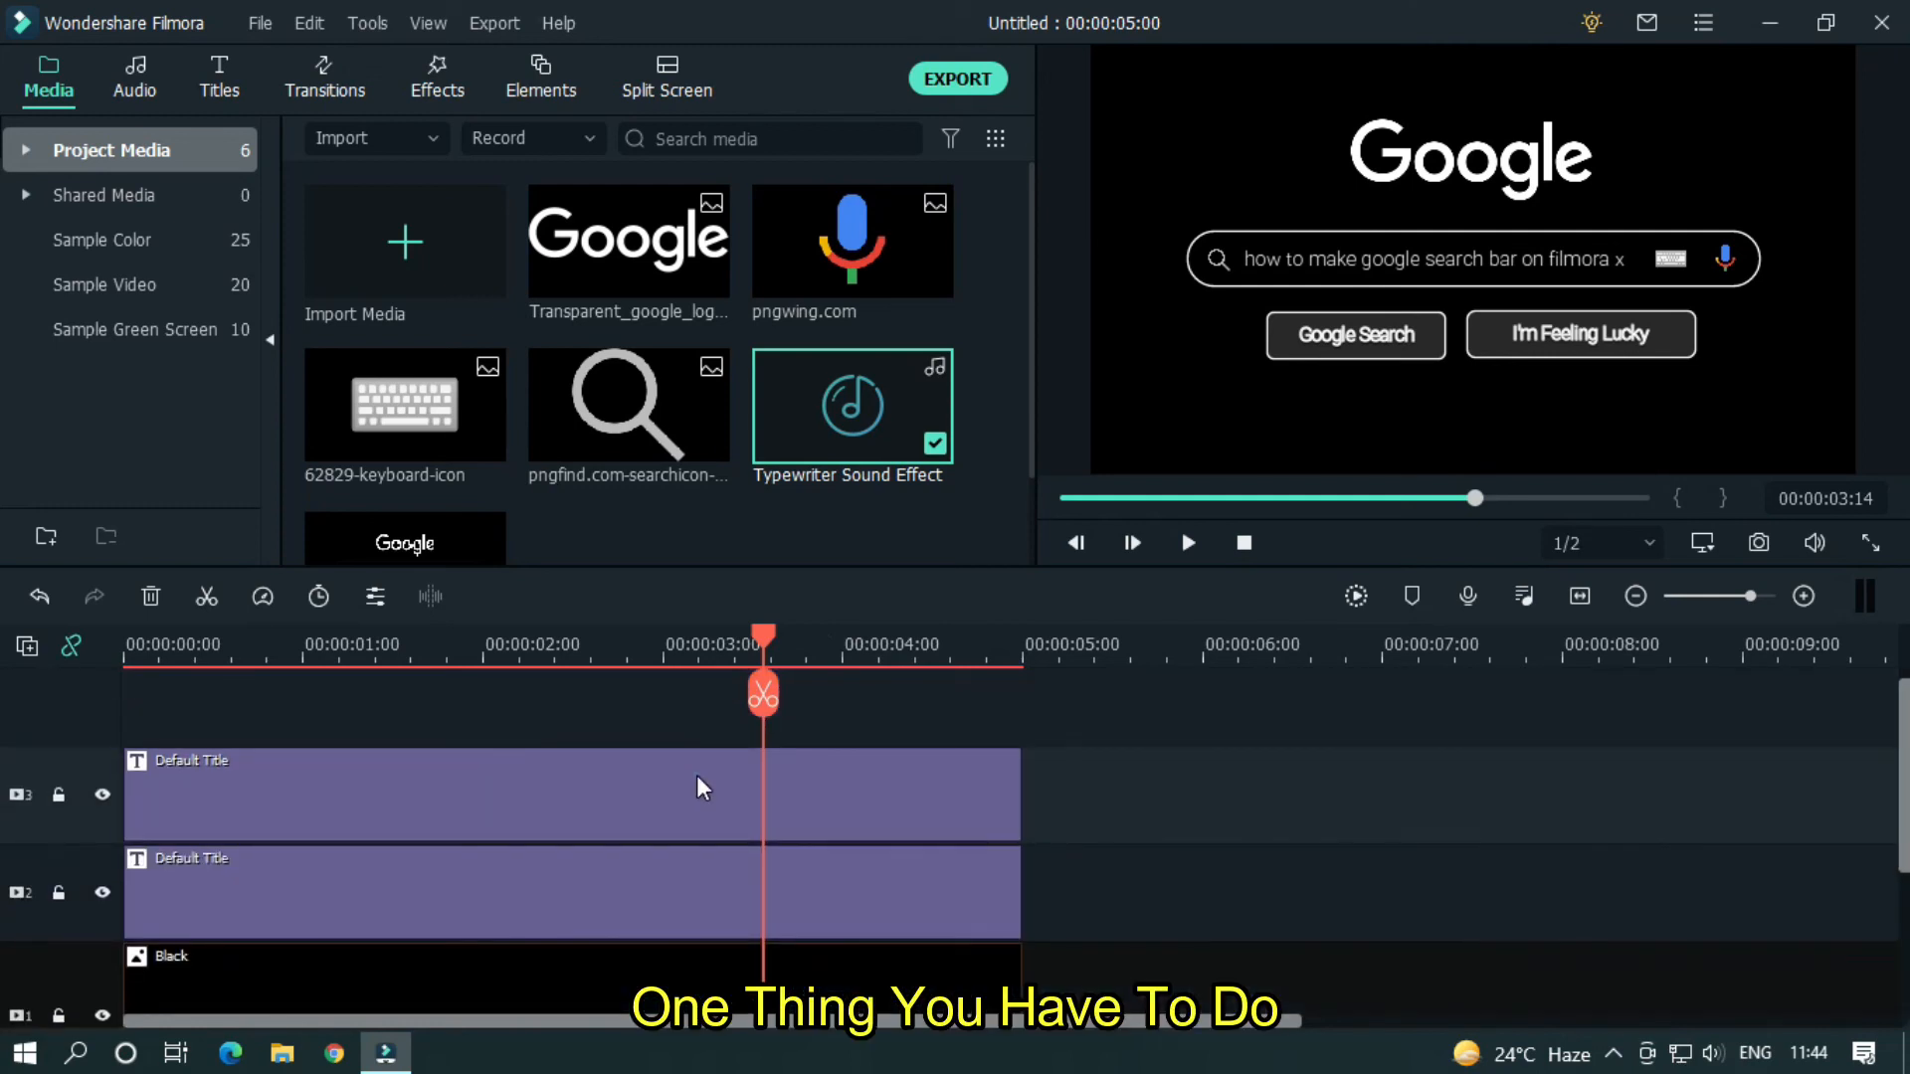
- In the title's Advanced editor, shift the typewriter animation start later and preview the delay
double_click(573, 793)
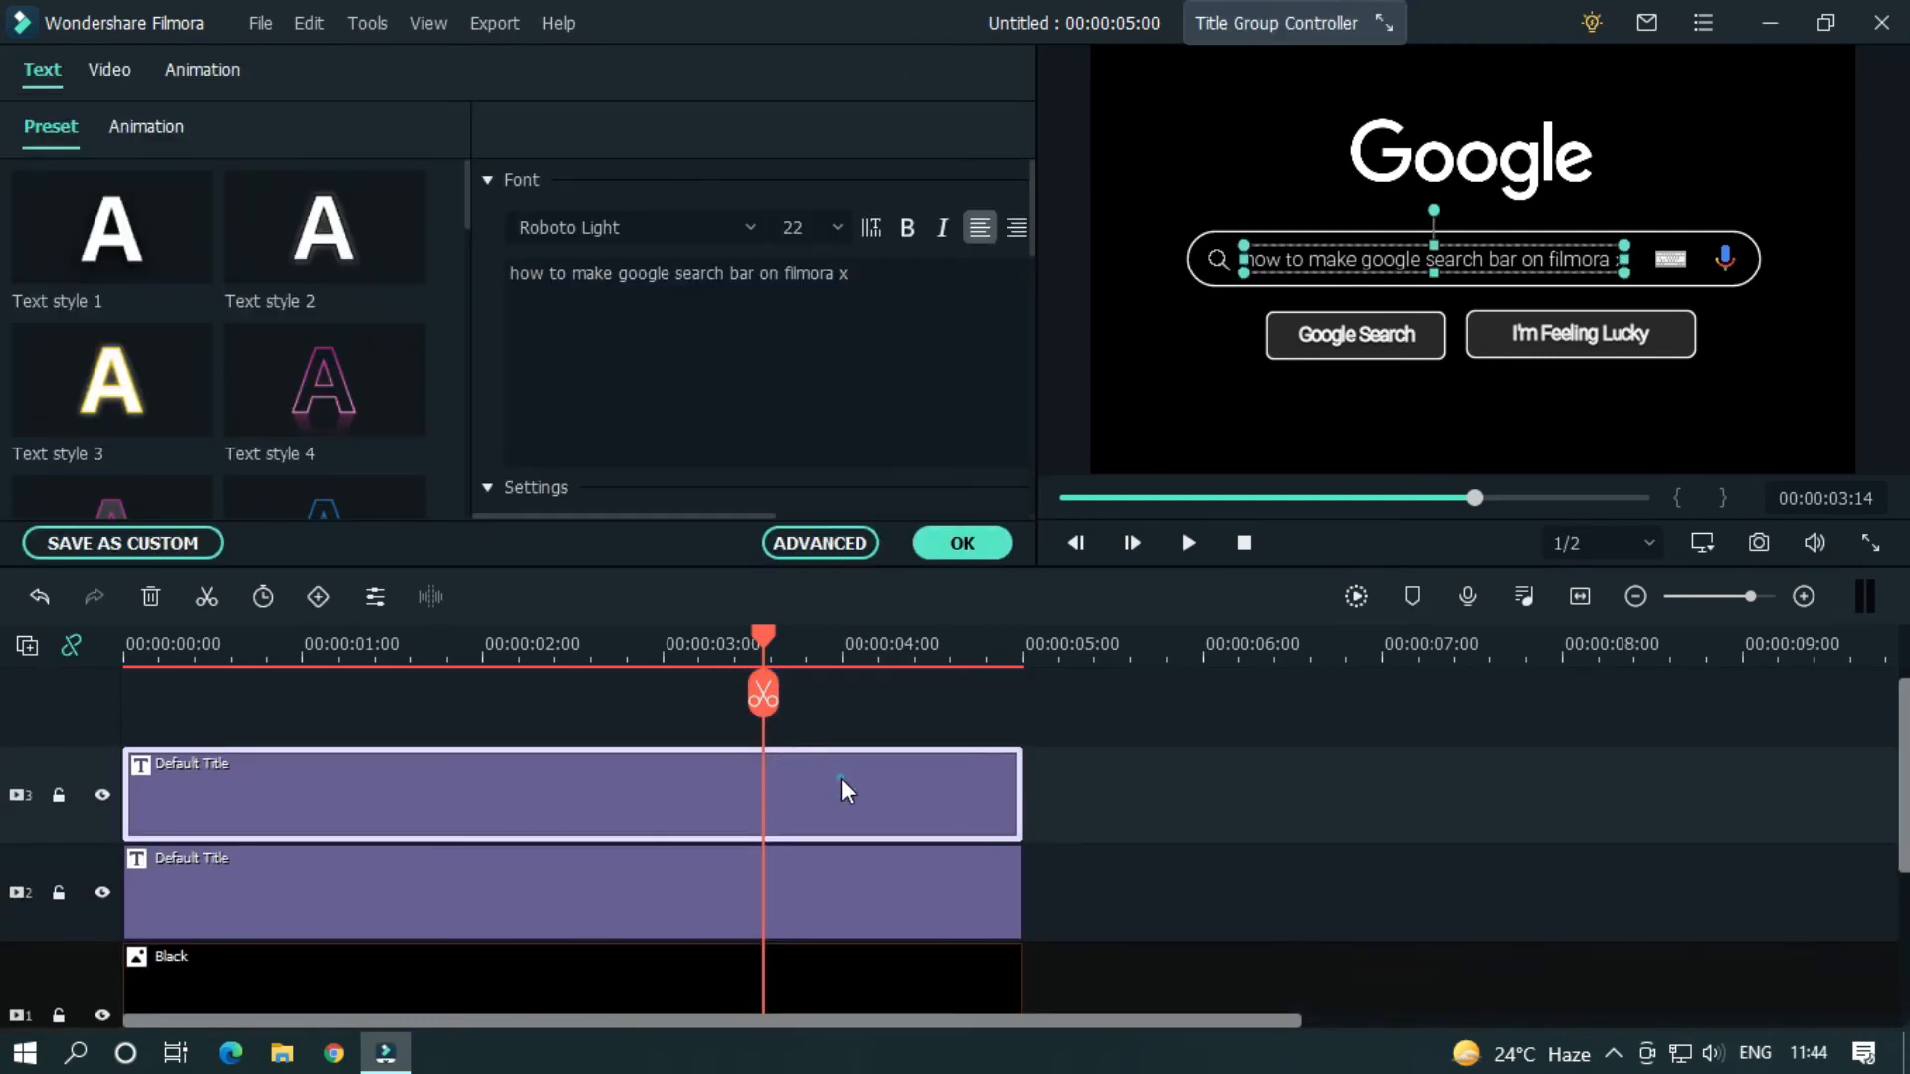
click(820, 543)
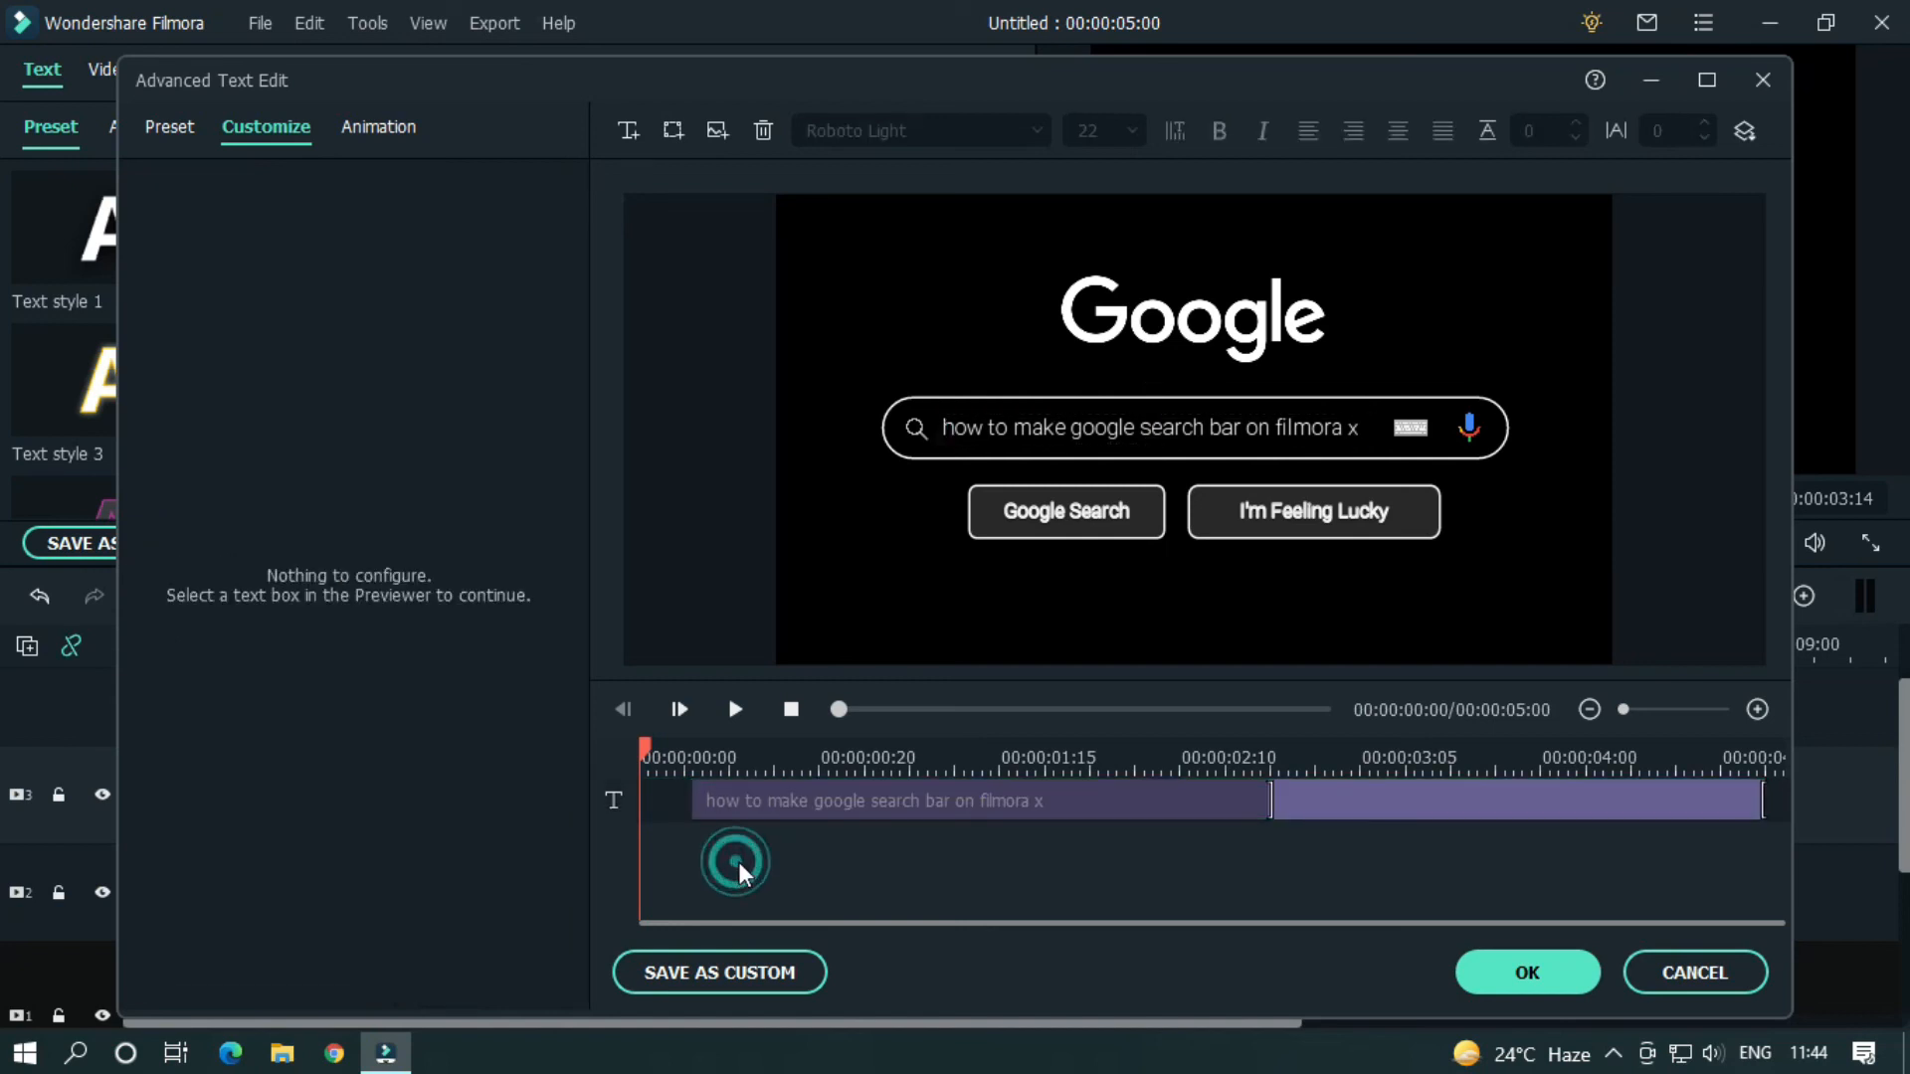
click(734, 708)
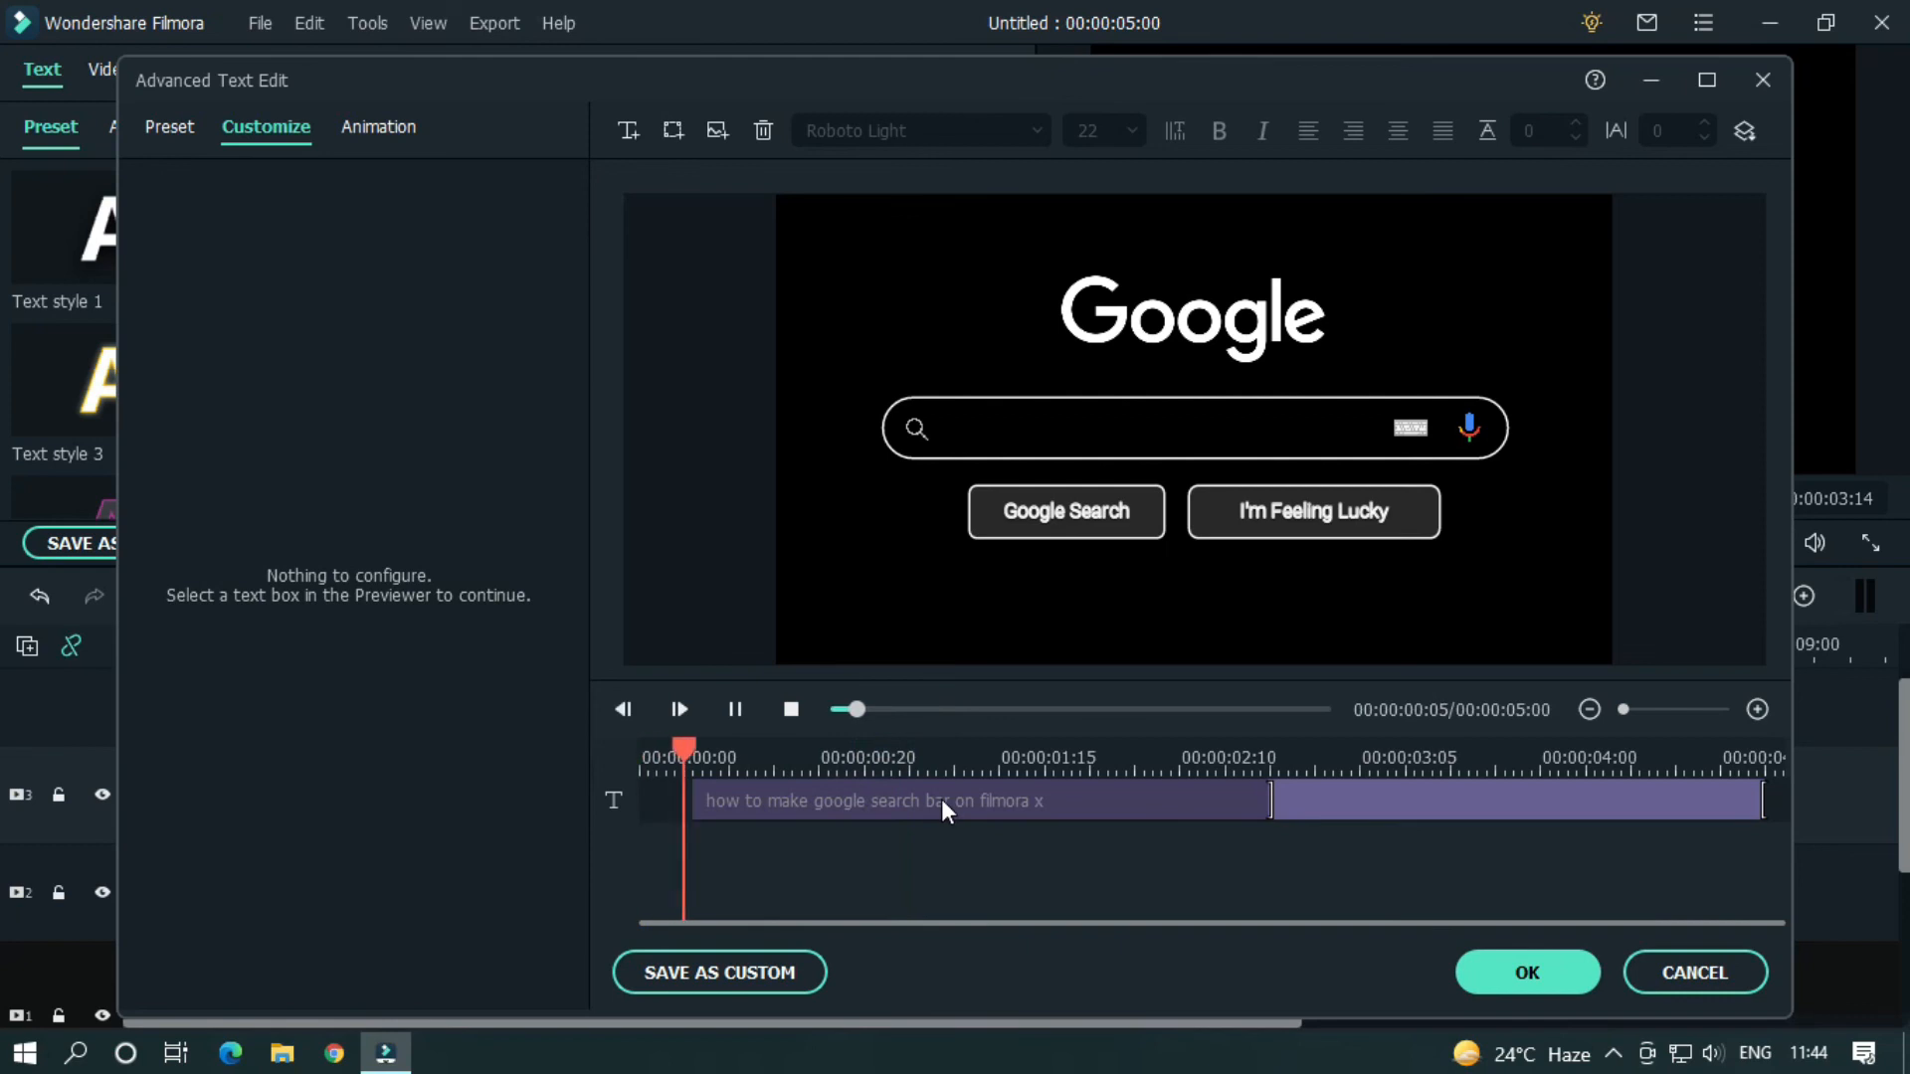
click(678, 708)
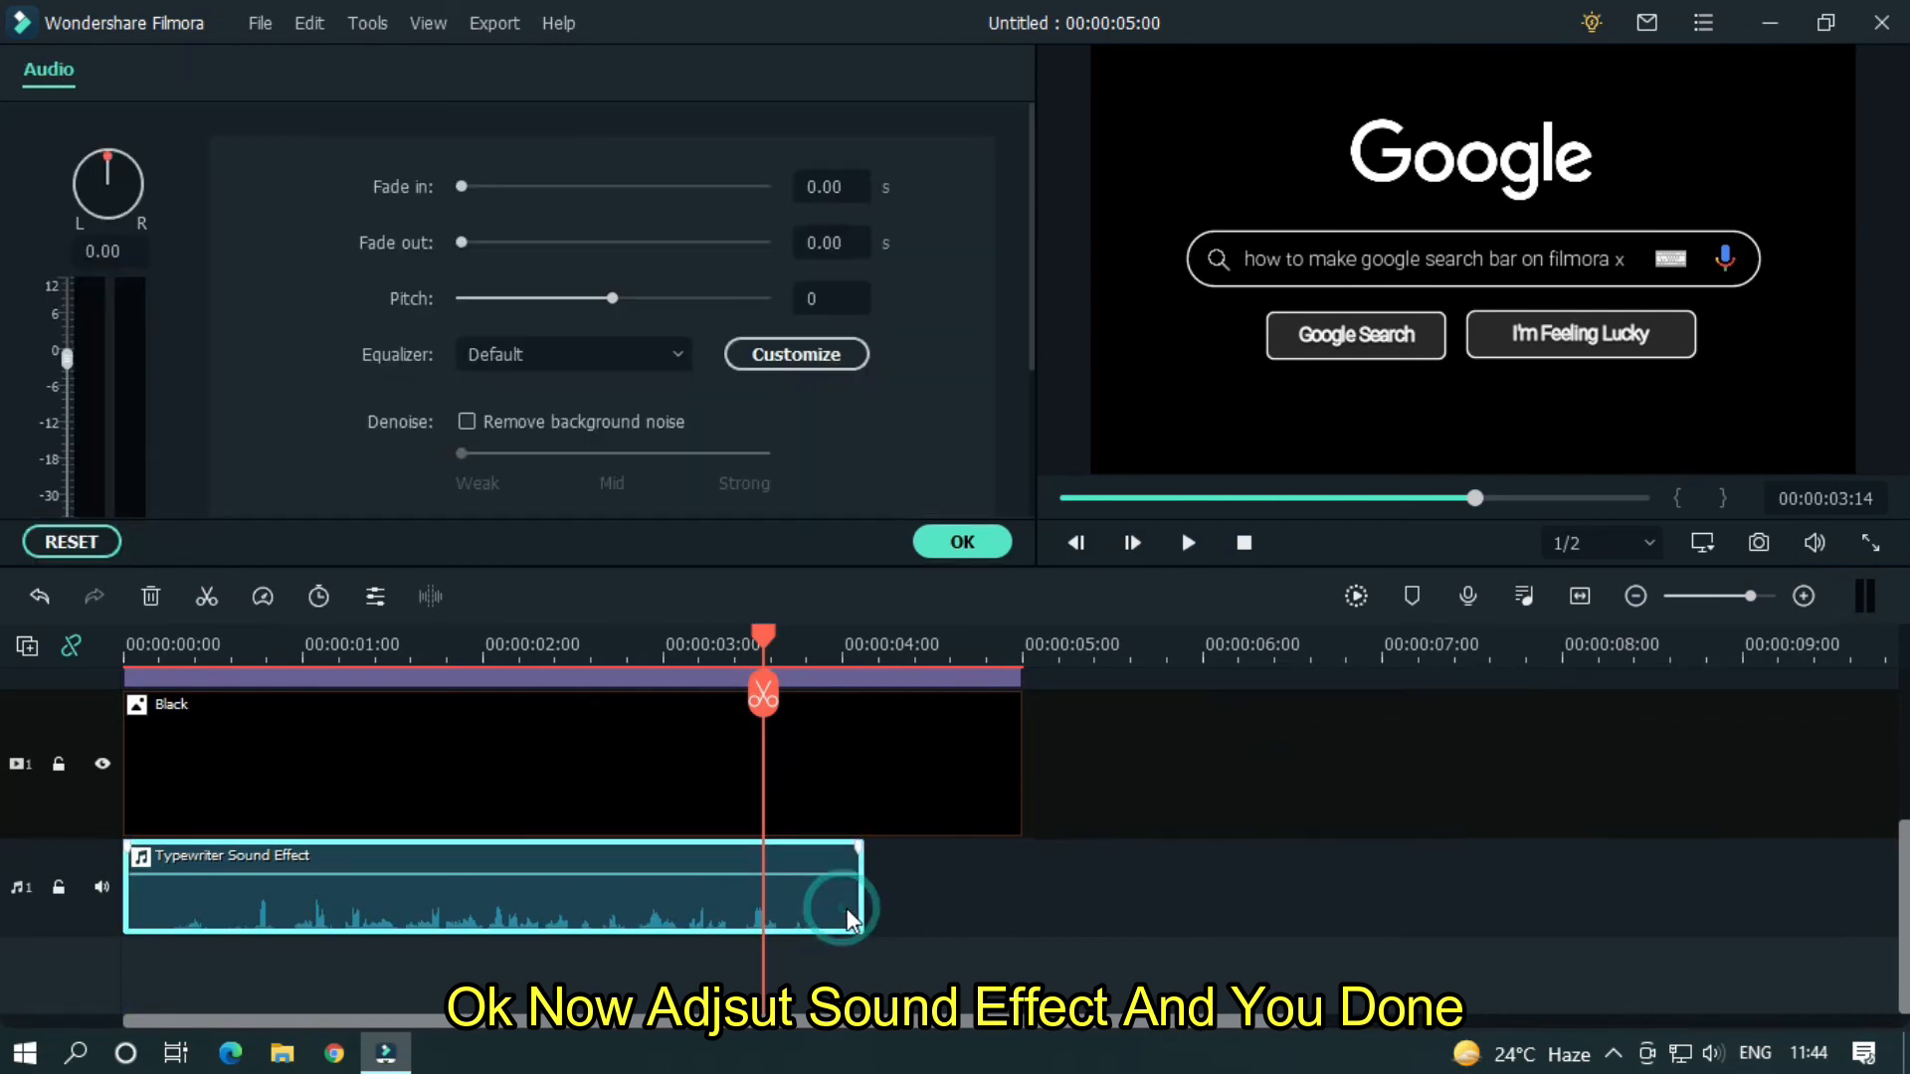
- Trim the typewriter sound clip to about 3.5 seconds, confirm, and play the finished animation
drag(854, 887, 750, 888)
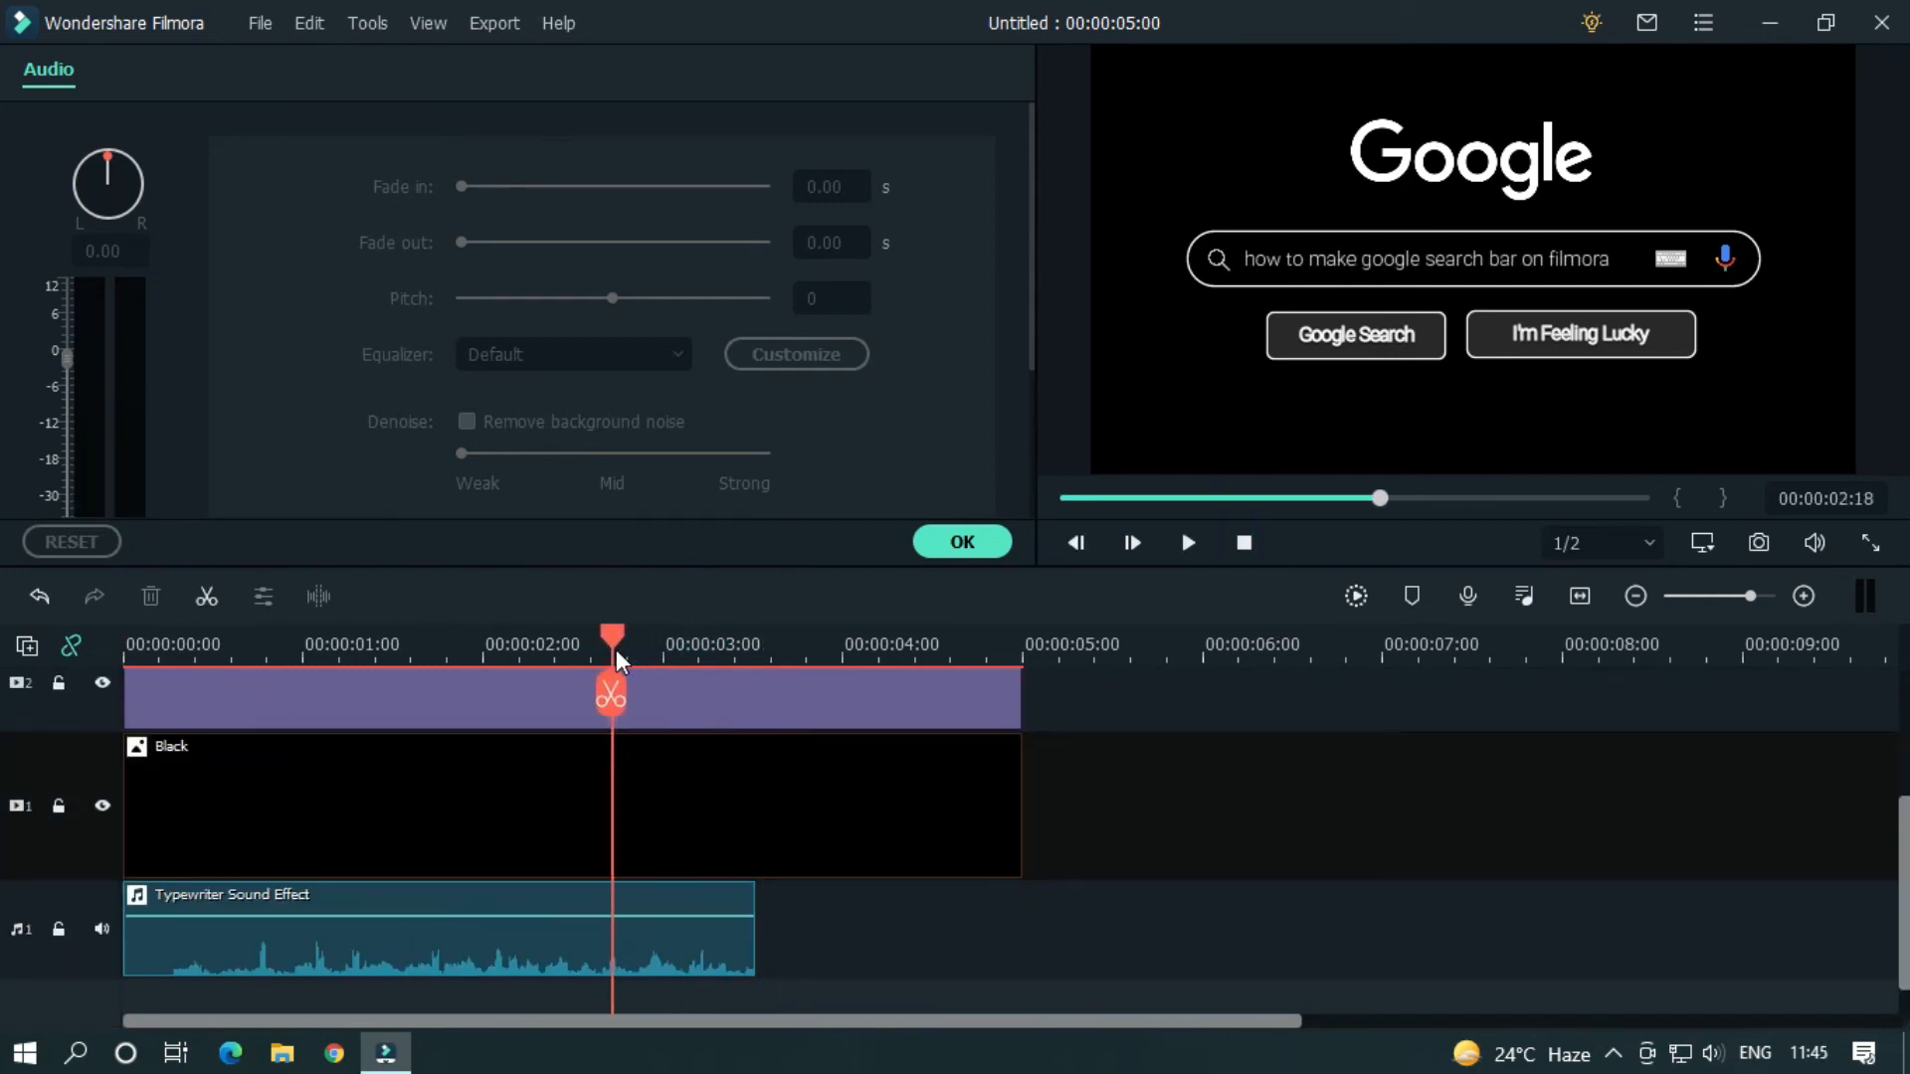
click(1243, 541)
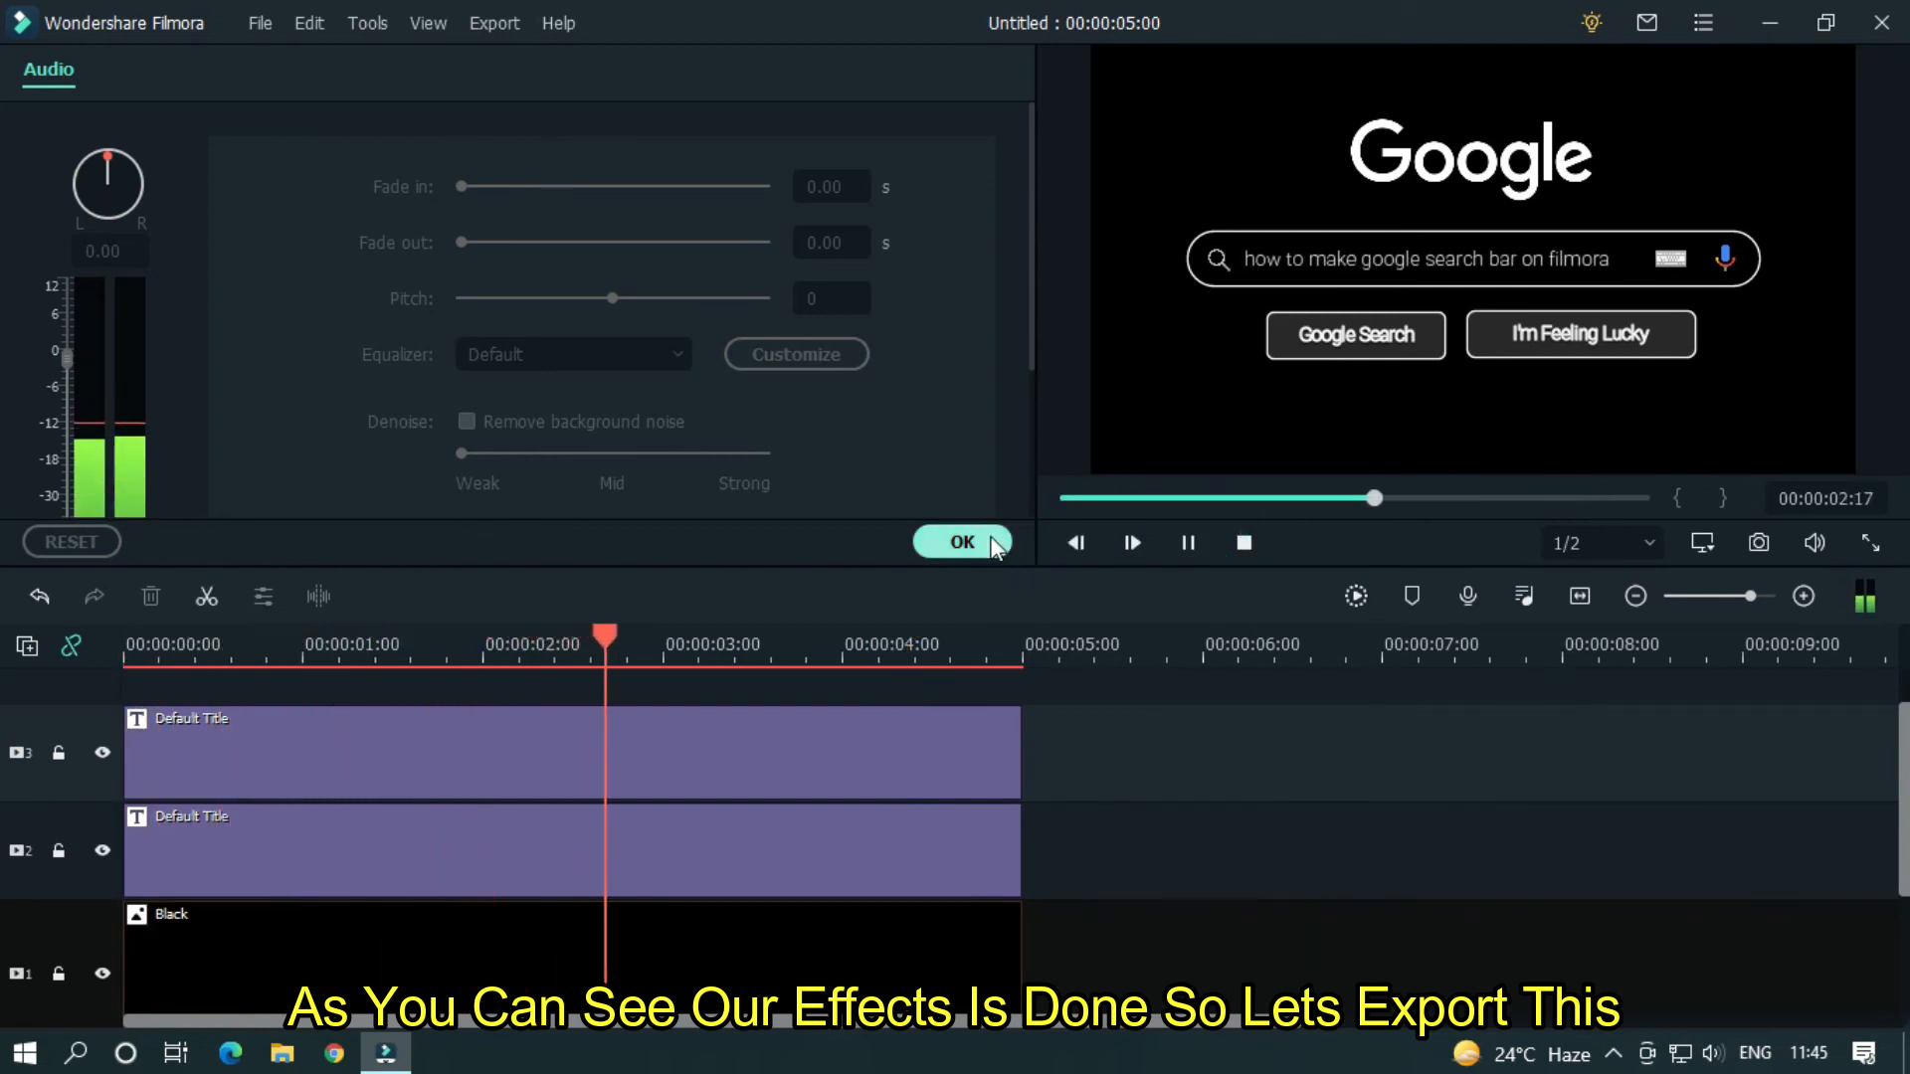
click(961, 541)
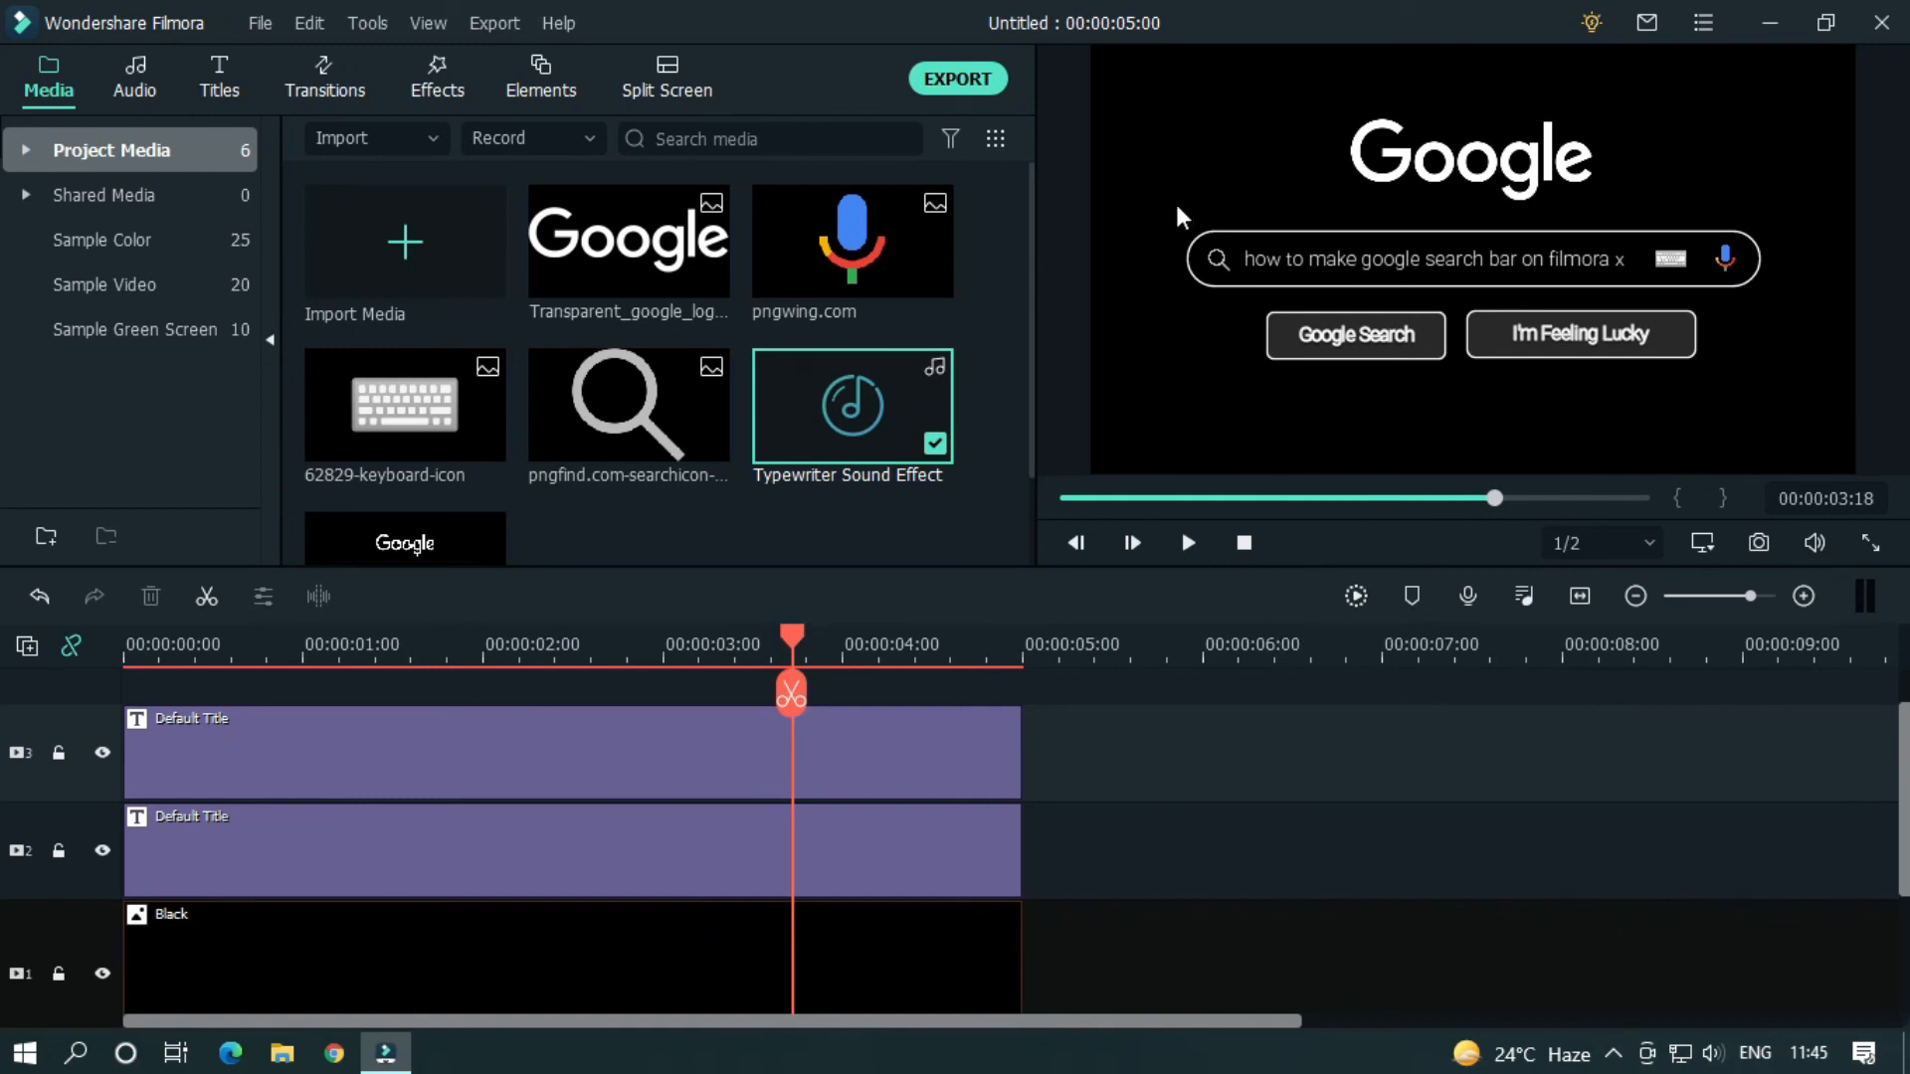
click(957, 77)
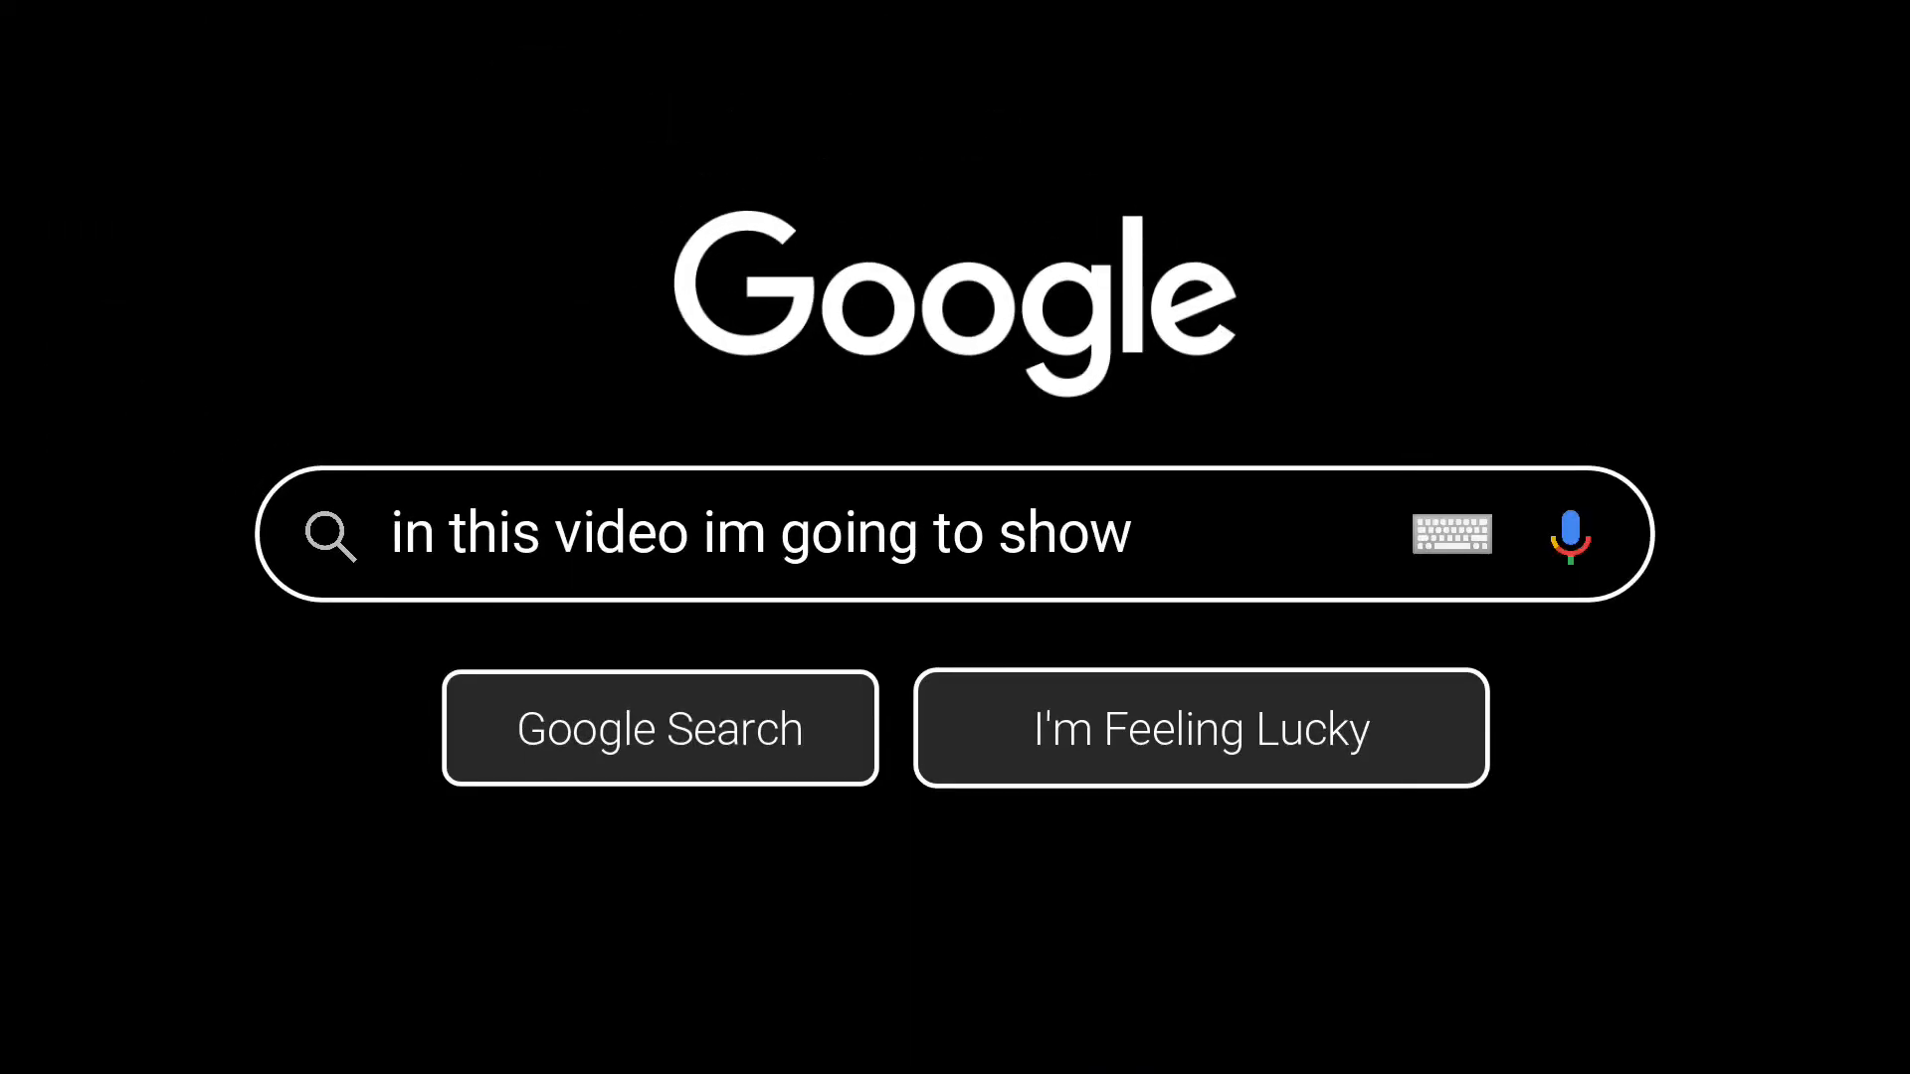
text(you)
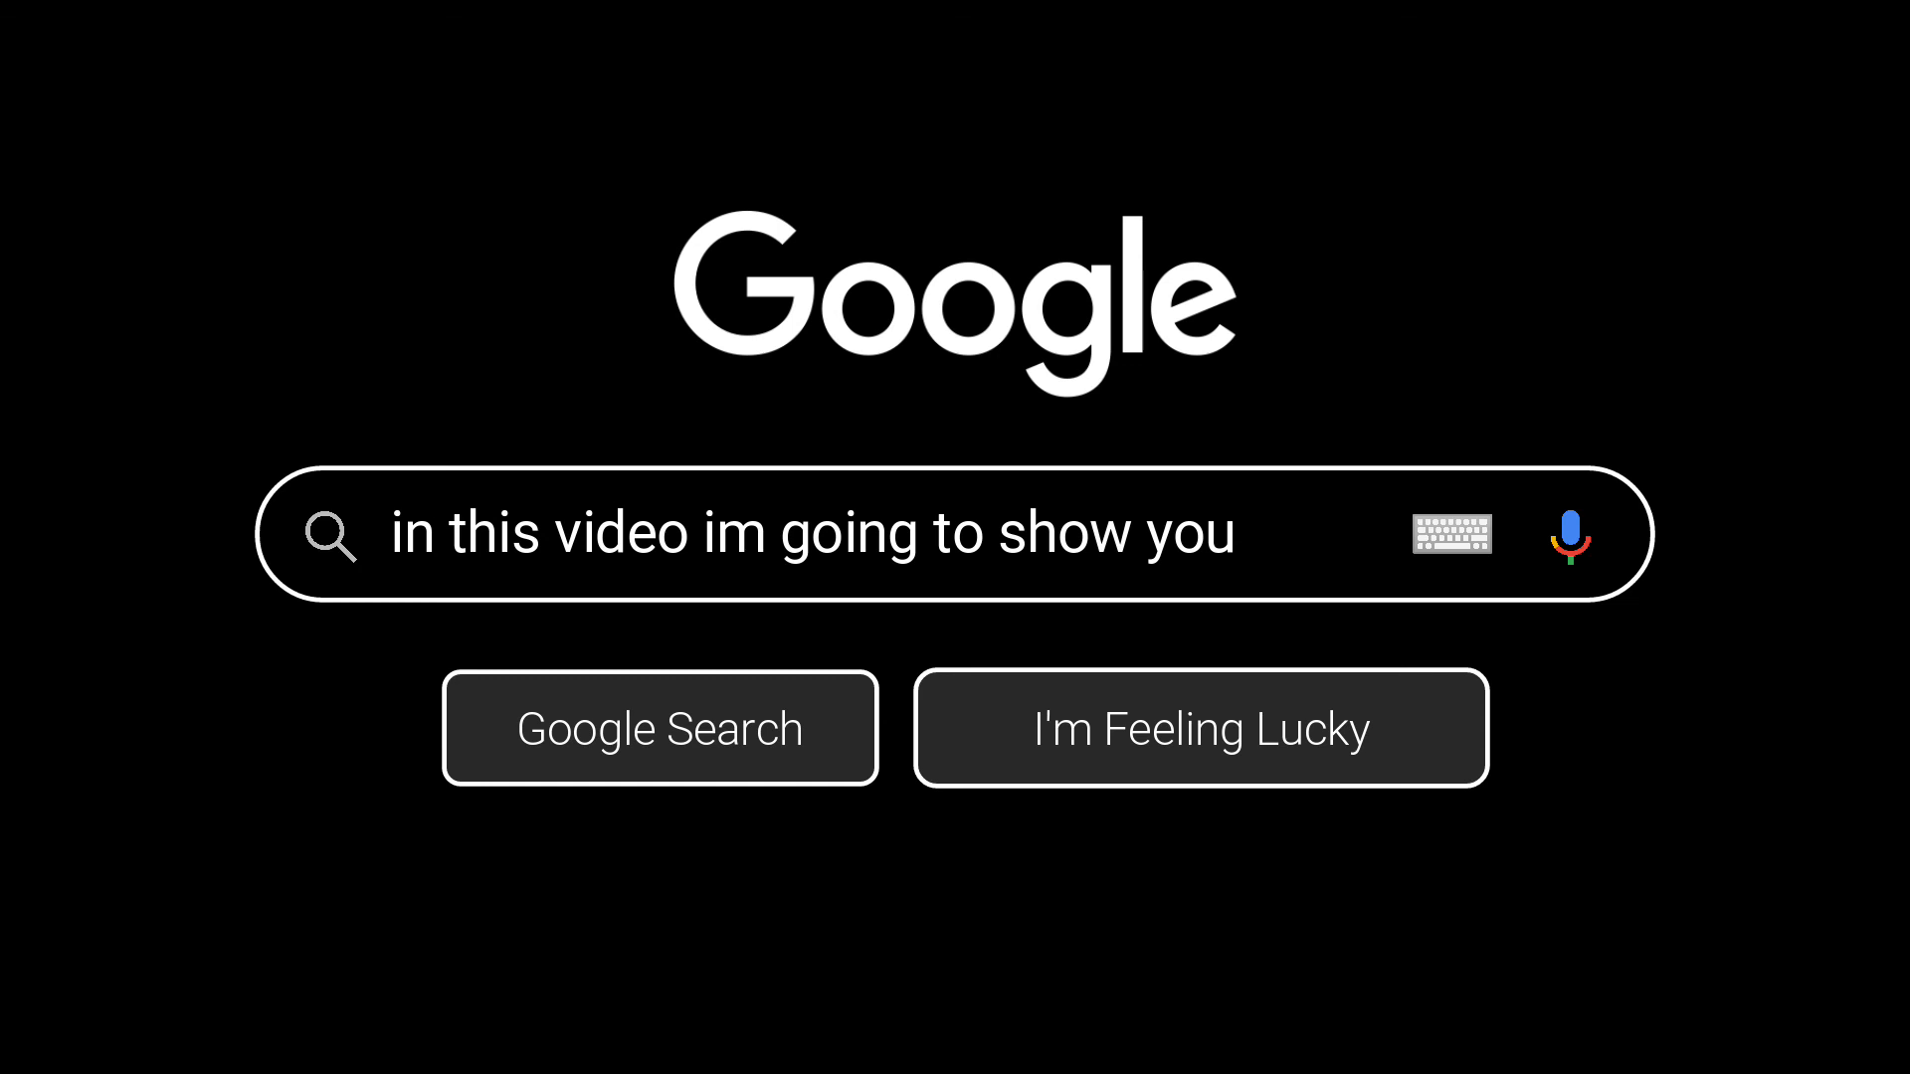
text(how to make google search bar on filmor)
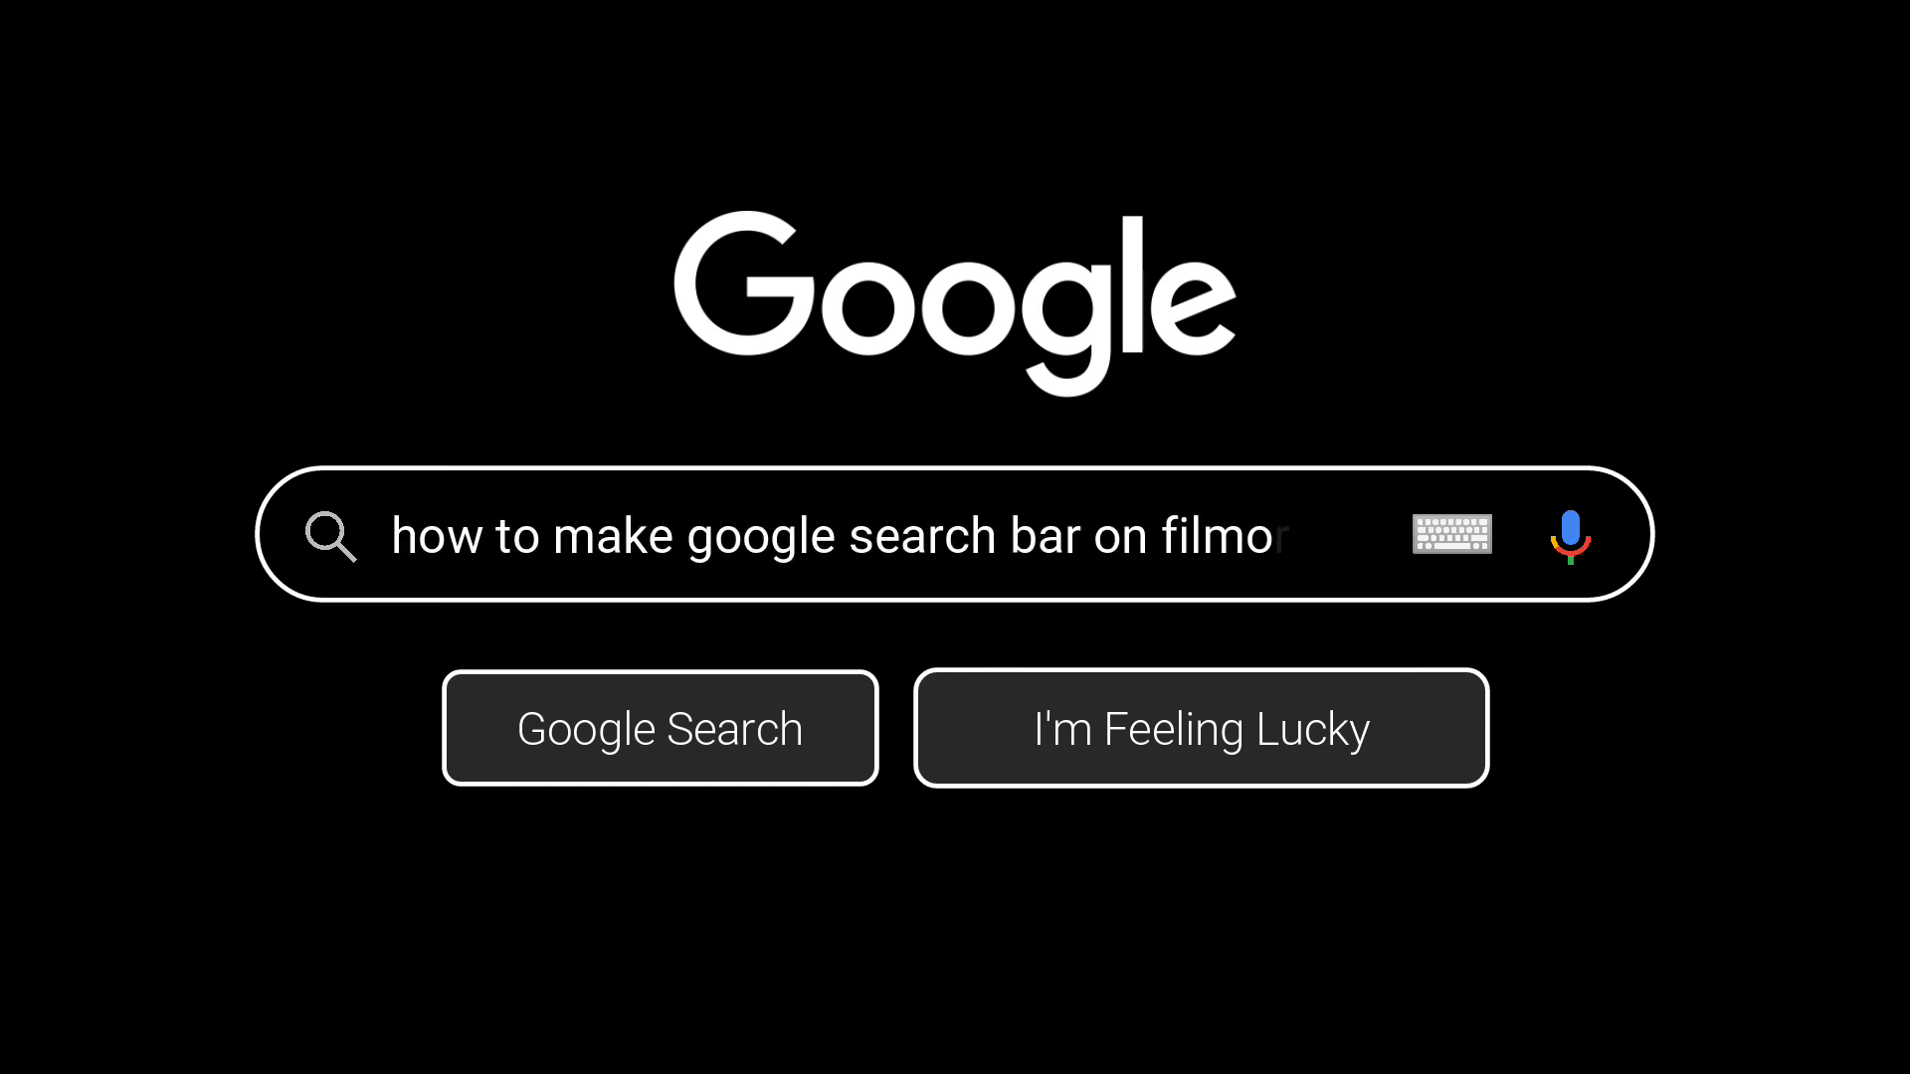